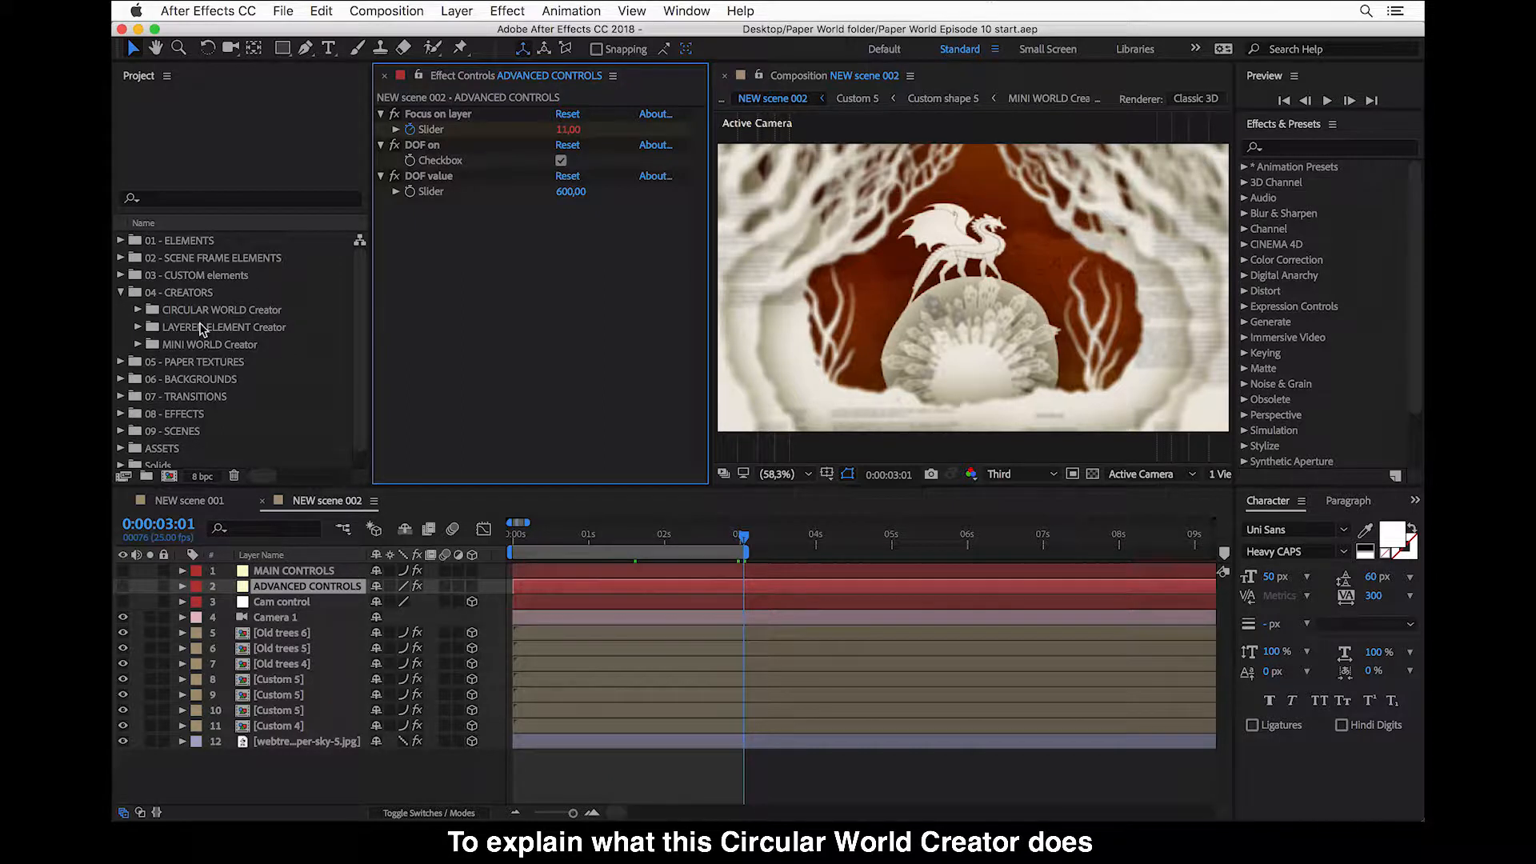
- Expand the CIRCULAR WORLD Creator folder in the Project panel to list its in-use compositions
left_click(224, 309)
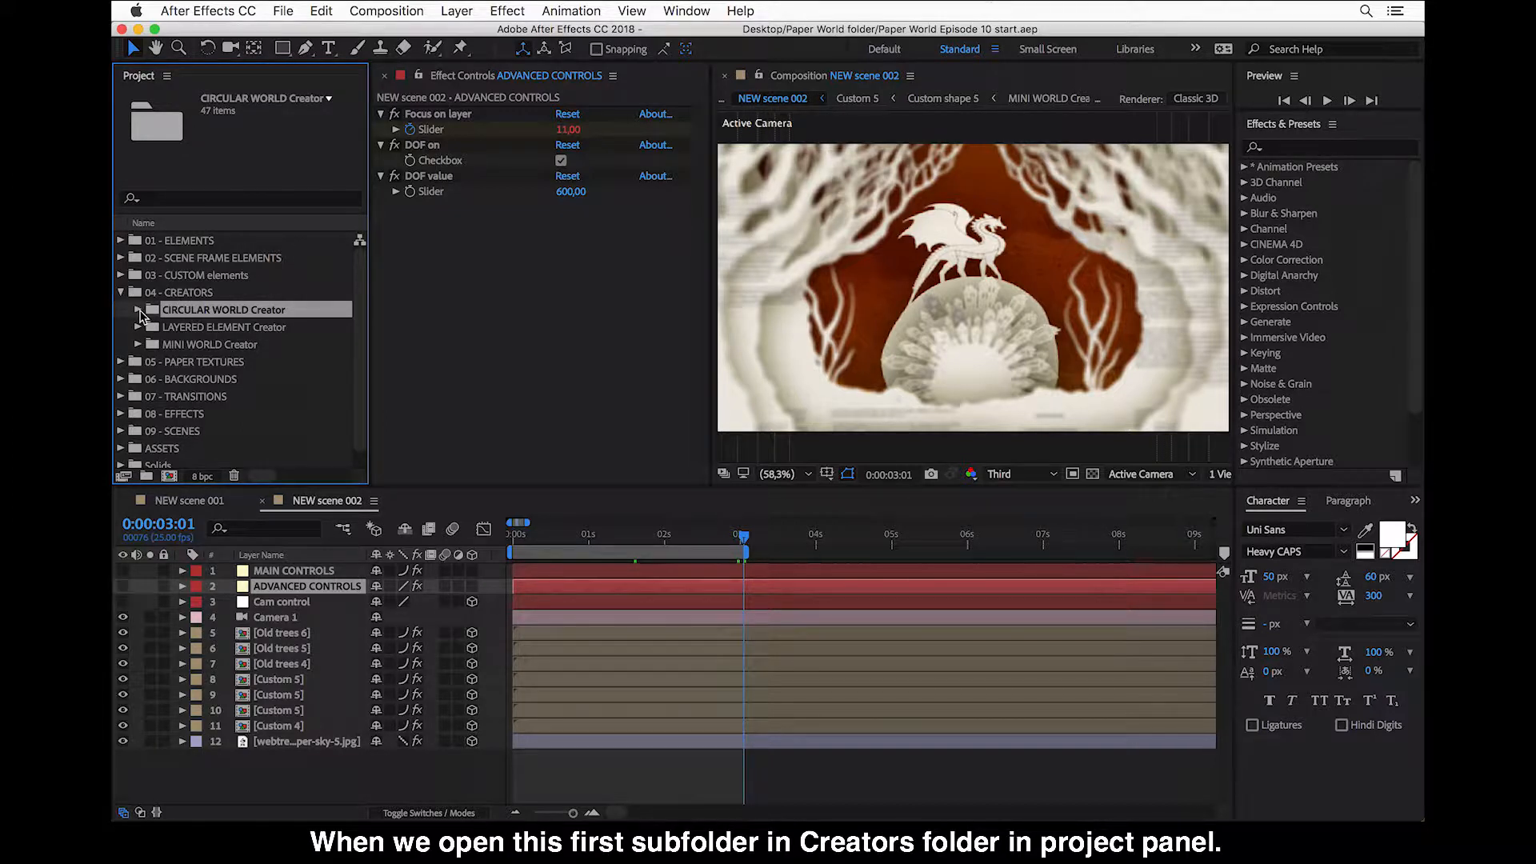
left_click(135, 309)
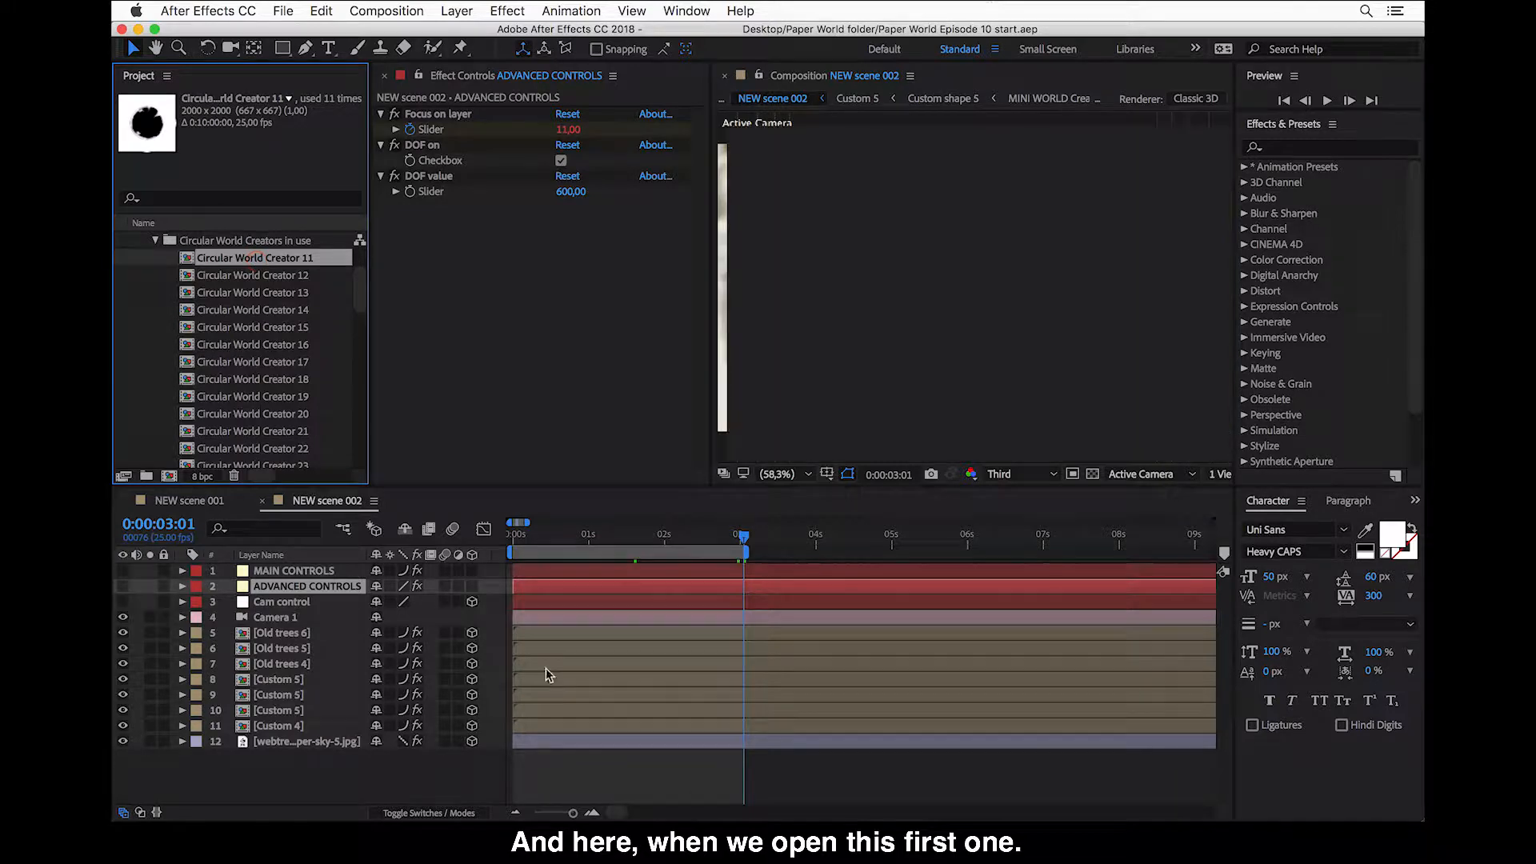
- Inspect Circular World Creator 11 and its placeholder, then close both to return to NEW scene 002
double_click(259, 257)
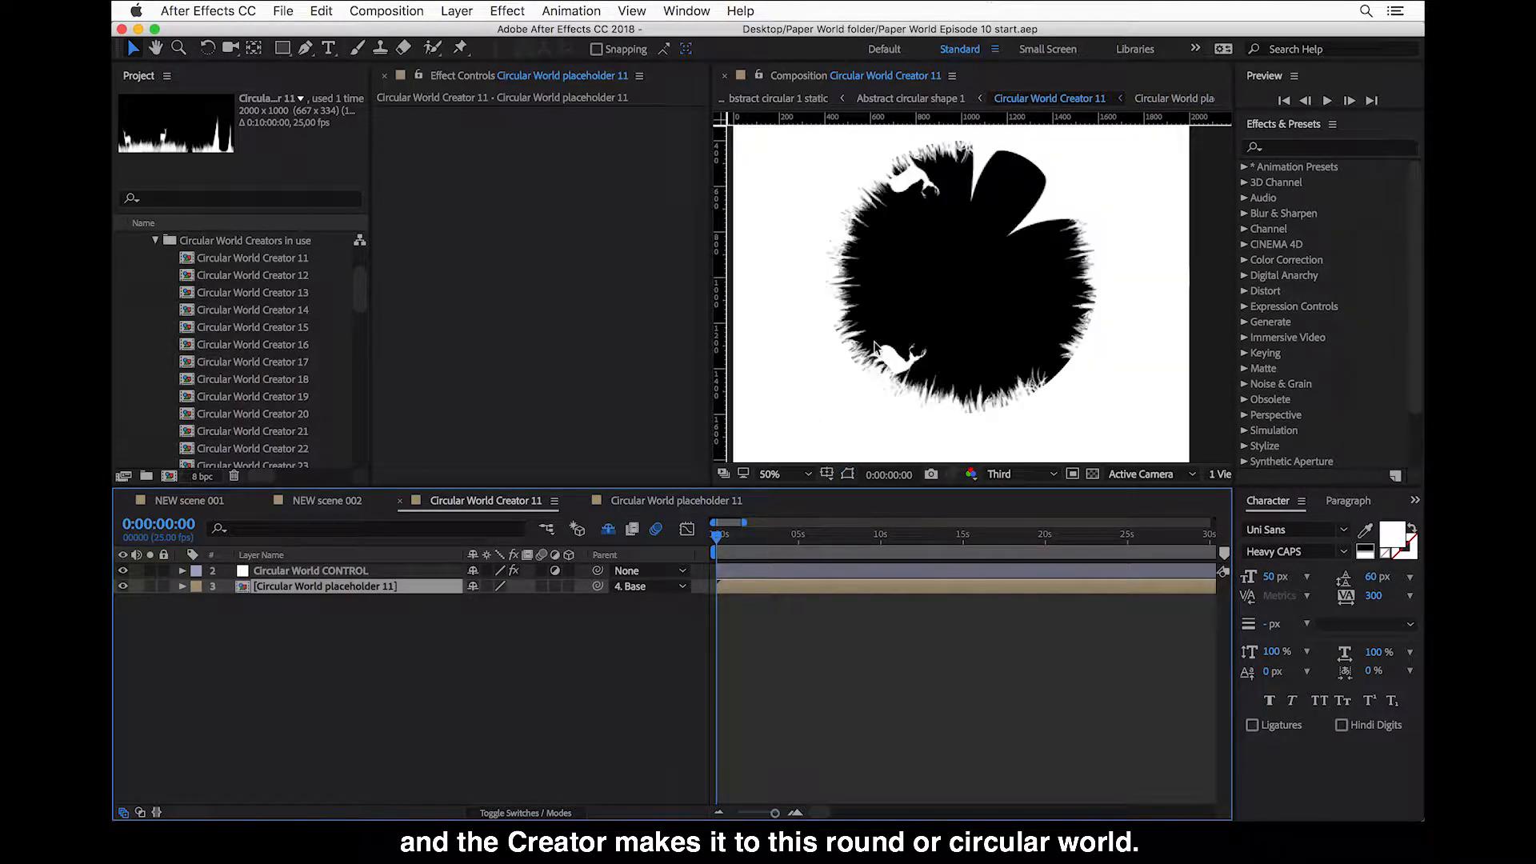
mouse_move(509, 386)
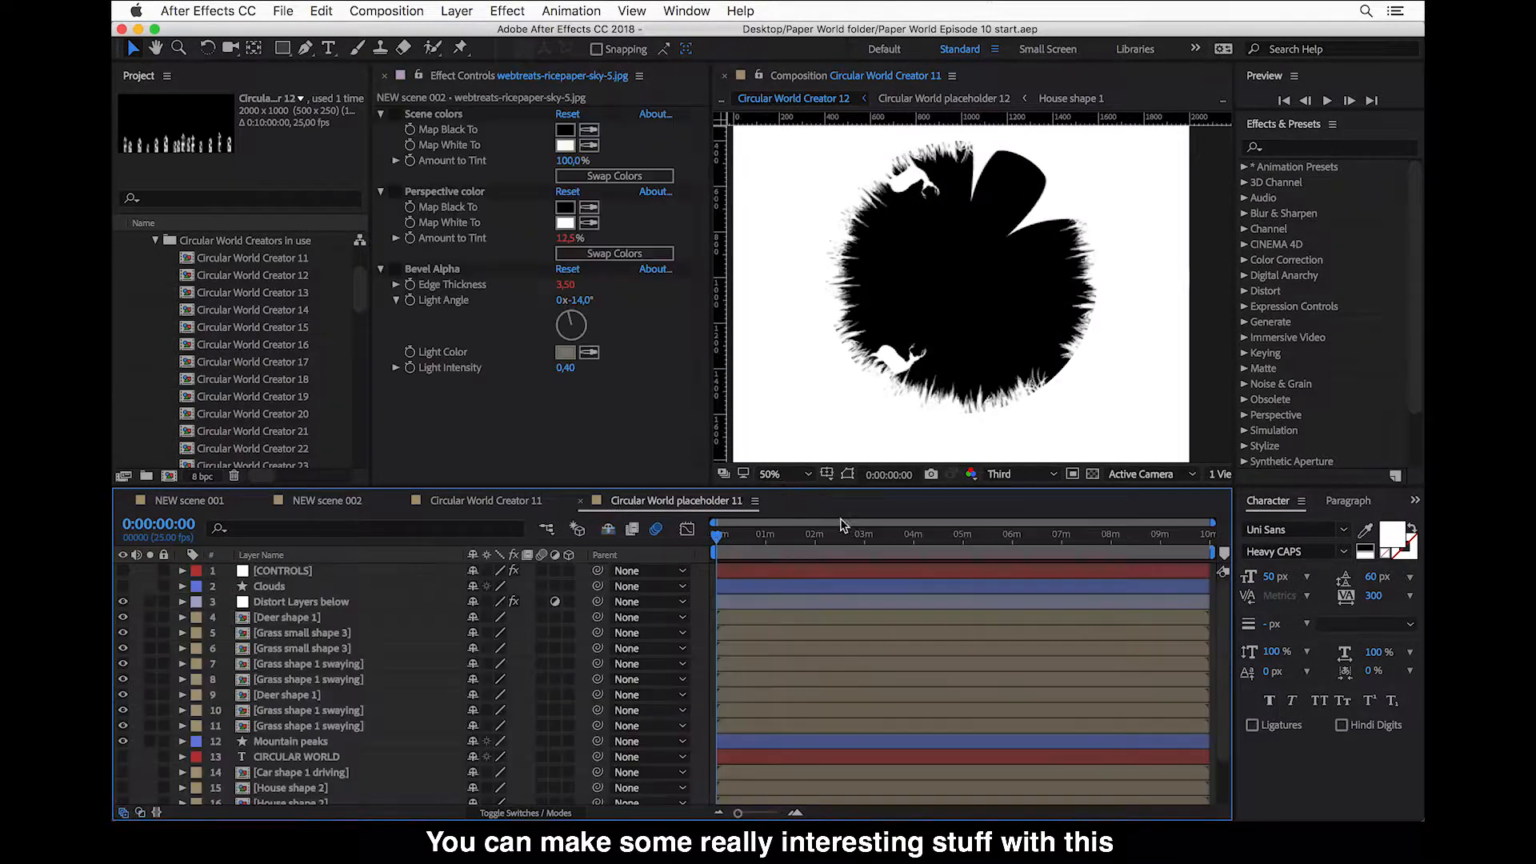
left_click(674, 501)
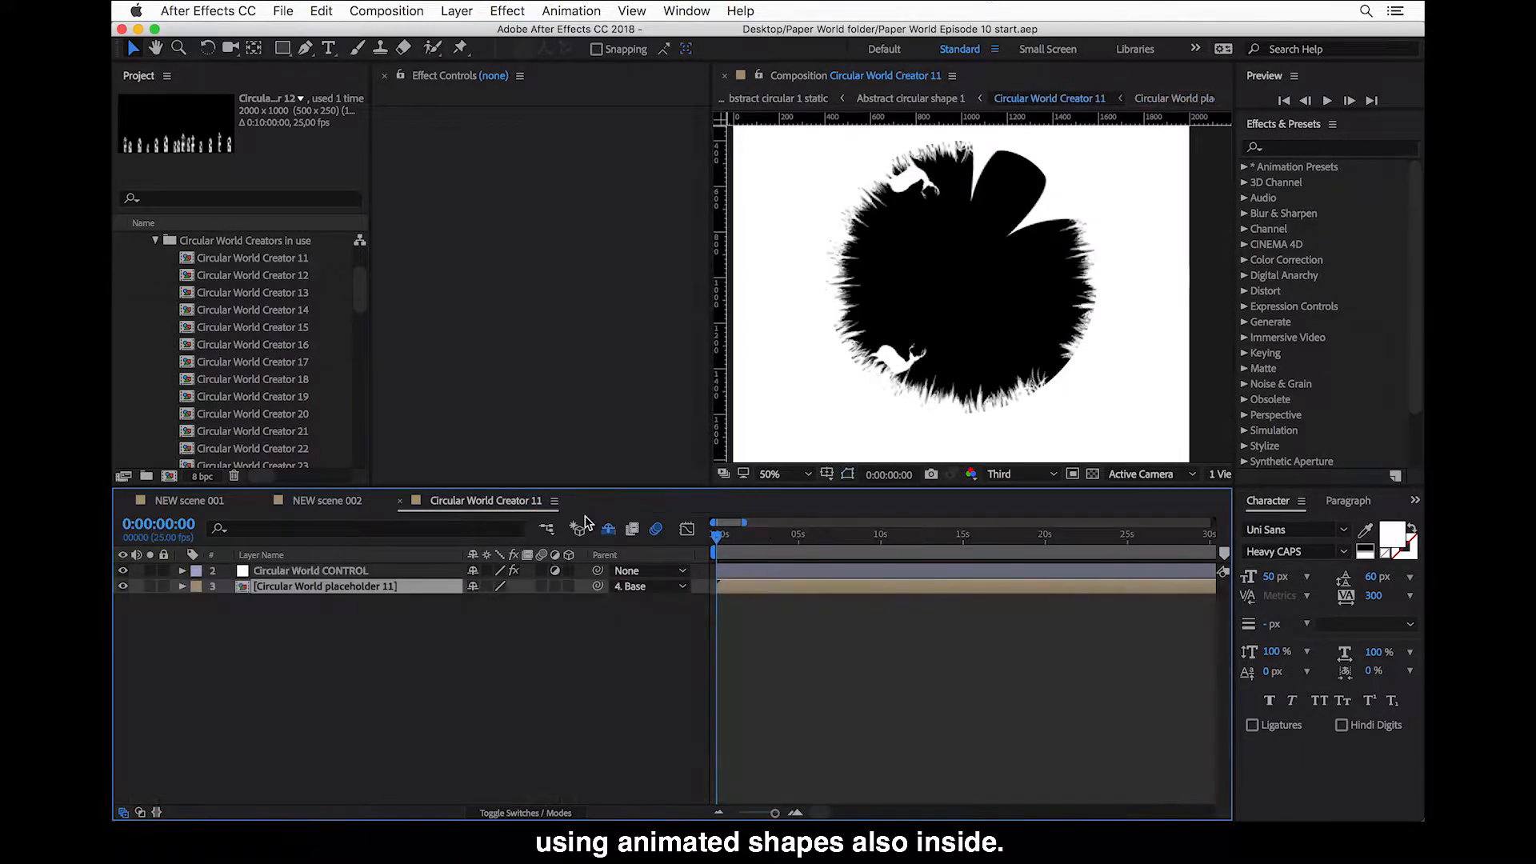
left_click(325, 585)
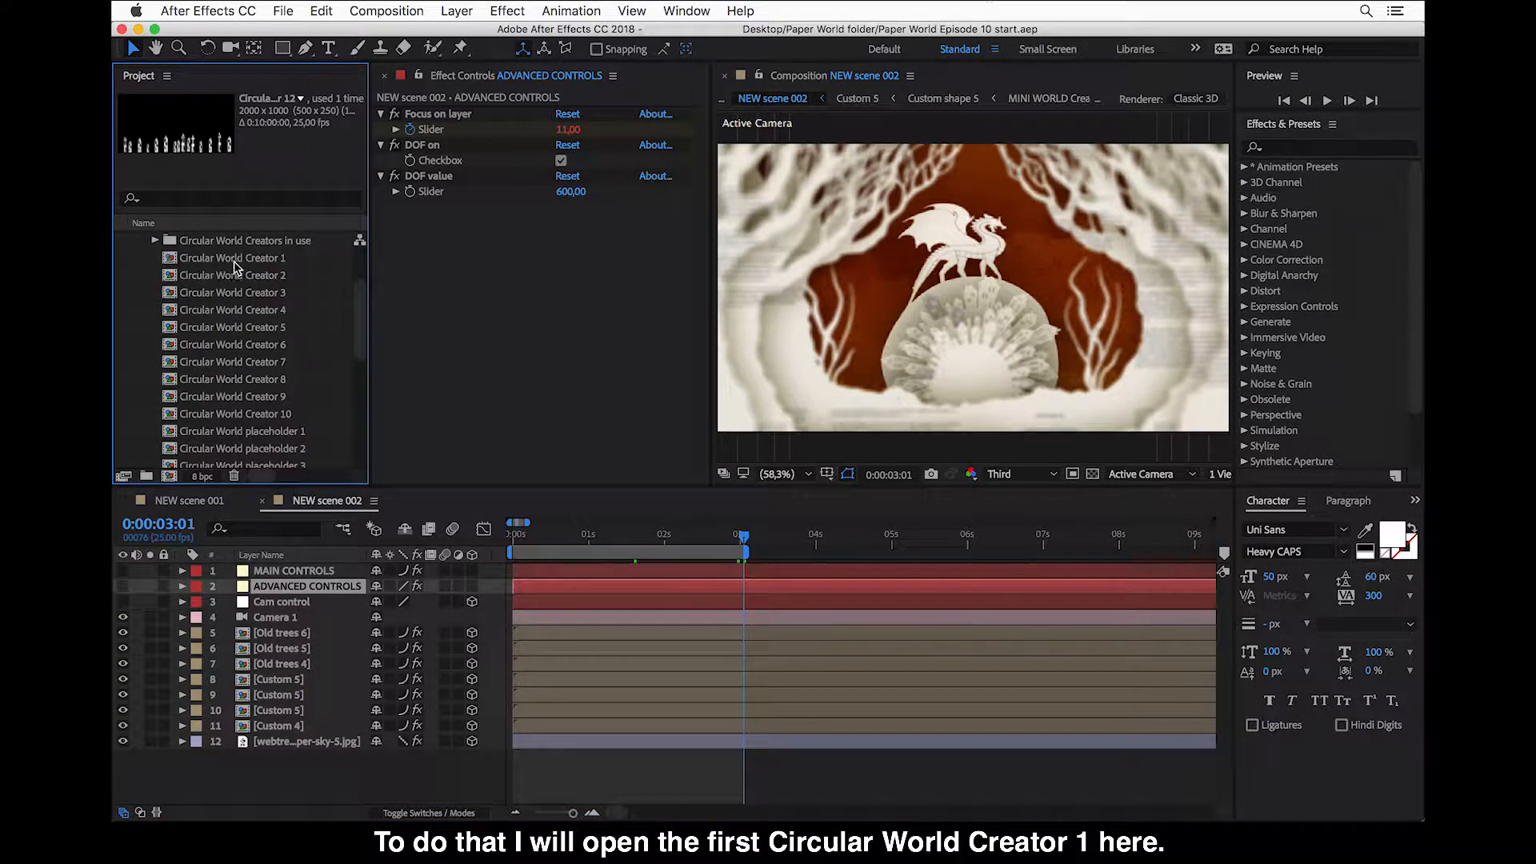
- Enter Circular World Creator 1 and its Circular World placeholder 1 composition holding CONTROLS and Distort Layers
left_click(239, 257)
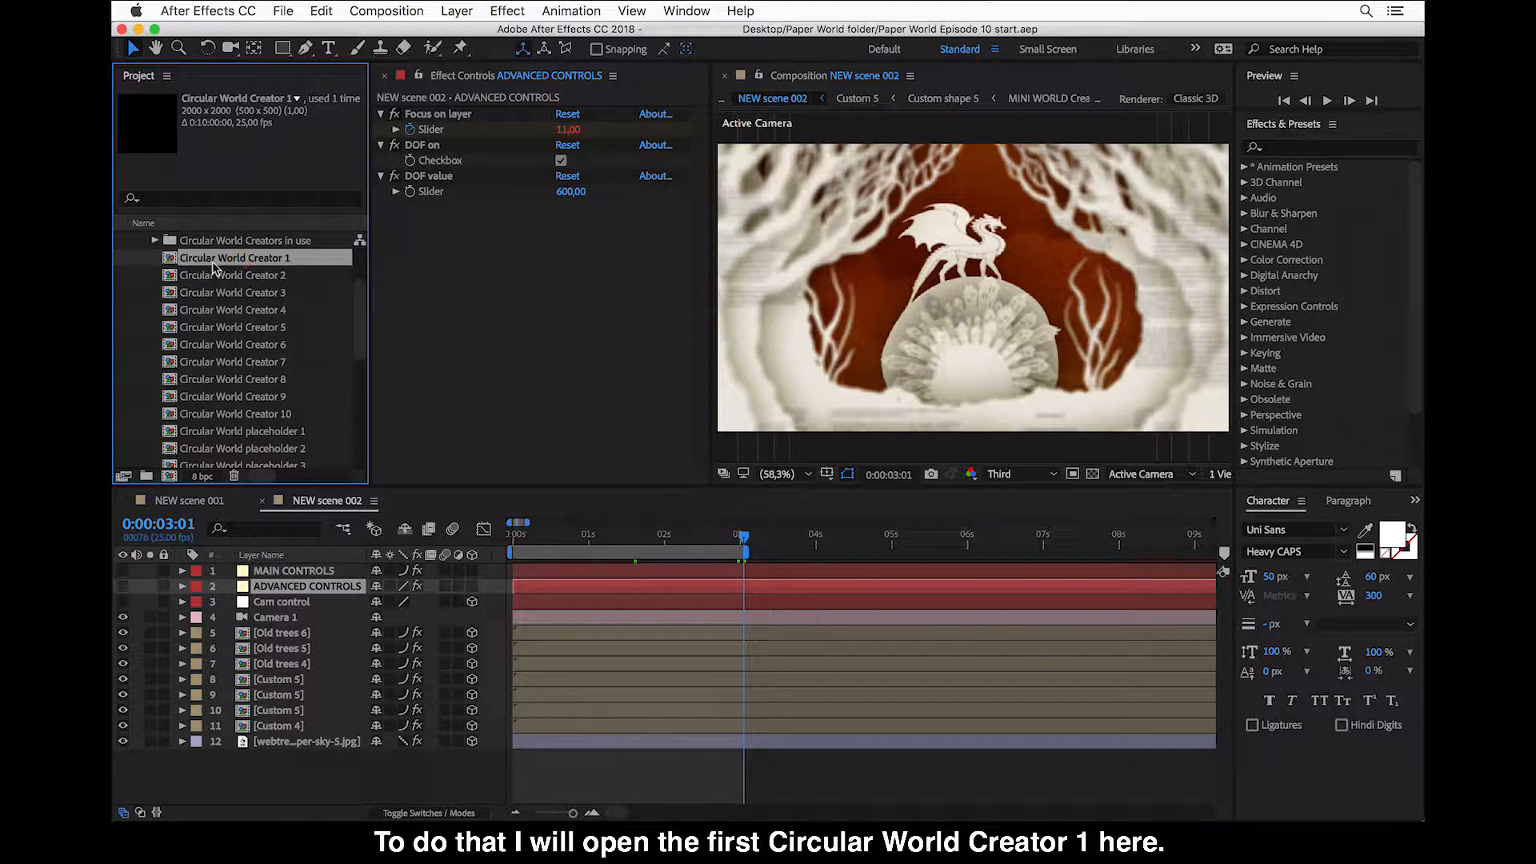
left_click(235, 257)
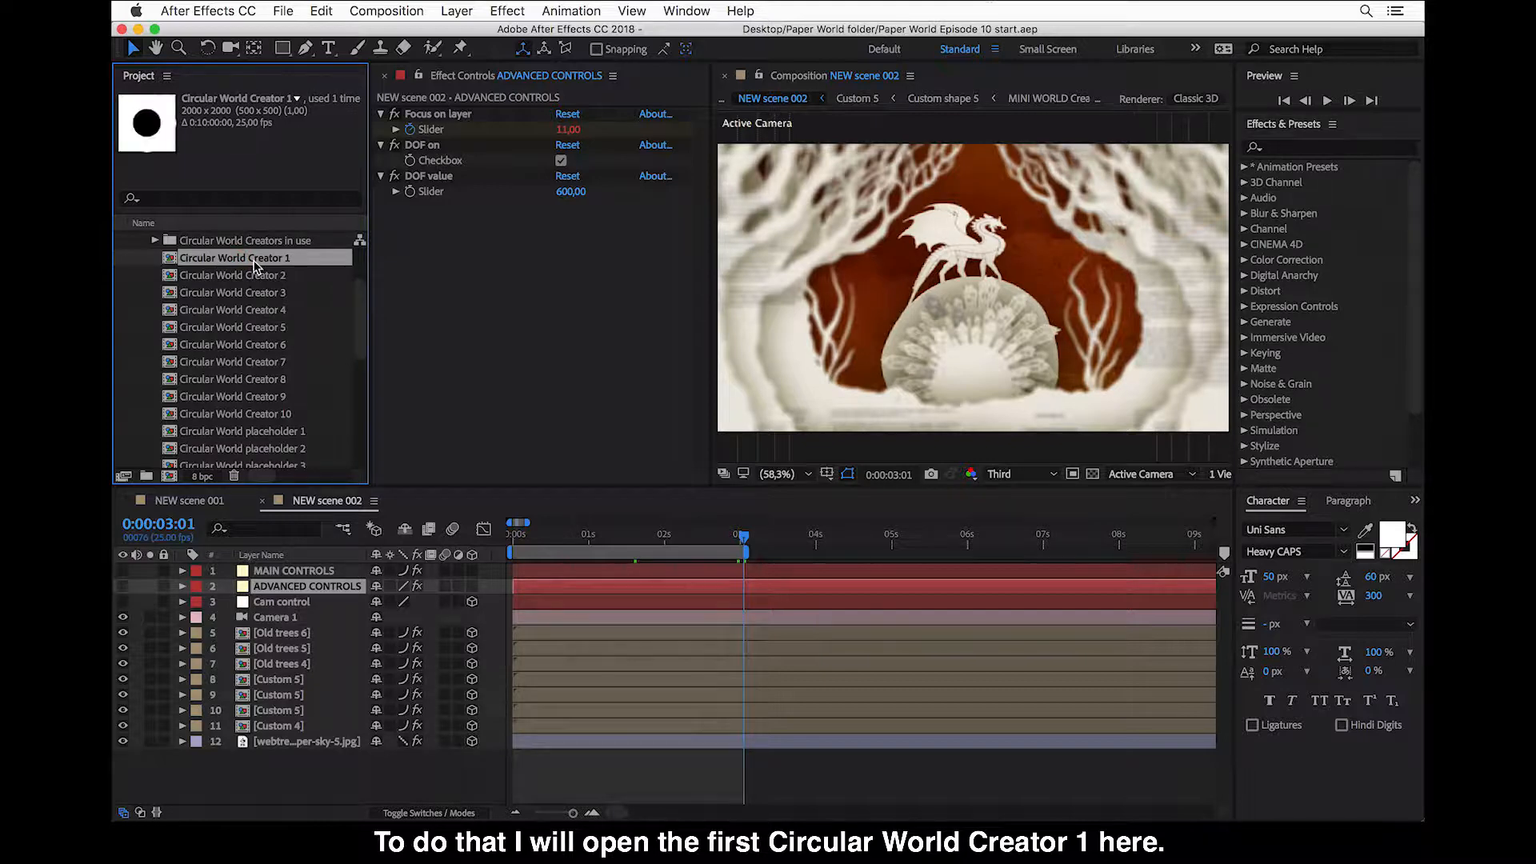
double_click(235, 258)
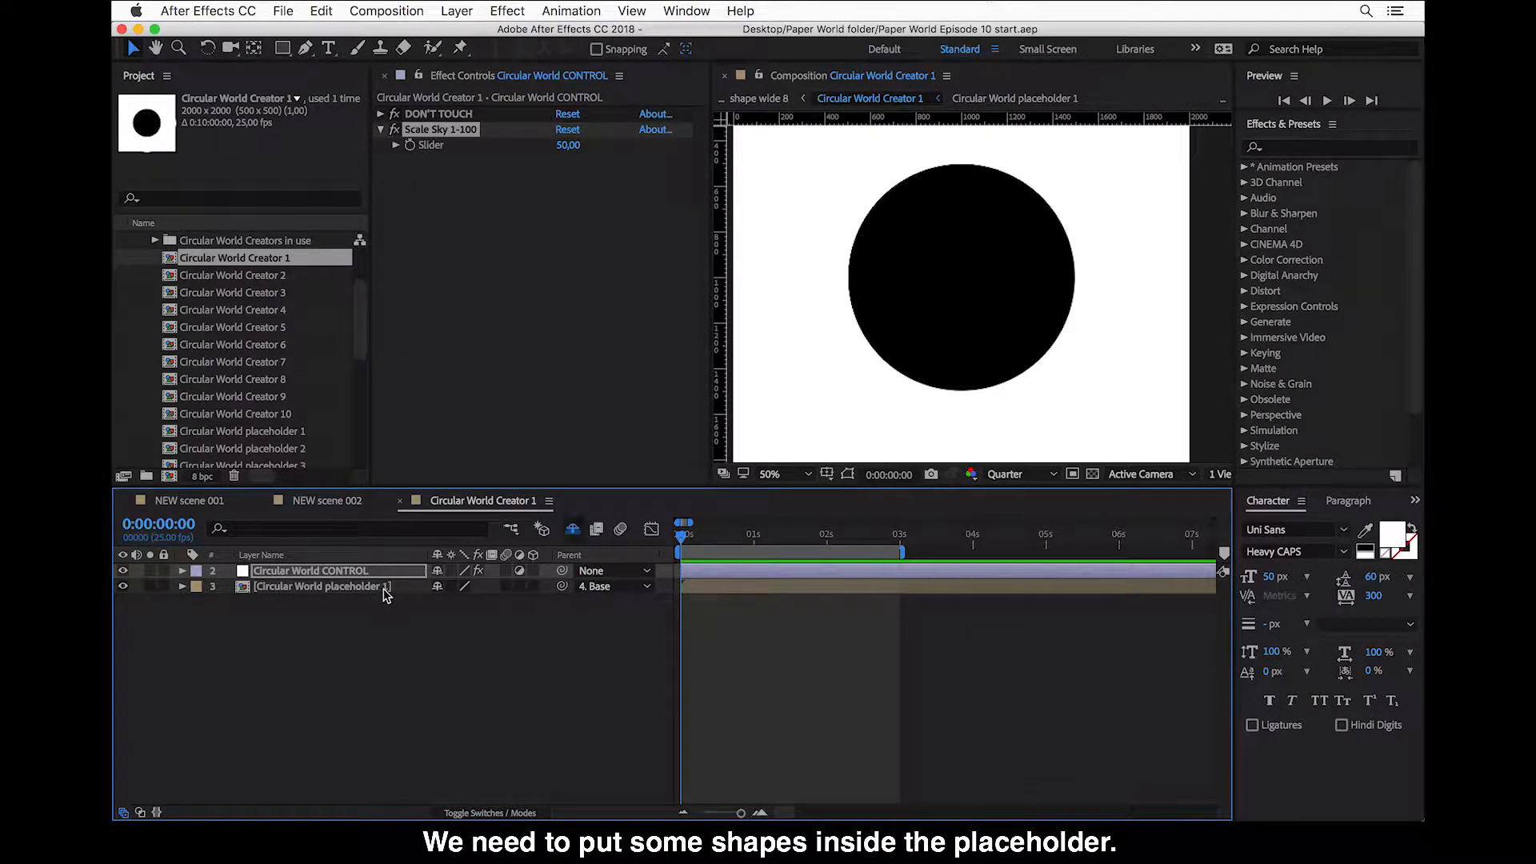
left_click(318, 586)
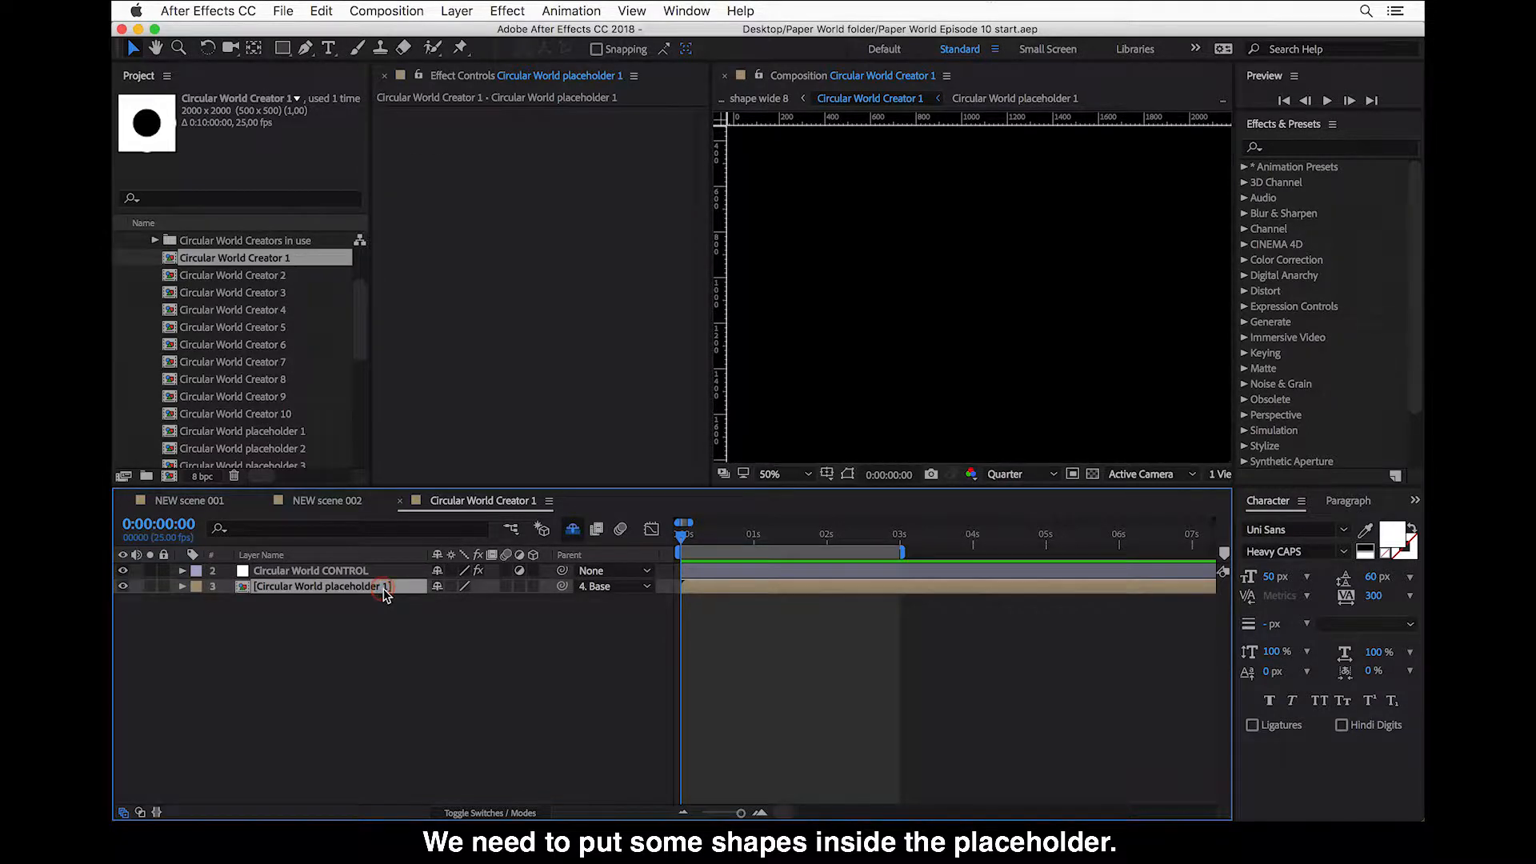
double_click(318, 586)
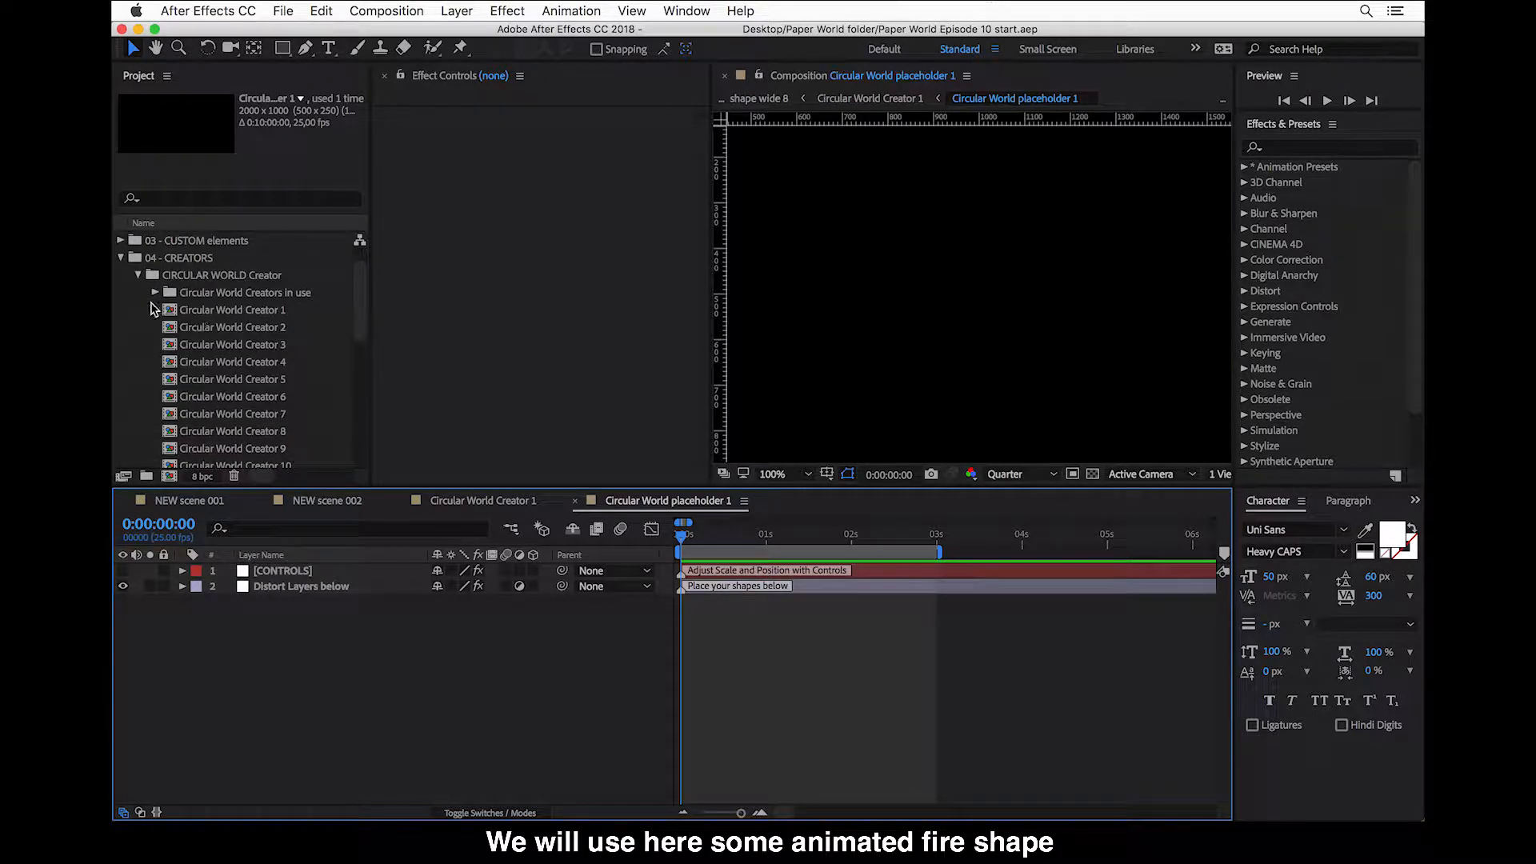
mouse_move(218, 298)
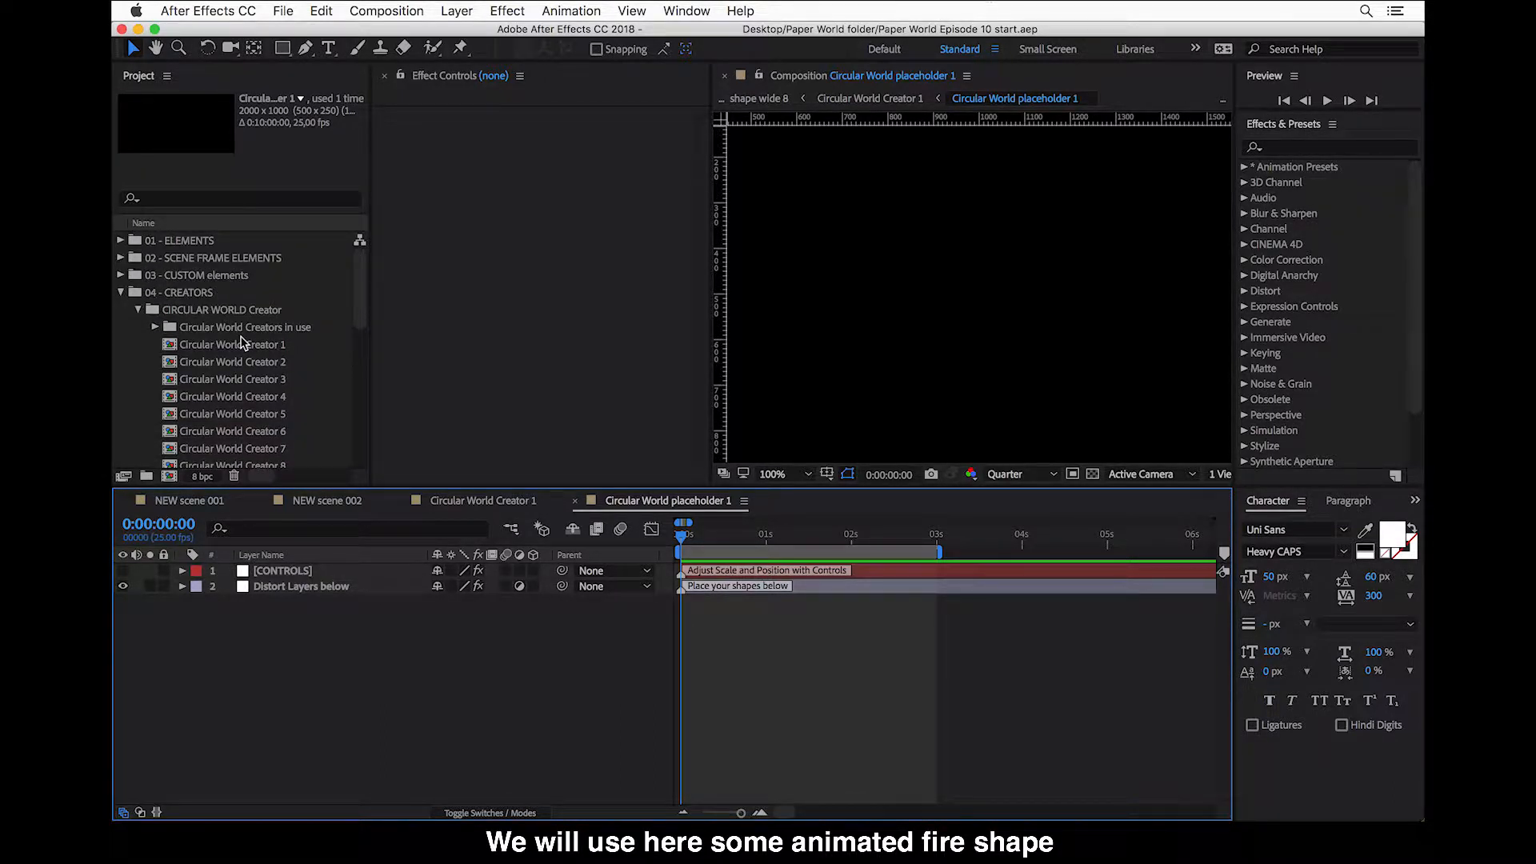
mouse_move(507, 671)
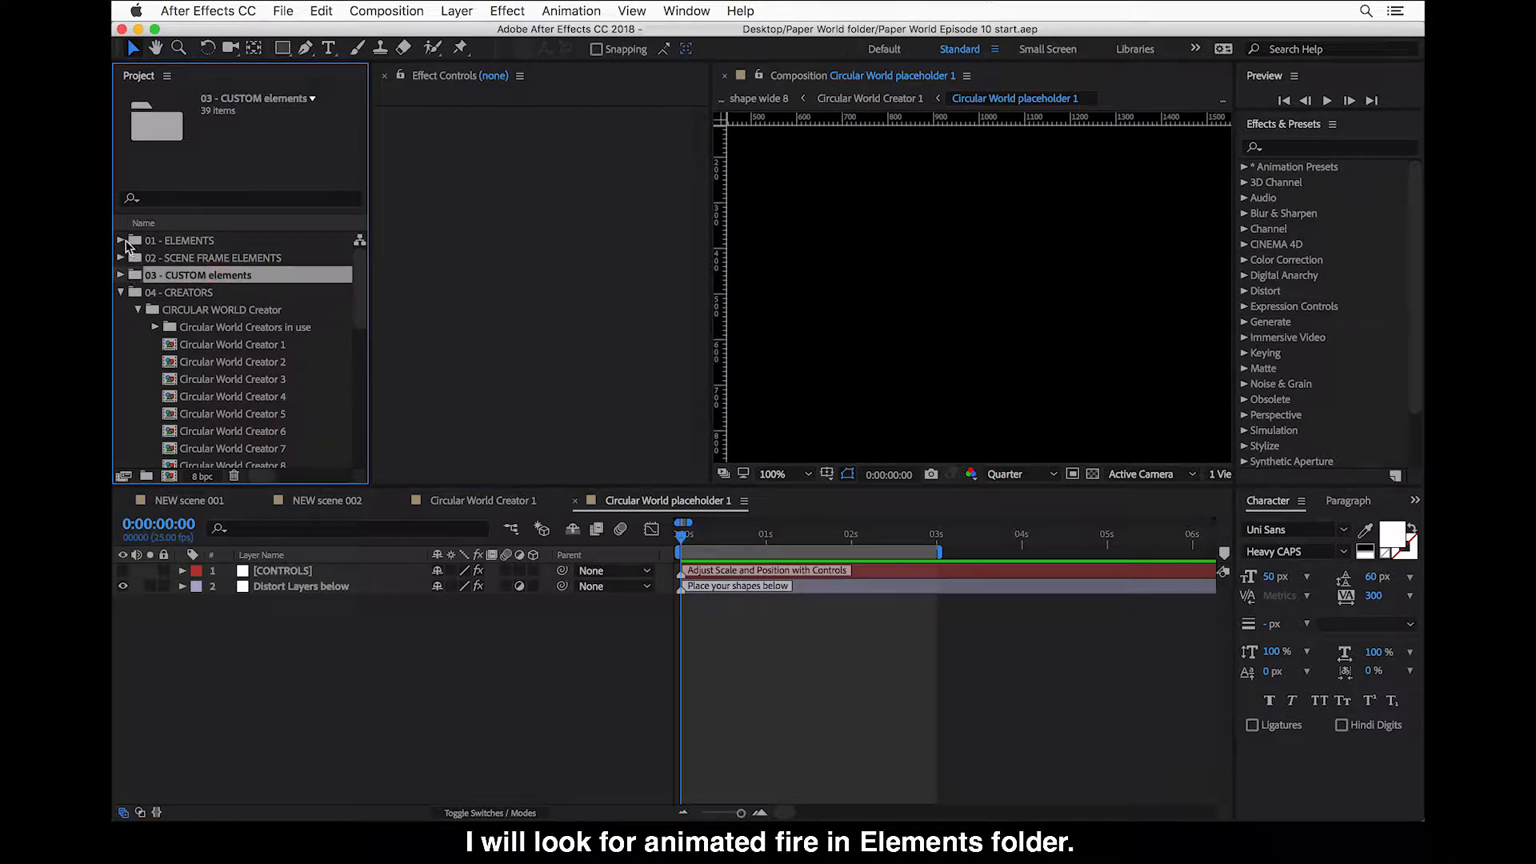
- Add Campfire shape 2 flames burning from 01 - ELEMENTS > CAMPING shapes below the two placeholder layers
left_click(181, 240)
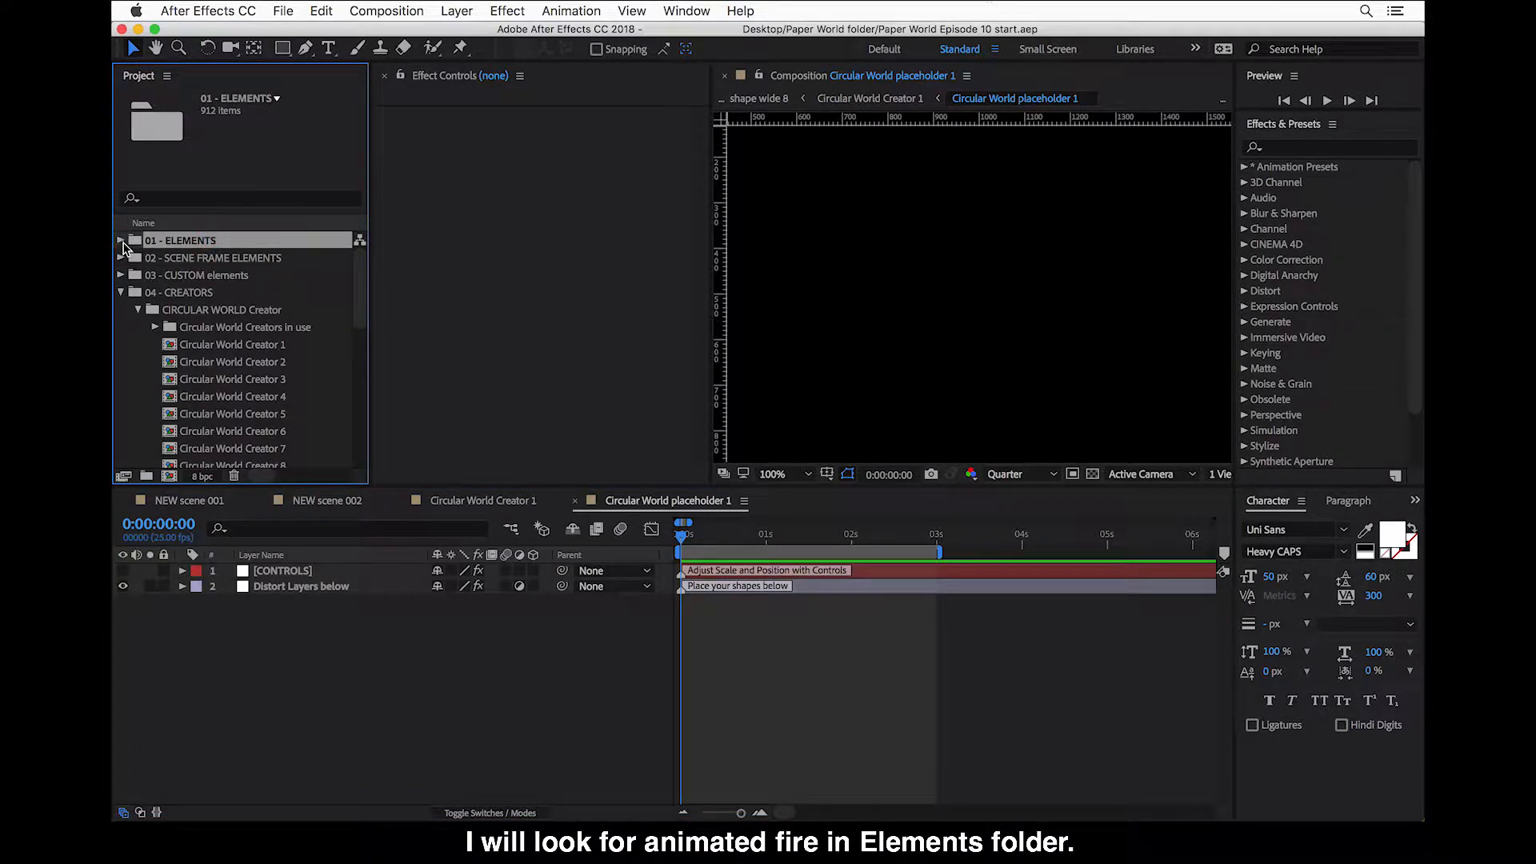
left_click(120, 240)
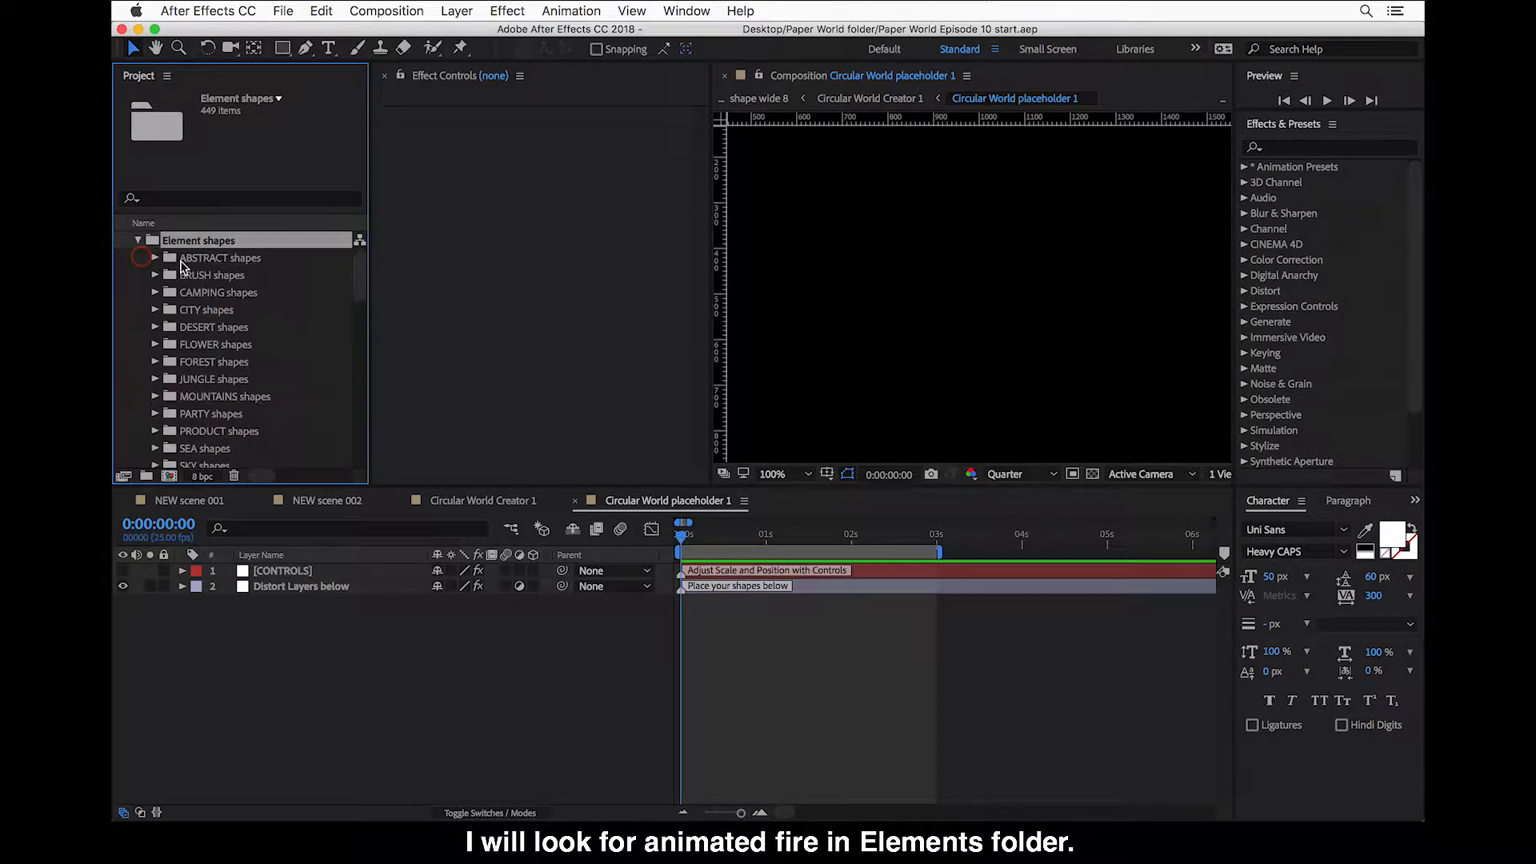
left_click(221, 291)
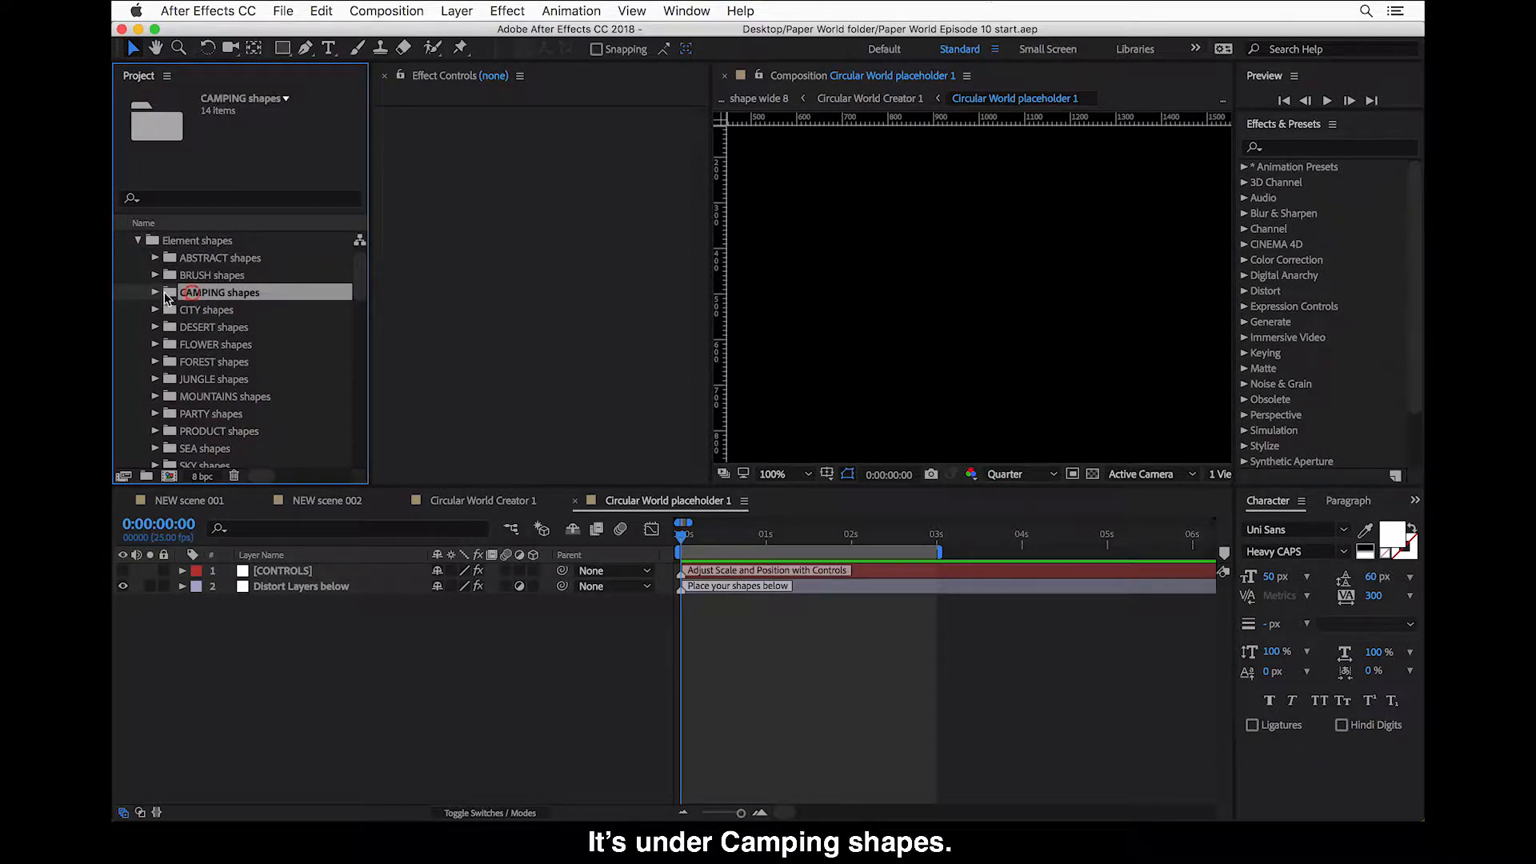
left_click(155, 291)
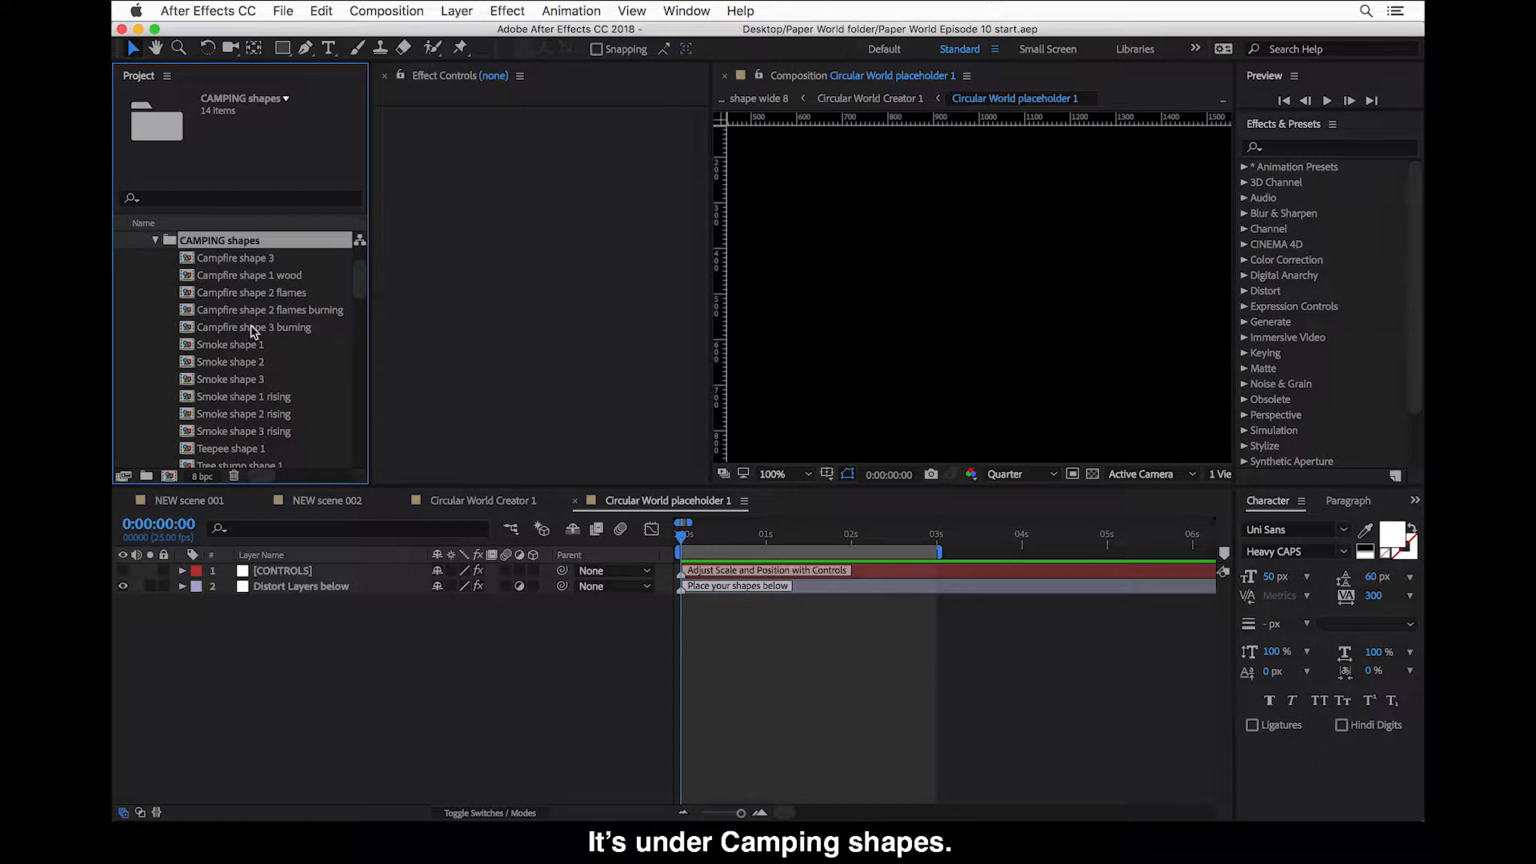
left_click(272, 309)
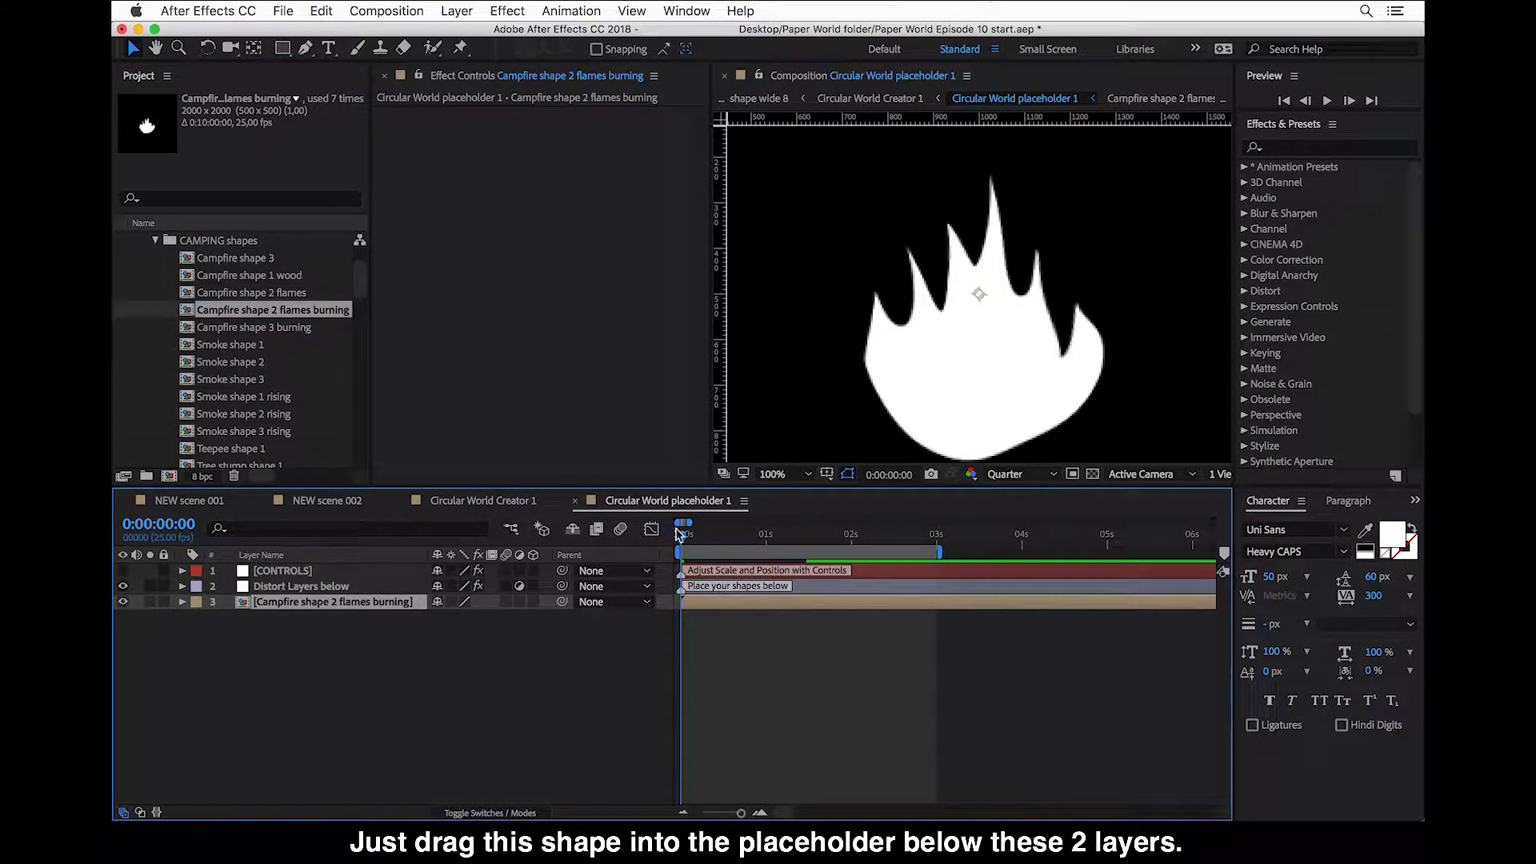
- Set the viewer magnification to Fit so the whole placeholder composition is visible
left_click(774, 473)
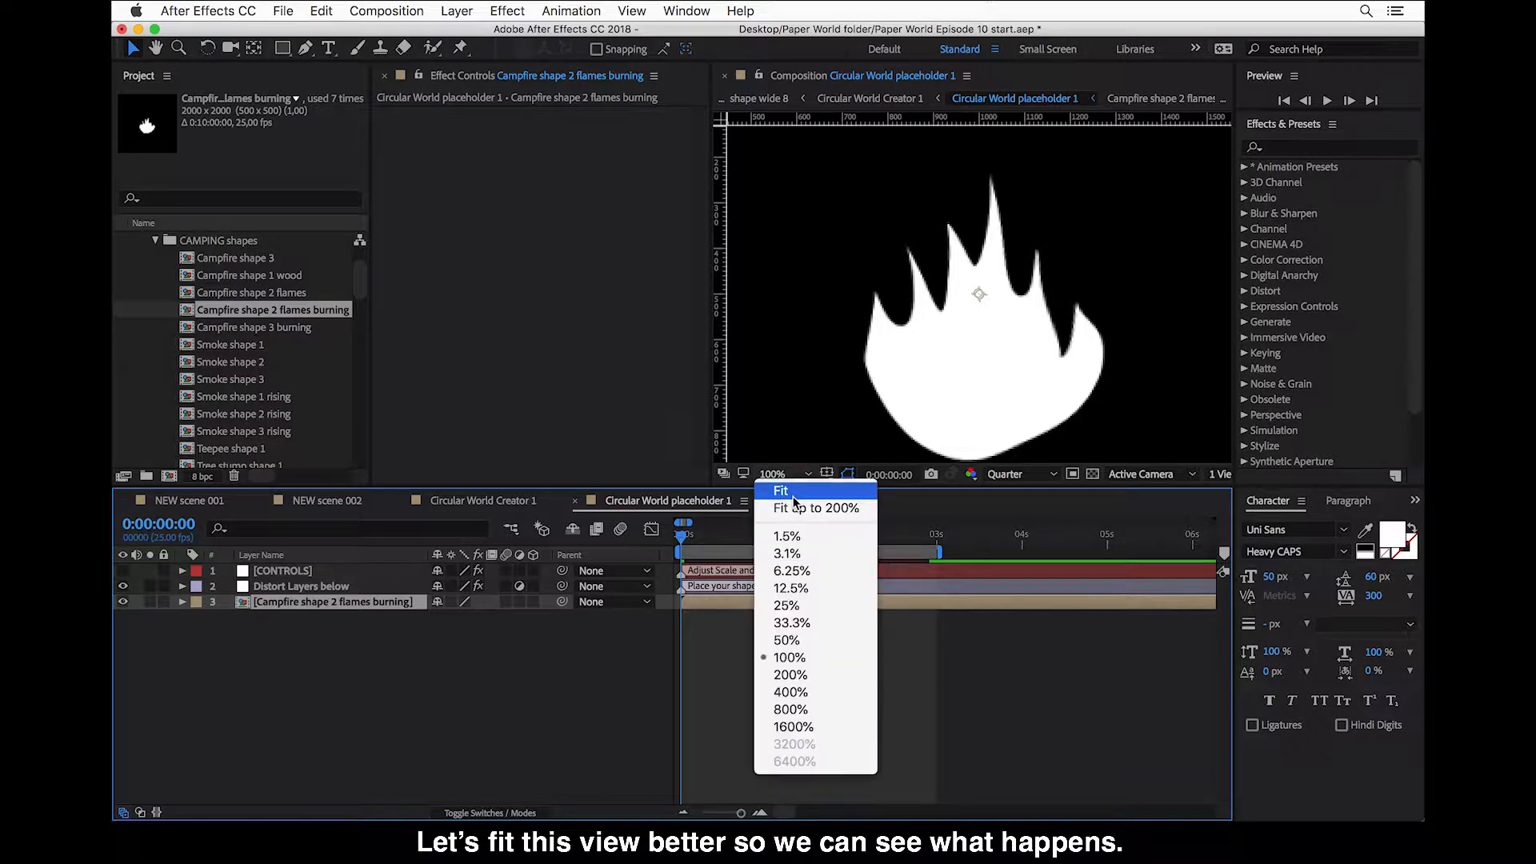
left_click(781, 490)
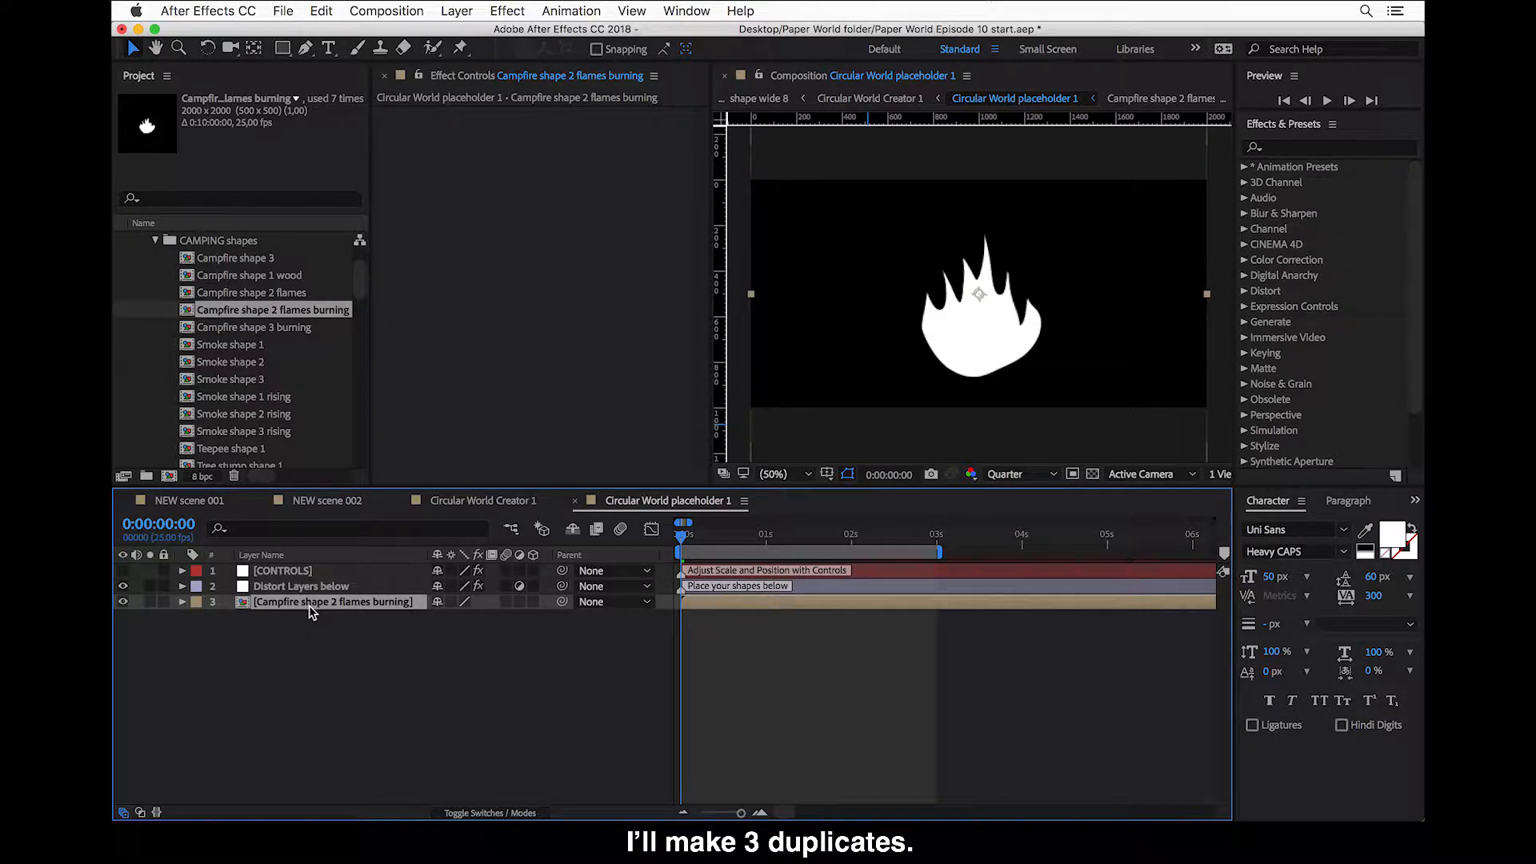
- Make three duplicates of the flame layer, move the top one to X 500 at 83% scale, and show the transparency grid
key("cmd+d")
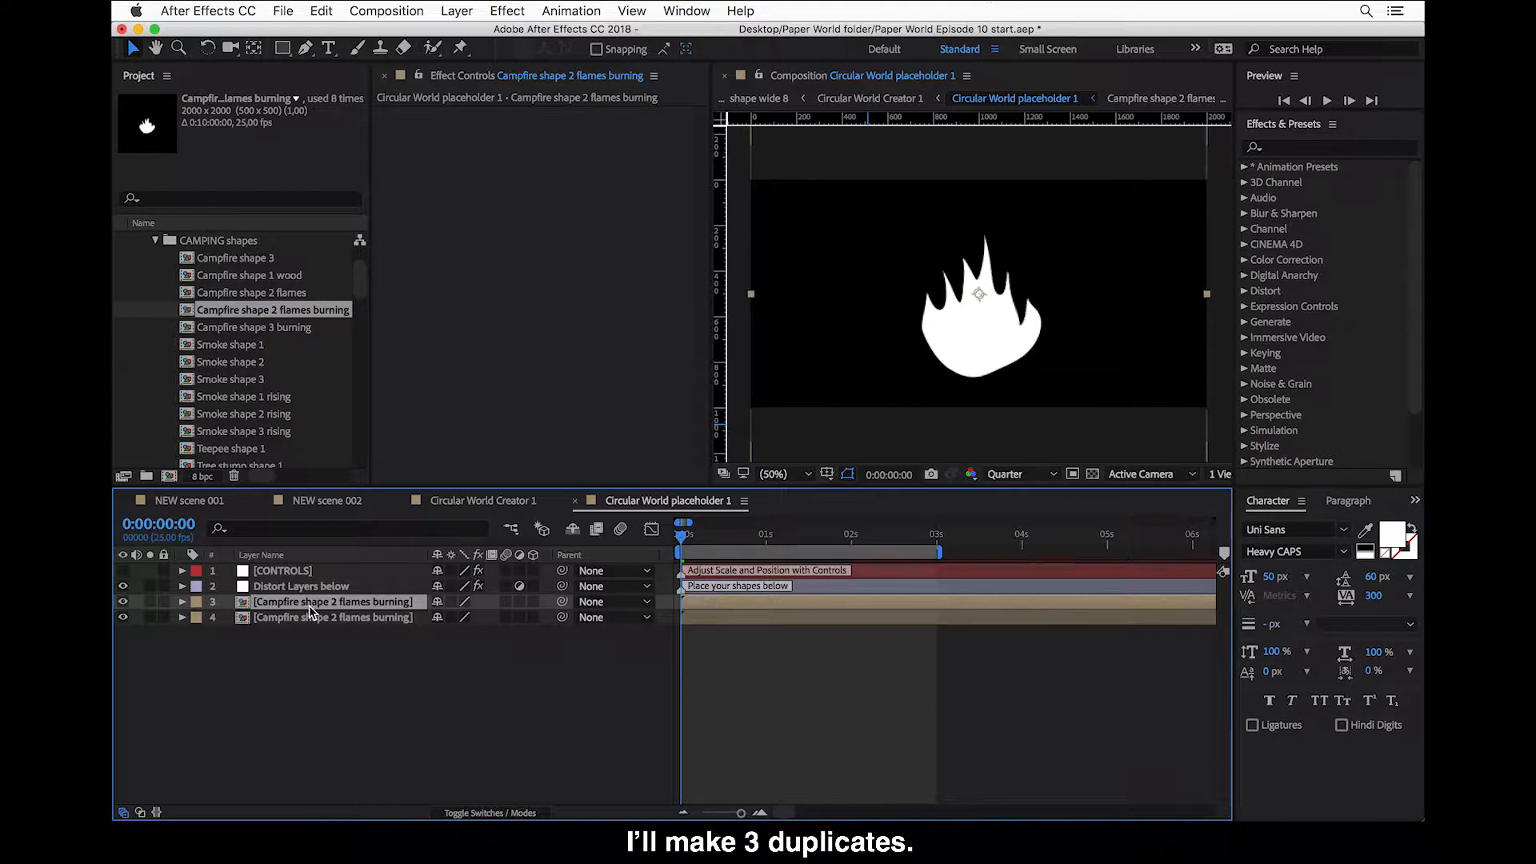
key("cmd+d")
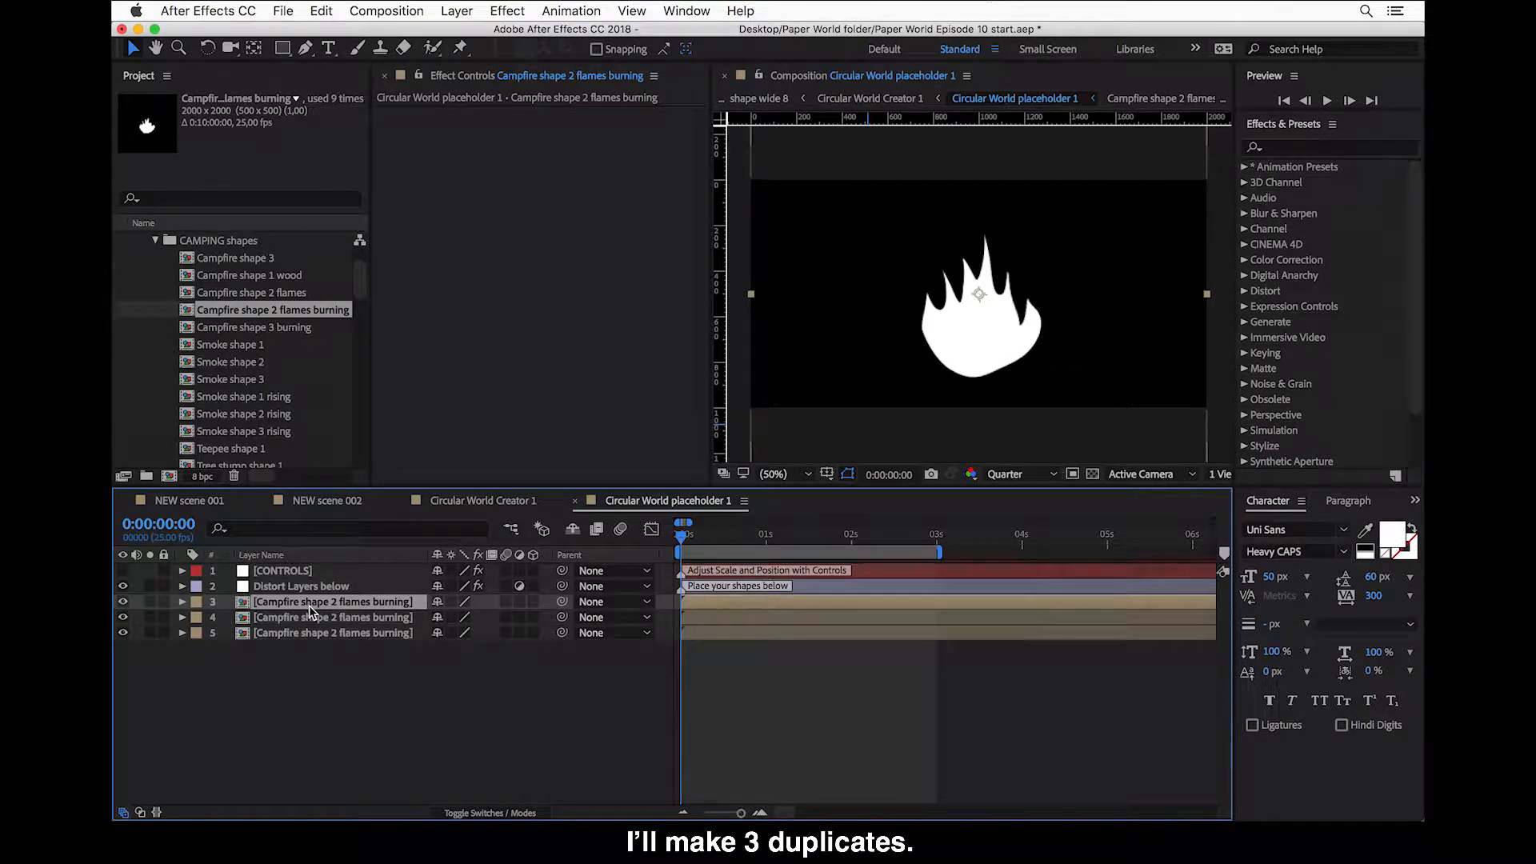
key("cmd+d")
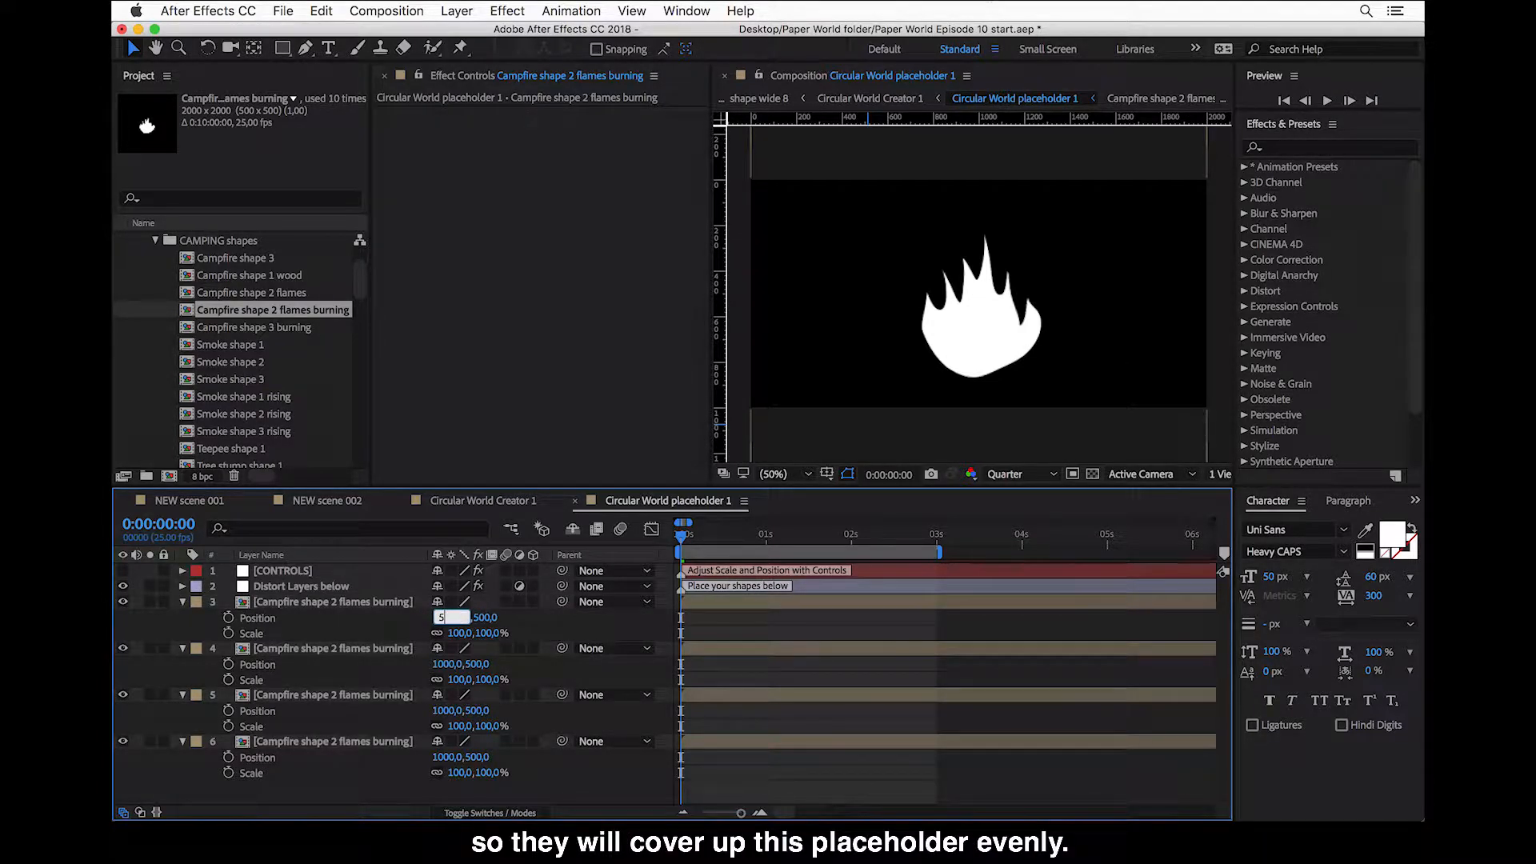
type("500,0")
left_click(478, 632)
type("83")
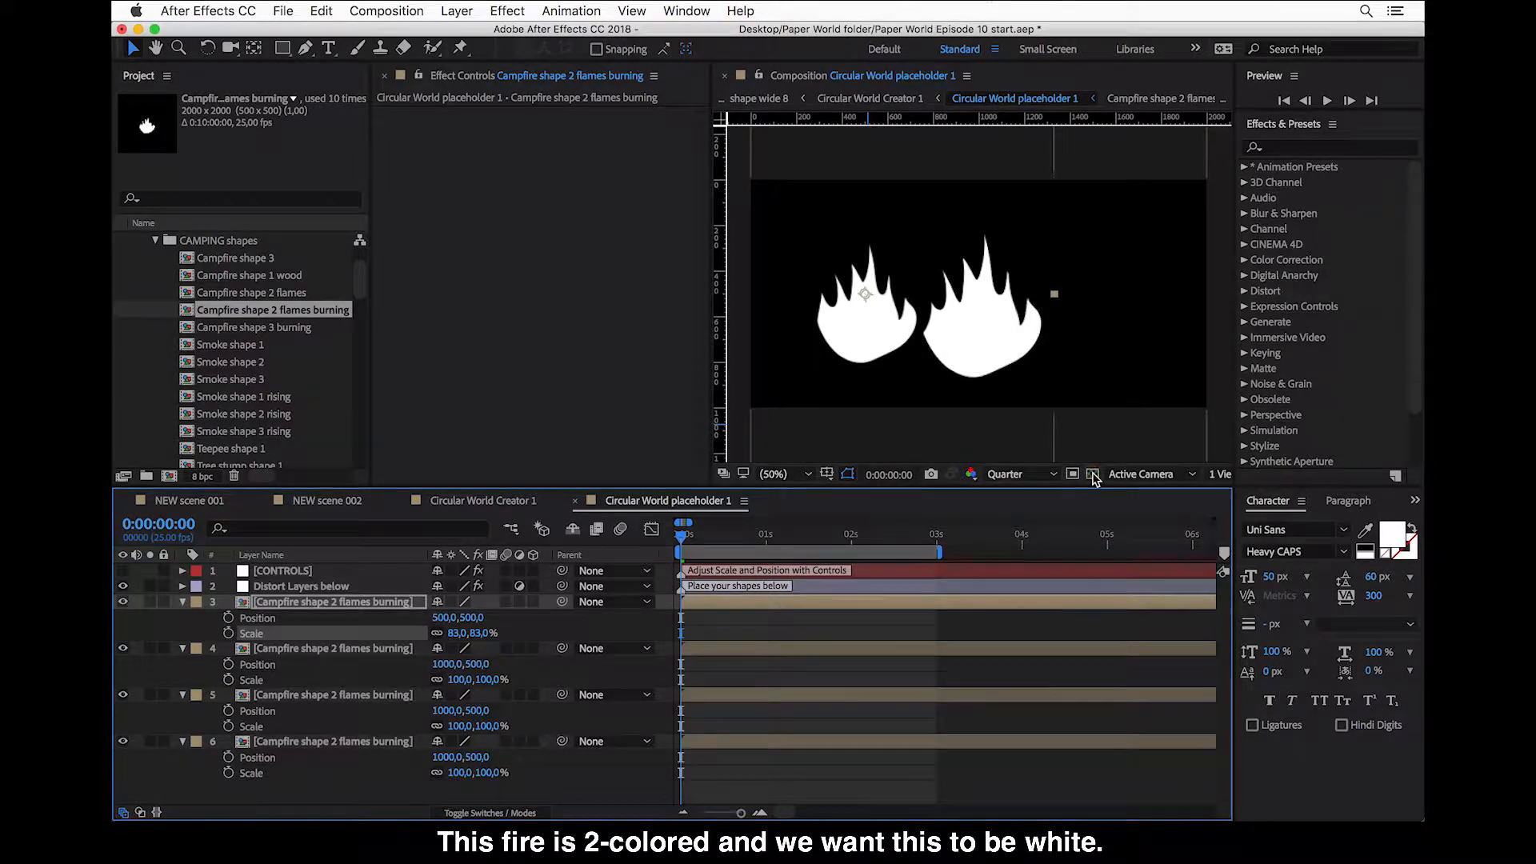
left_click(1093, 474)
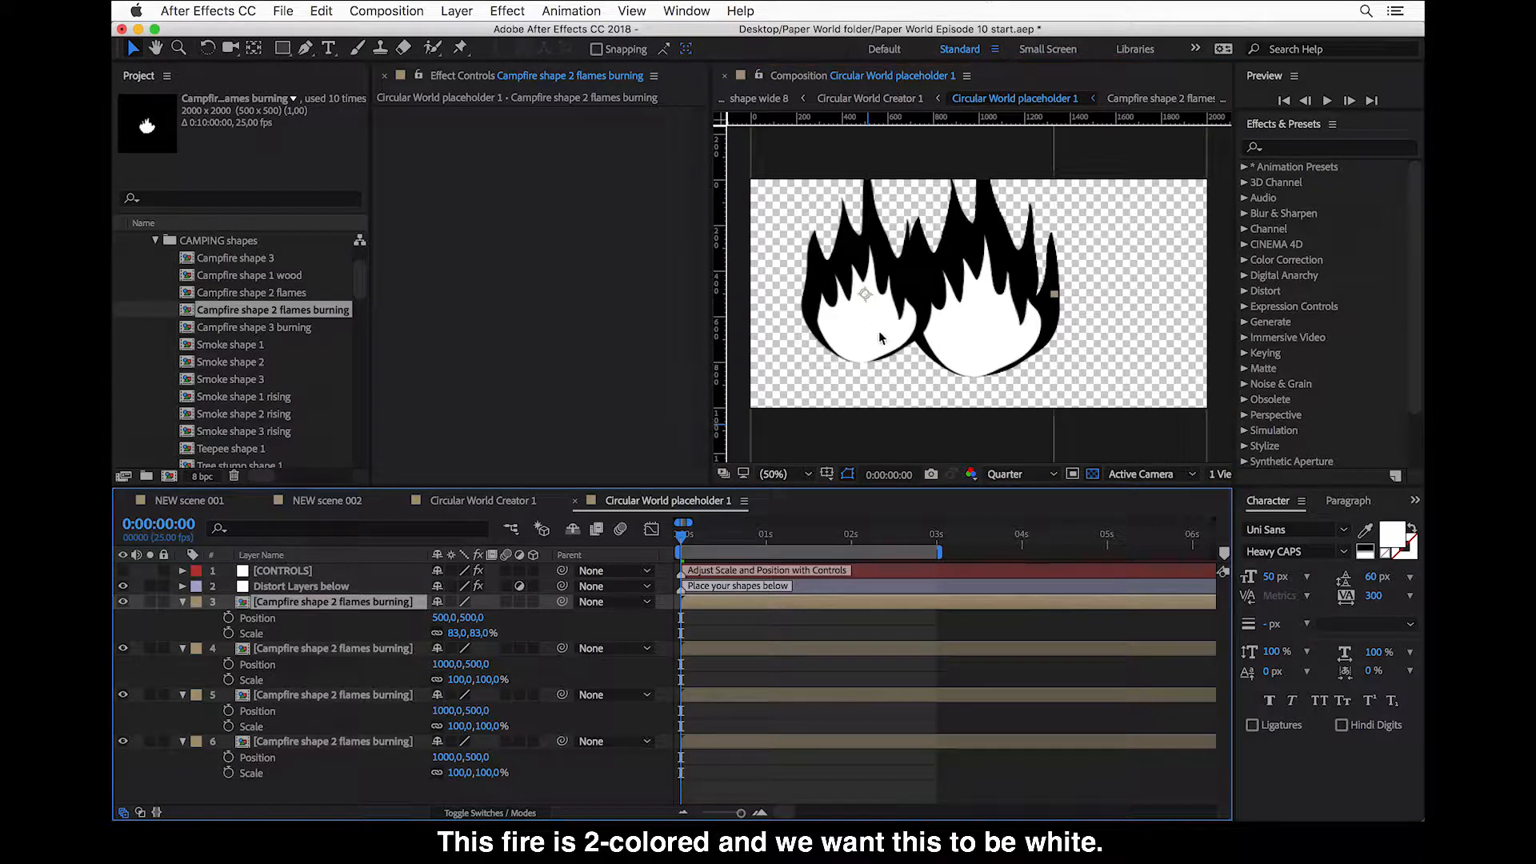
mouse_move(874, 272)
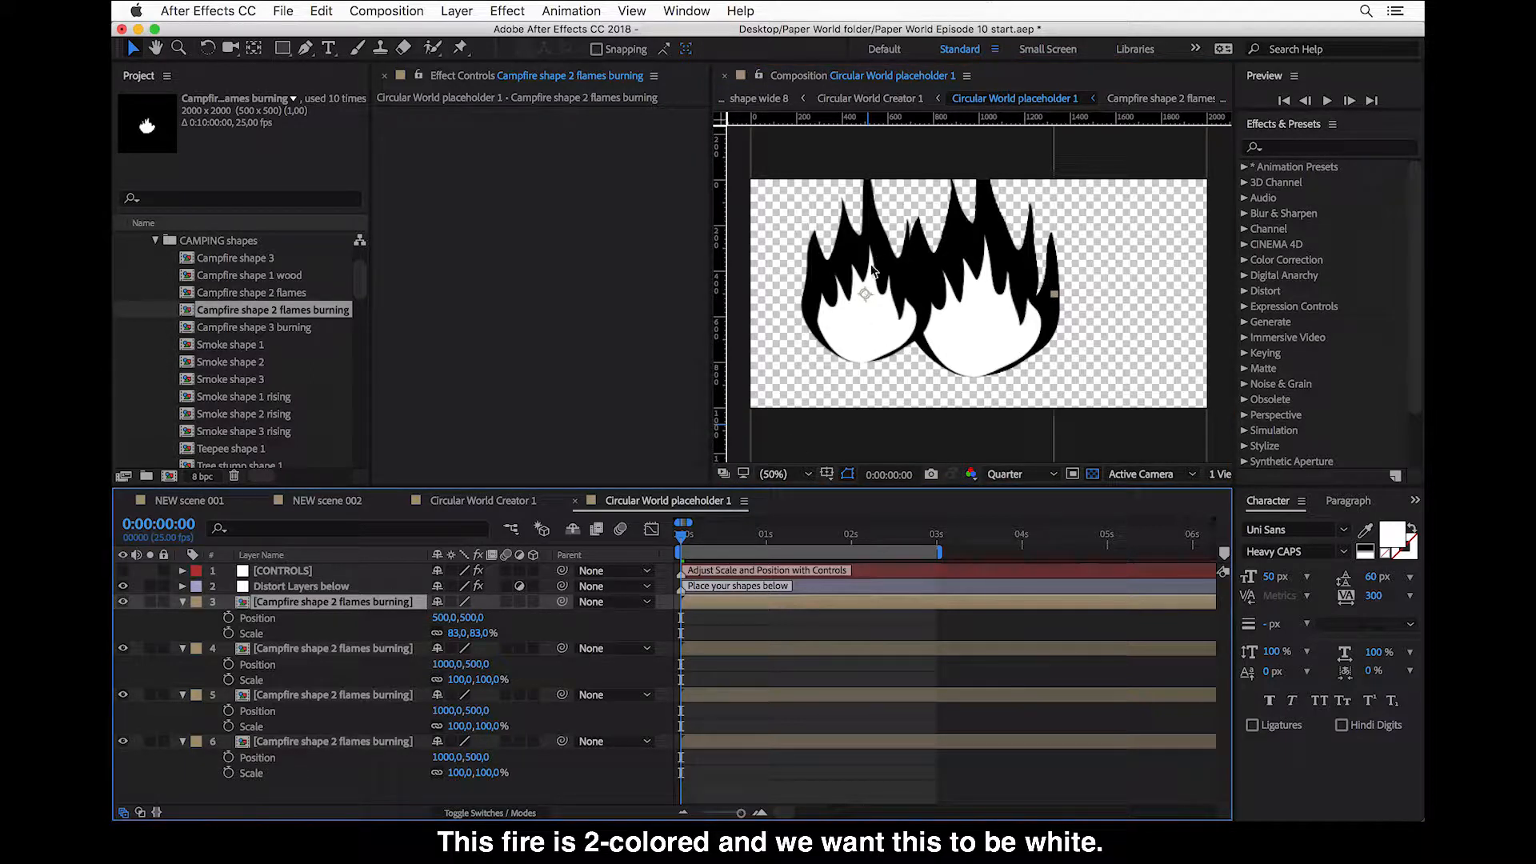
mouse_move(570, 419)
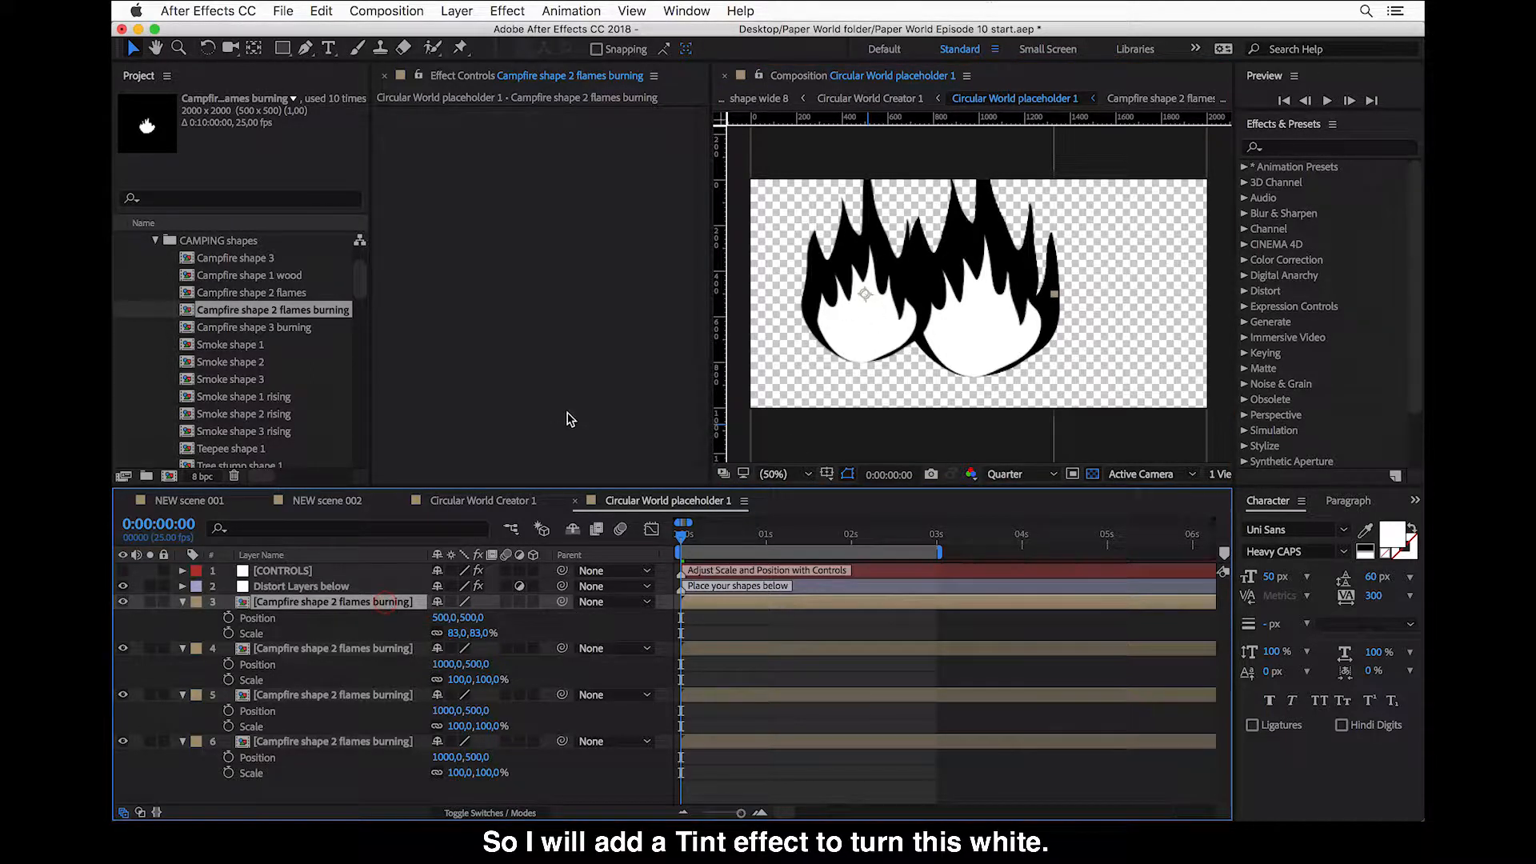
- Apply Effect > Color Correction > Tint to the selected flame layers, turning them white
left_click(507, 11)
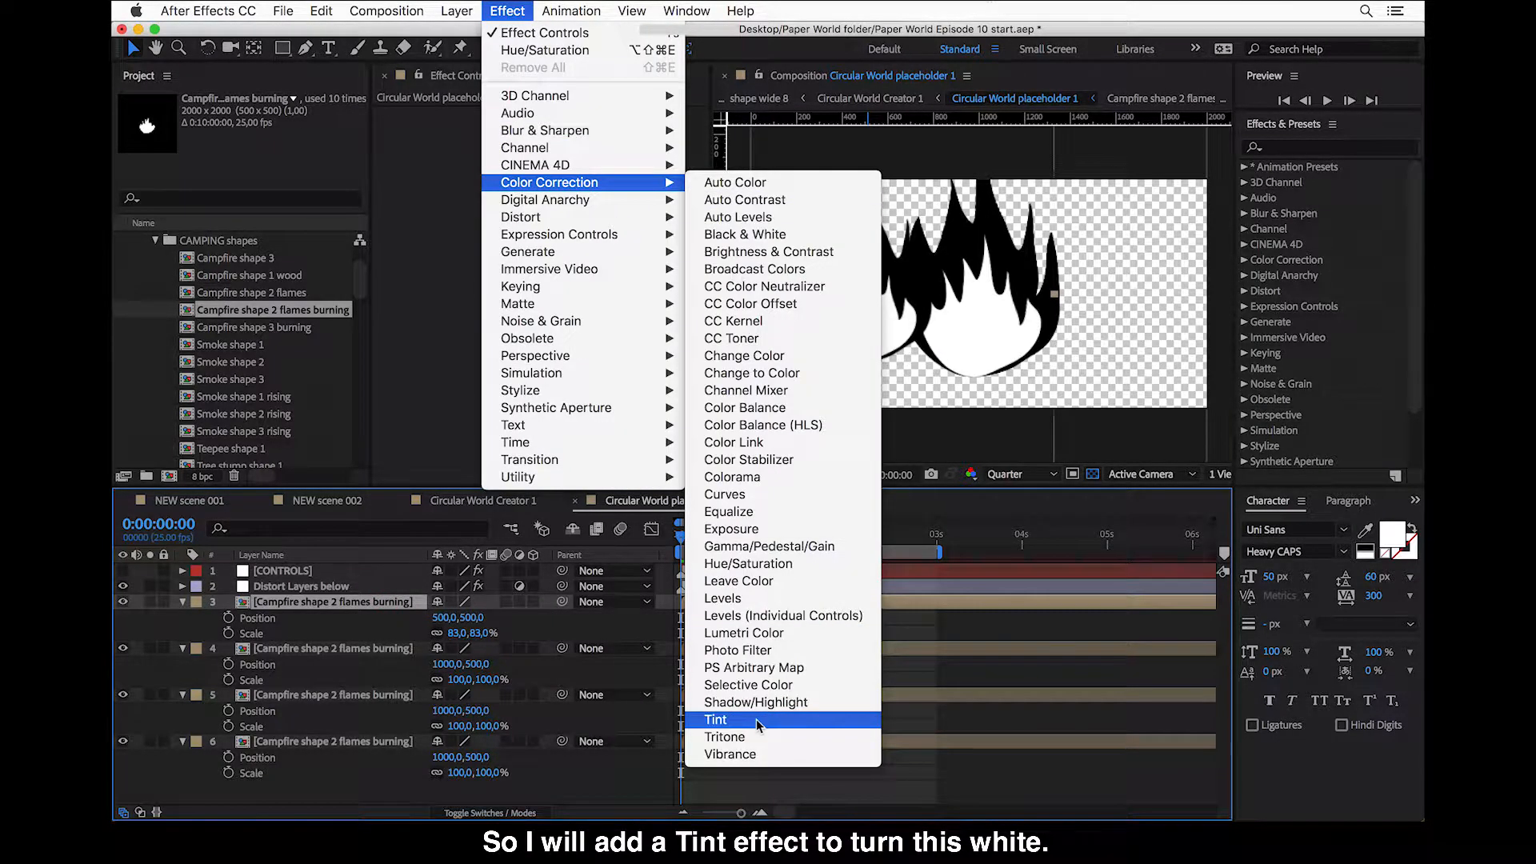
left_click(716, 719)
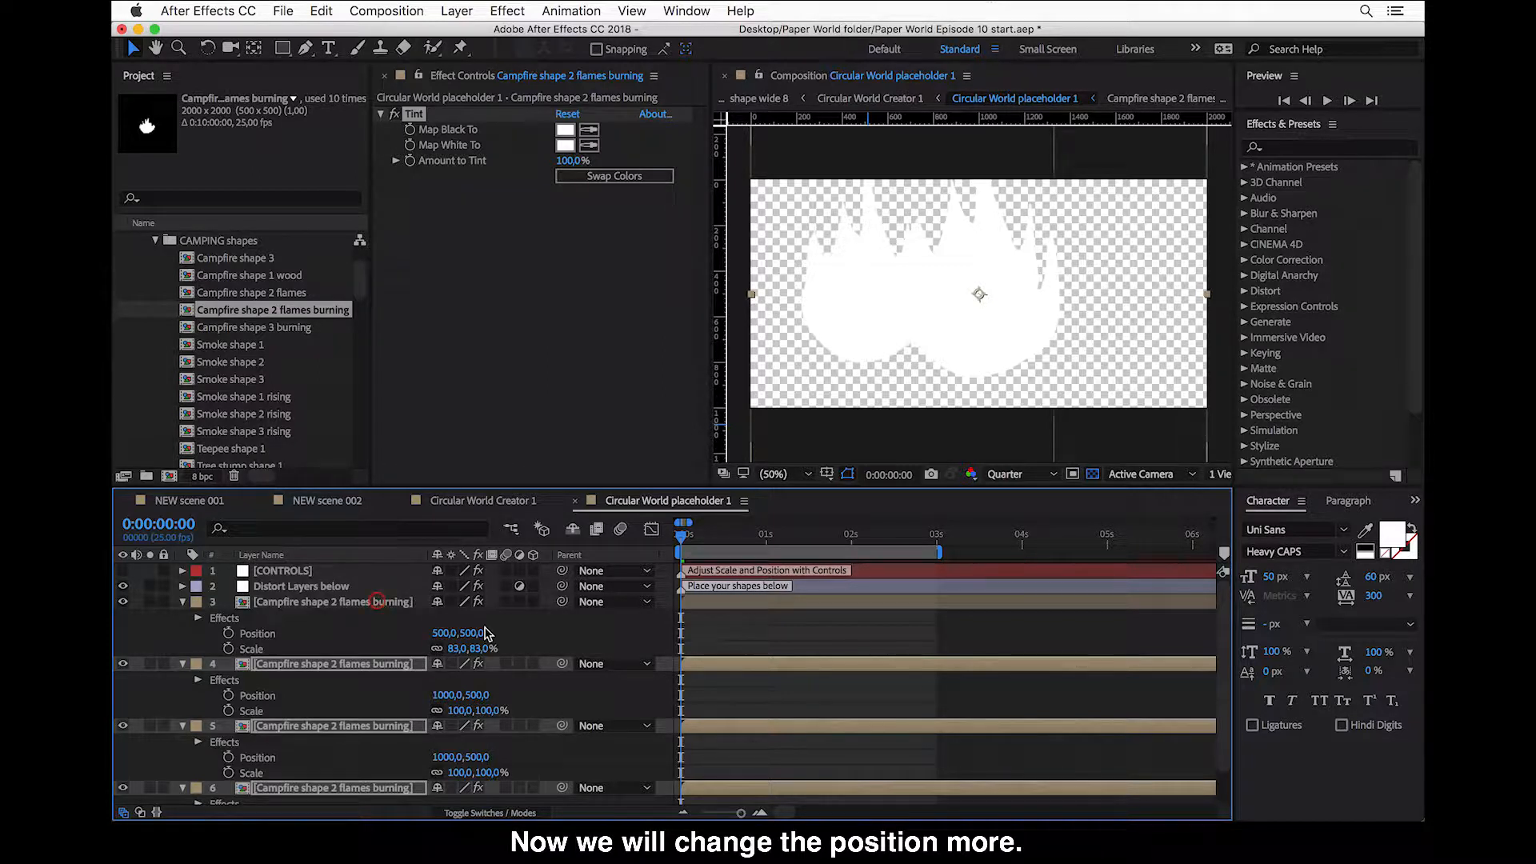
- Set the first flame layer's Y position to 1000 so its base rests on the placeholder's bottom edge
left_click(474, 632)
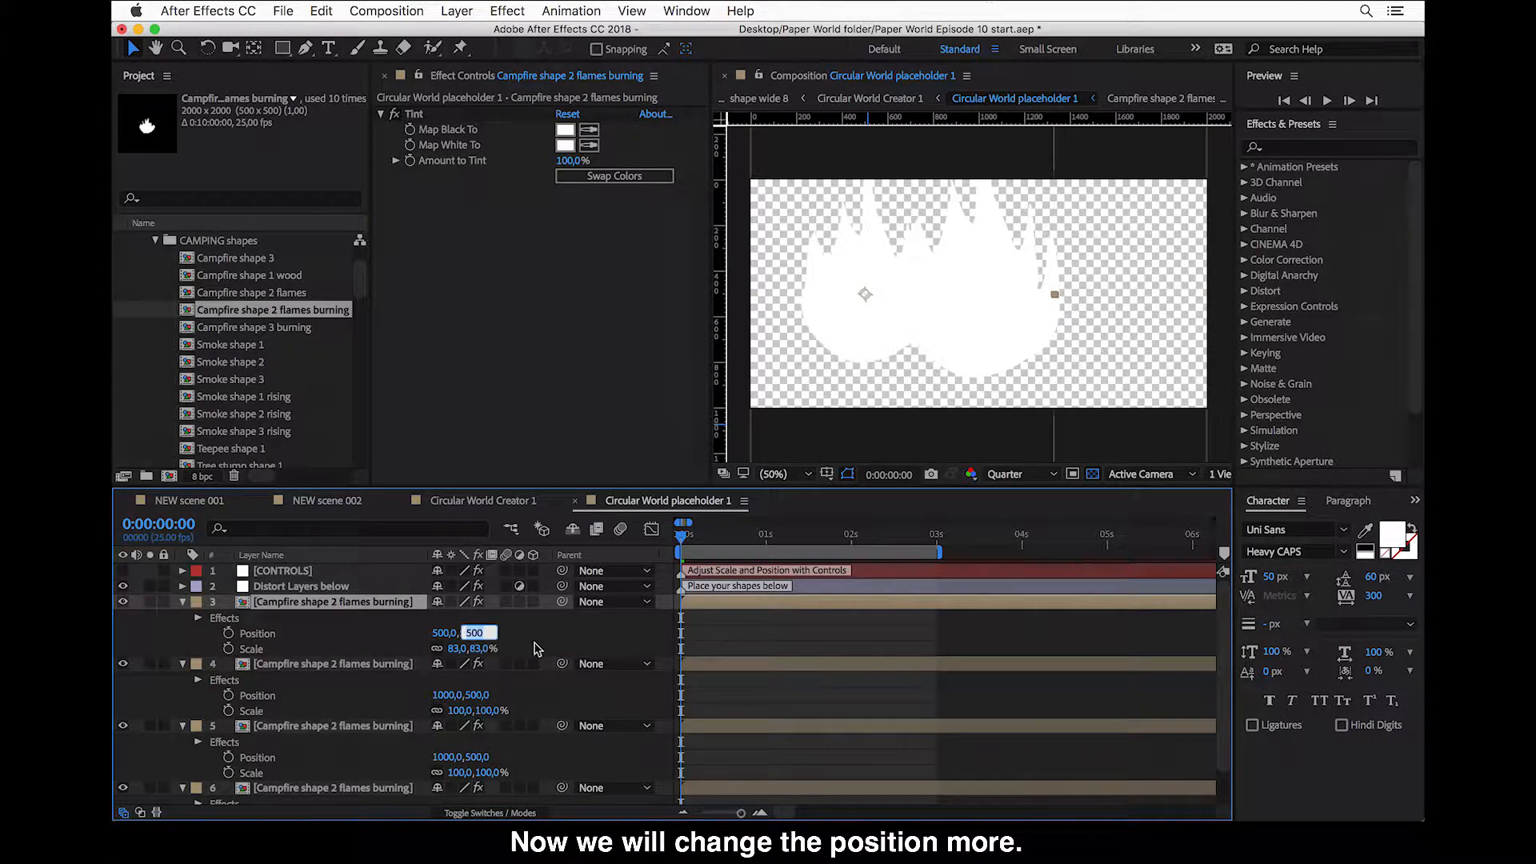
type("10")
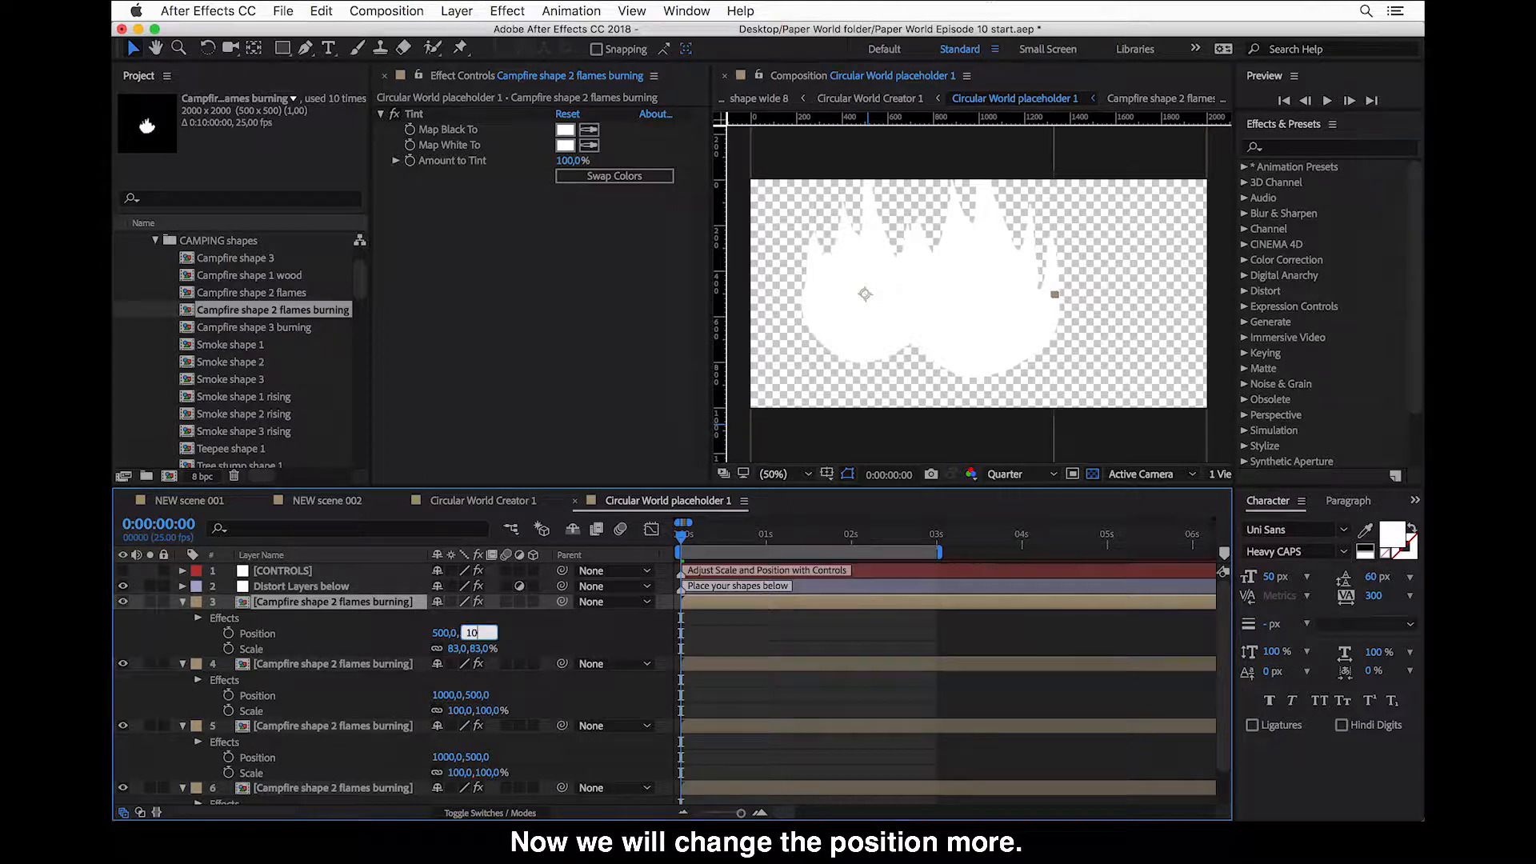
type("1000,0")
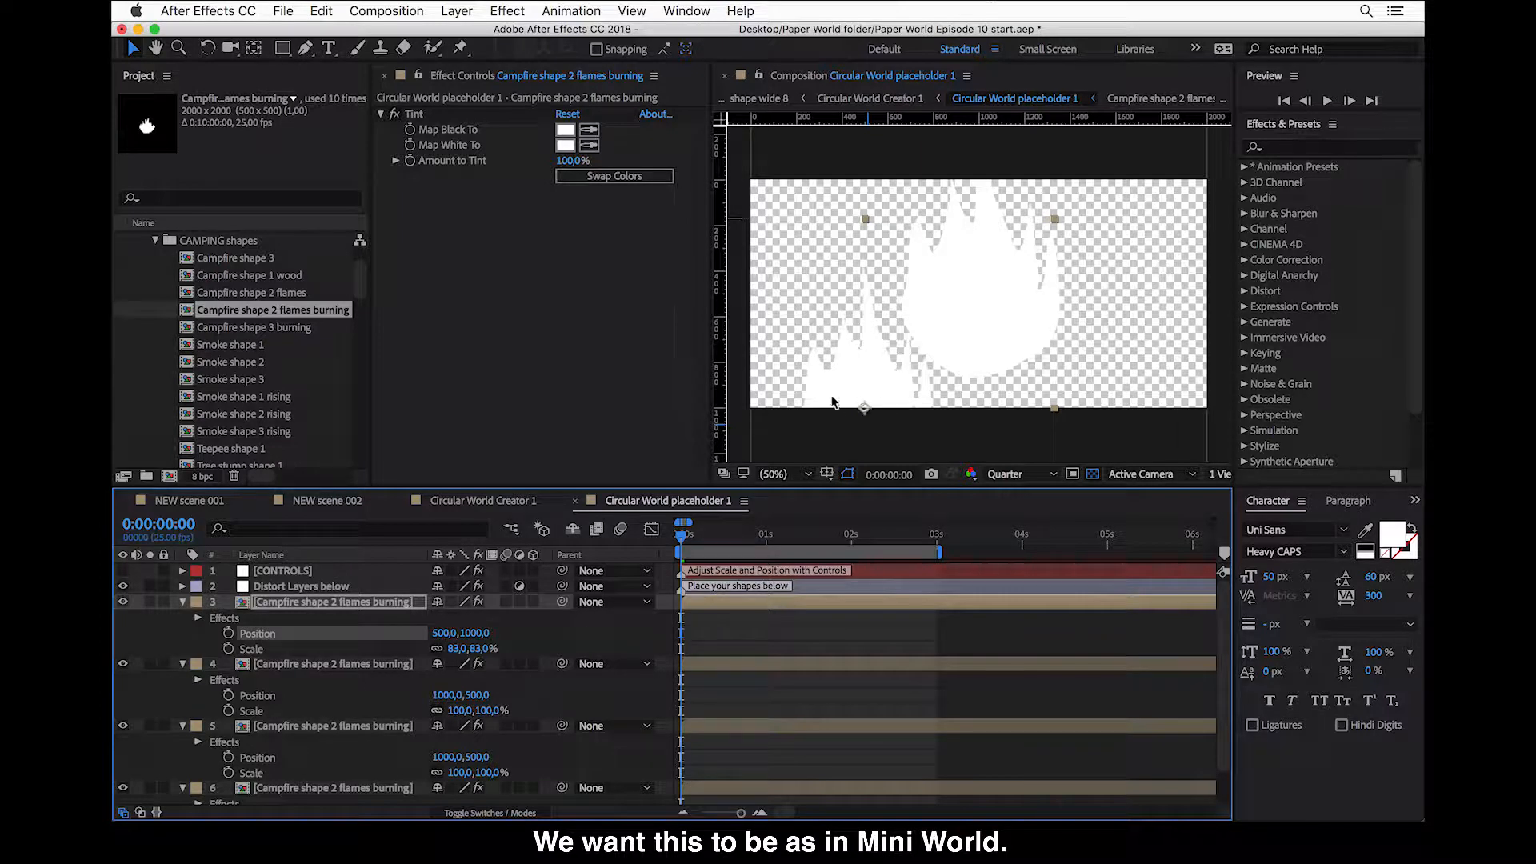
mouse_move(857, 397)
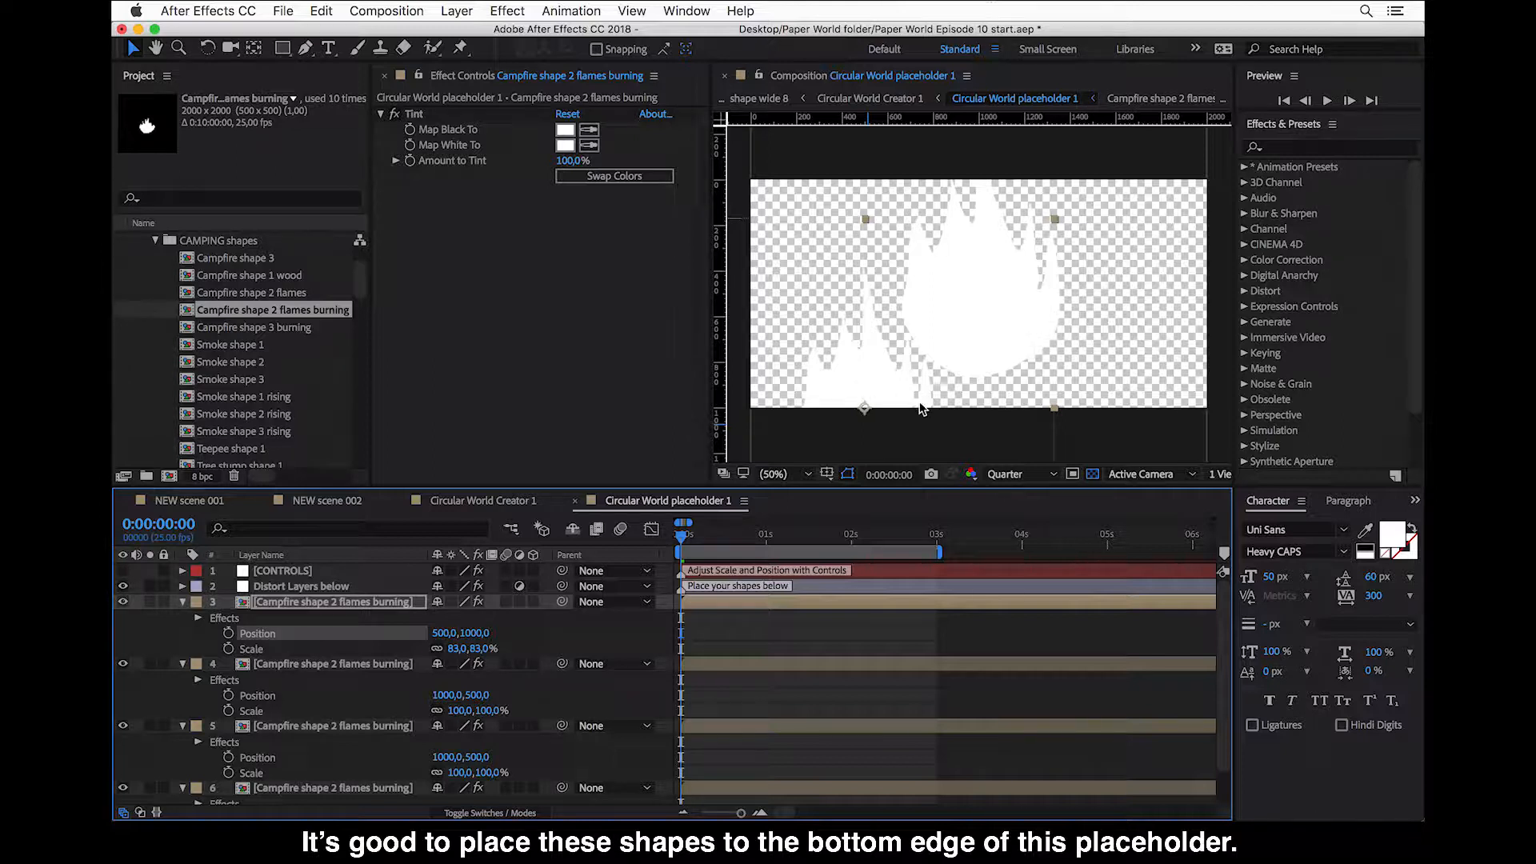
mouse_move(891, 412)
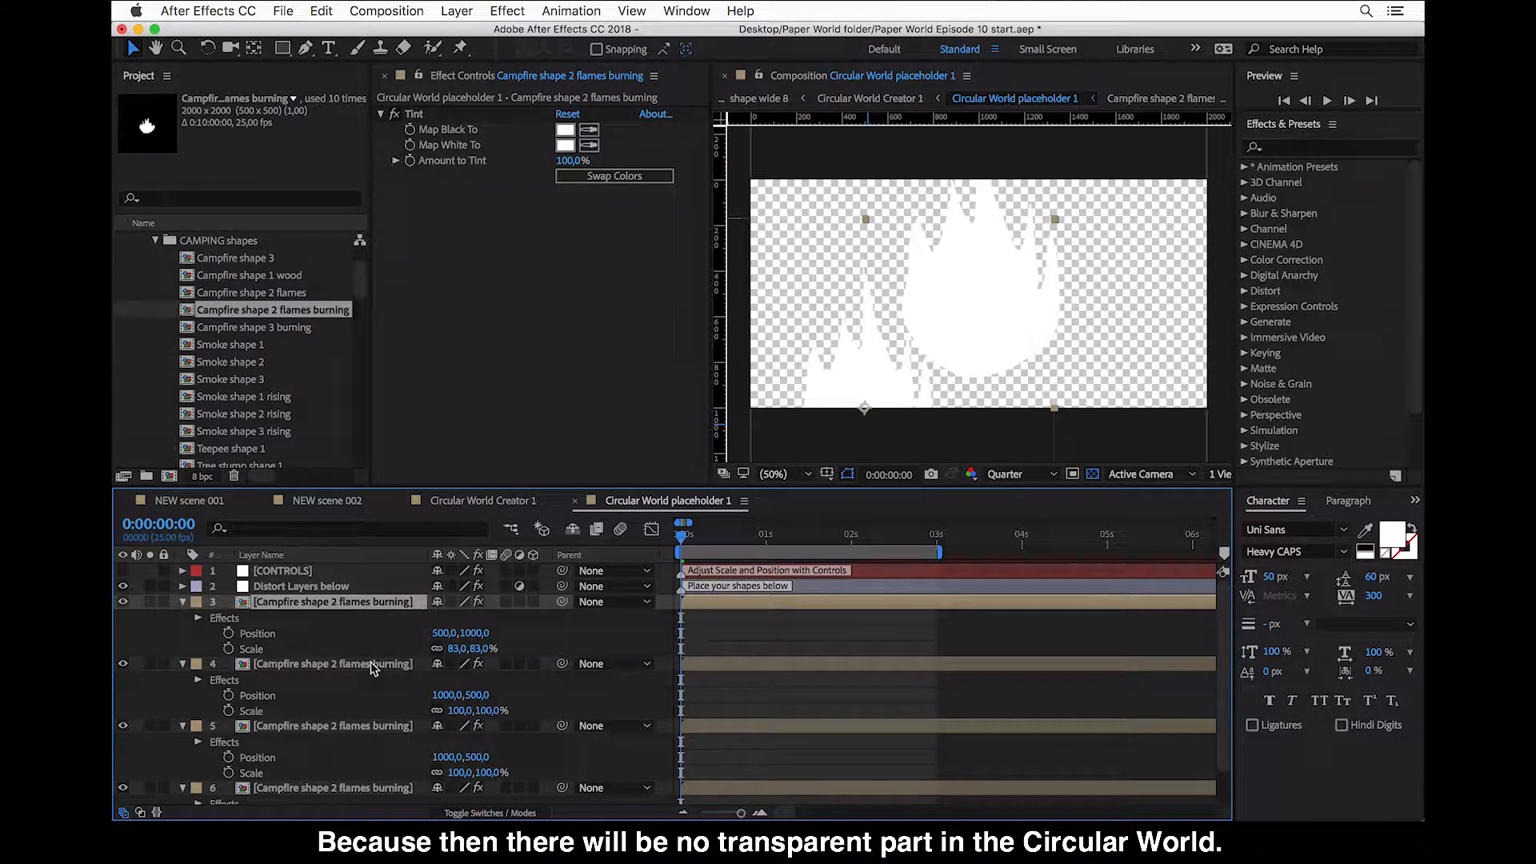
left_click(332, 663)
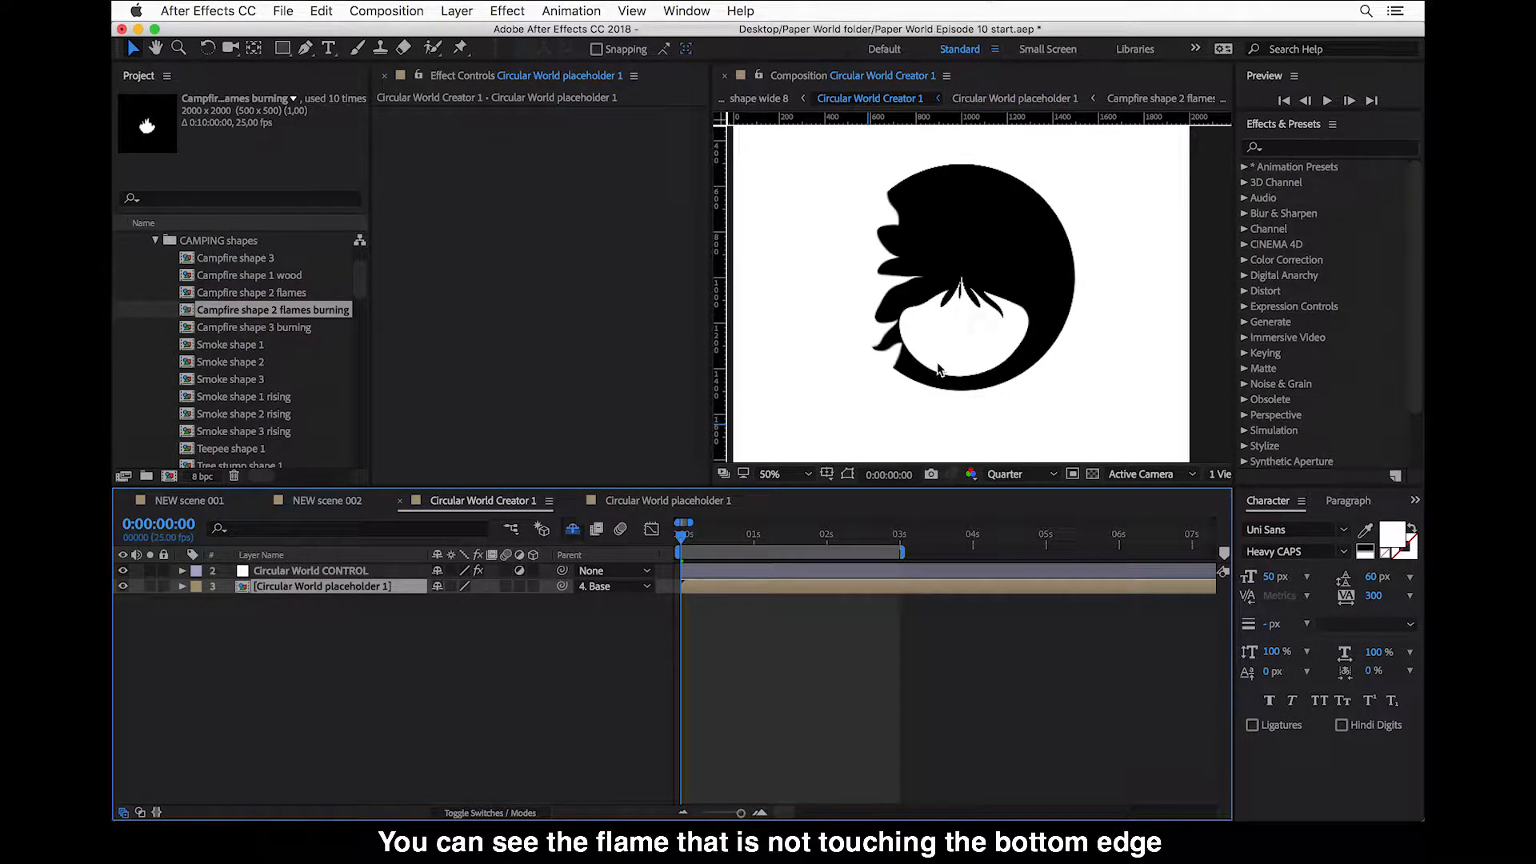
mouse_move(970, 382)
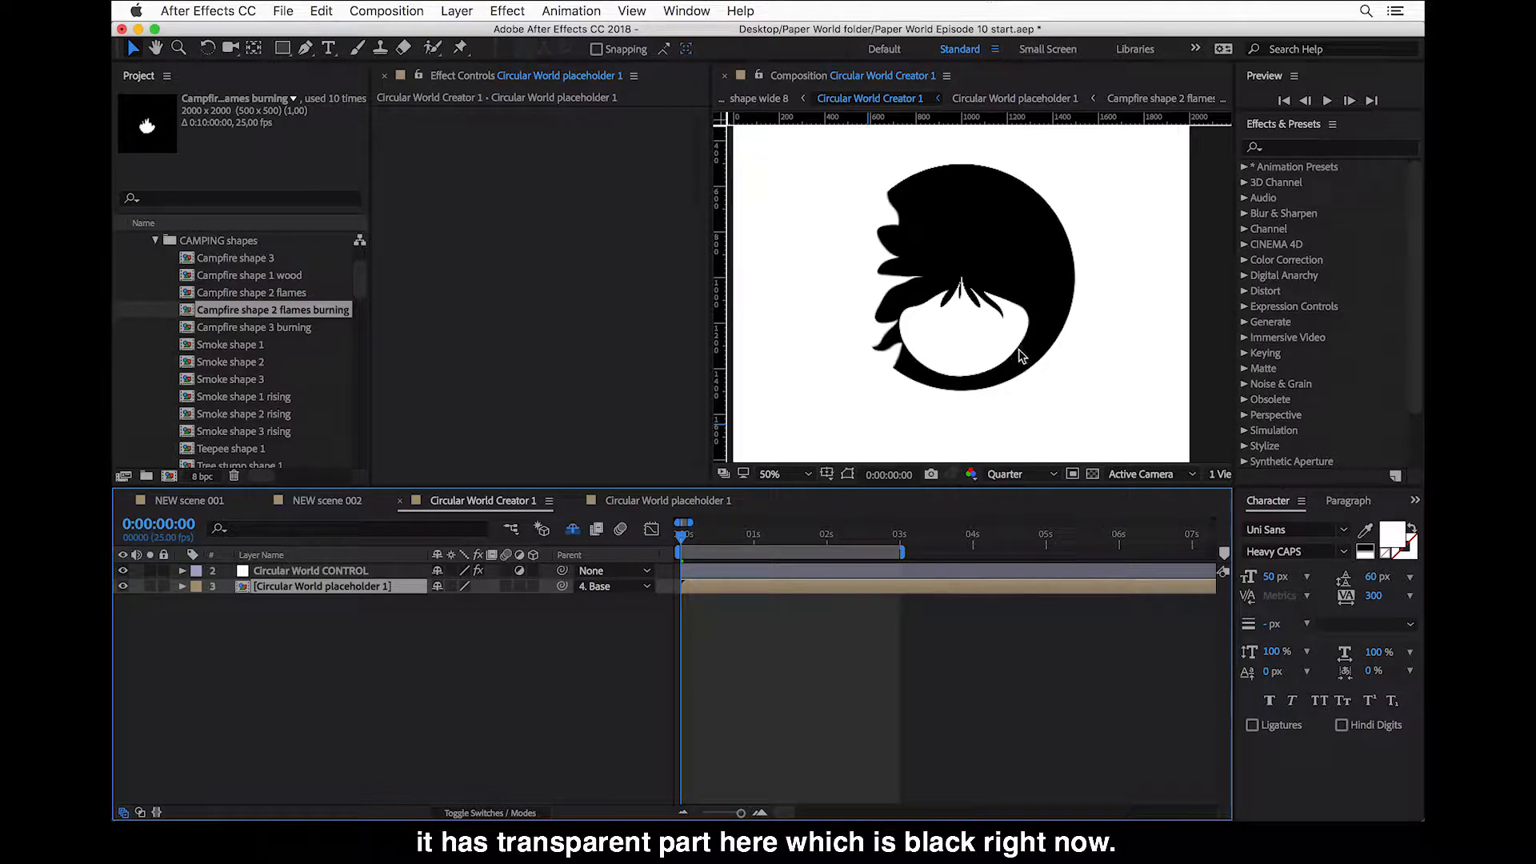
mouse_move(913, 374)
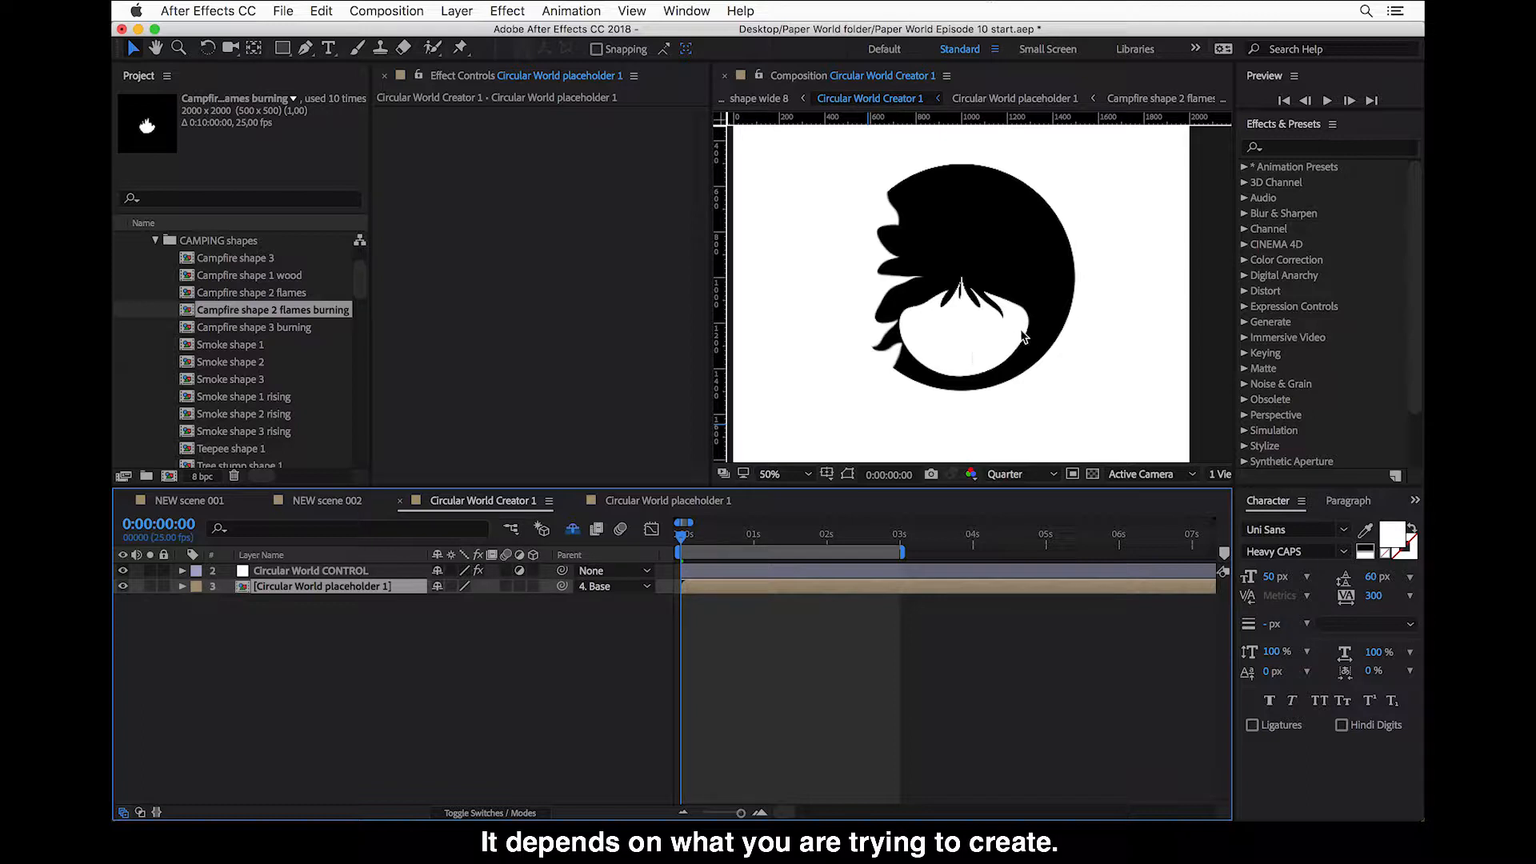
mouse_move(1041, 298)
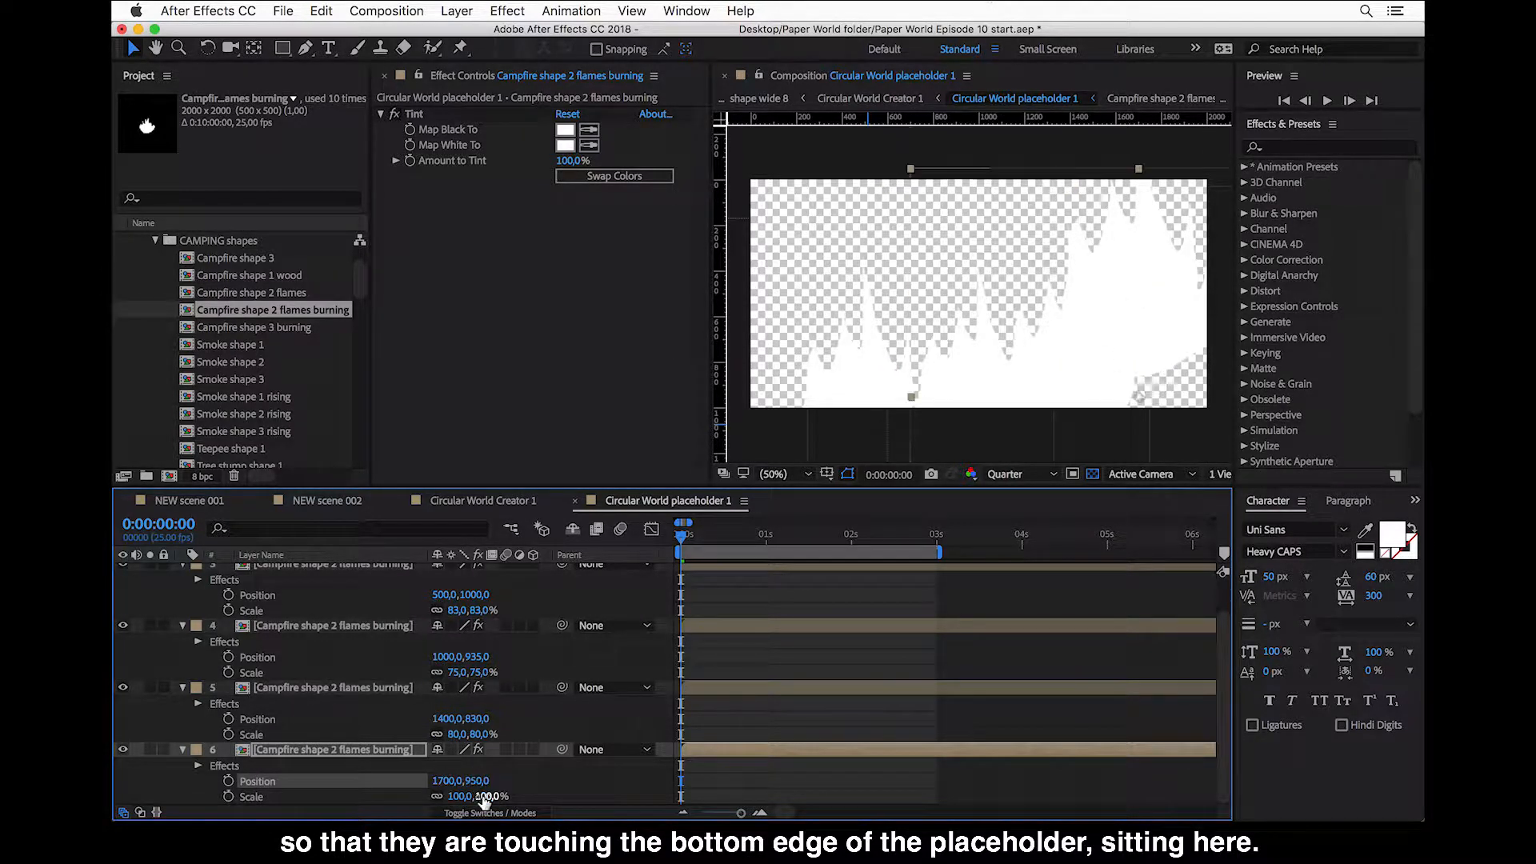
- Resize and spread the remaining flame copies, including an 80% scale, into a row along the bottom edge
type("80")
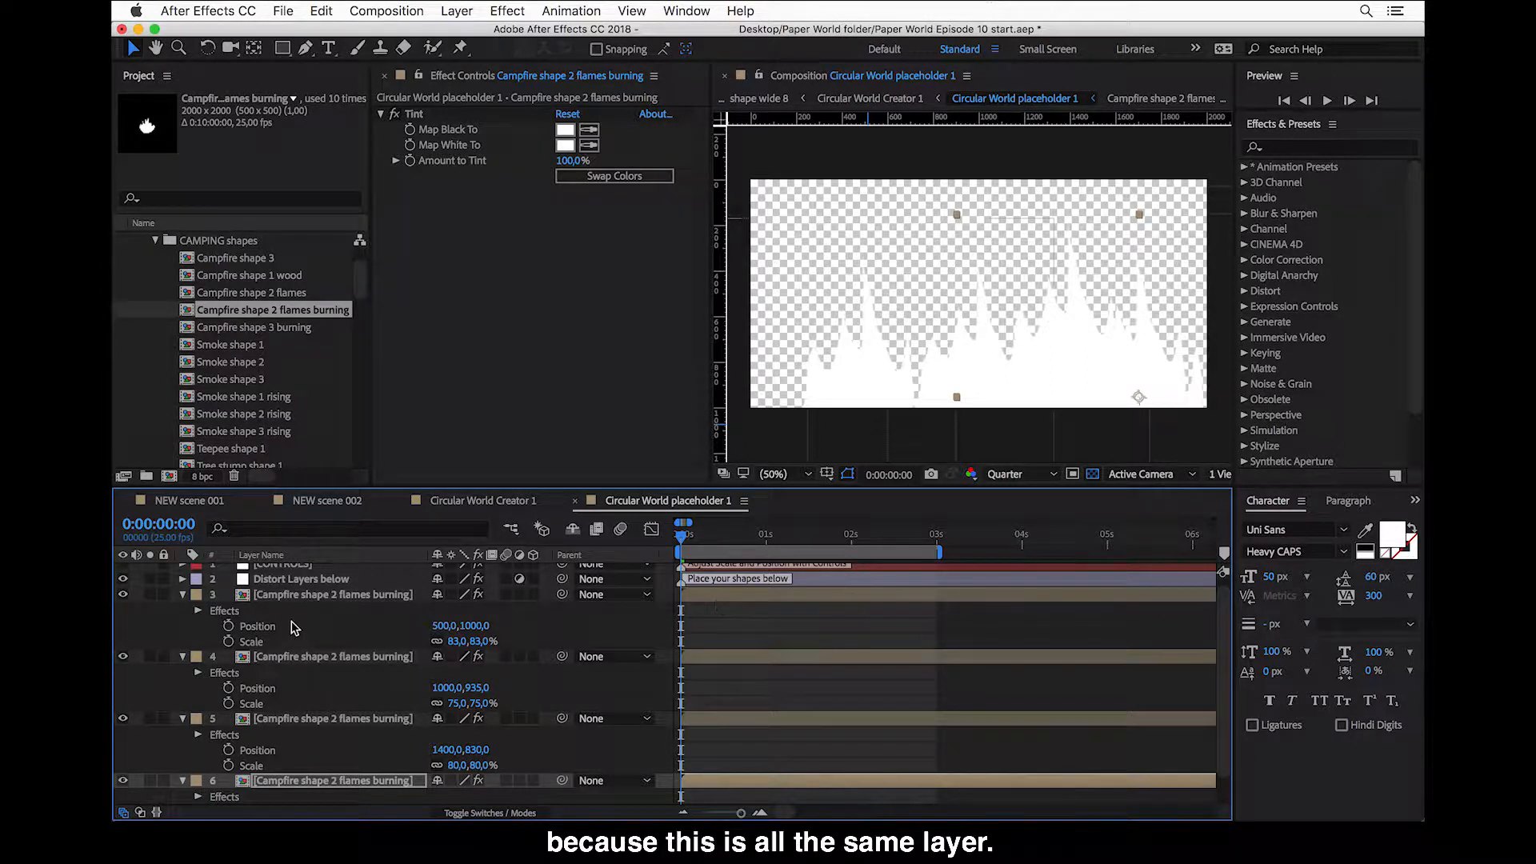
mouse_move(749, 600)
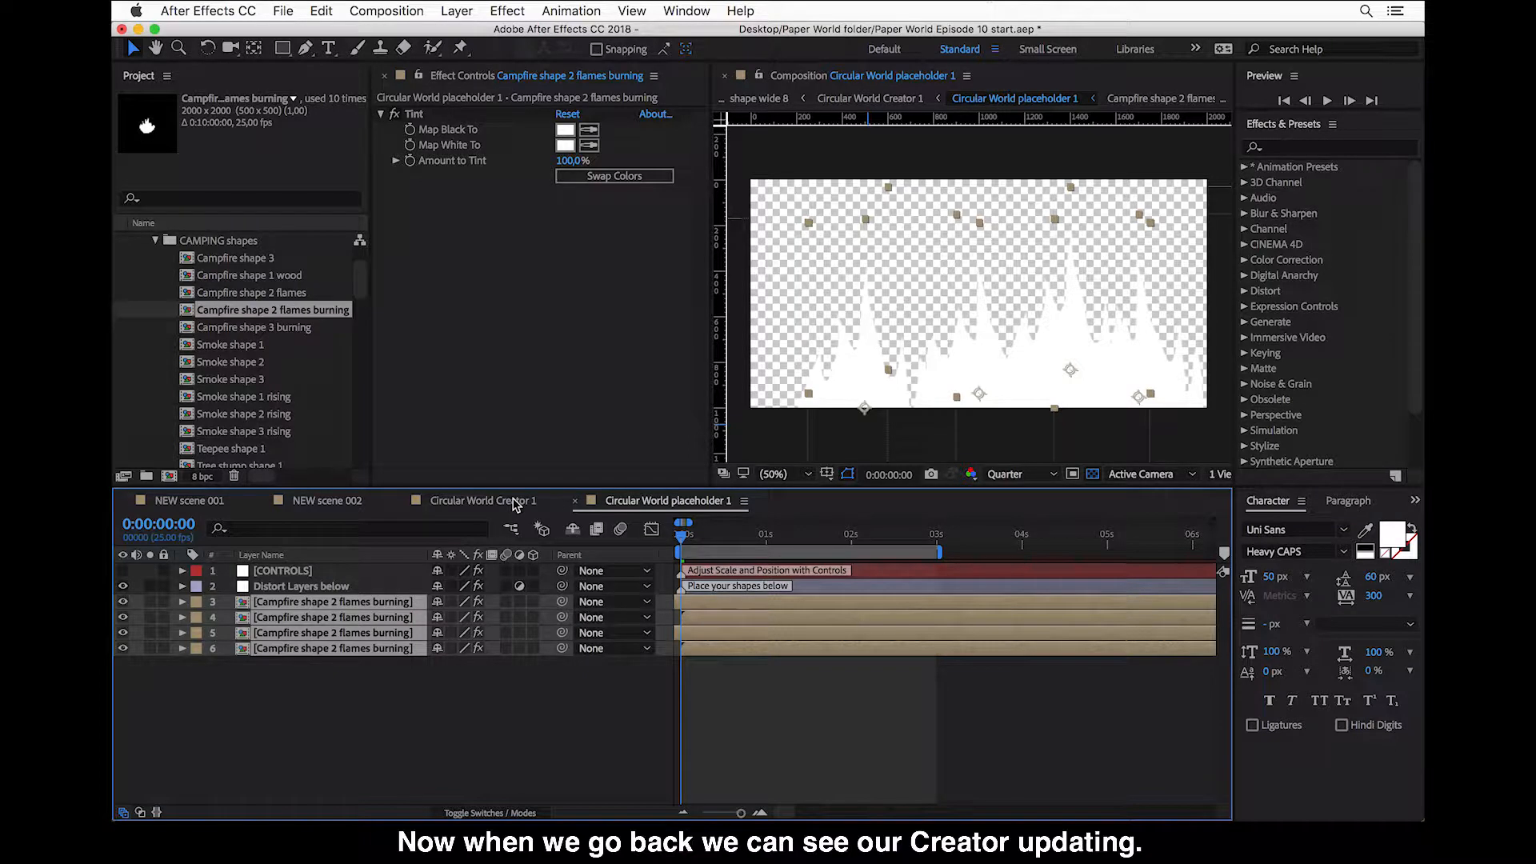
- In Circular World Creator 1, set the Circular World CONTROL layer's Scale Sky slider to 45
left_click(481, 501)
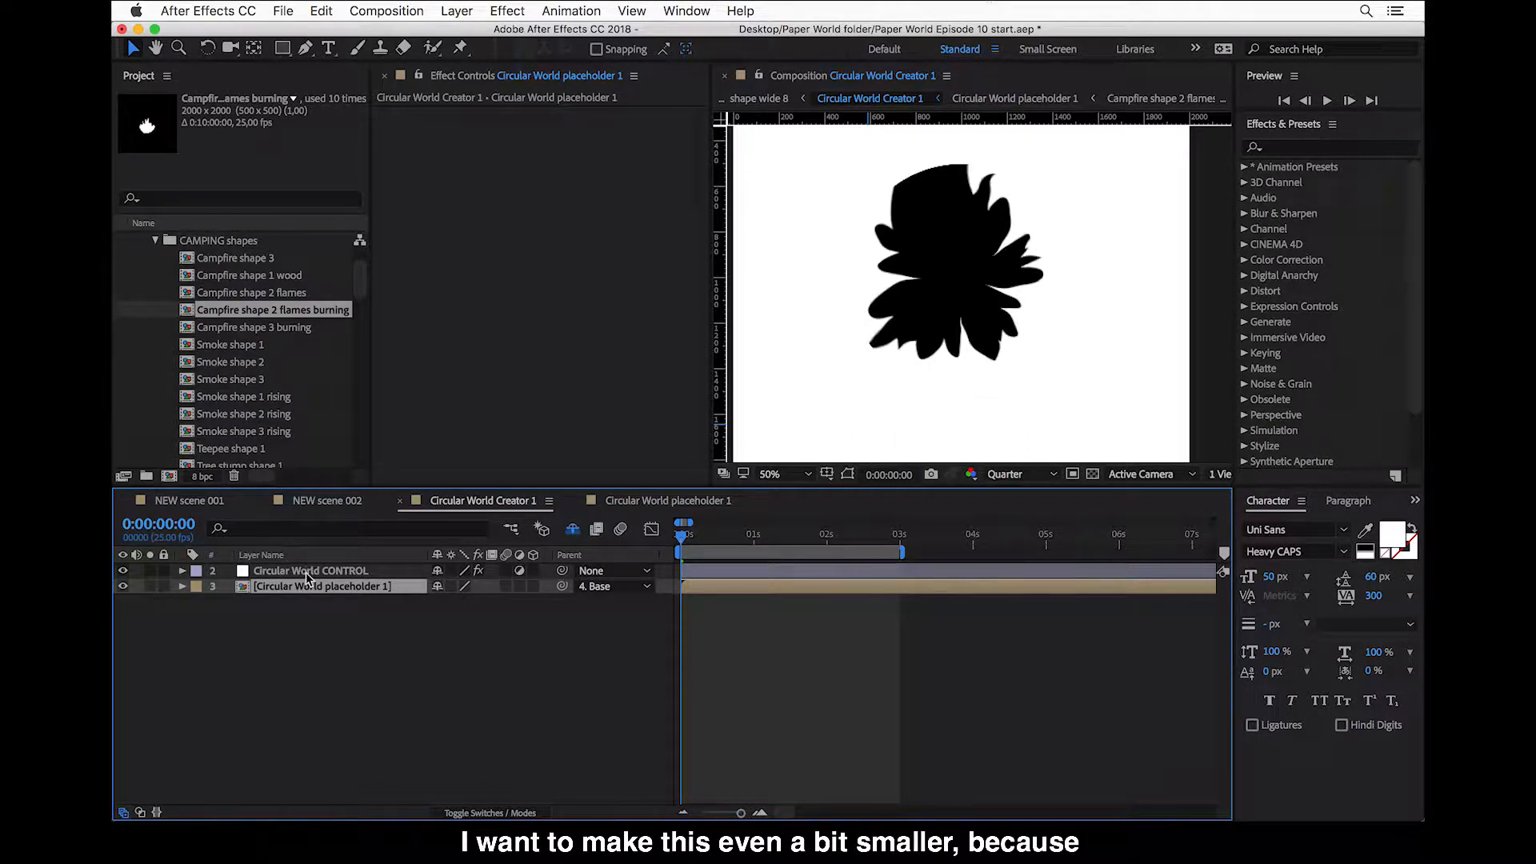
left_click(310, 570)
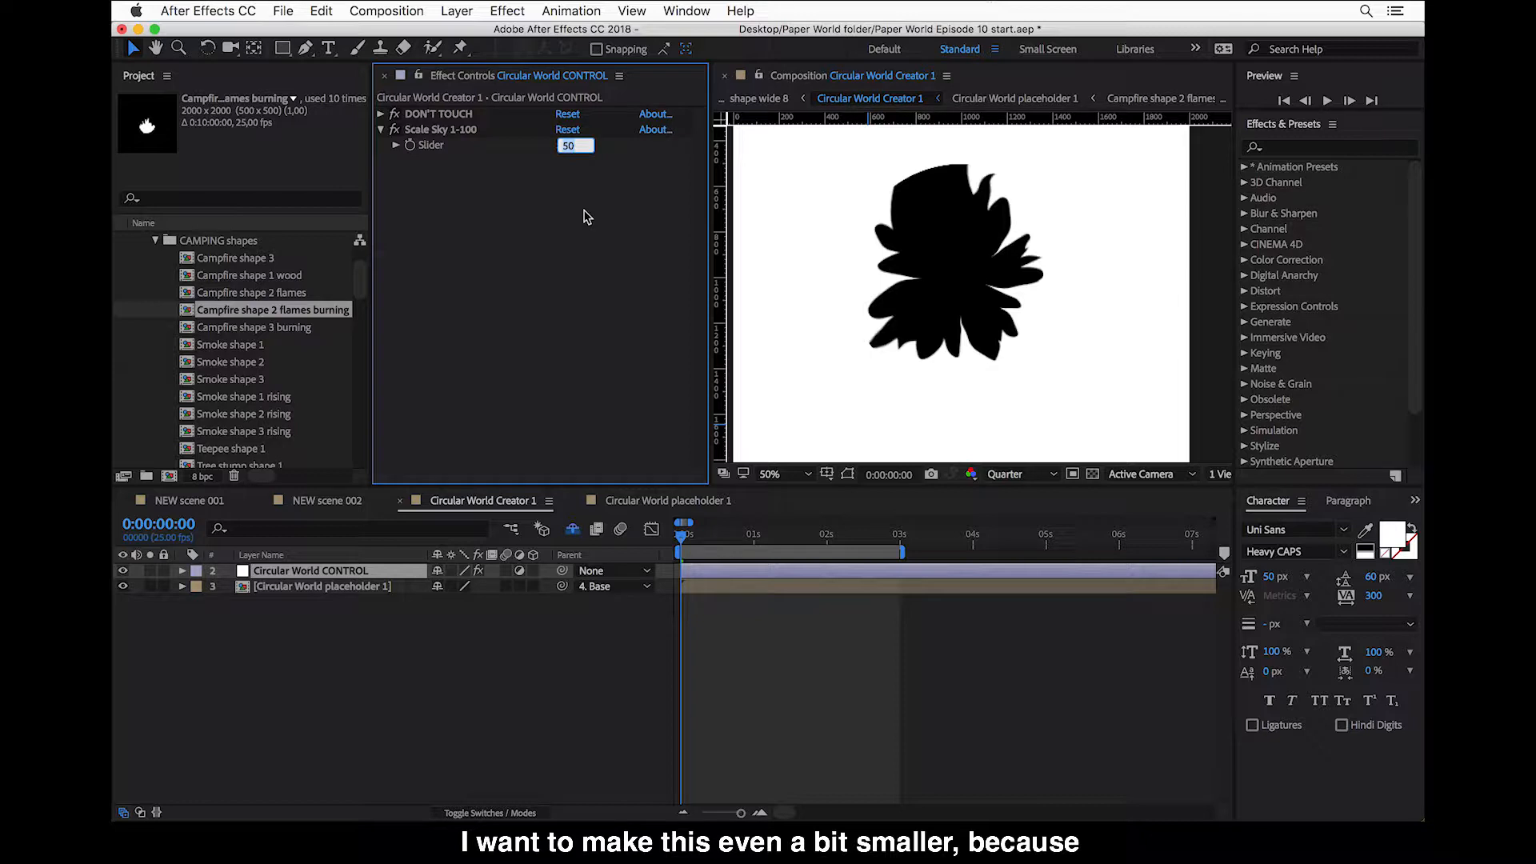
type("45,00")
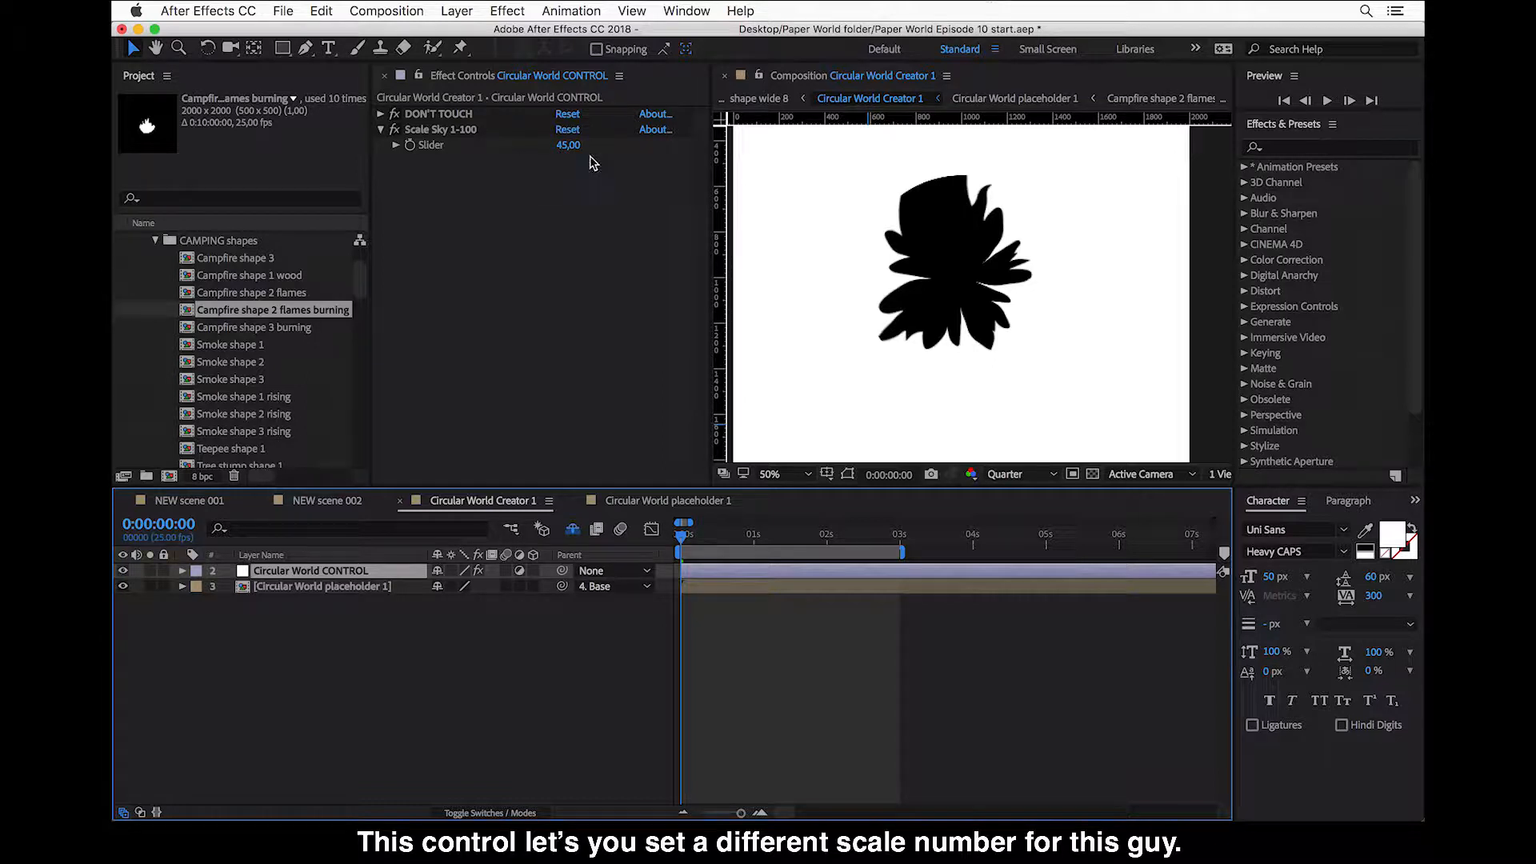
mouse_move(557, 158)
type("90")
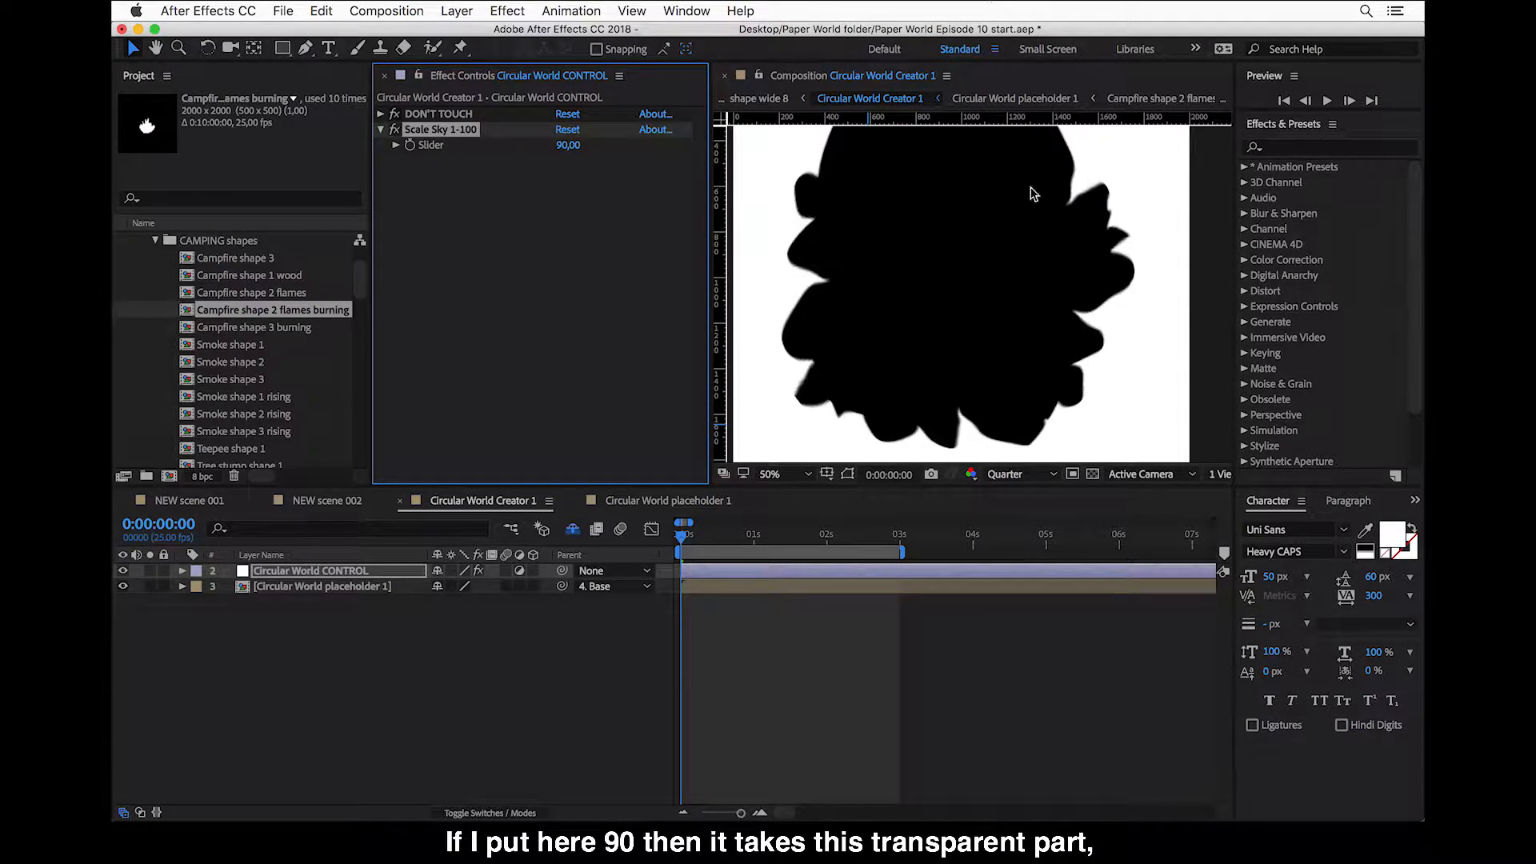
mouse_move(1083, 393)
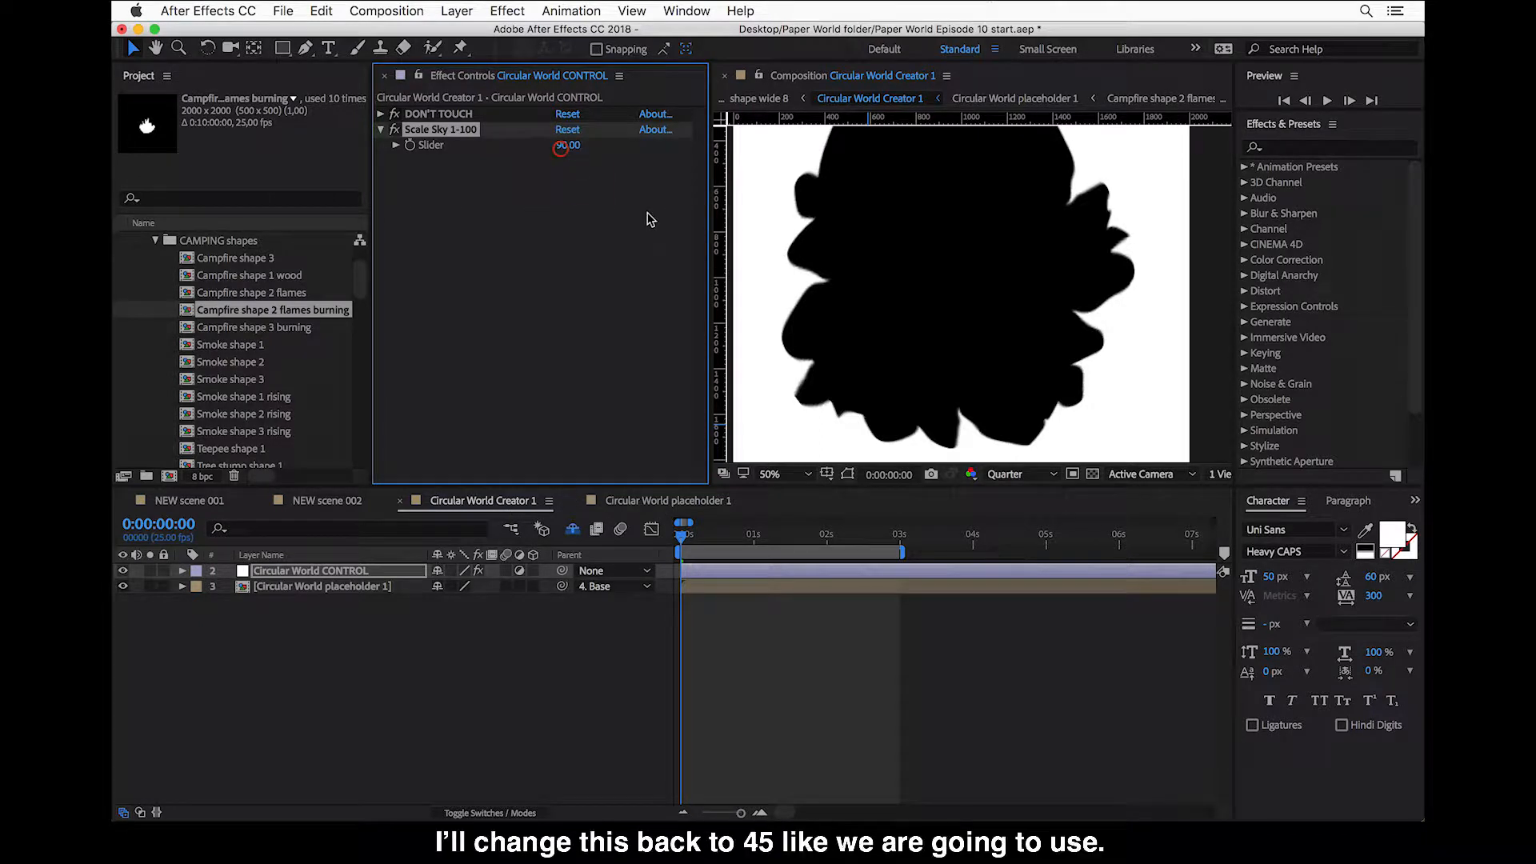
type("45")
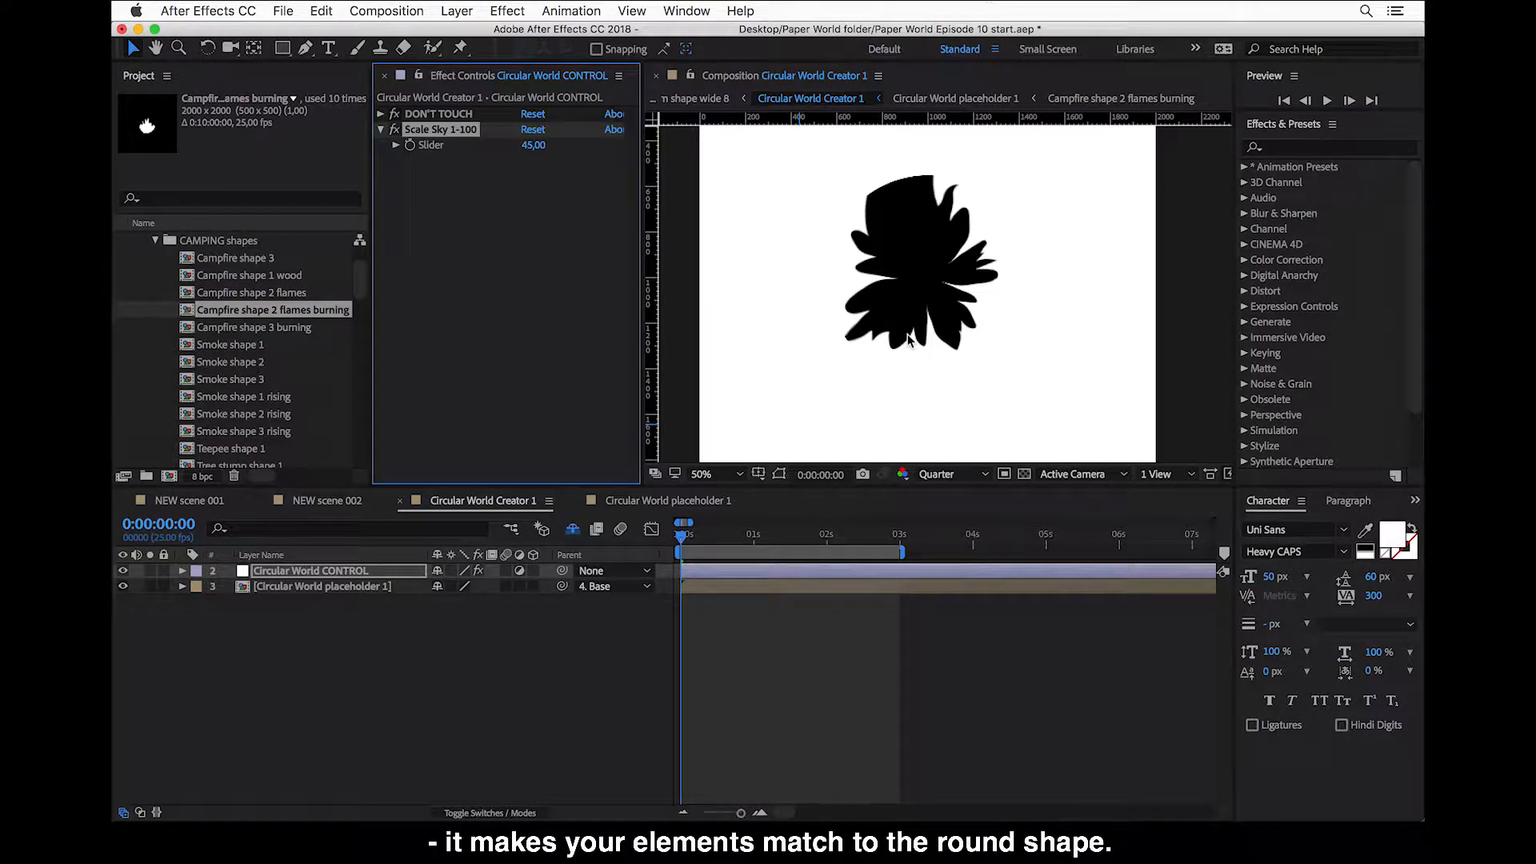
mouse_move(696, 102)
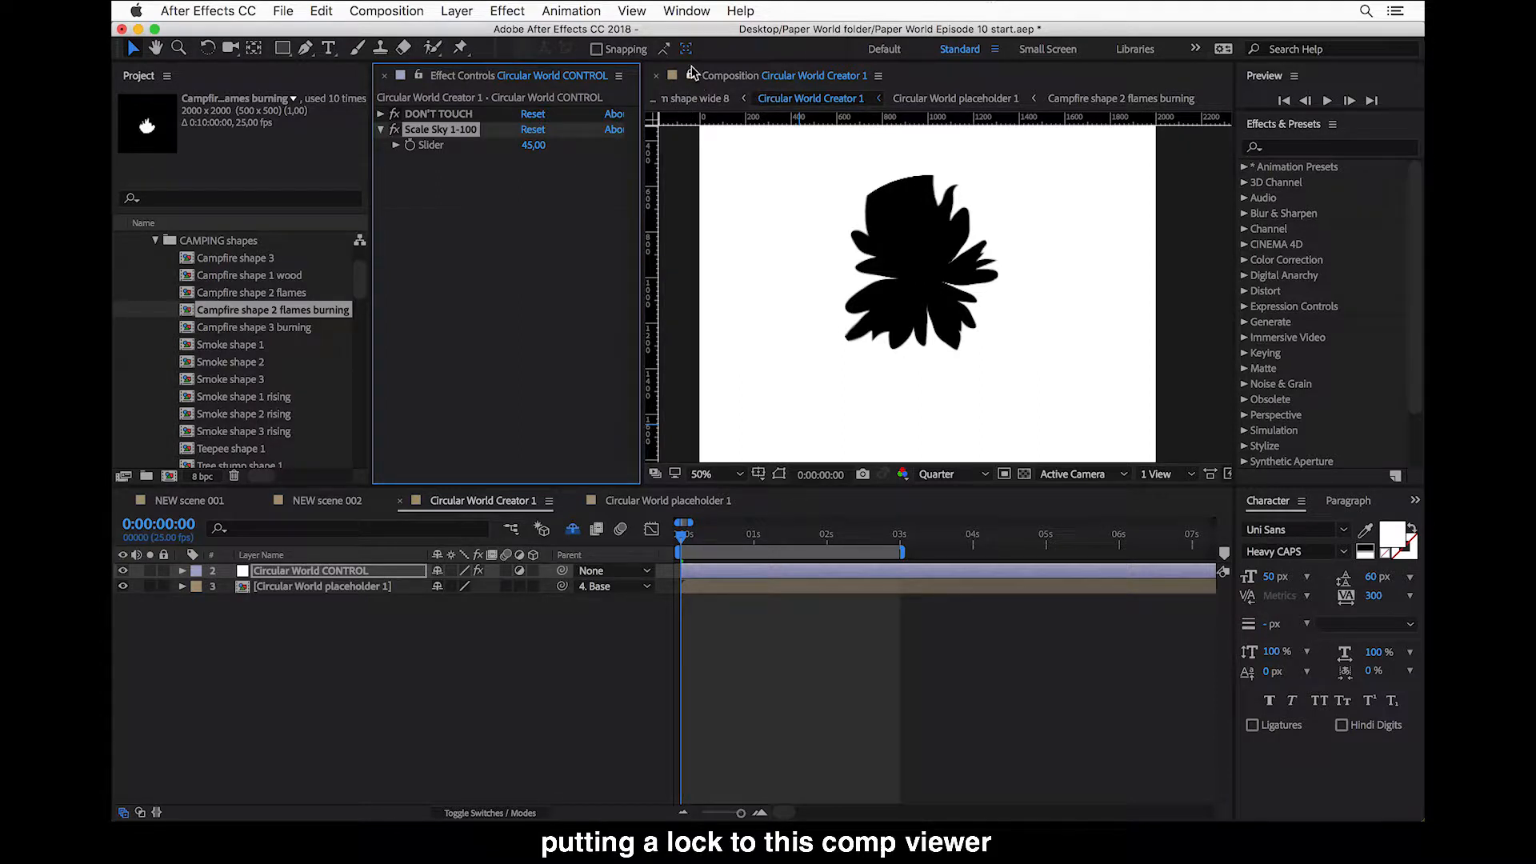
- Lock the Creator comp in its viewer and bring up Circular World placeholder 1 alongside it
left_click(672, 76)
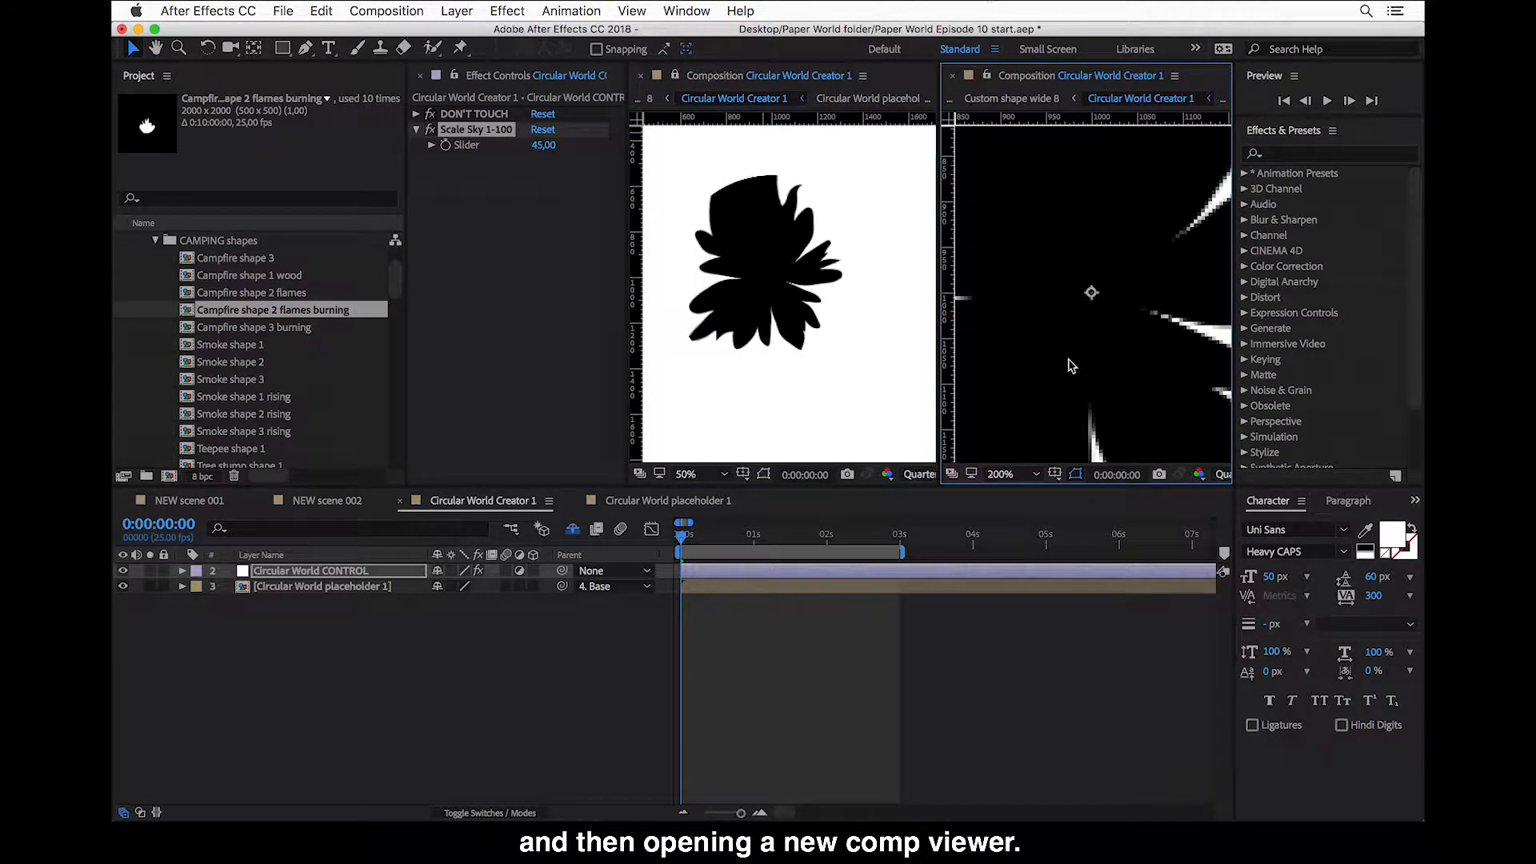
mouse_move(1075, 386)
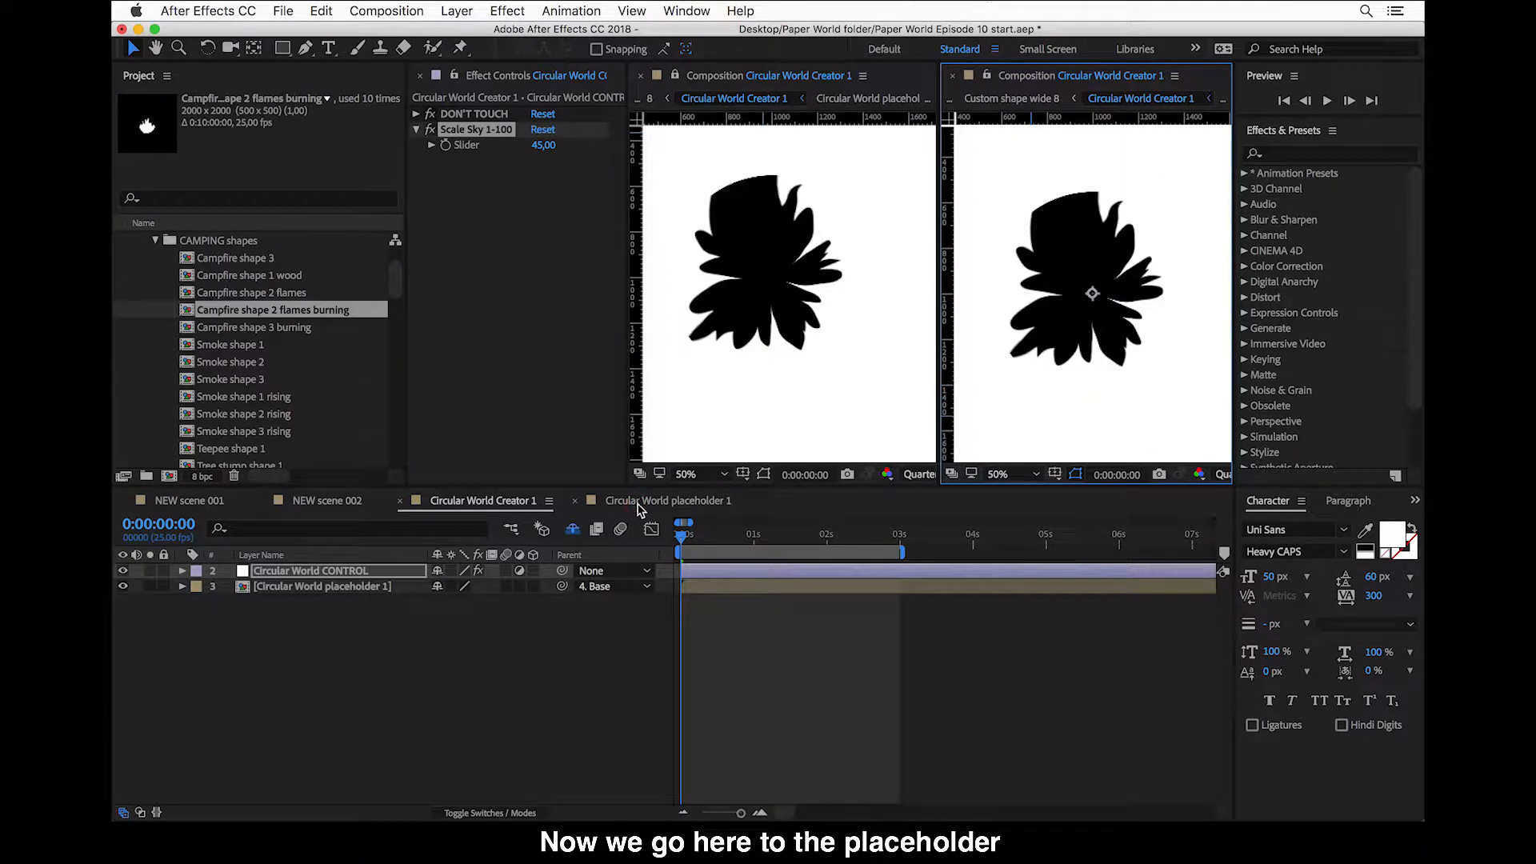
left_click(671, 501)
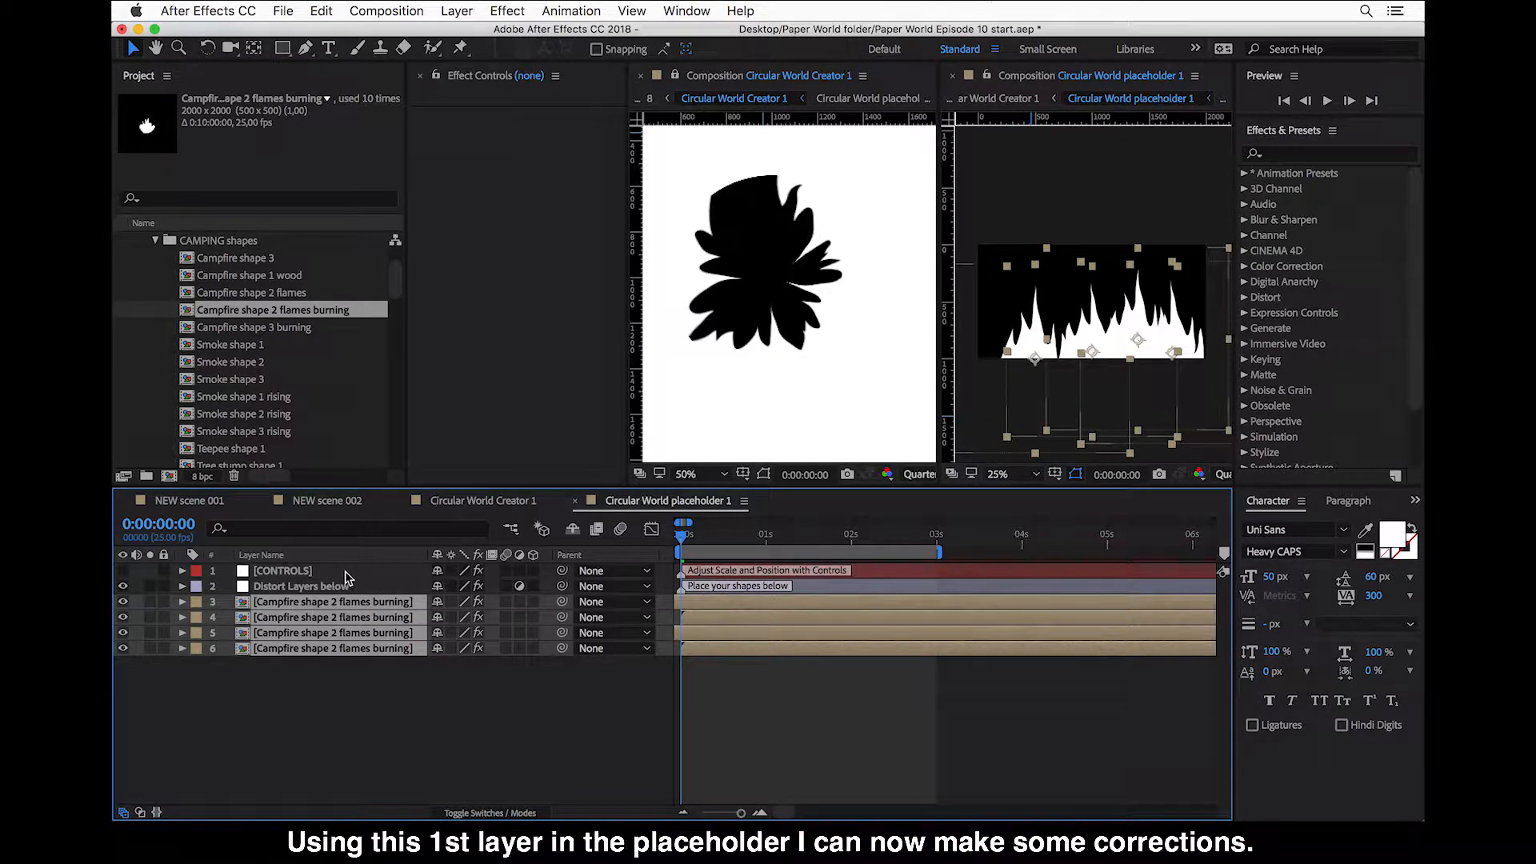
- Reveal the CONTROLS layer's settings and set the flame scale to 60
left_click(282, 569)
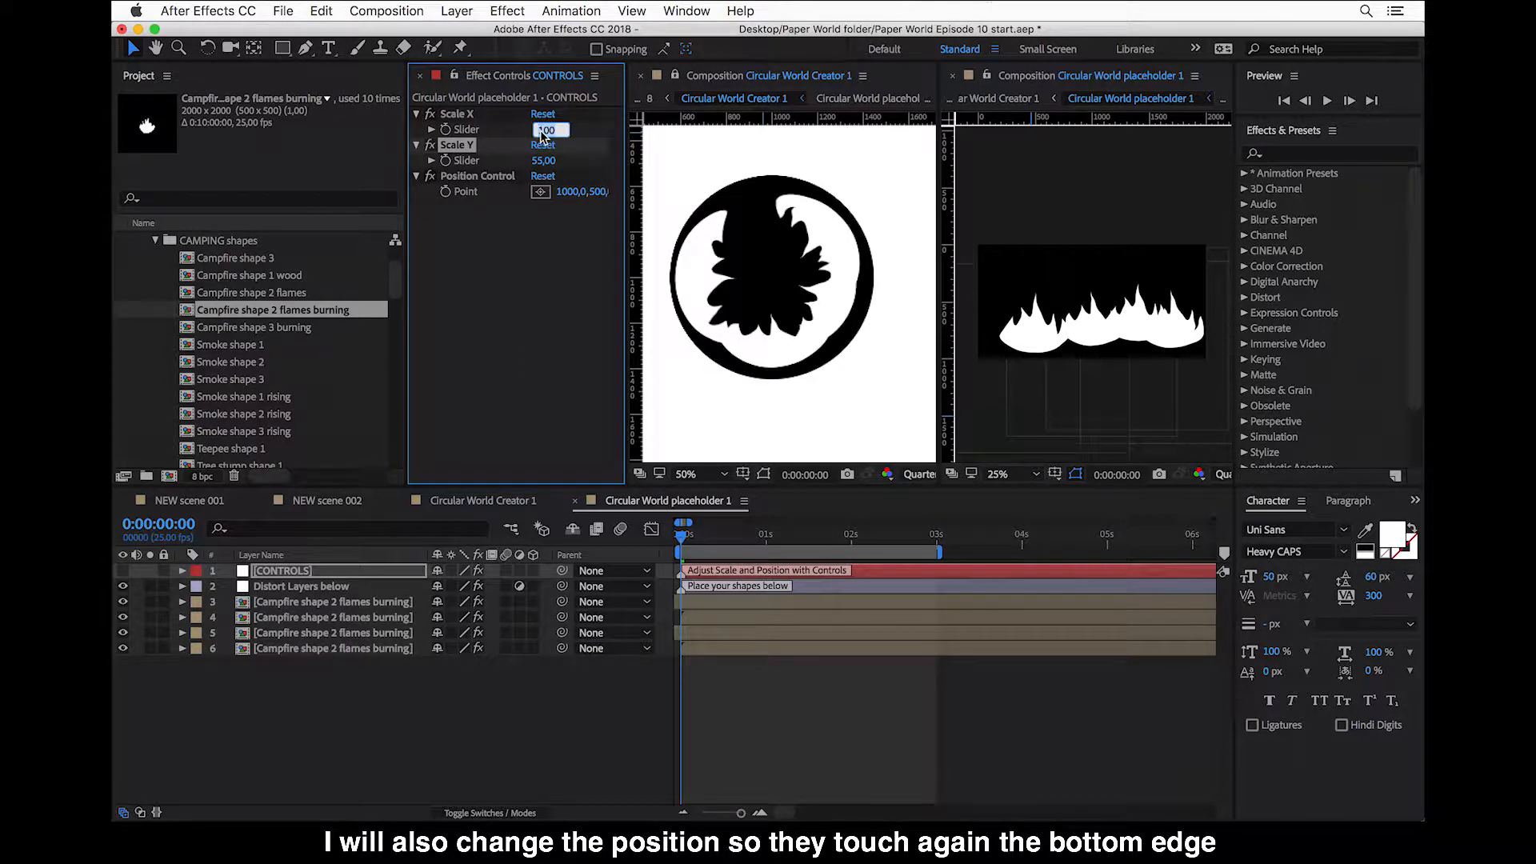
type("60,")
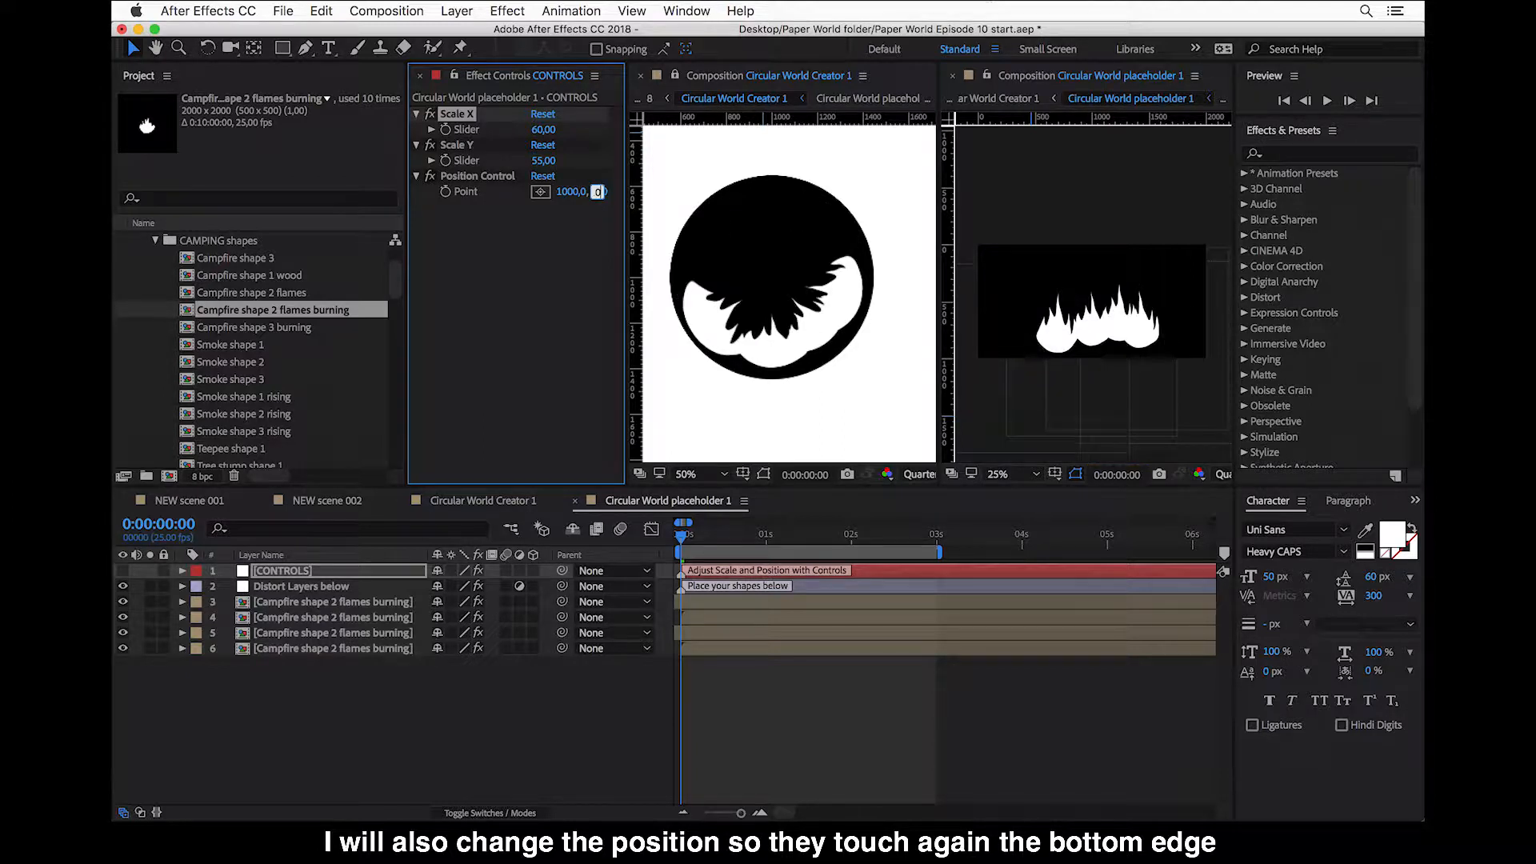
mouse_move(1101, 381)
type("710,")
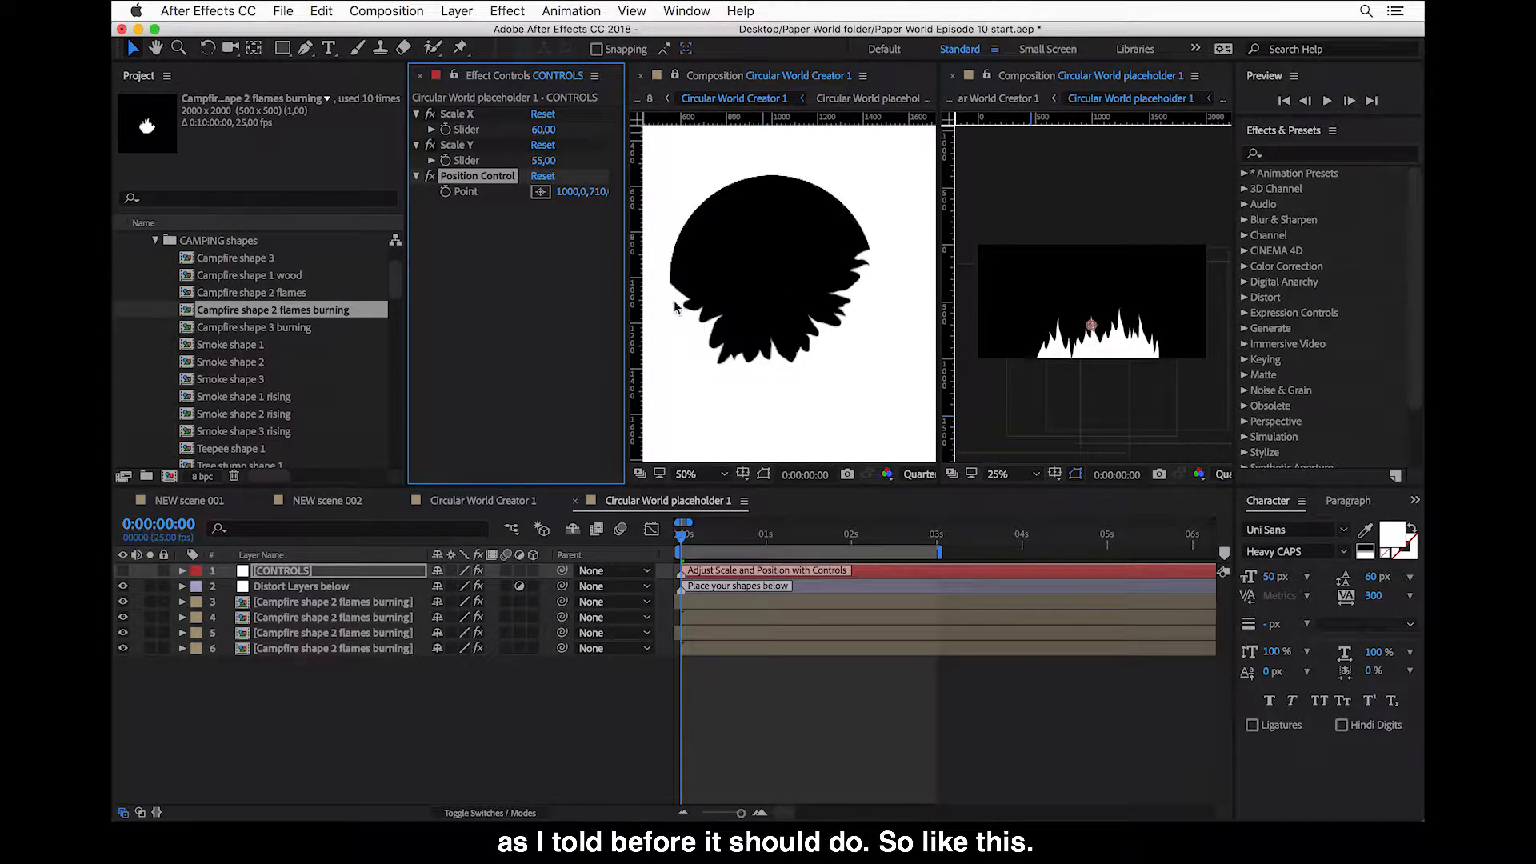
mouse_move(891, 249)
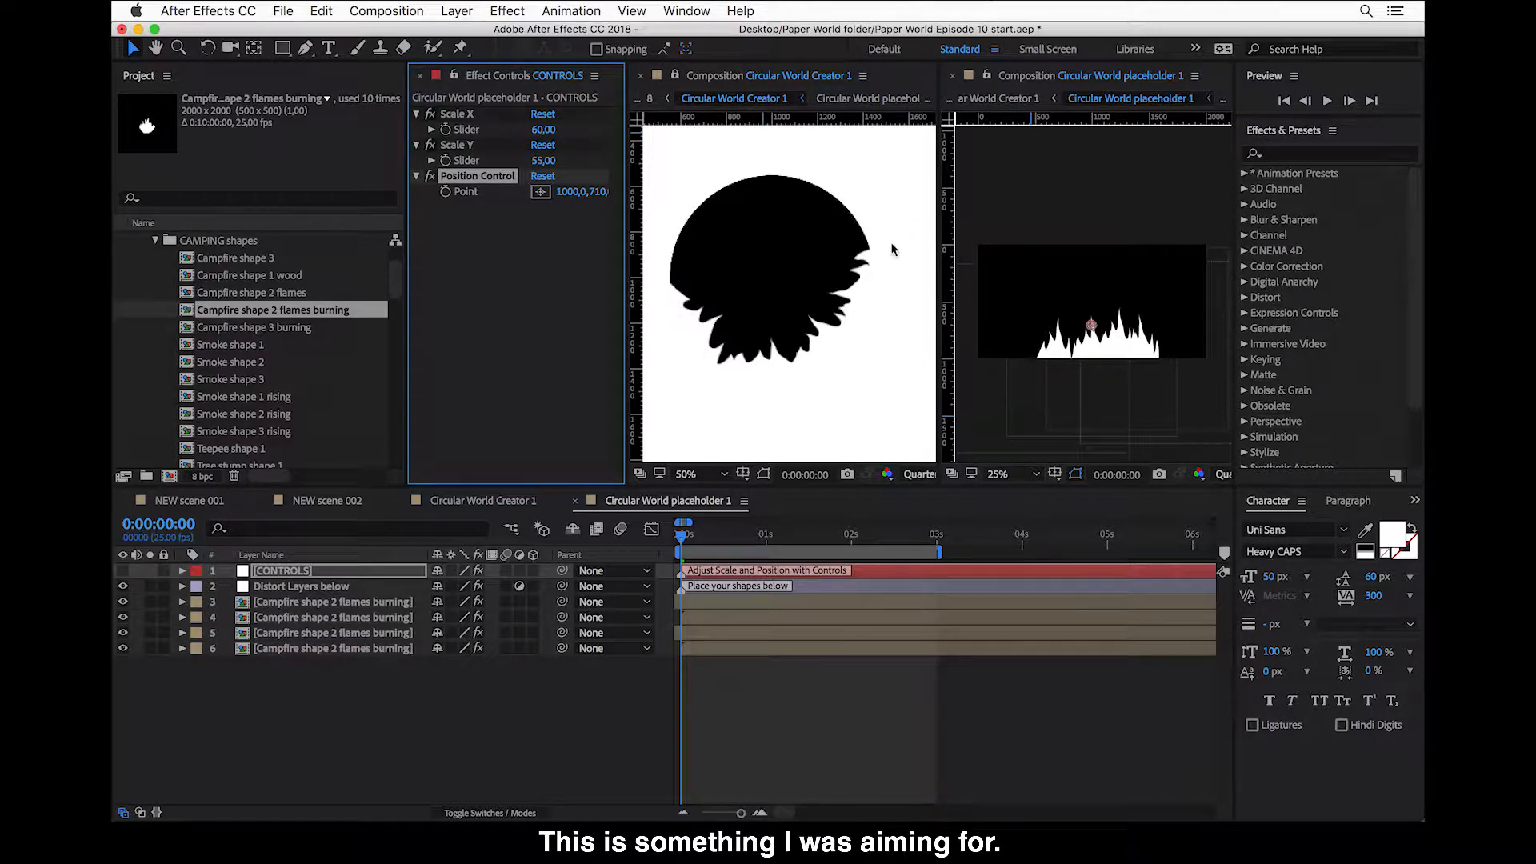
mouse_move(709, 293)
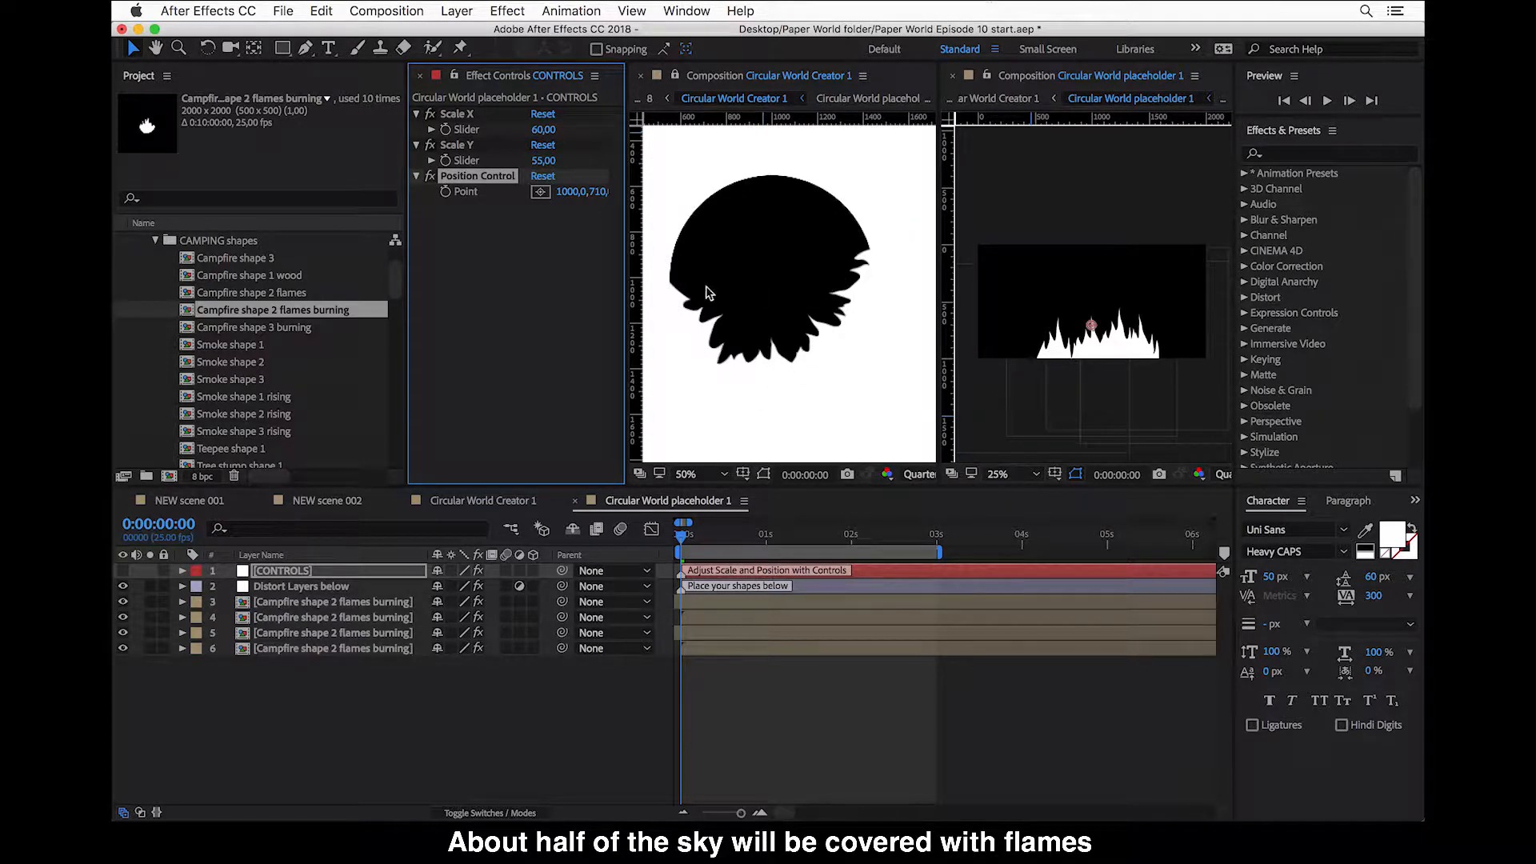
mouse_move(687, 287)
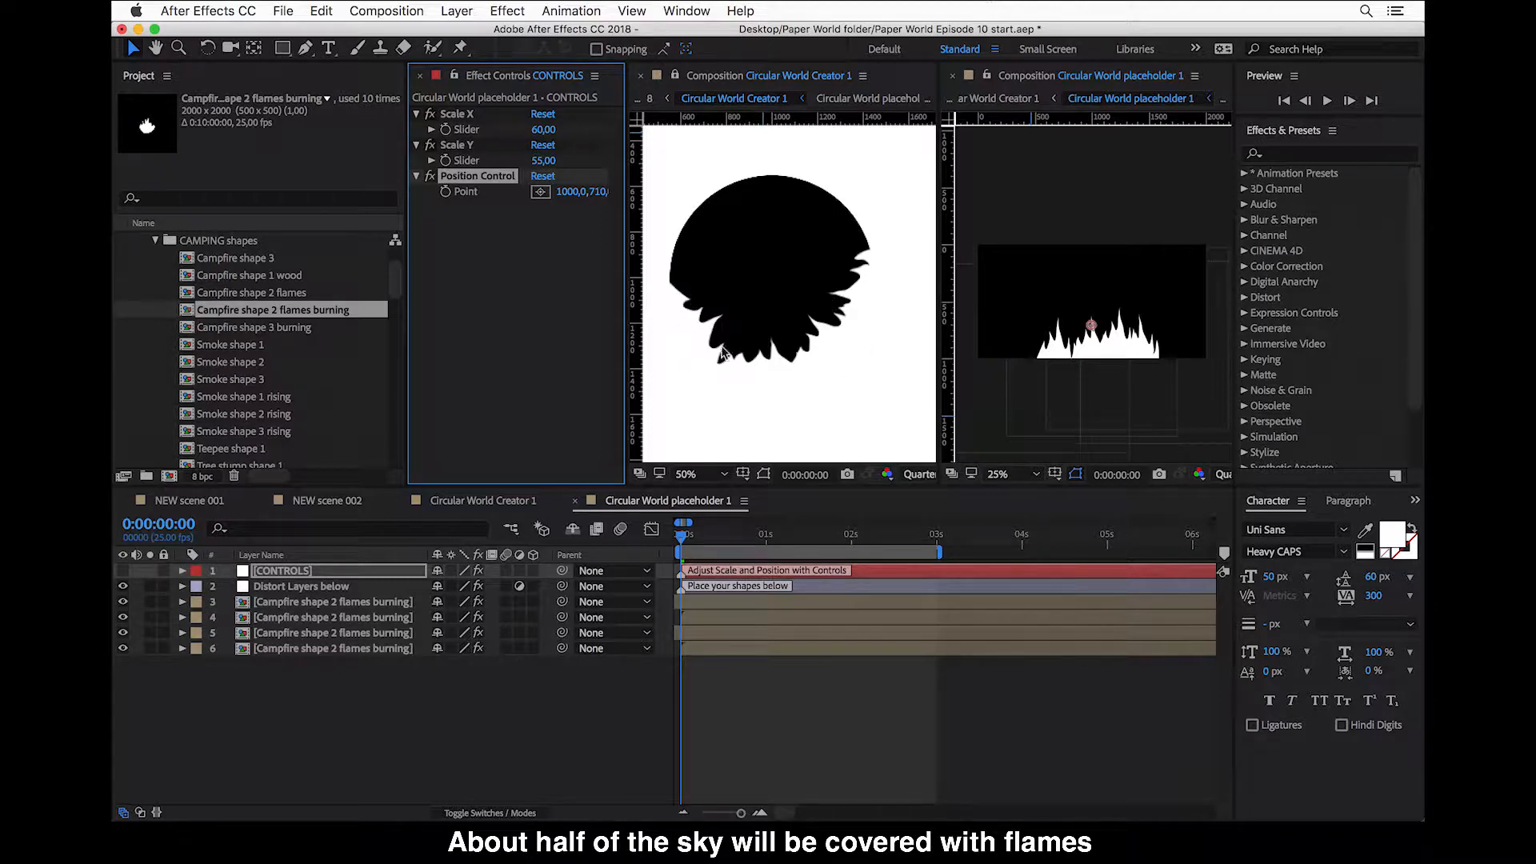
mouse_move(771, 388)
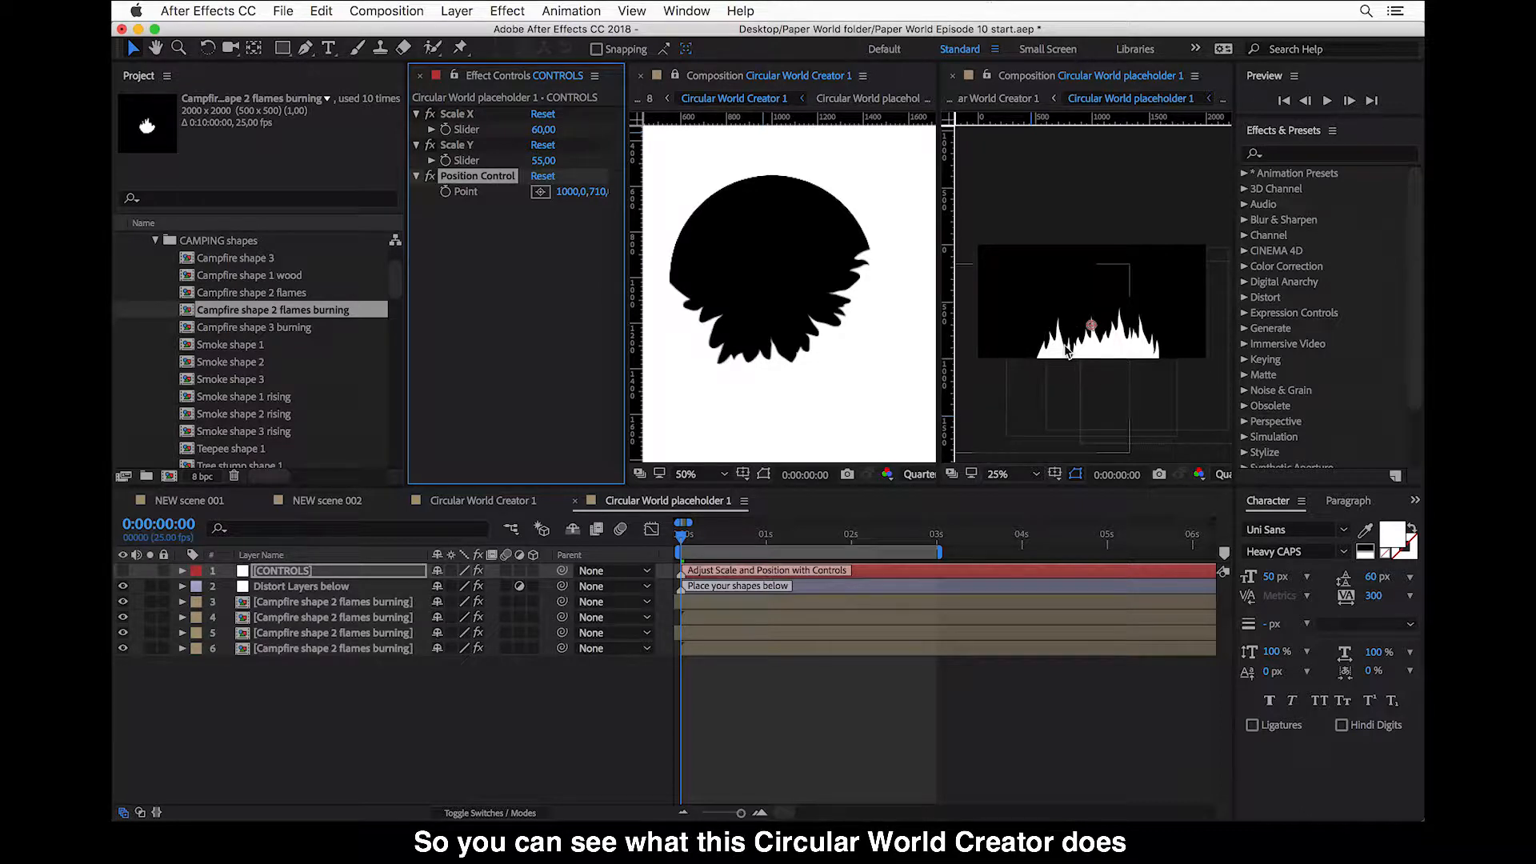
mouse_move(739, 328)
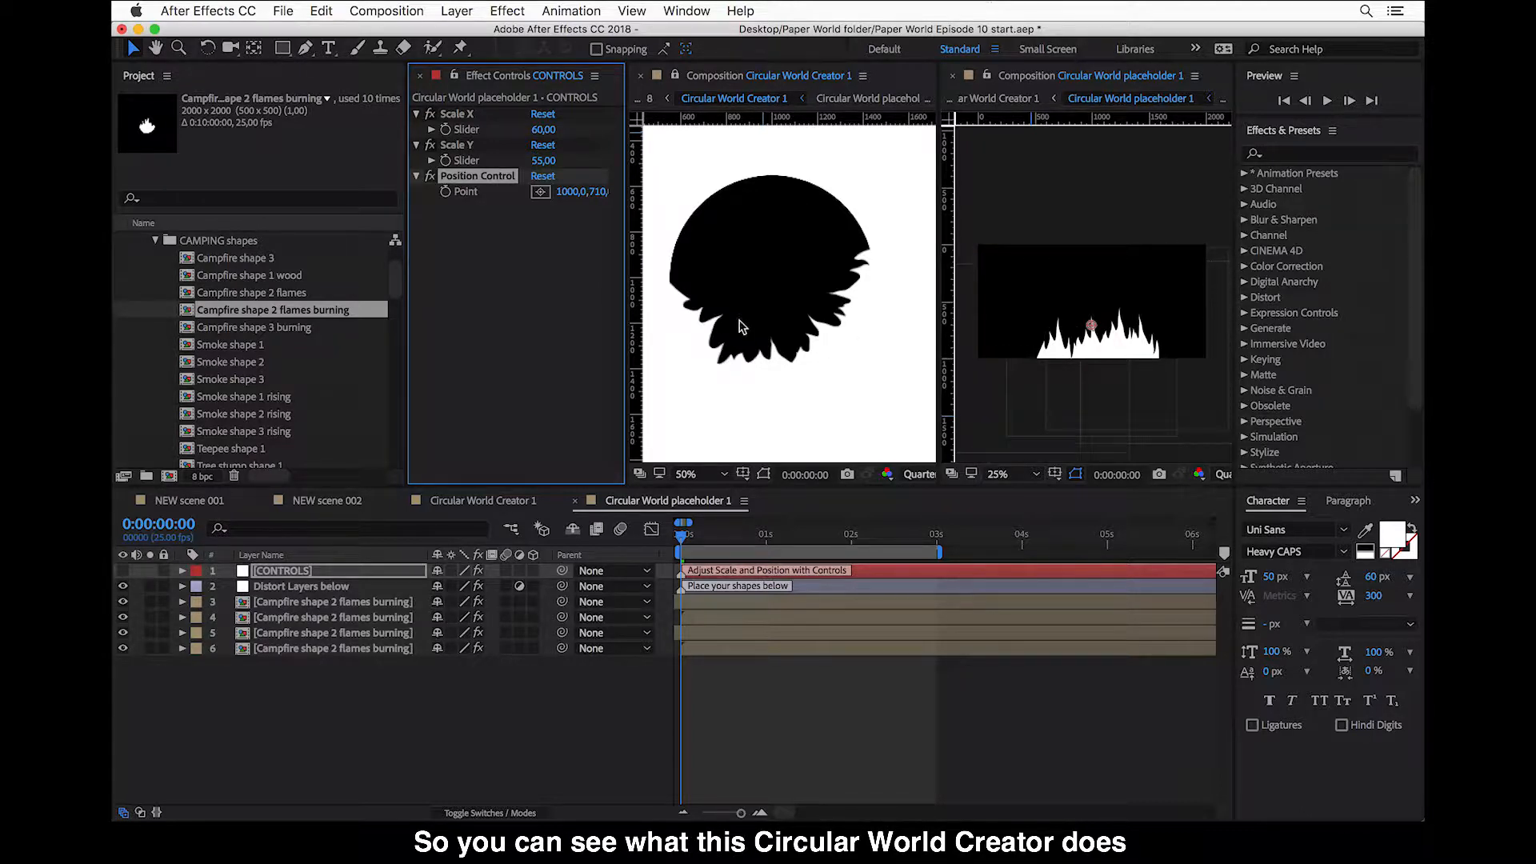
mouse_move(1153, 349)
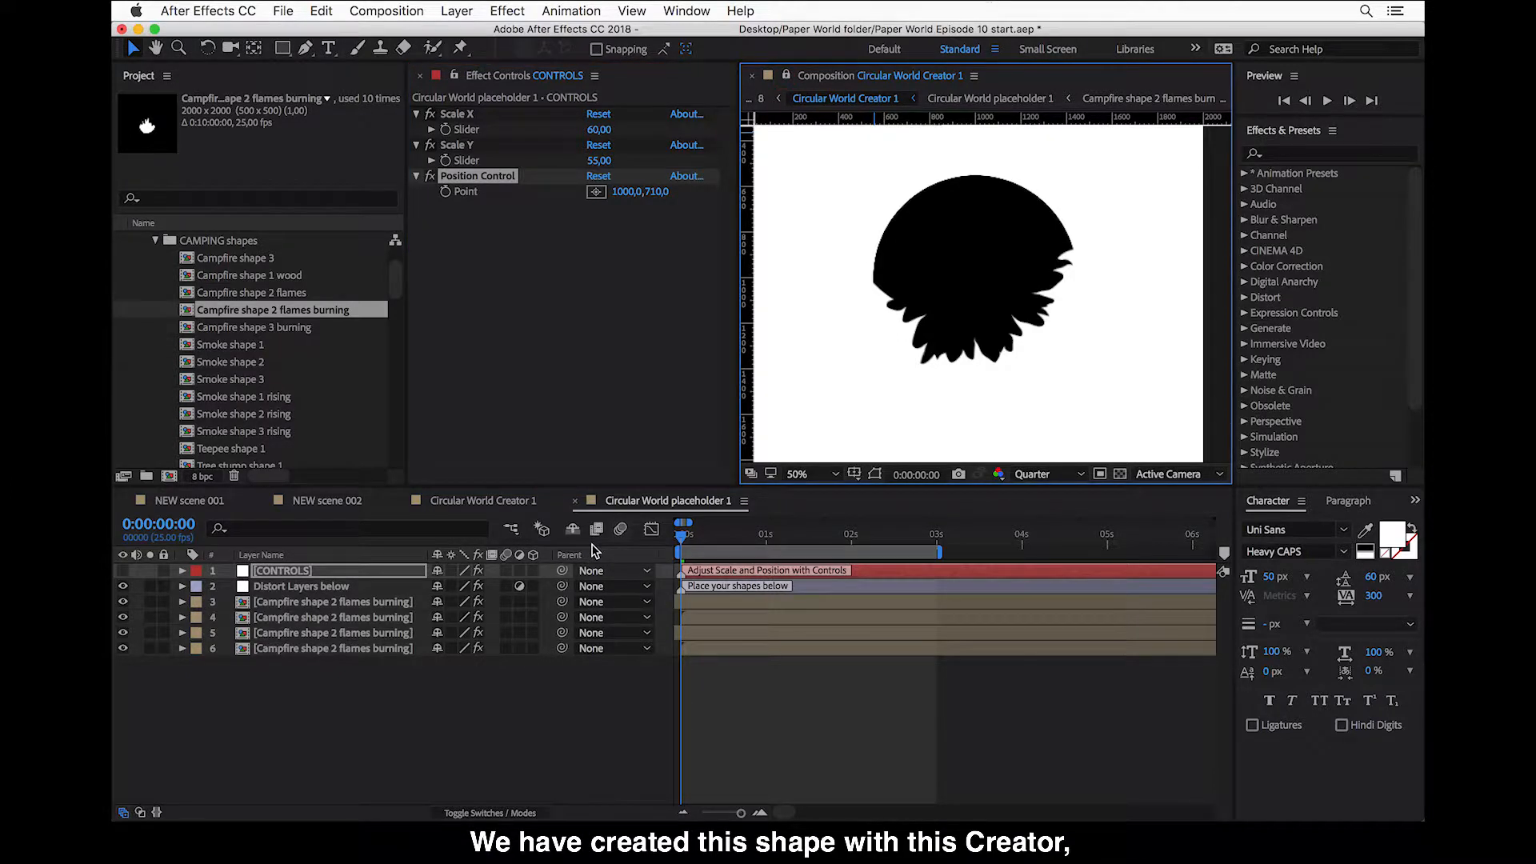
- Return to Circular World Creator 1's layers and locate Custom shape 6 in the CUSTOM element shapes folder
left_click(989, 98)
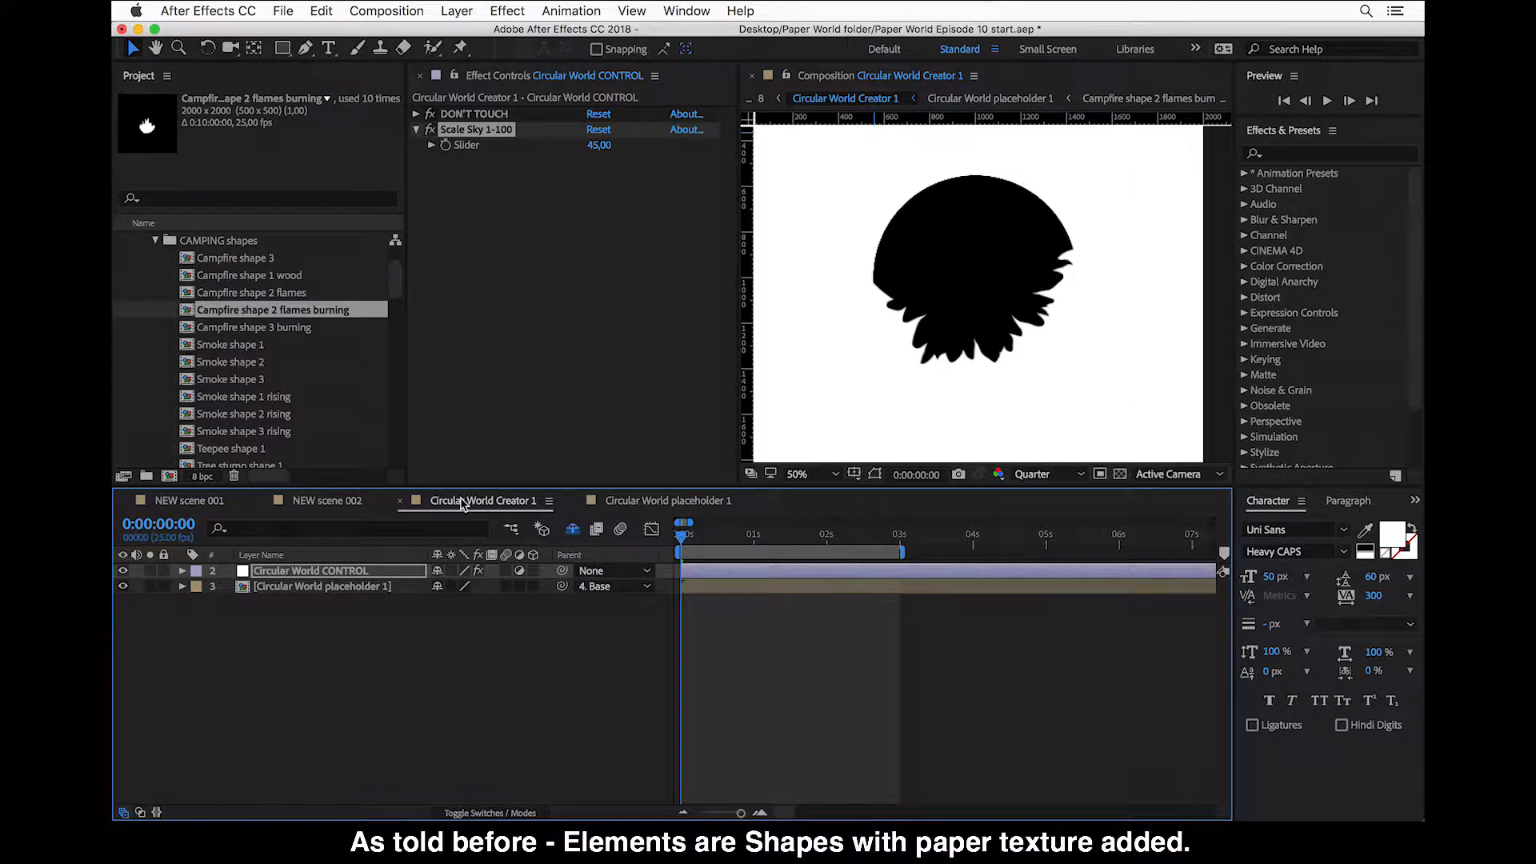
mouse_move(461, 509)
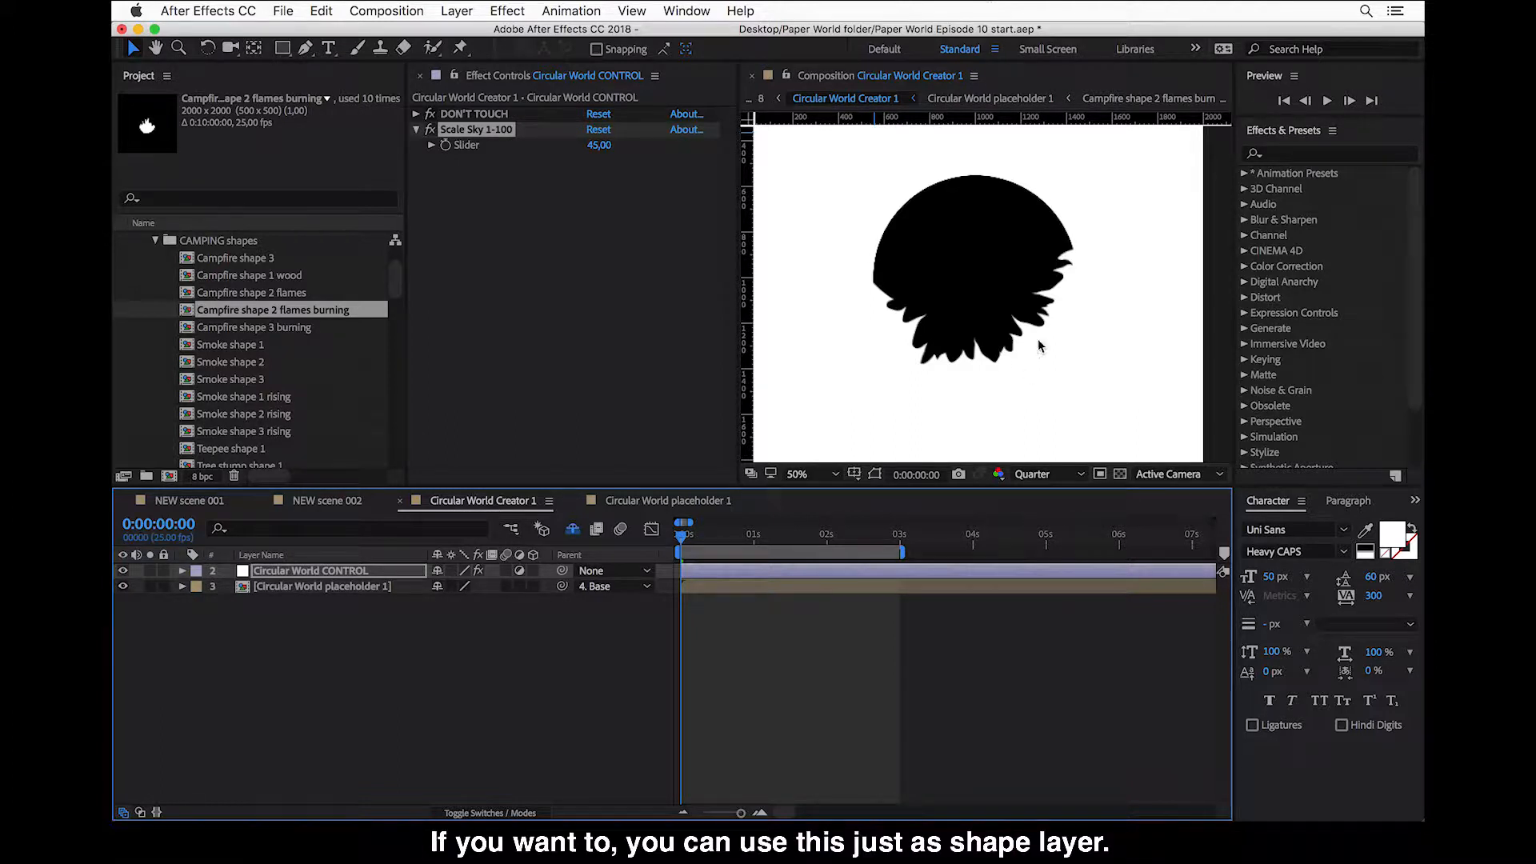
mouse_move(787, 320)
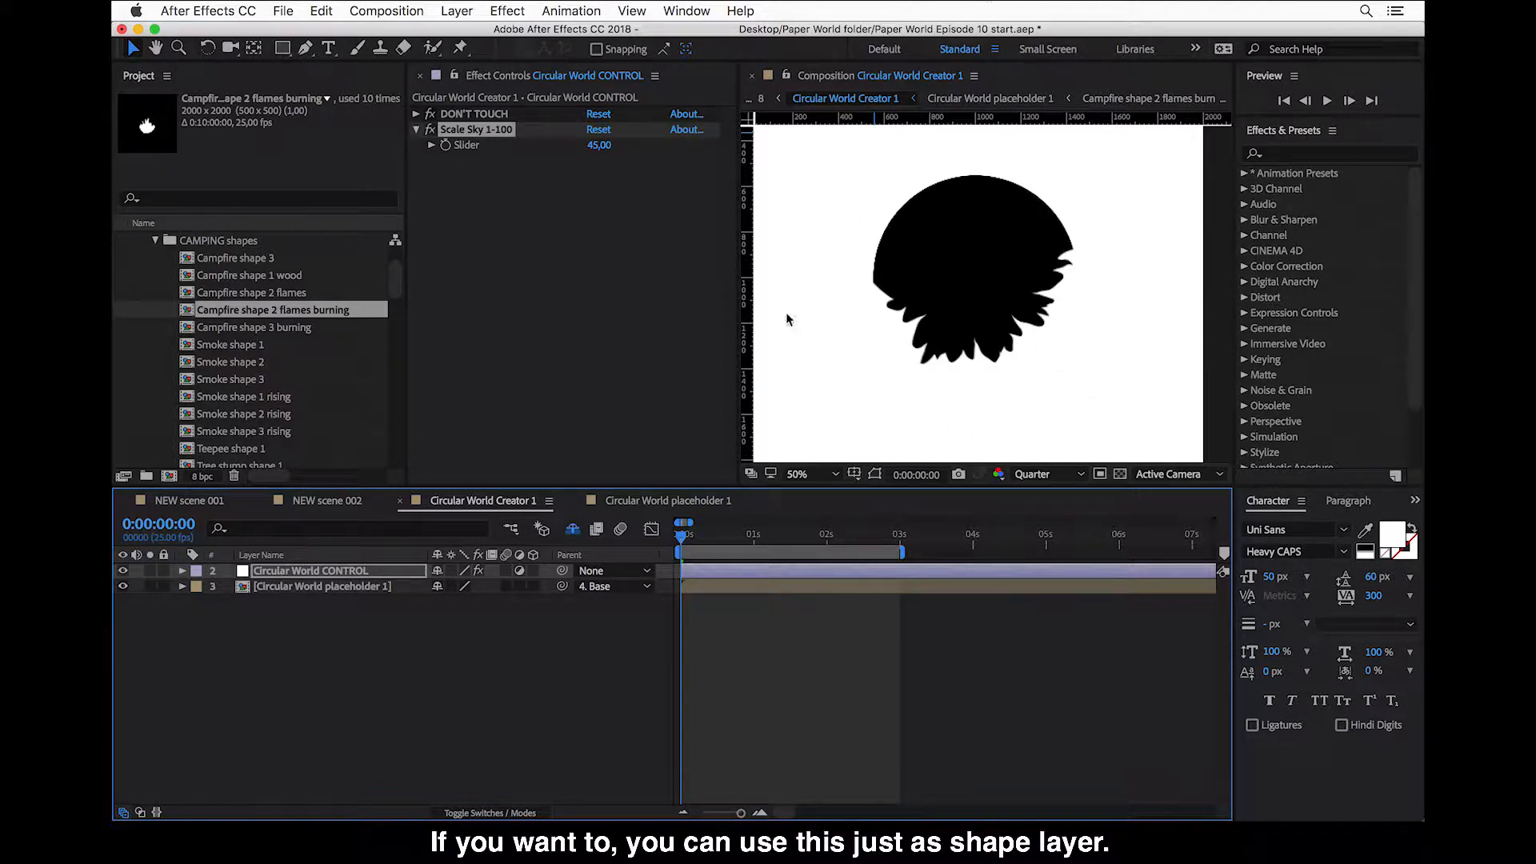
mouse_move(1130, 398)
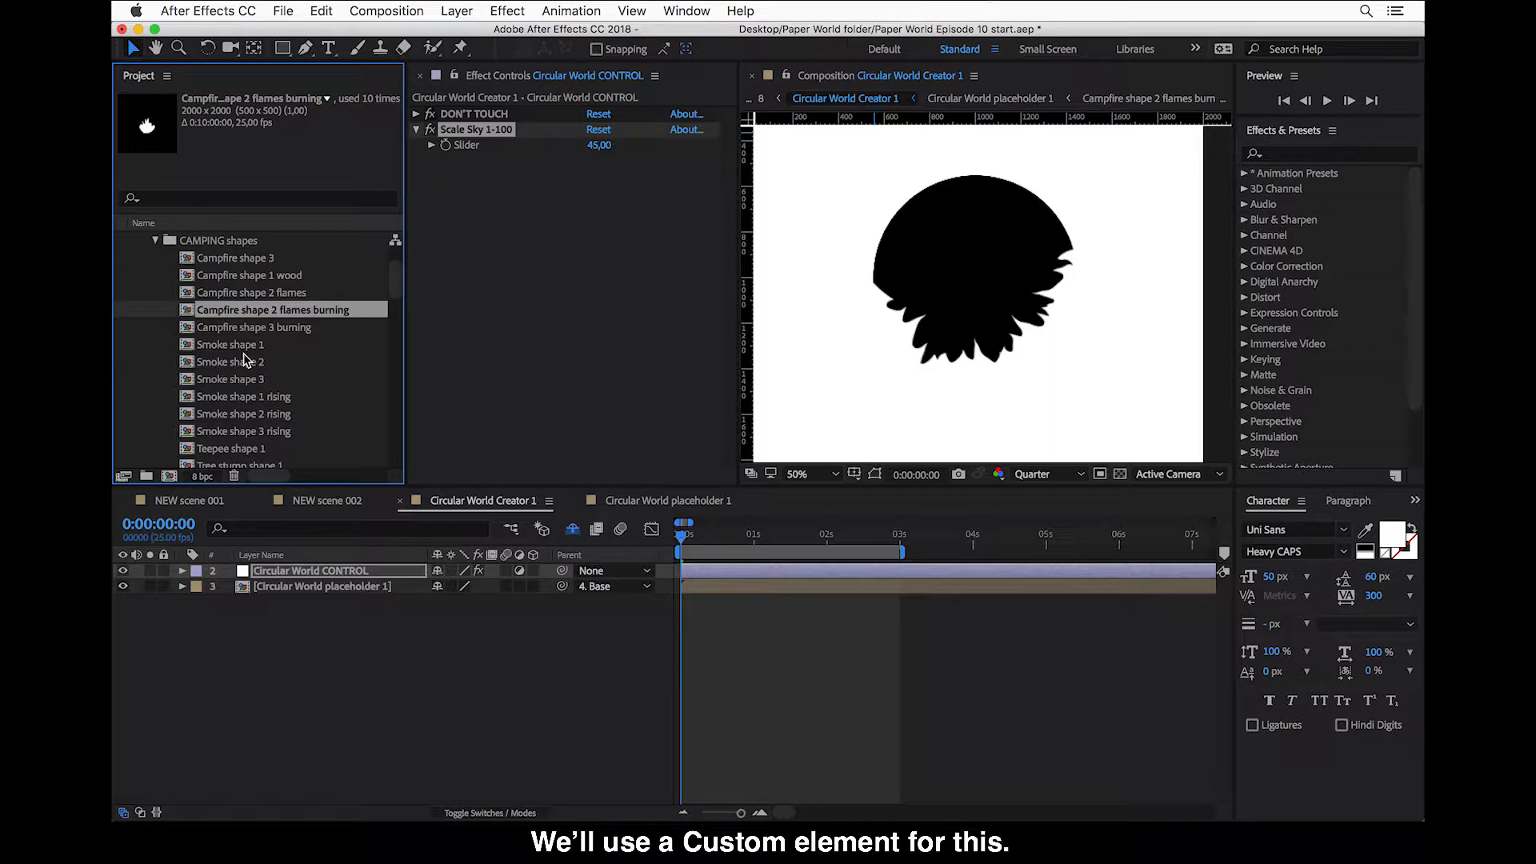
left_click(120, 242)
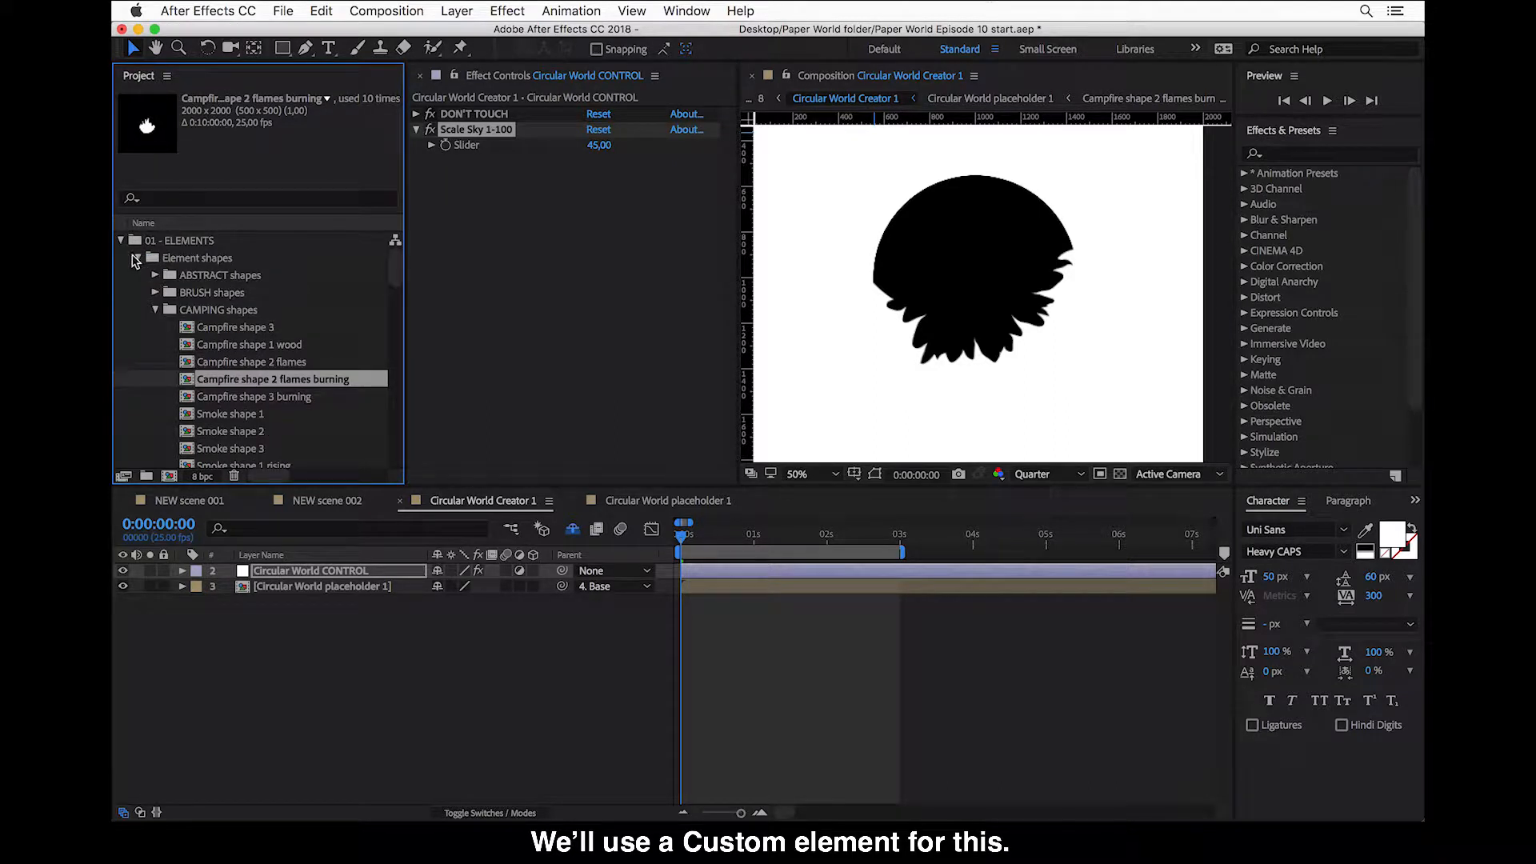
left_click(120, 240)
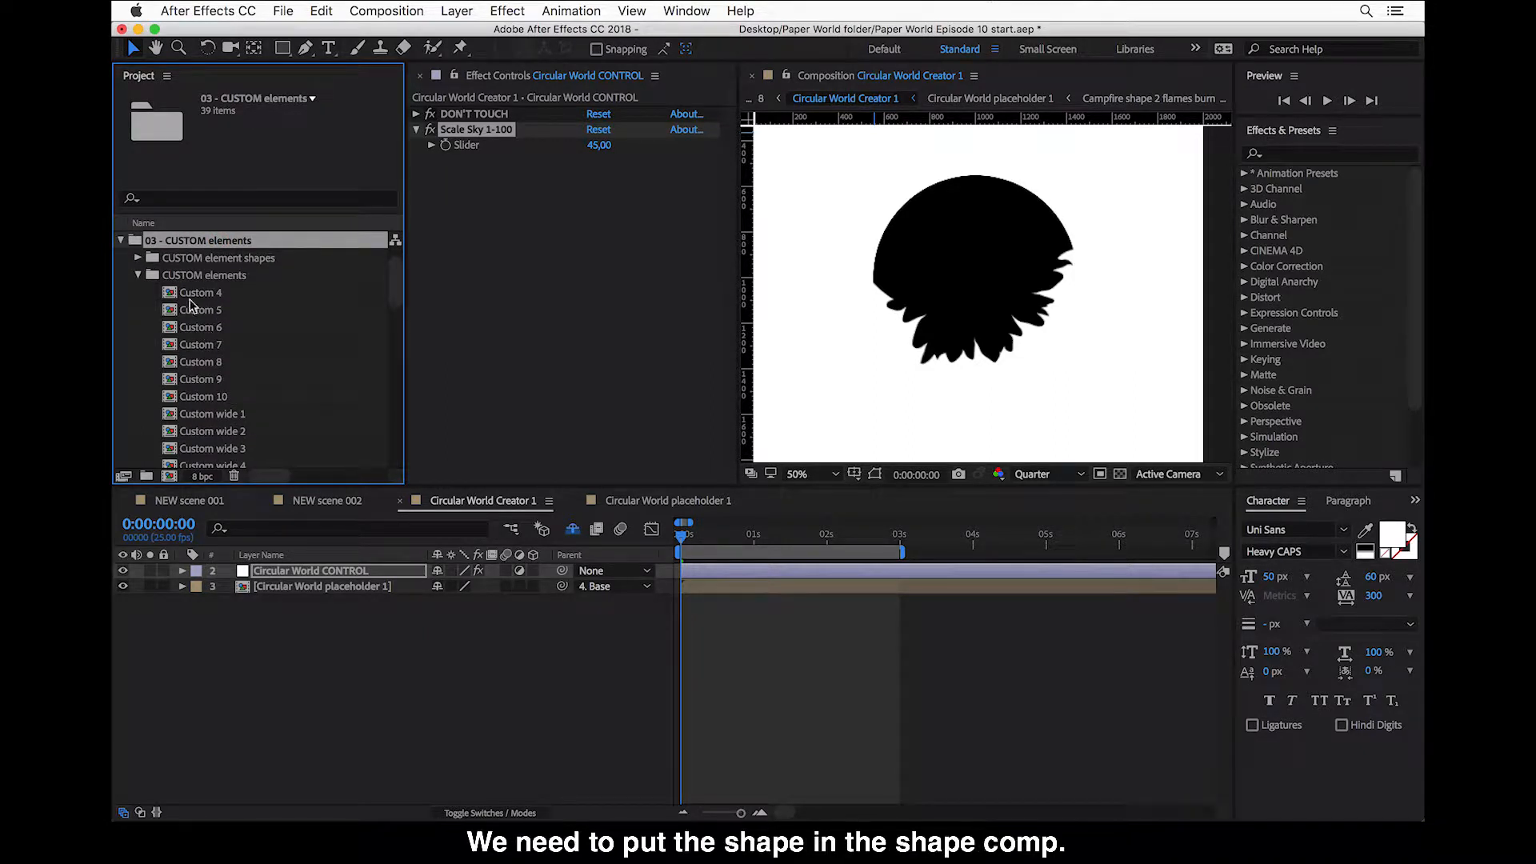
left_click(141, 257)
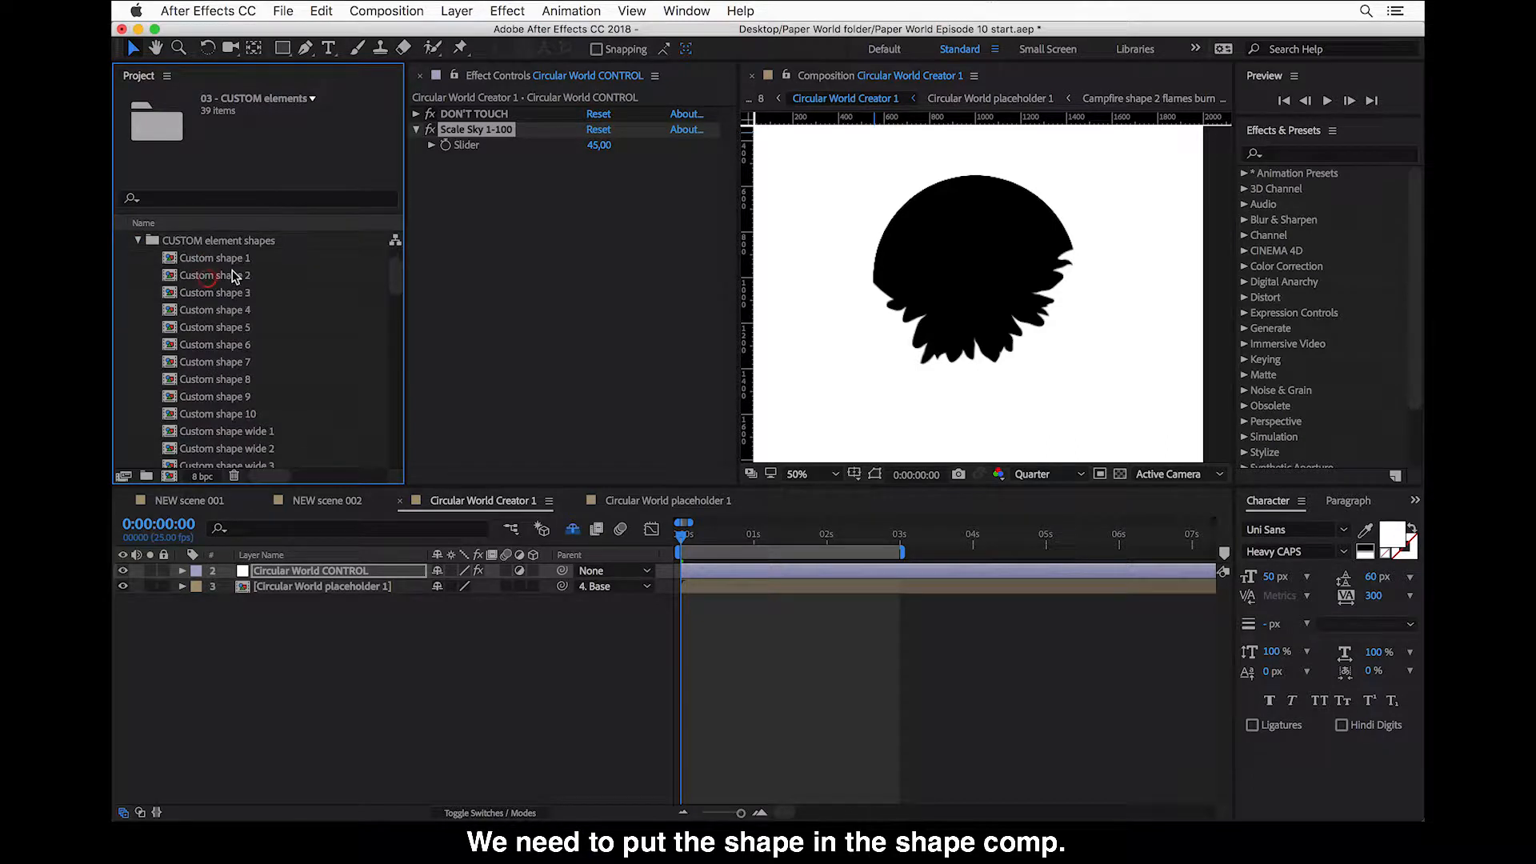
left_click(216, 344)
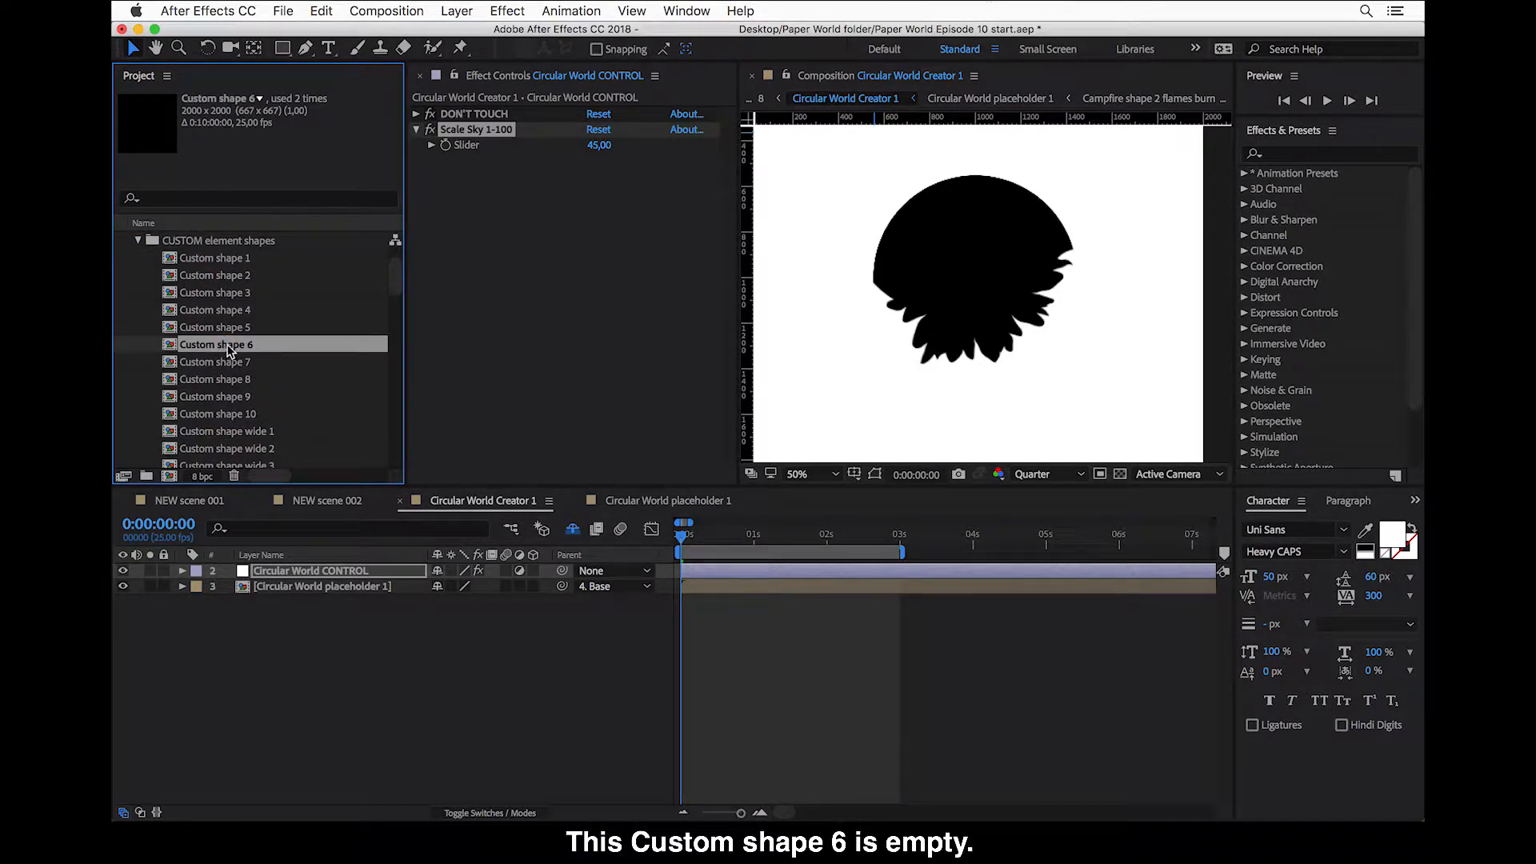
- Place Circular World Creator 1 as a layer inside Custom shape 6 and fit the viewer magnification
double_click(216, 344)
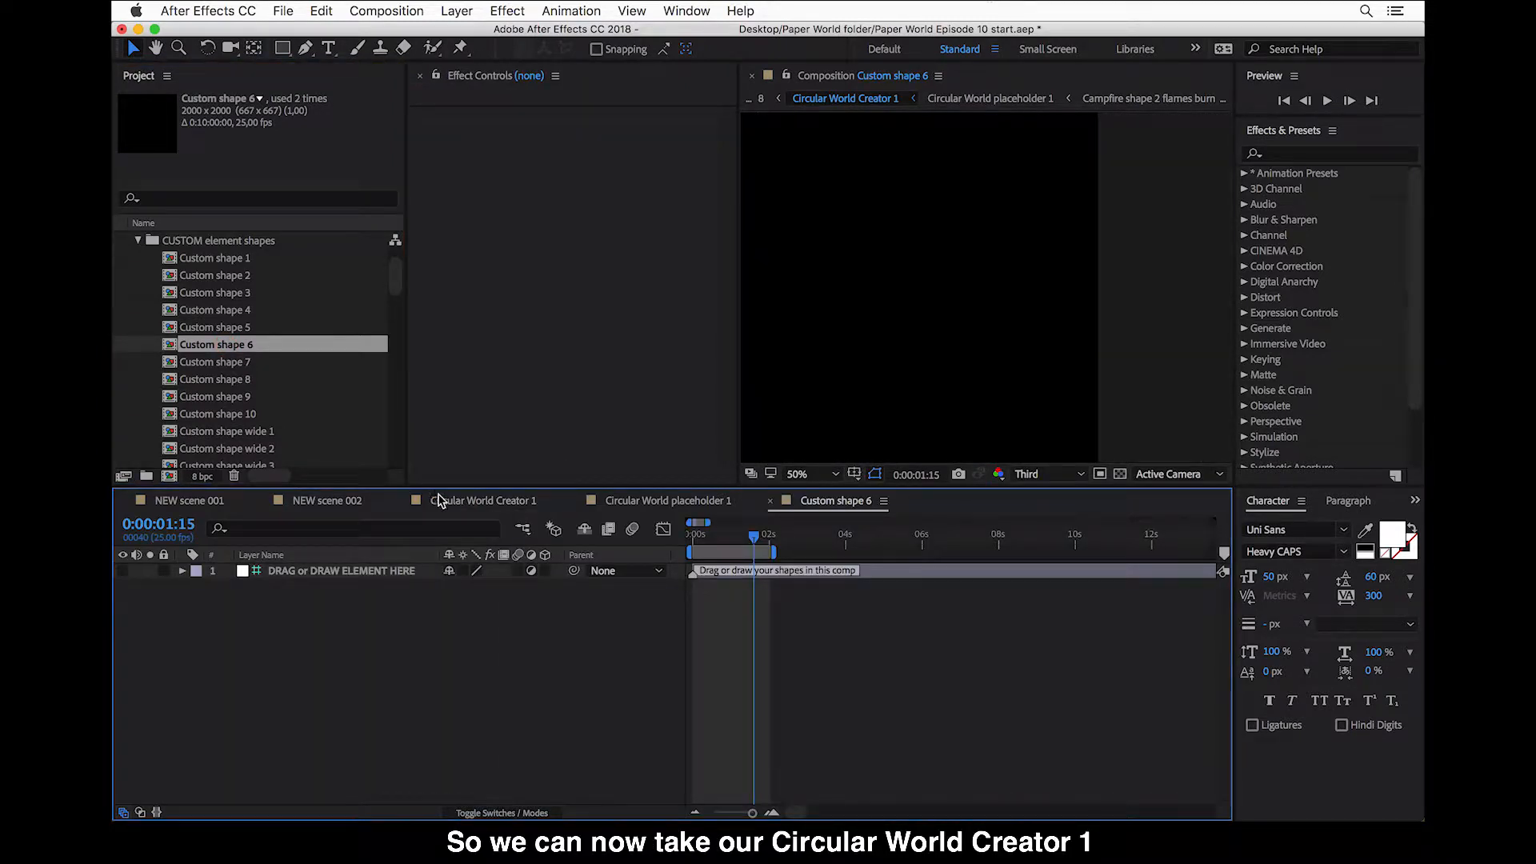
mouse_move(253, 381)
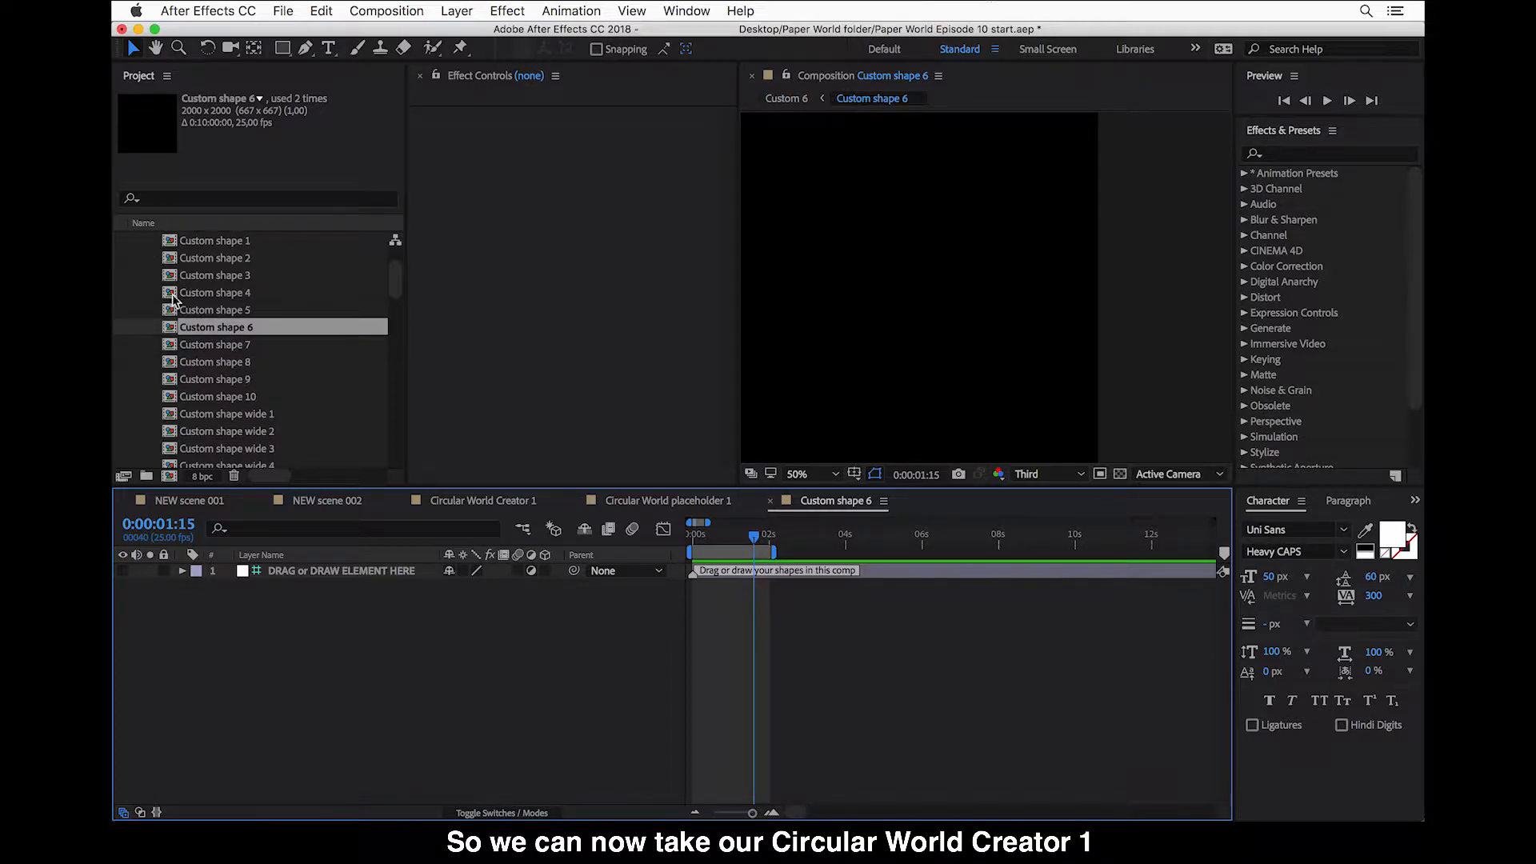
left_click(137, 291)
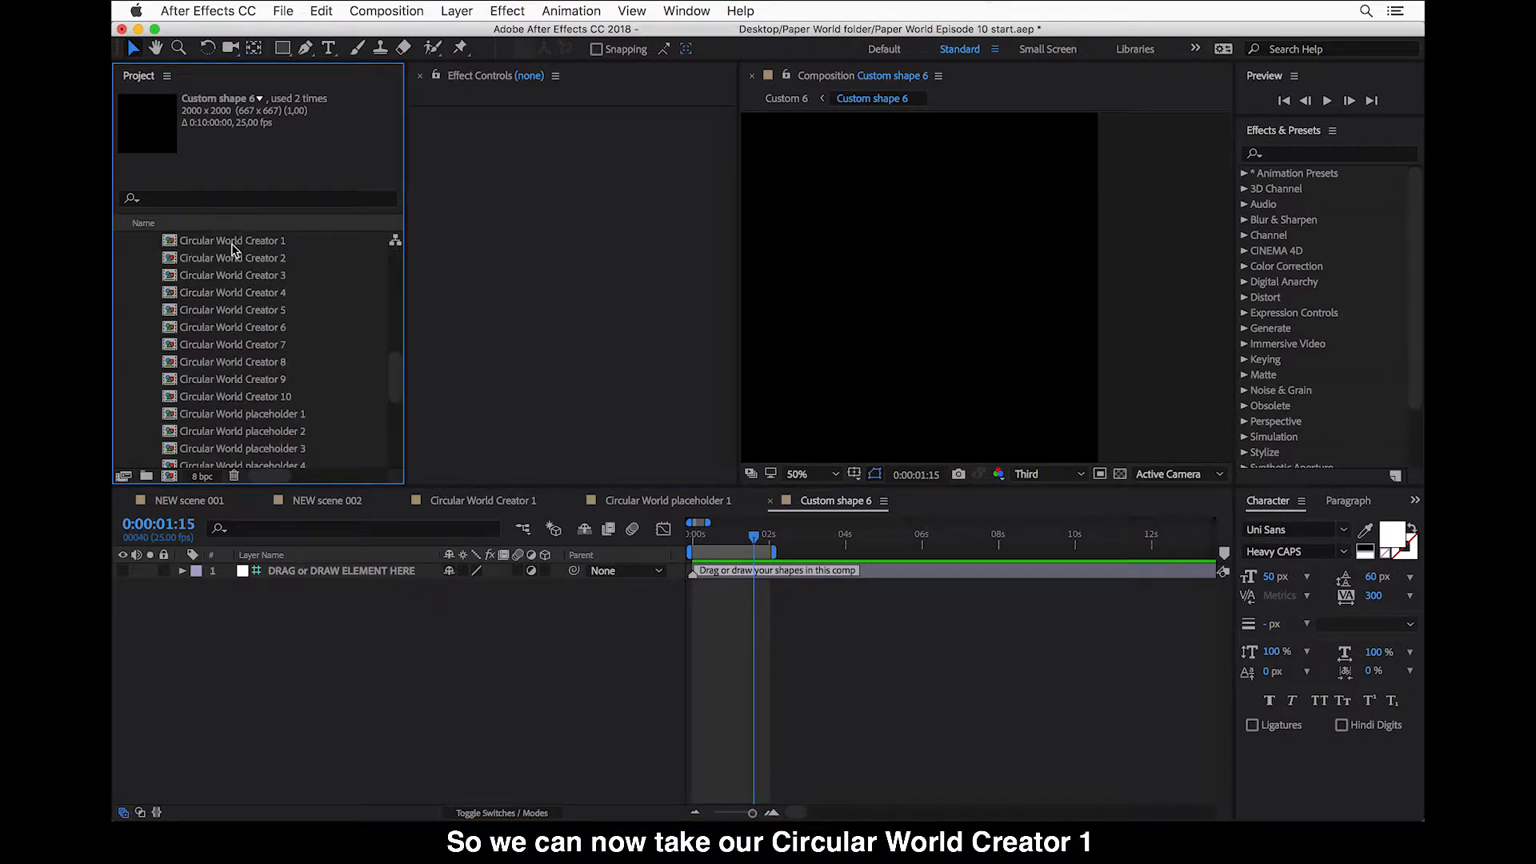
left_click(235, 240)
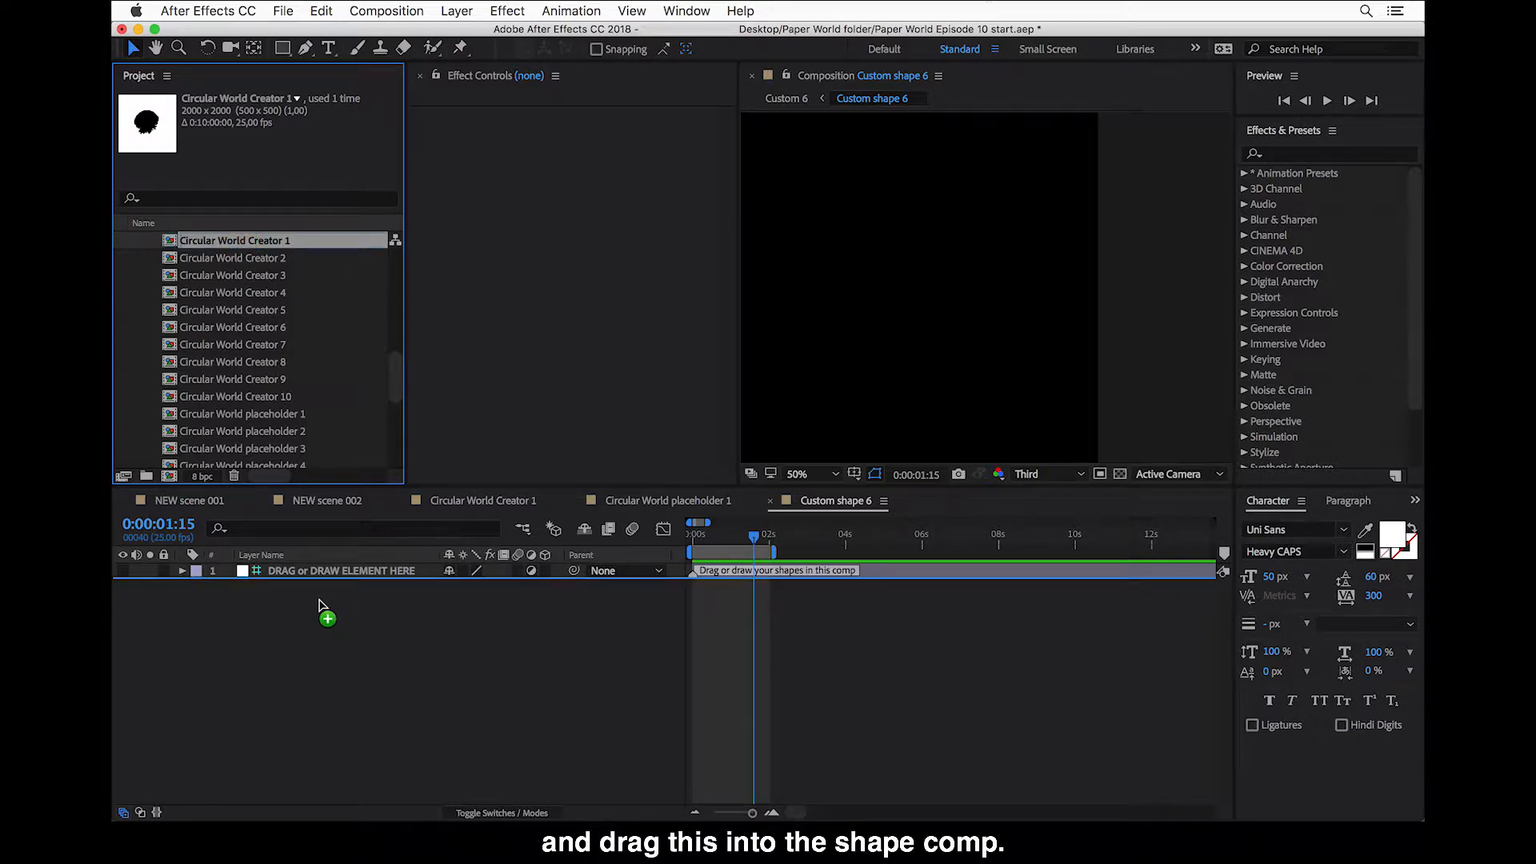
left_click_drag(235, 240, 343, 586)
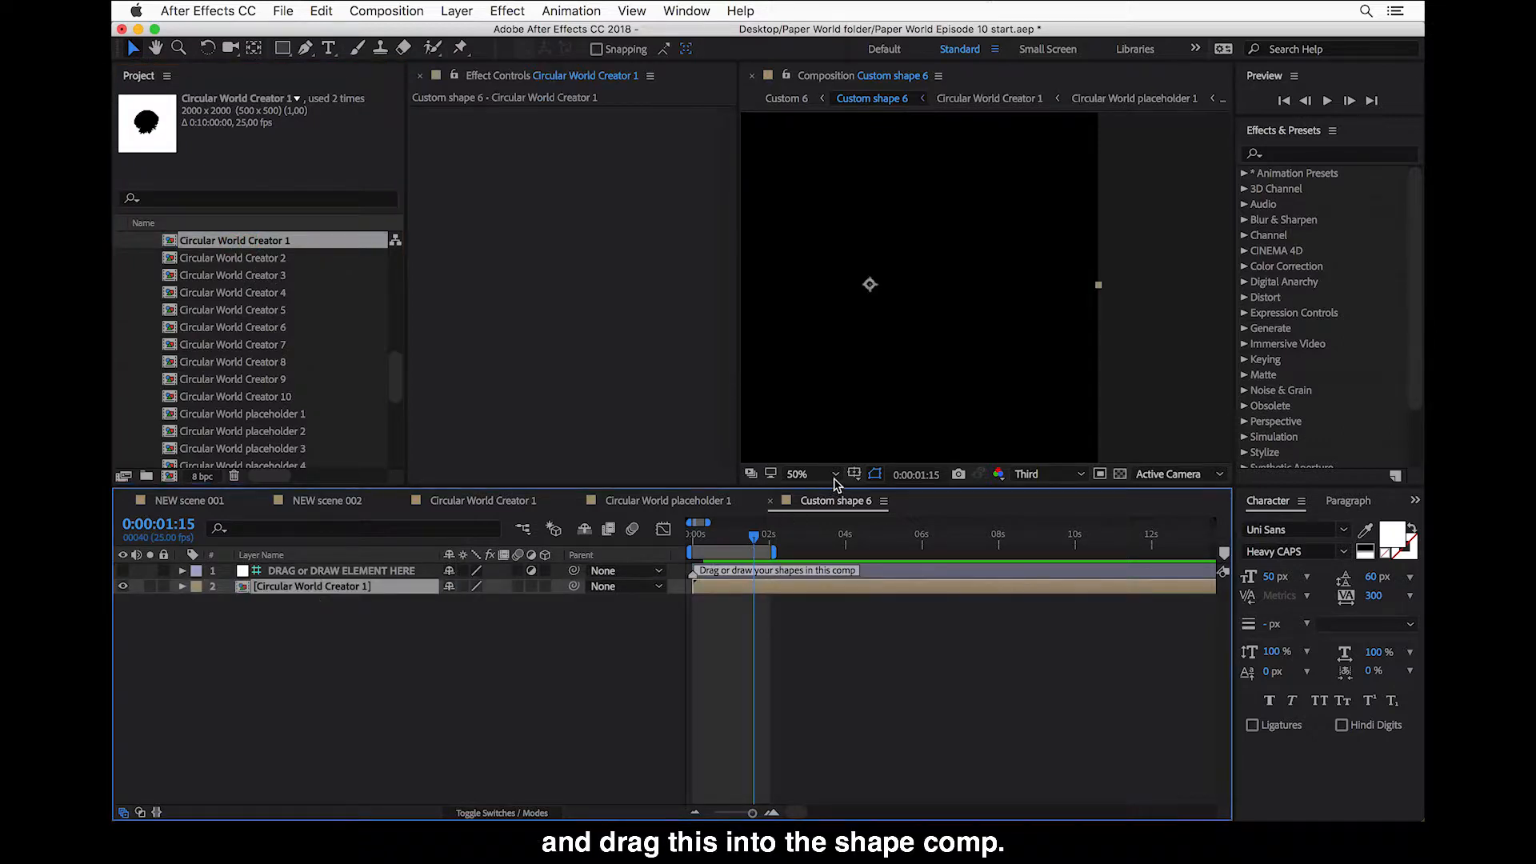
left_click(835, 473)
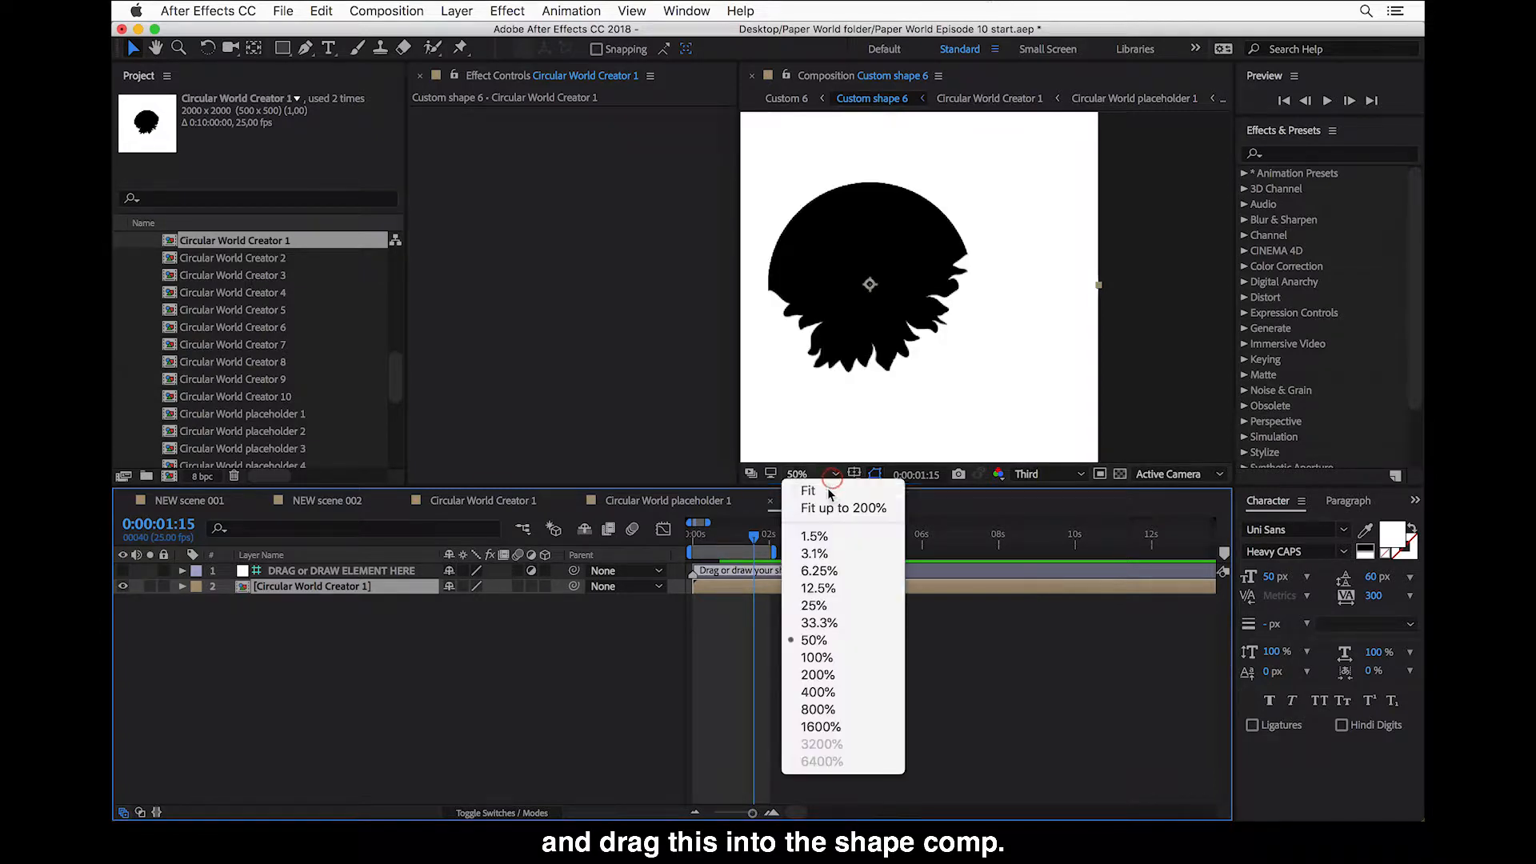
left_click(821, 622)
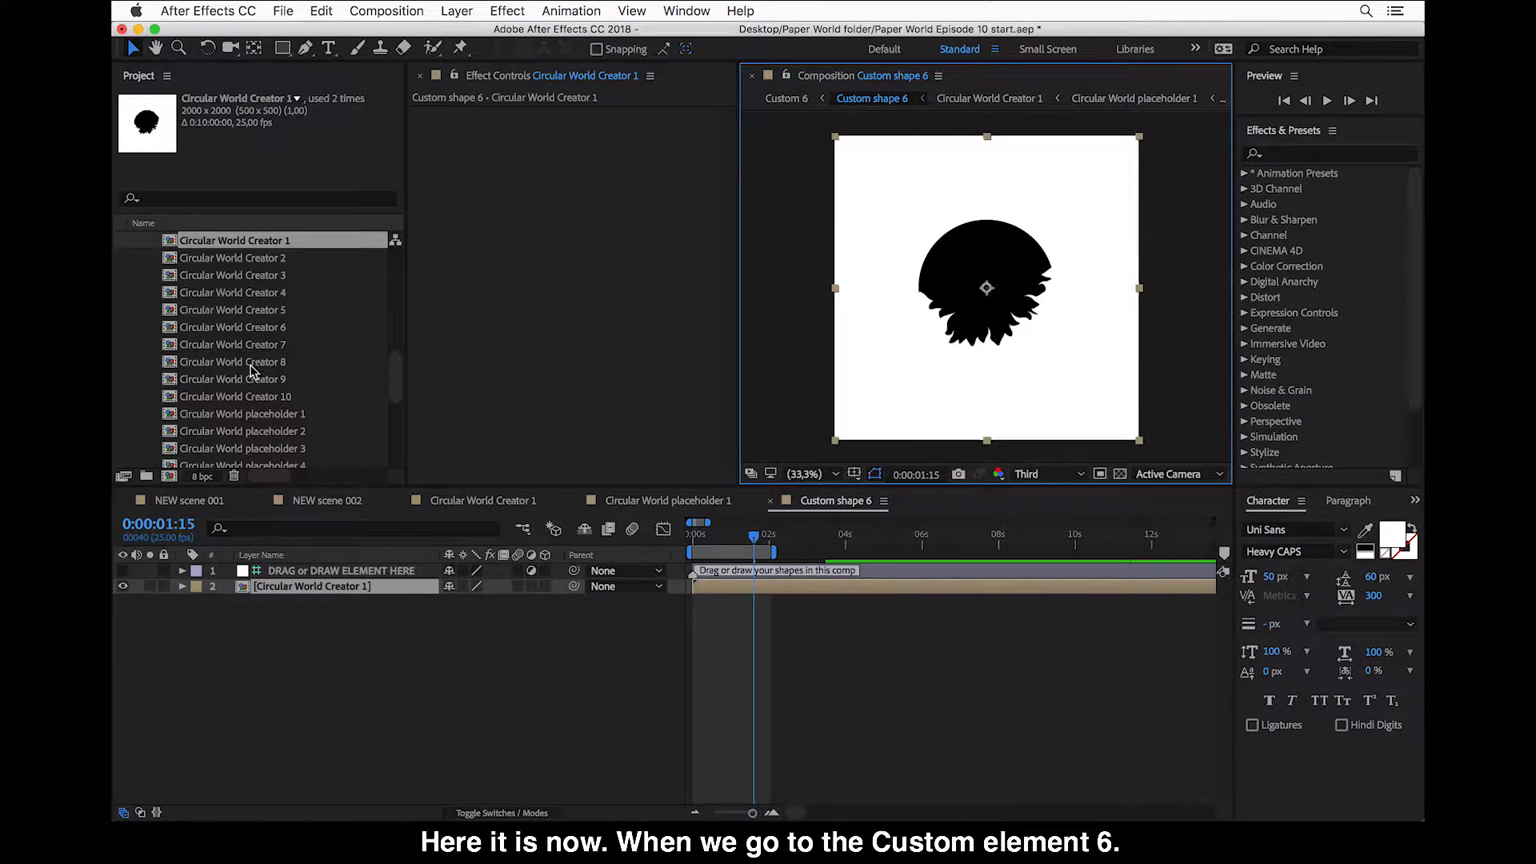
left_click(121, 240)
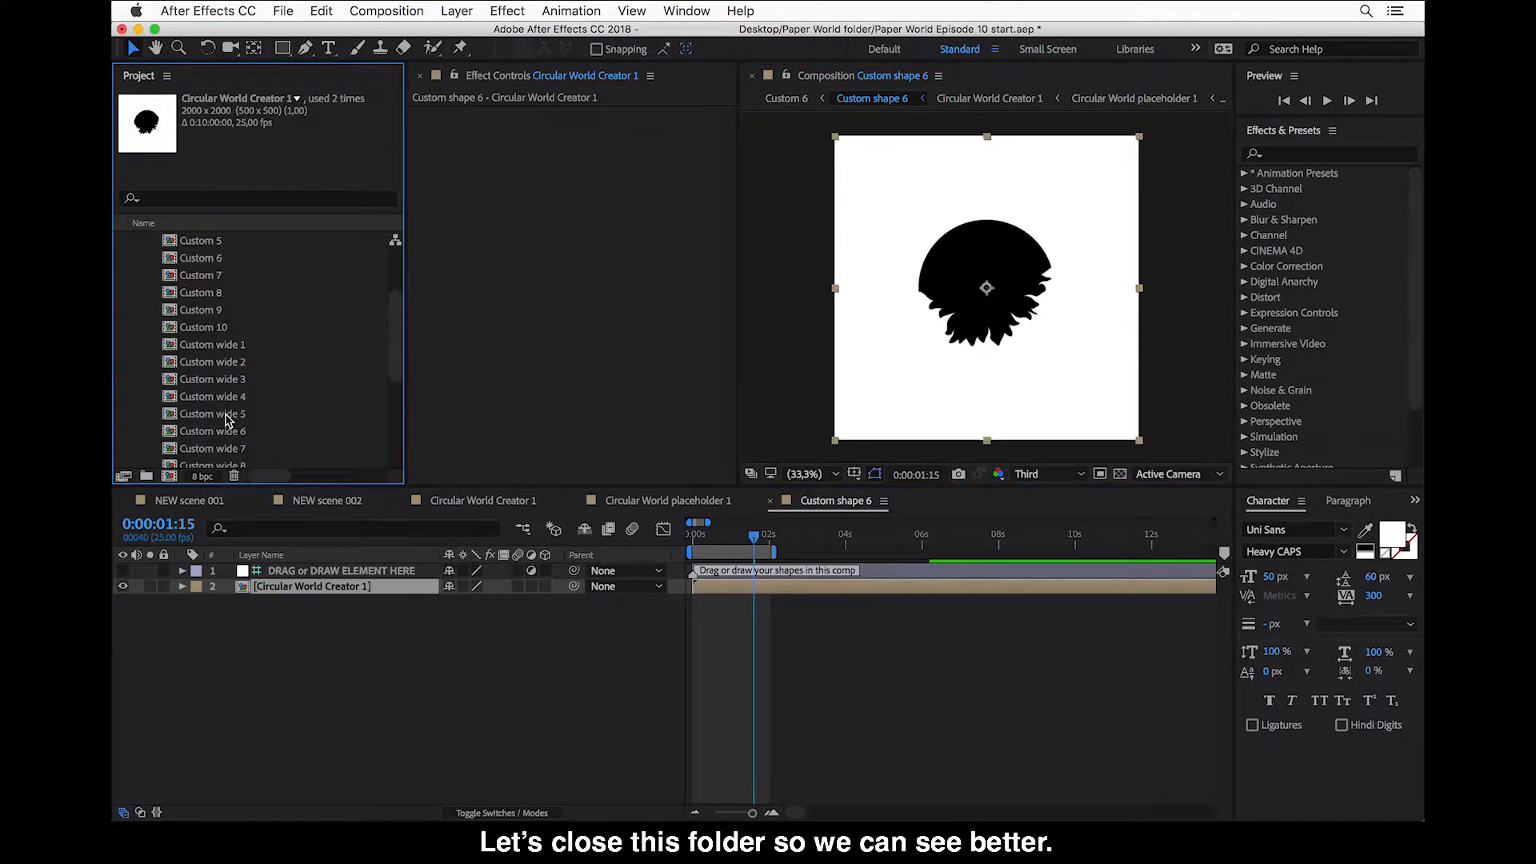
- Bring up the Custom 6 element comp showing the flame-edged circle on paper
left_click(201, 258)
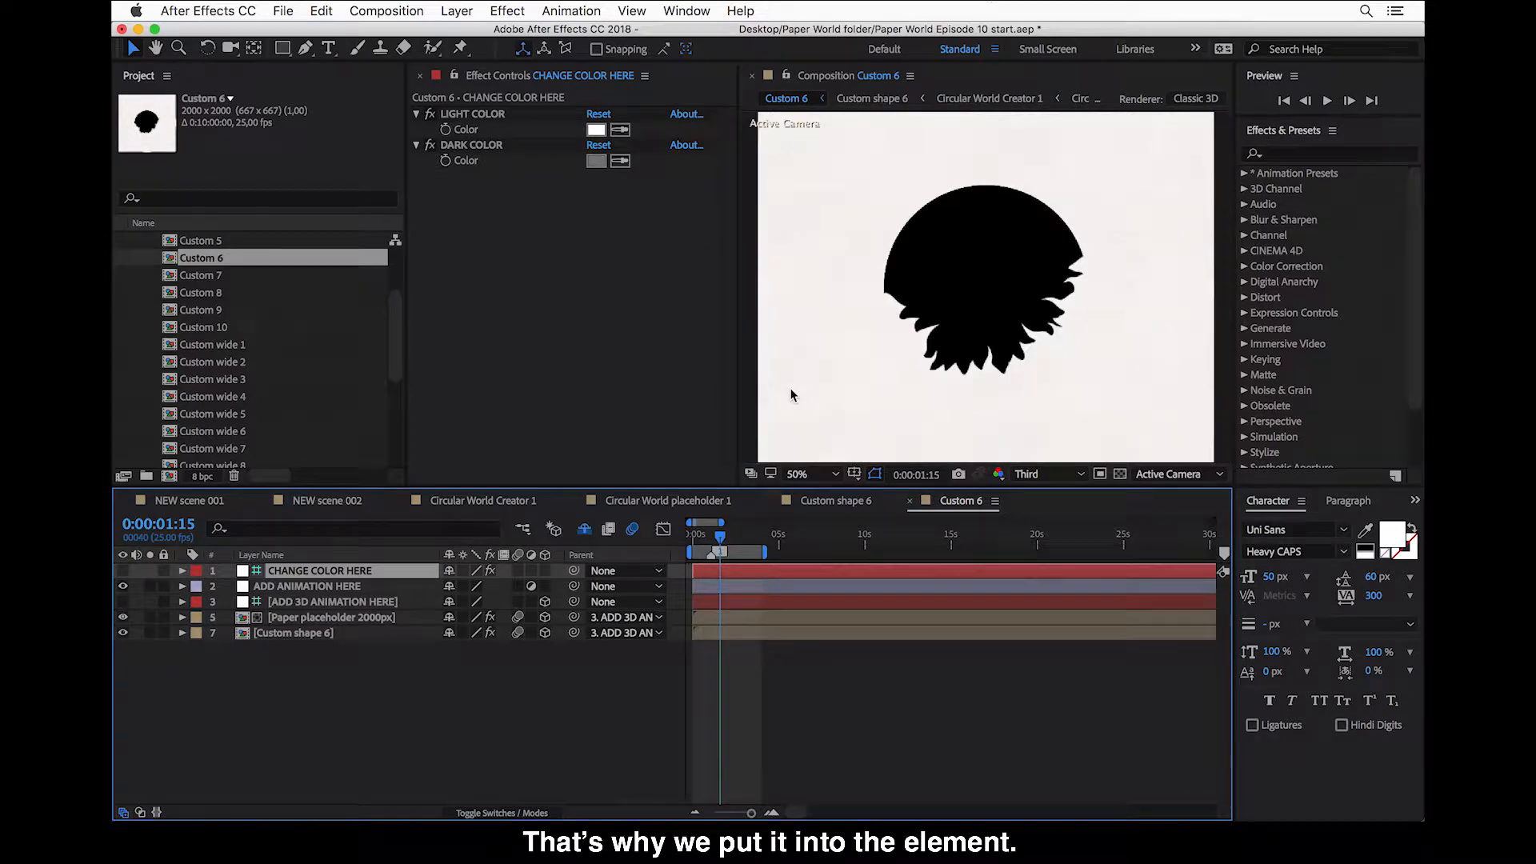
mouse_move(809, 405)
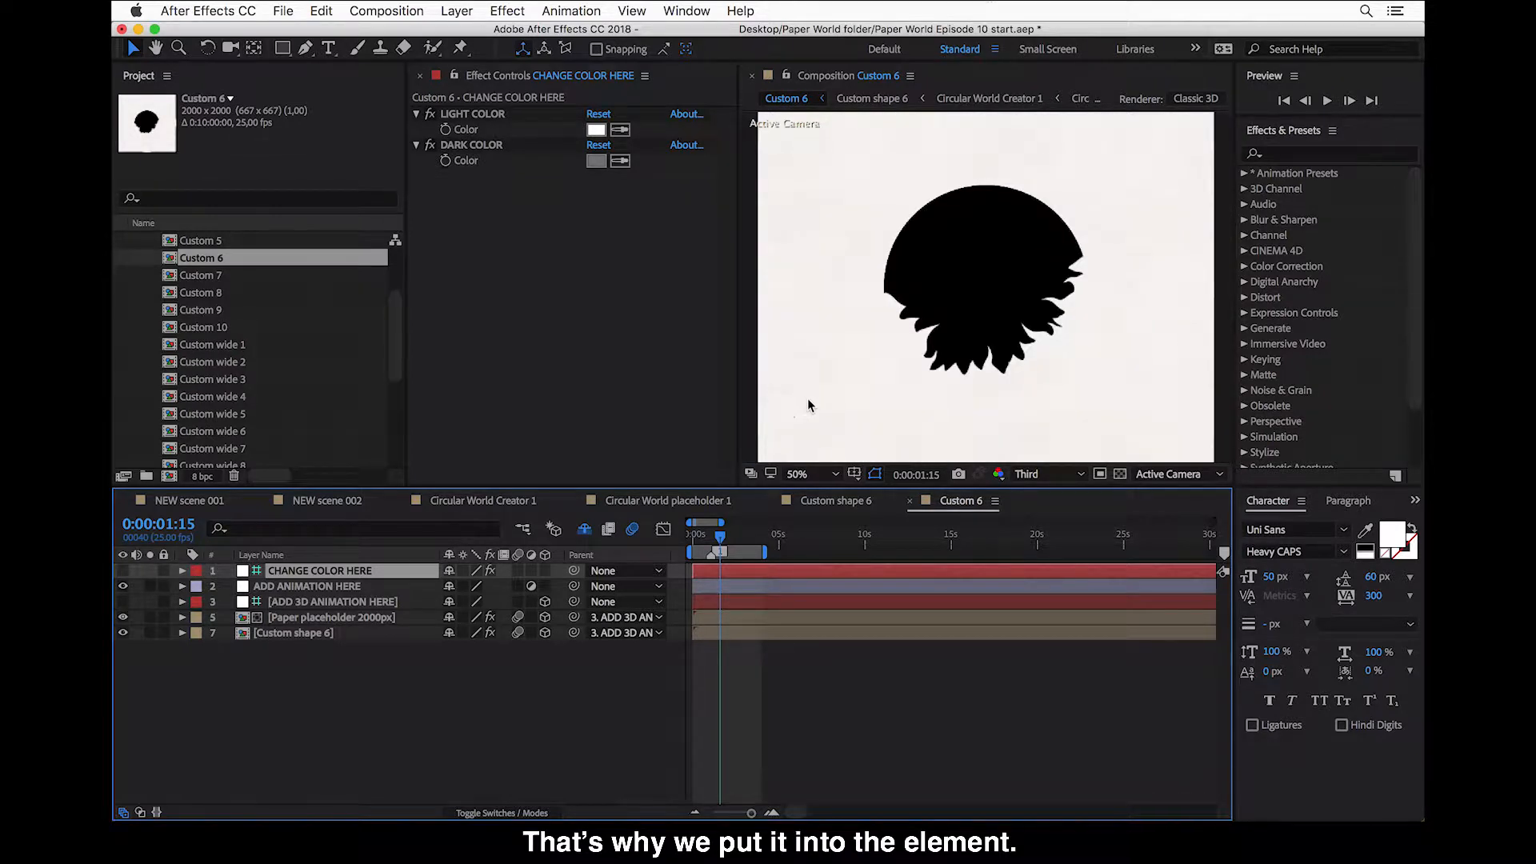
mouse_move(903, 380)
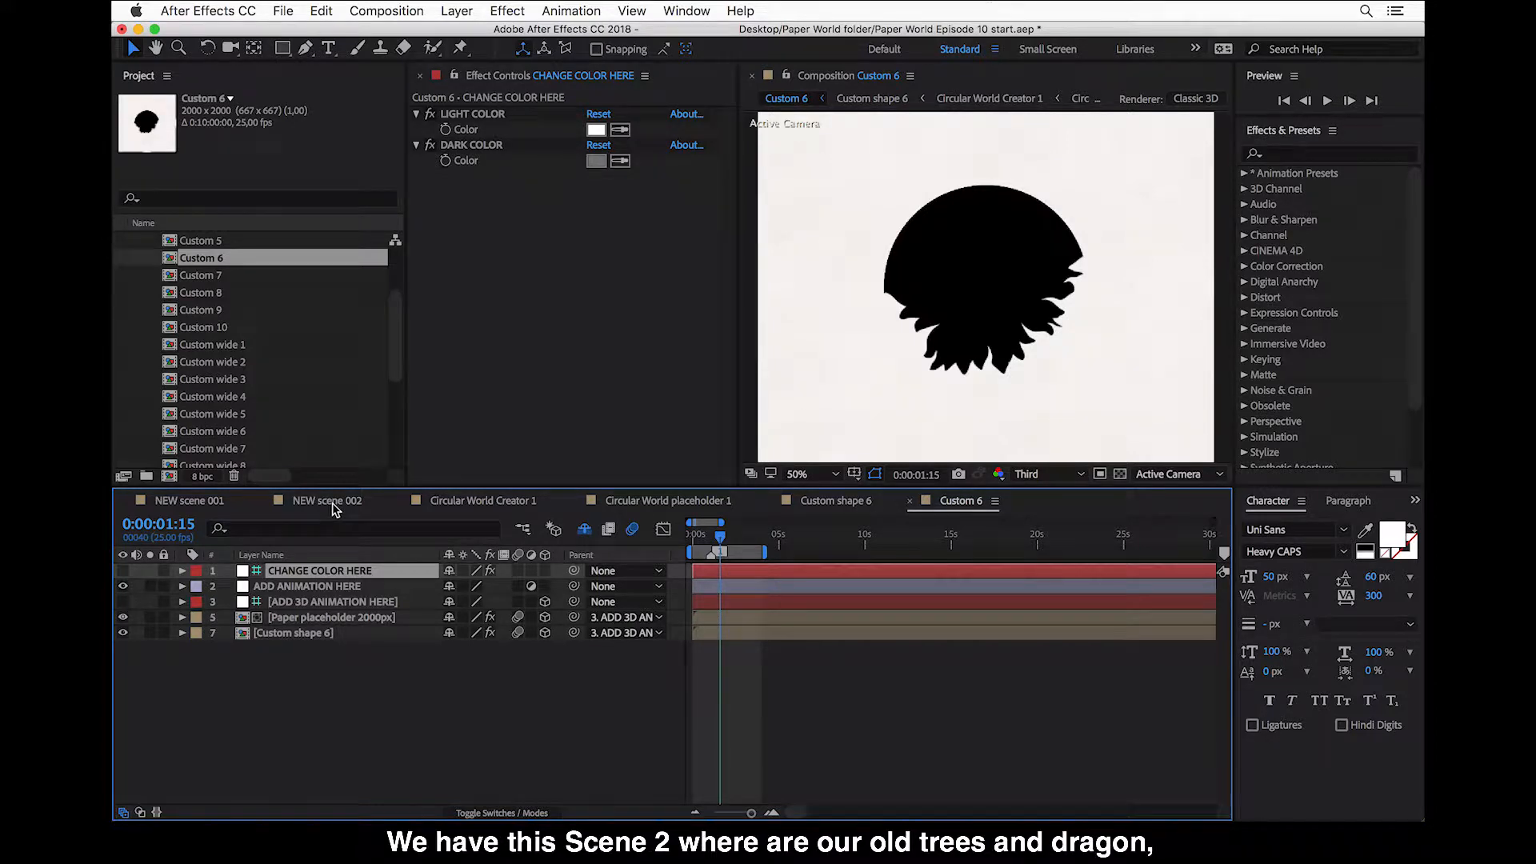
- Return to NEW scene 002 and select its Custom 4 layer for copying
left_click(326, 501)
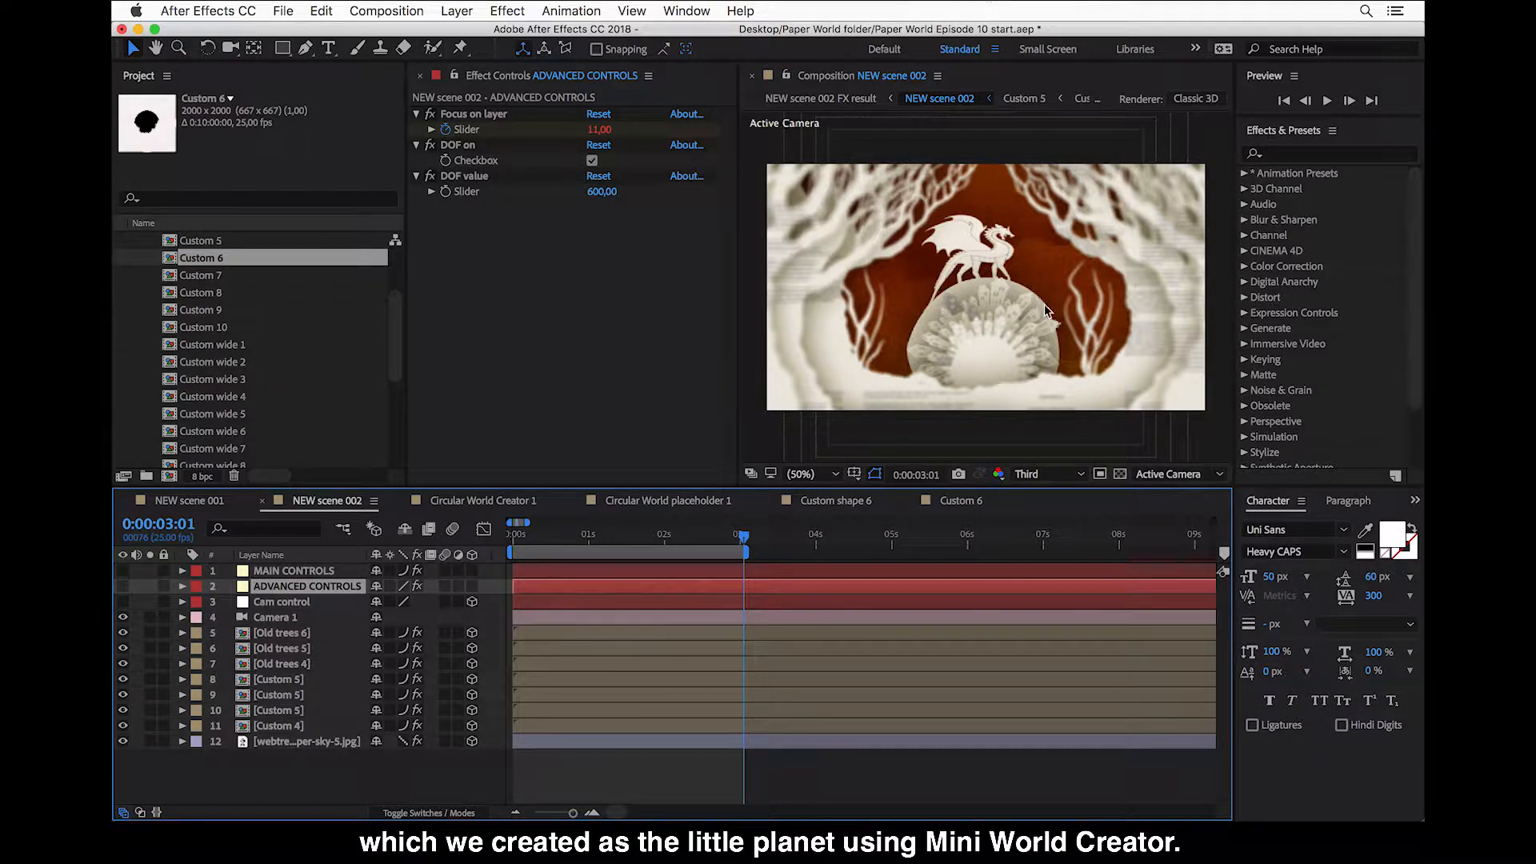
mouse_move(987, 335)
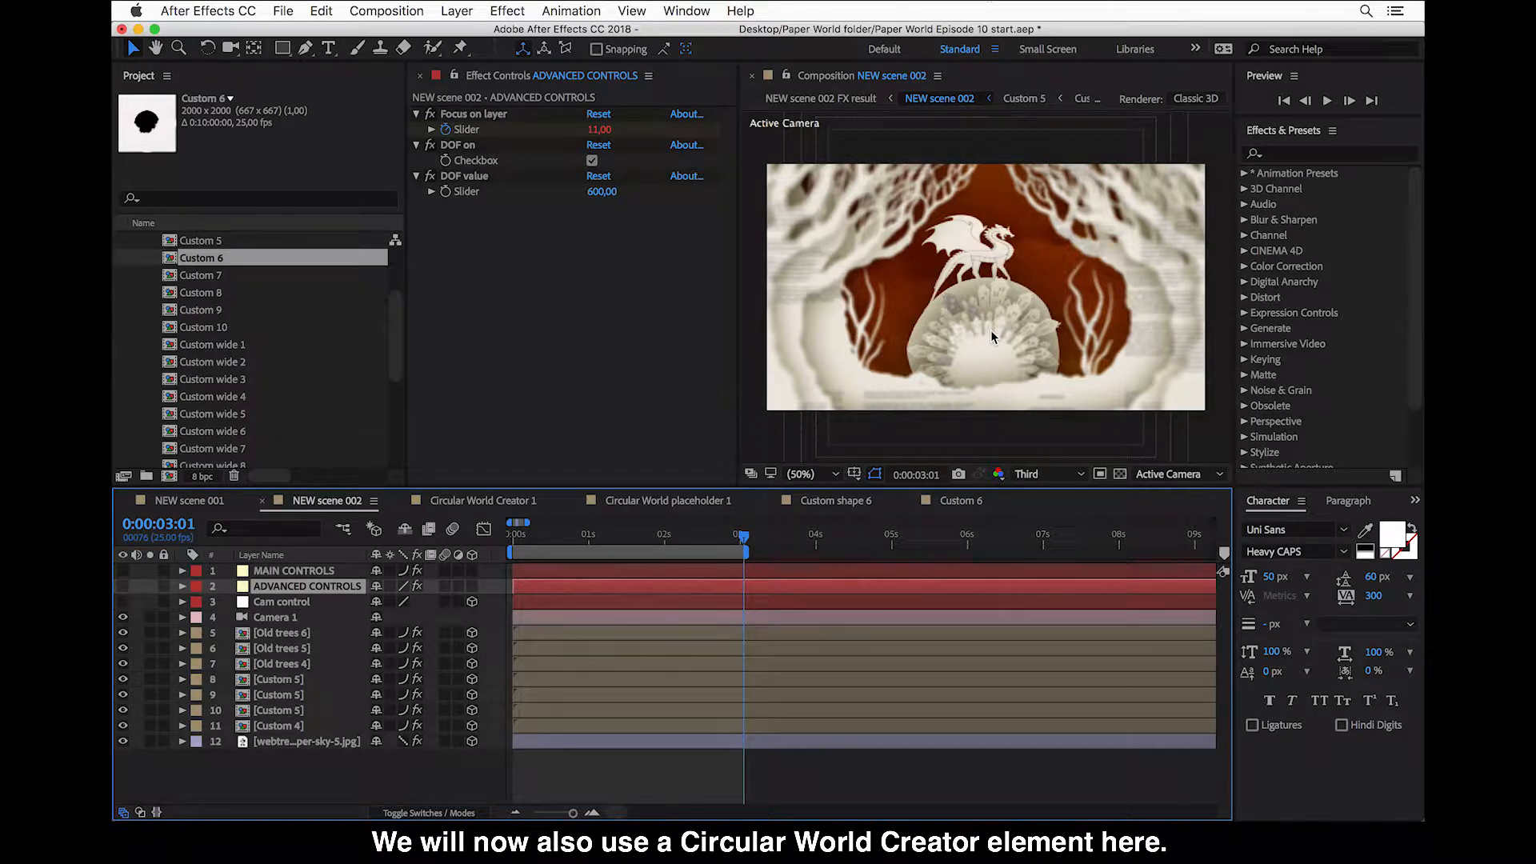
mouse_move(448, 675)
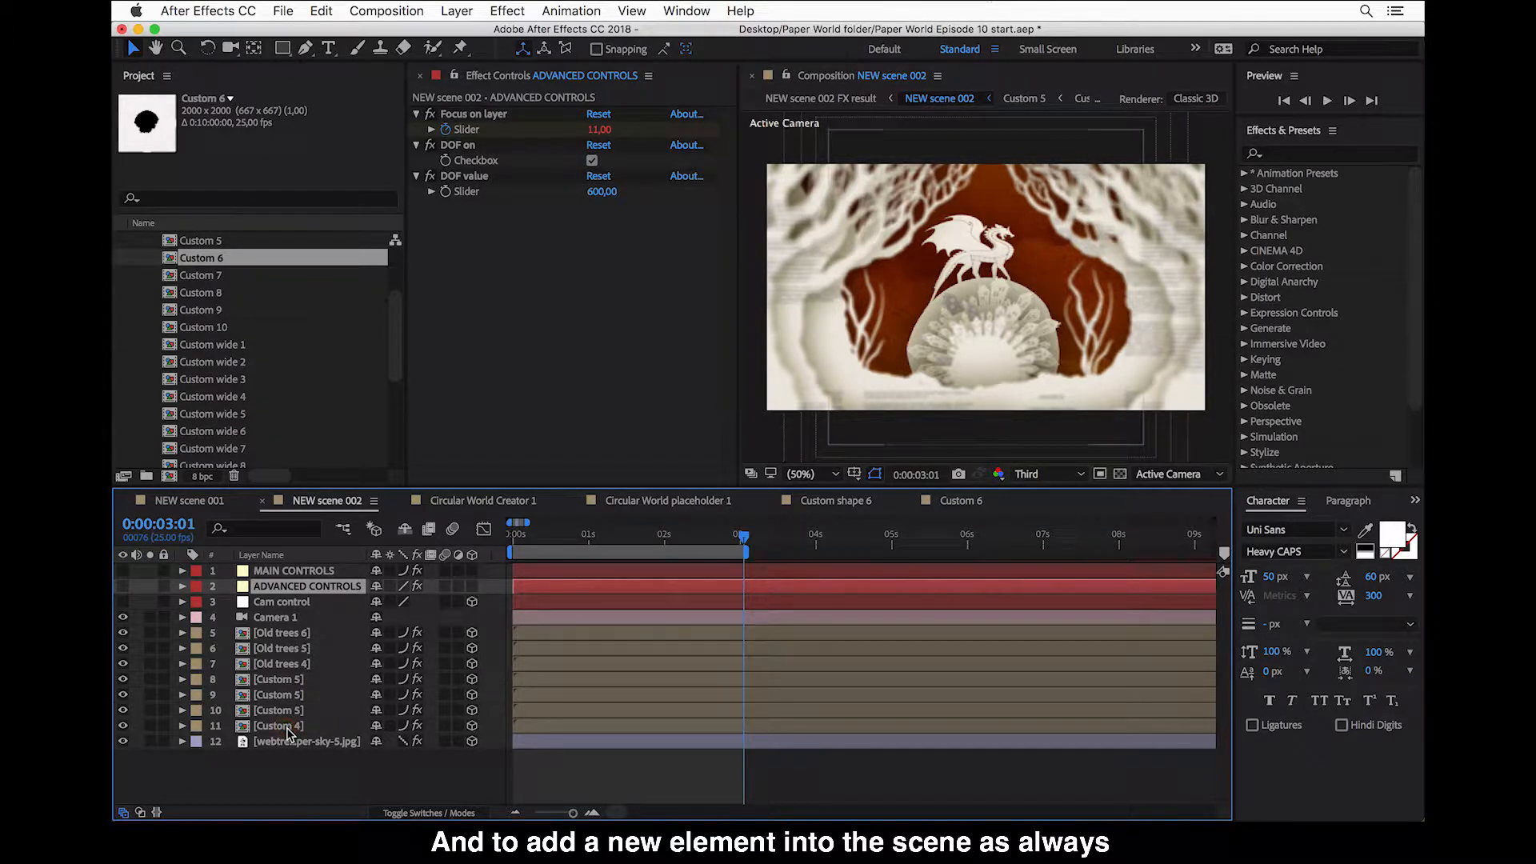
left_click(278, 725)
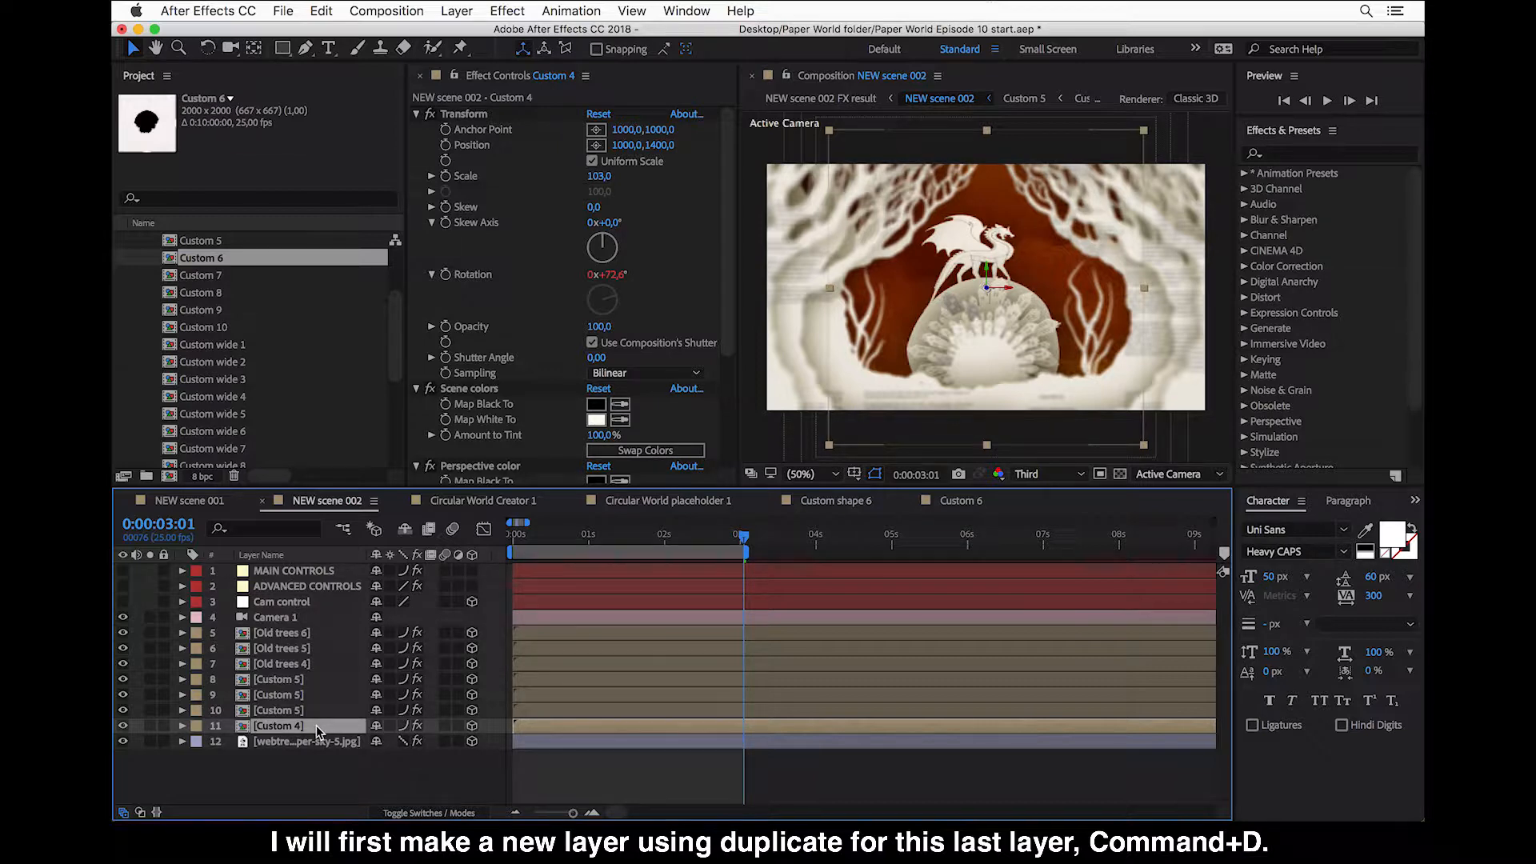
- Duplicate the Custom 4 layer with Cmd+D as the basis for the new Custom 6 layer
key("cmd+d")
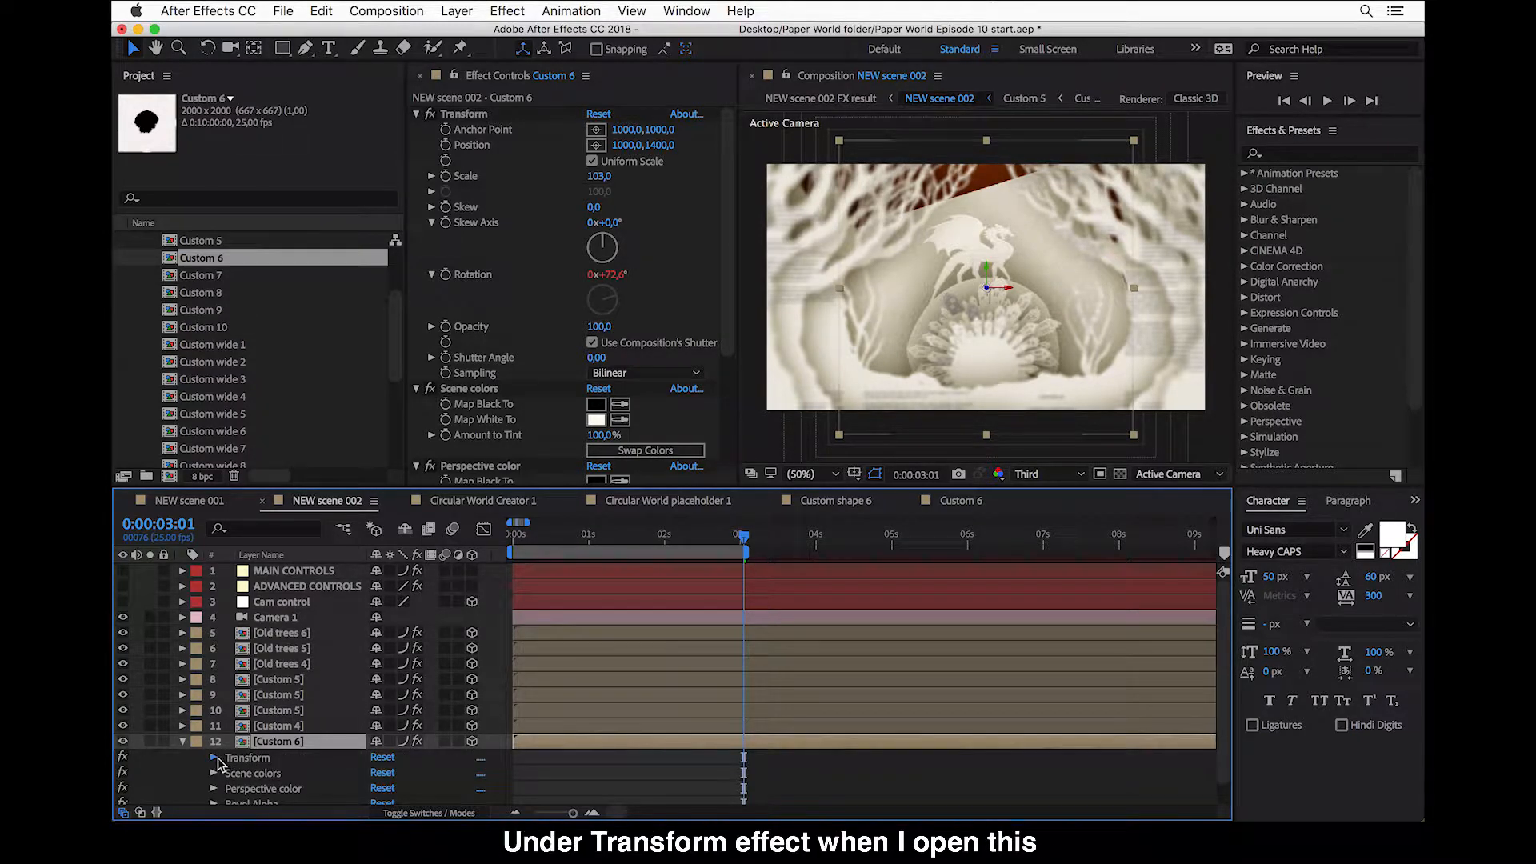
- Reset the Custom 6 element's Transform rotation to 0° so it sits upright
left_click(213, 756)
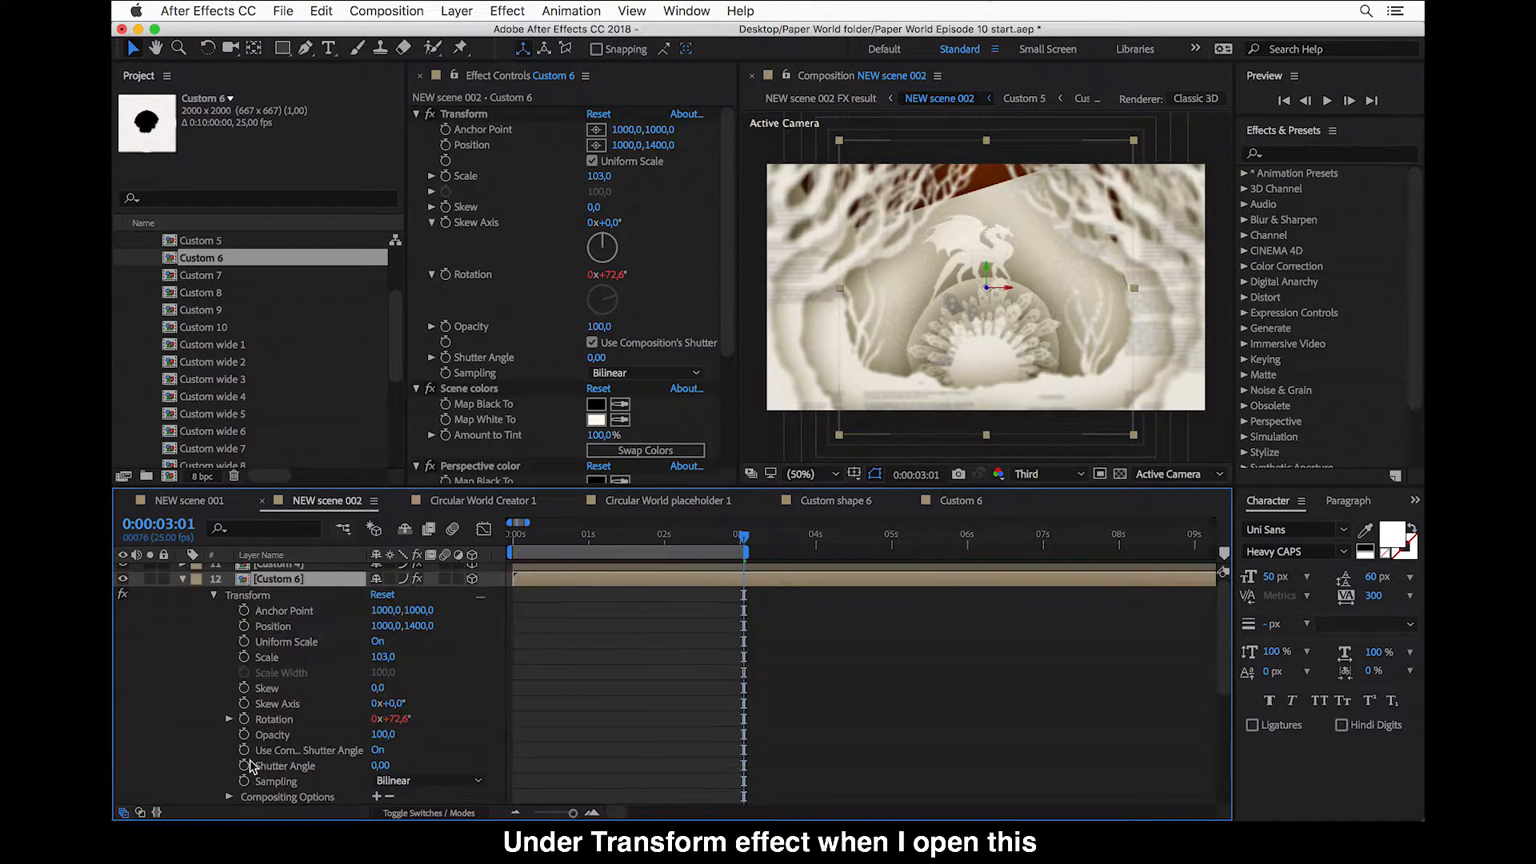
scroll("down", 3)
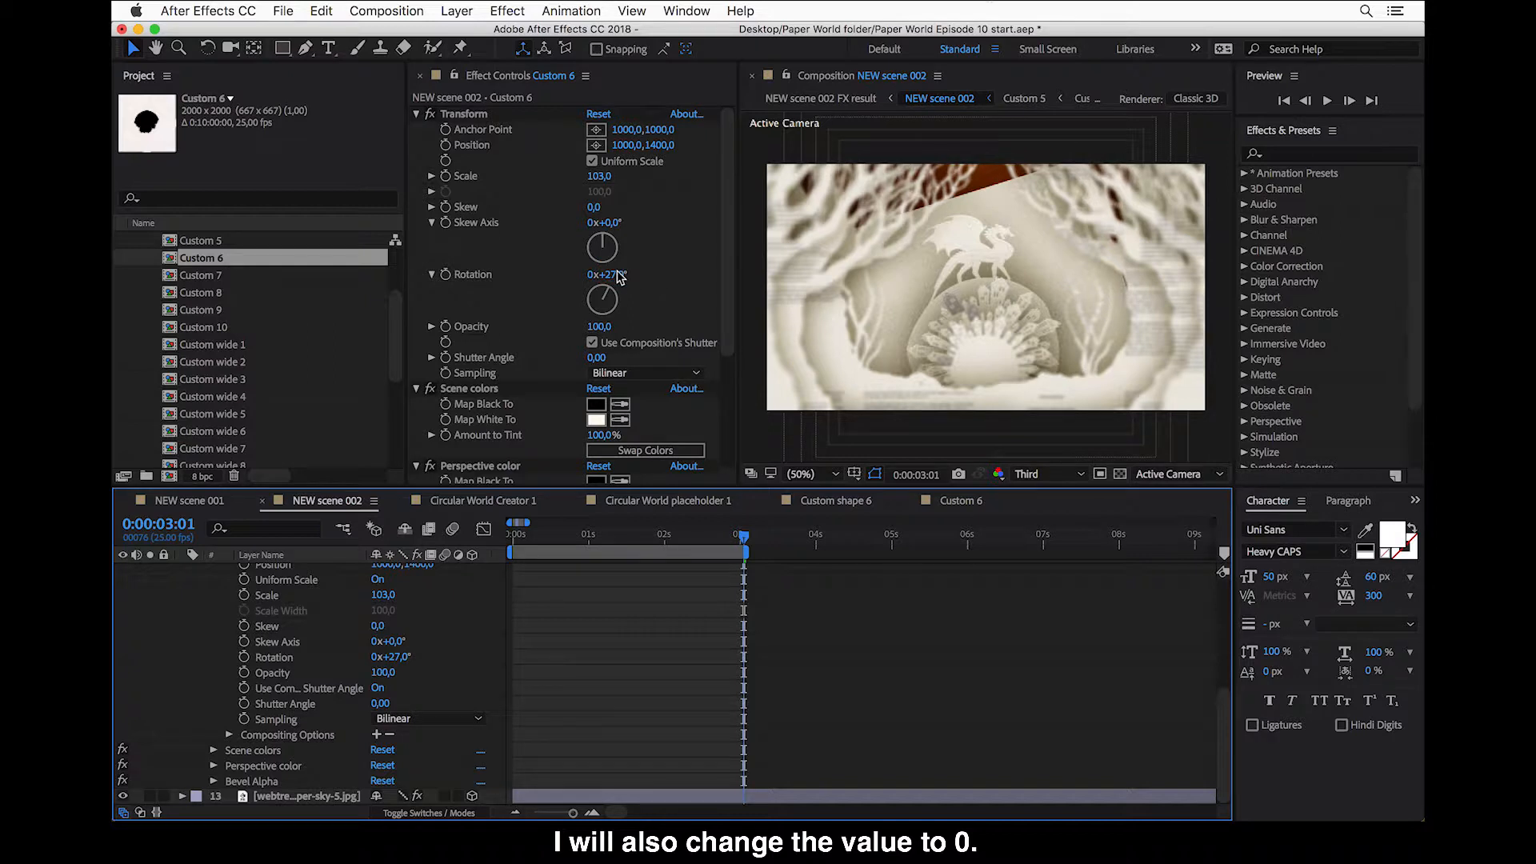
double_click(613, 275)
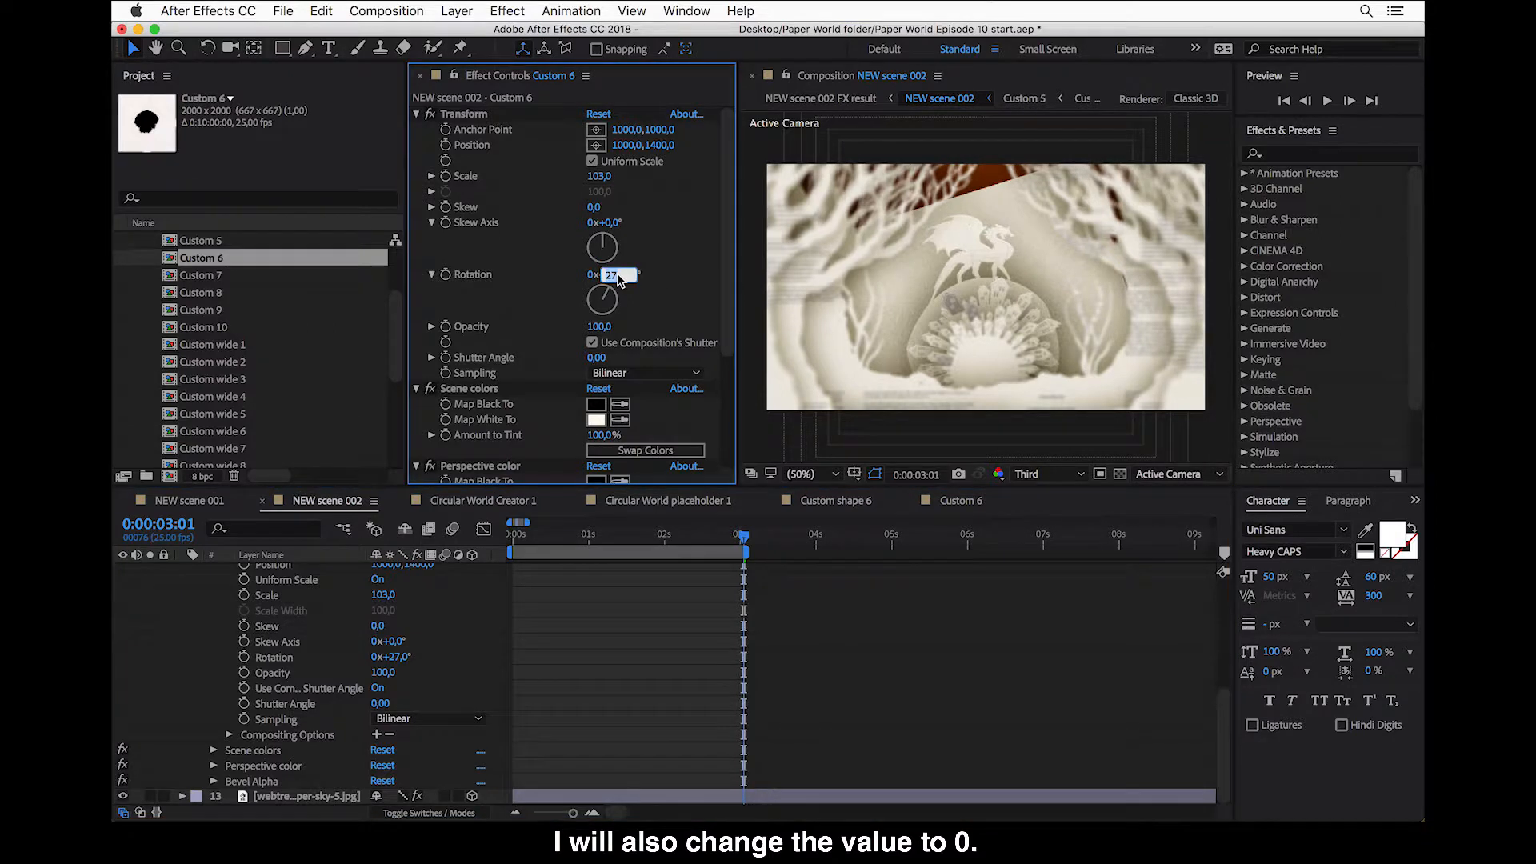
type("0x+0,0°")
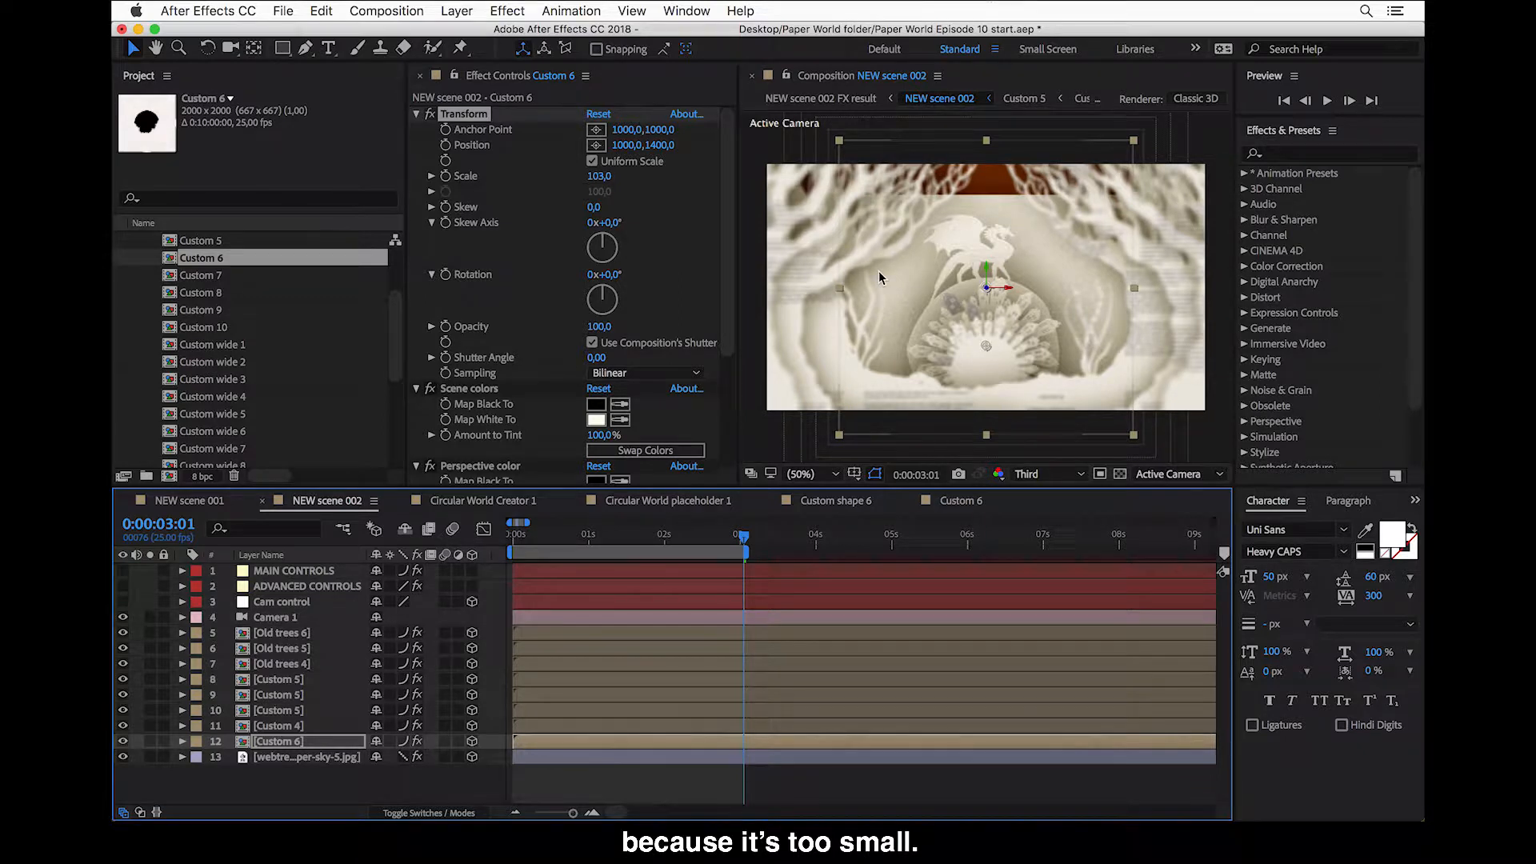
- Set Custom 6's scale to 150, vertical position to 1100 and rotation to 180°
left_click(598, 176)
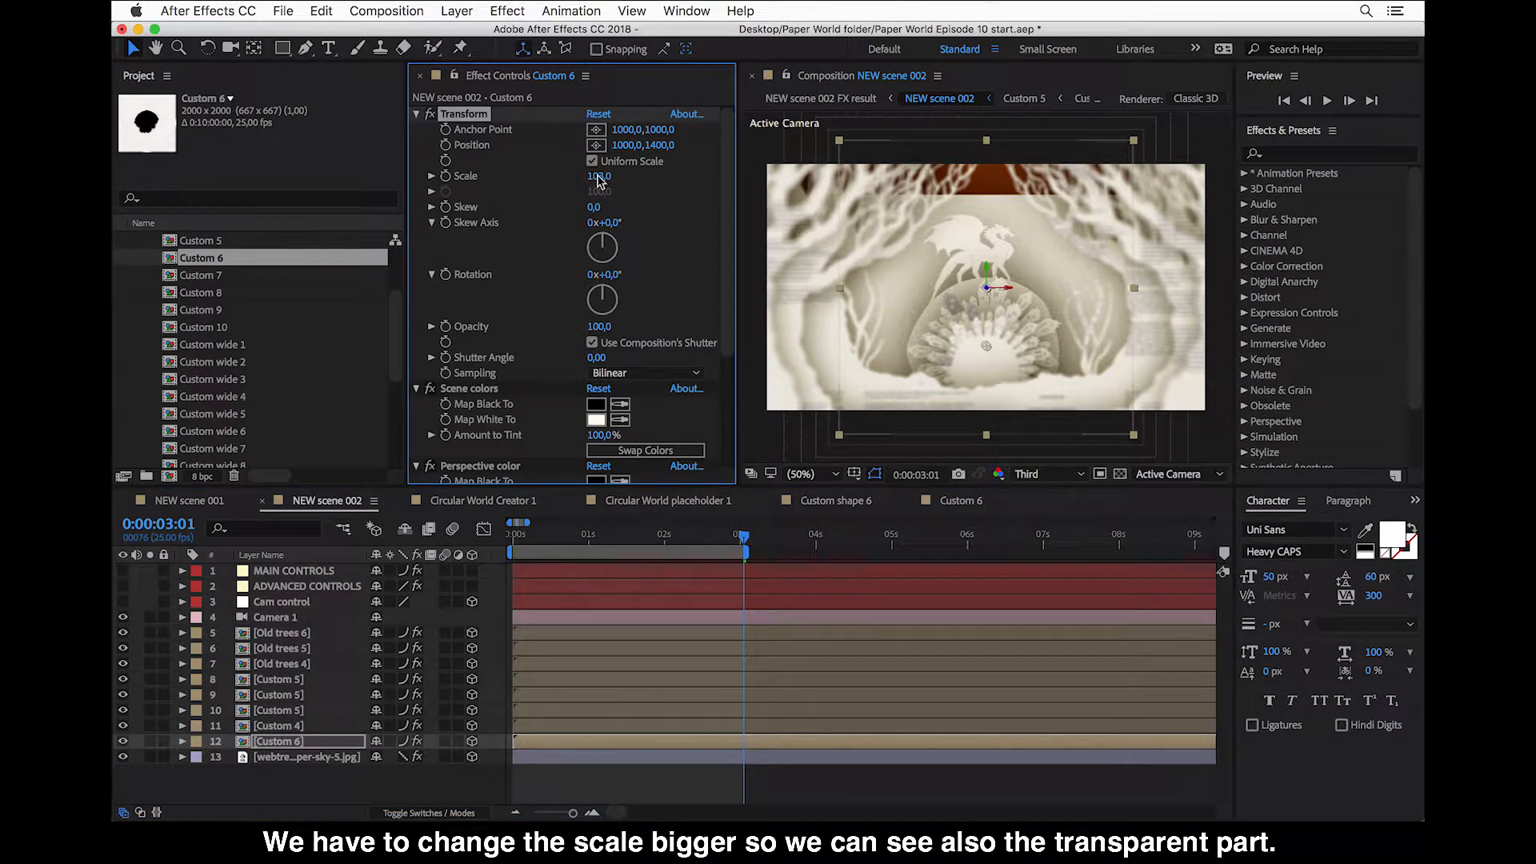
double_click(599, 176)
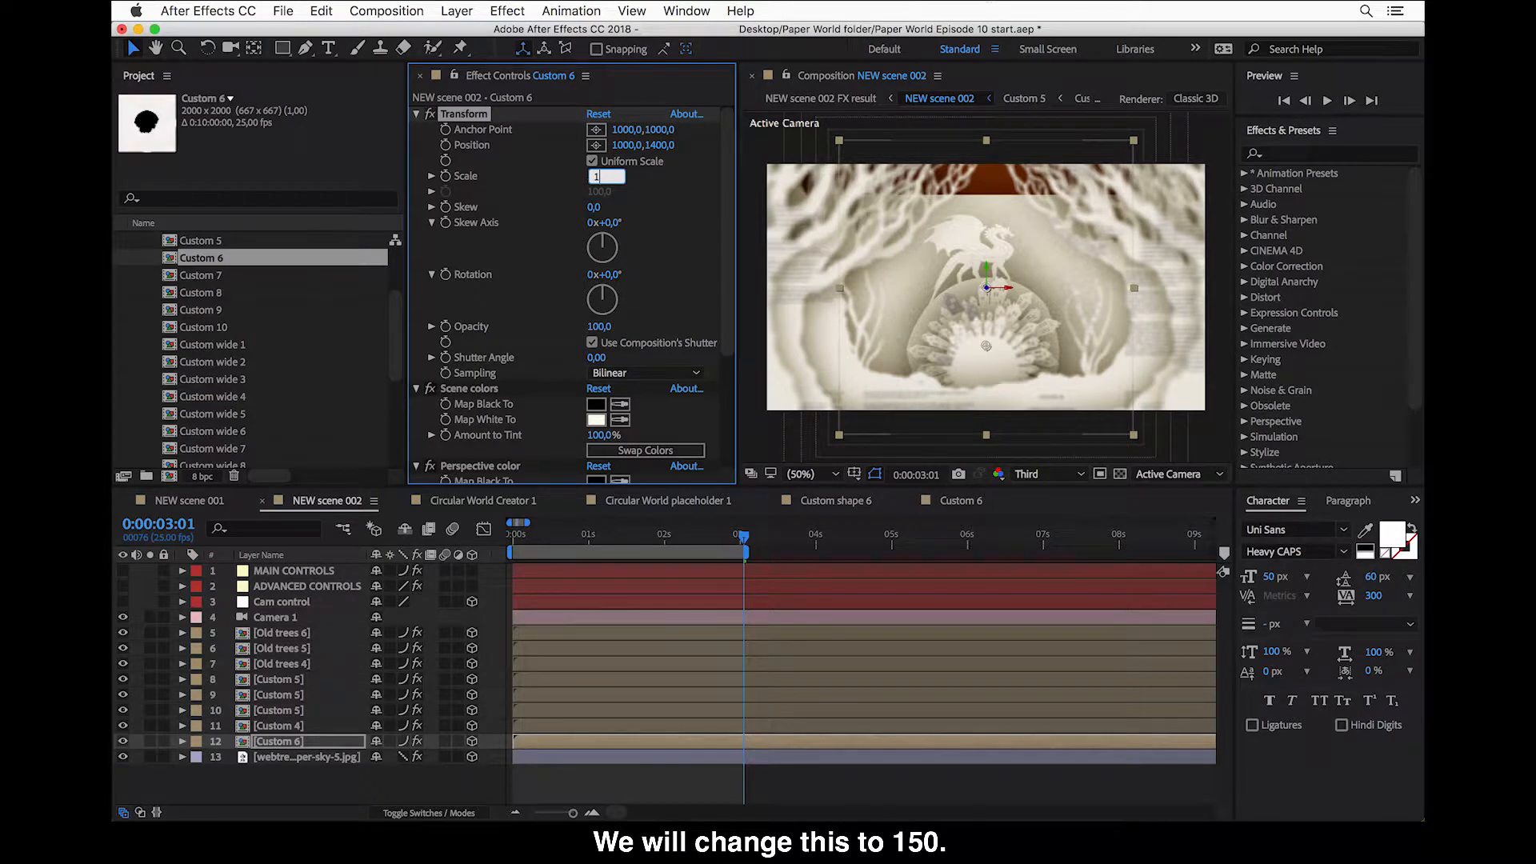
type("150")
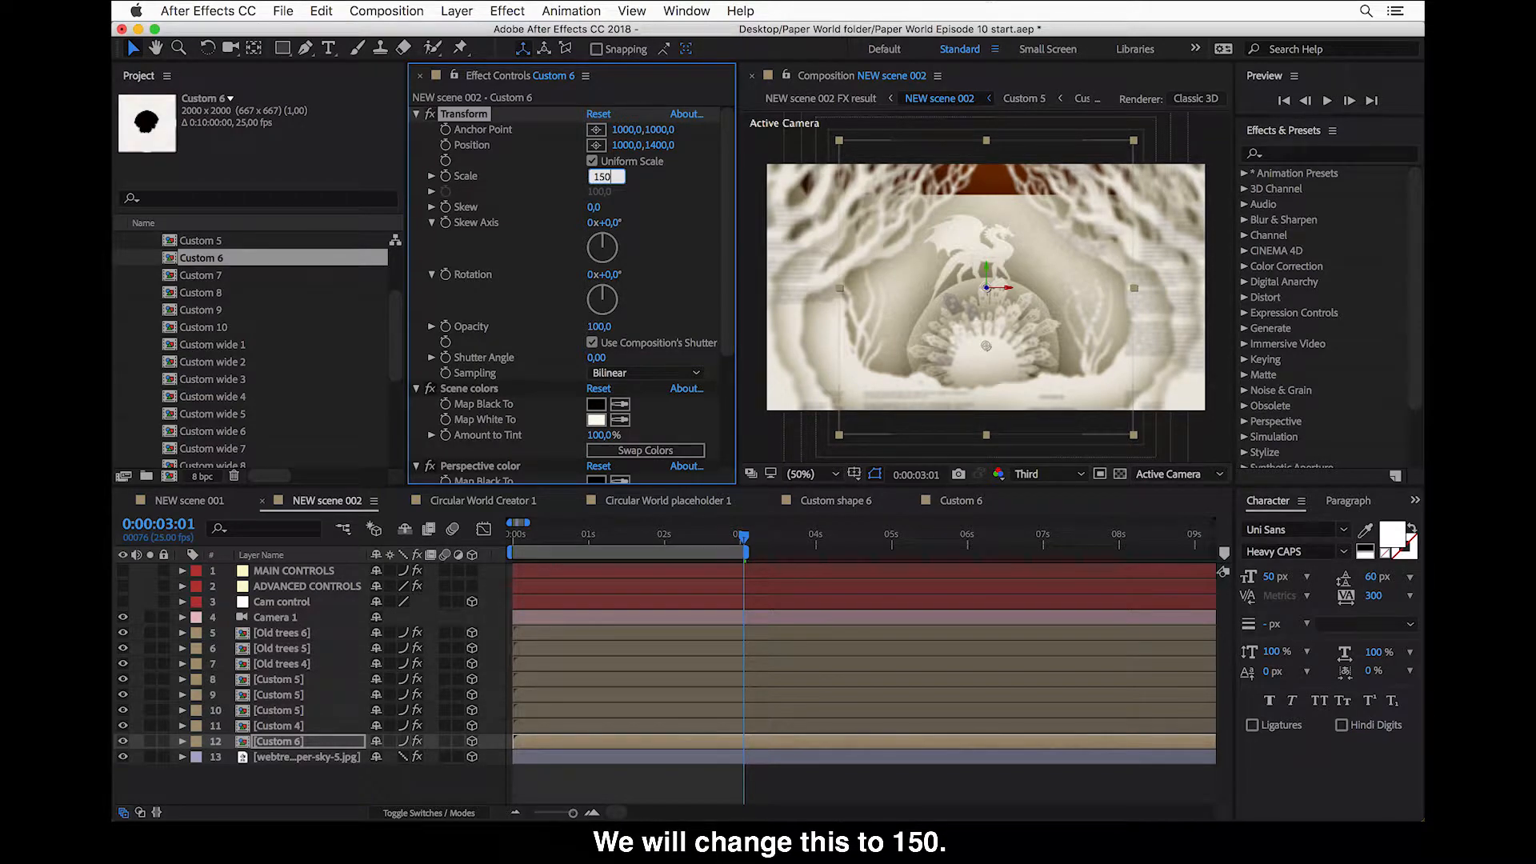
key("Return")
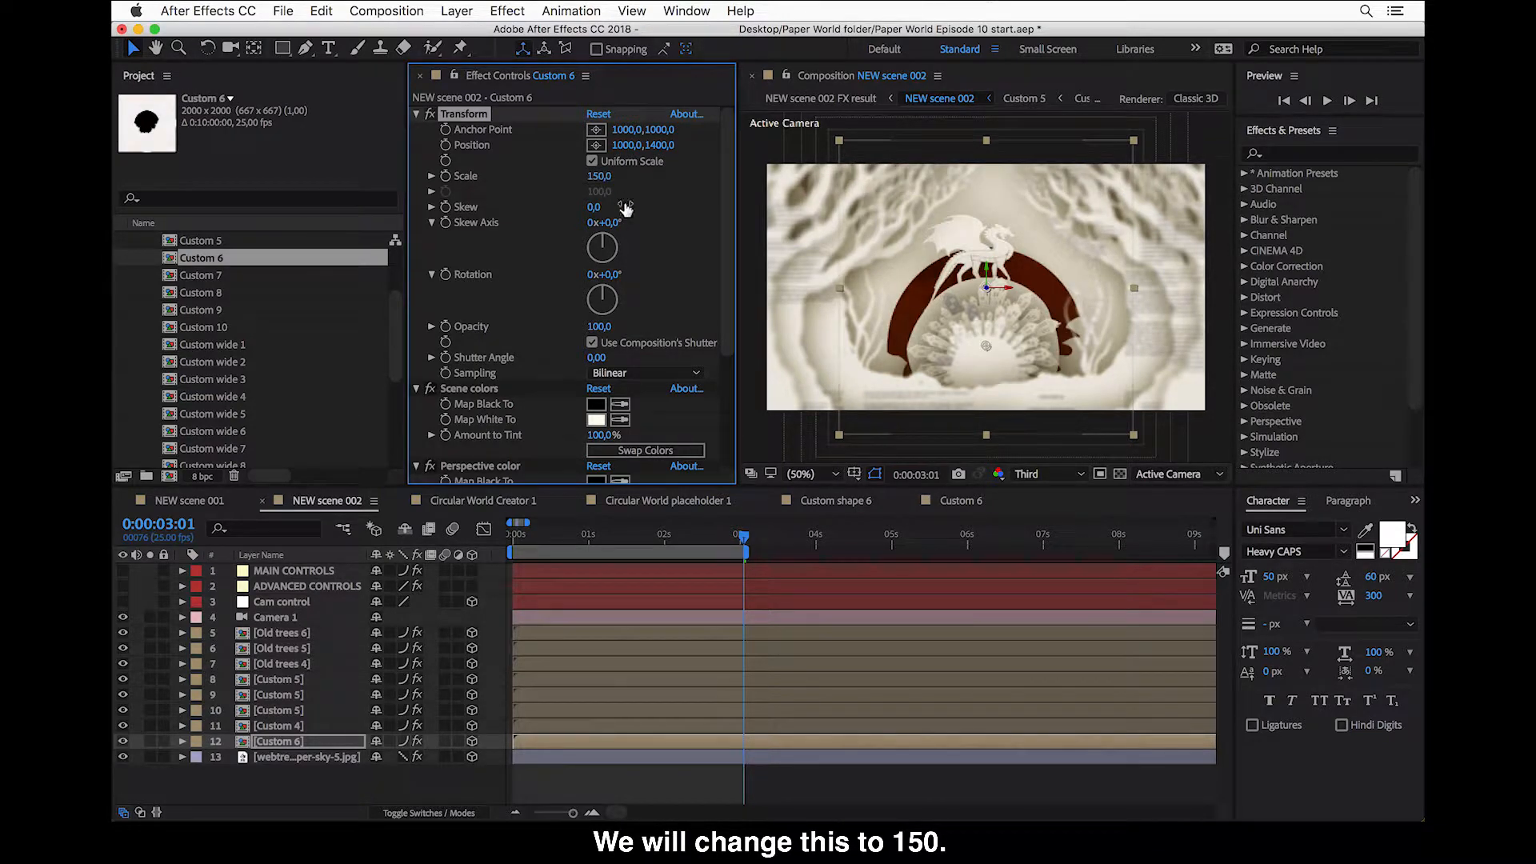
mouse_move(919, 304)
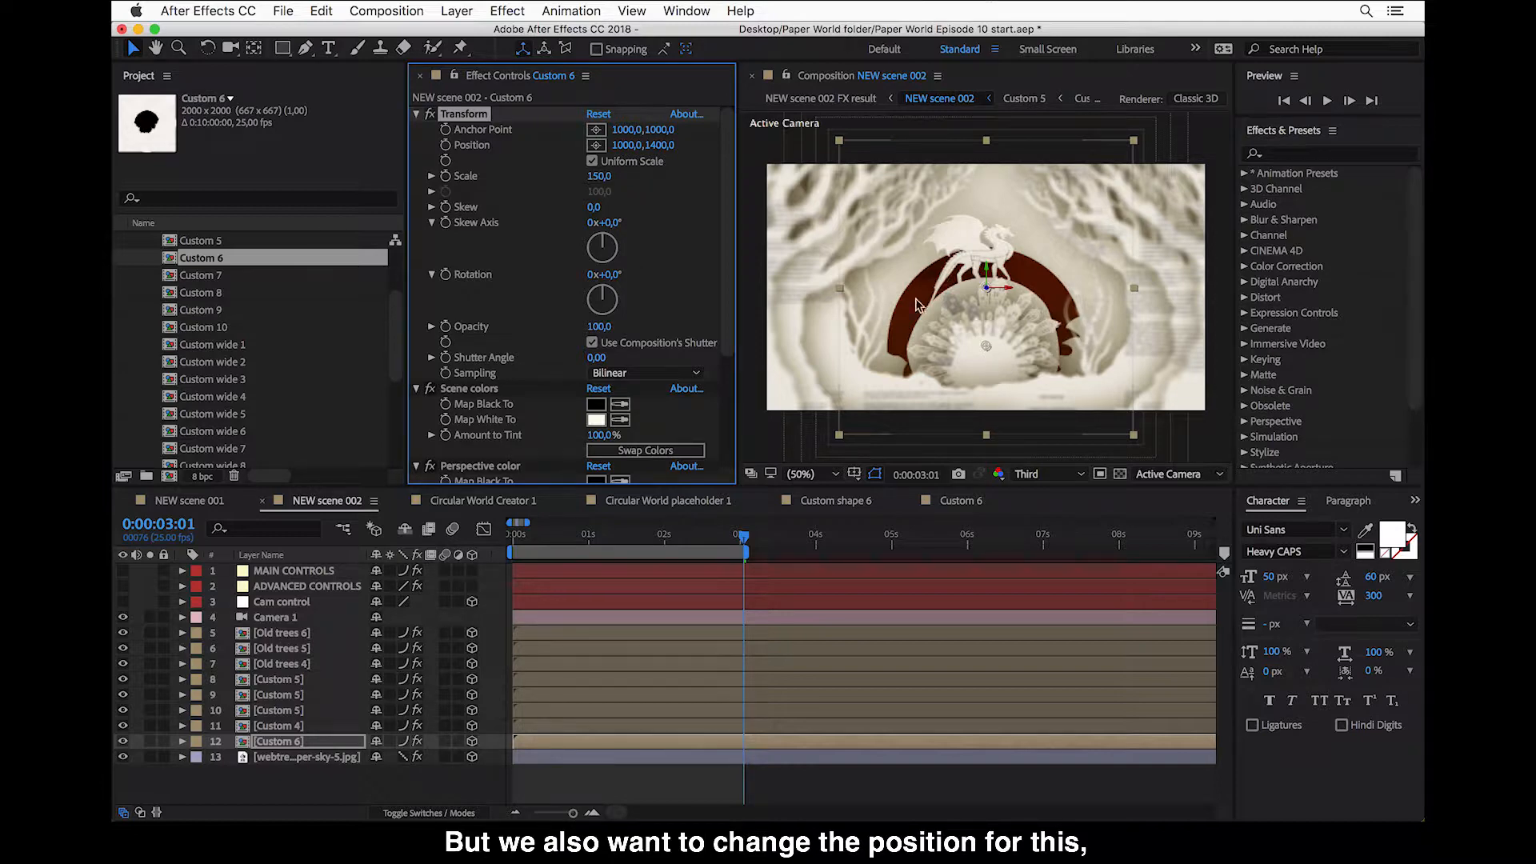
left_click(662, 146)
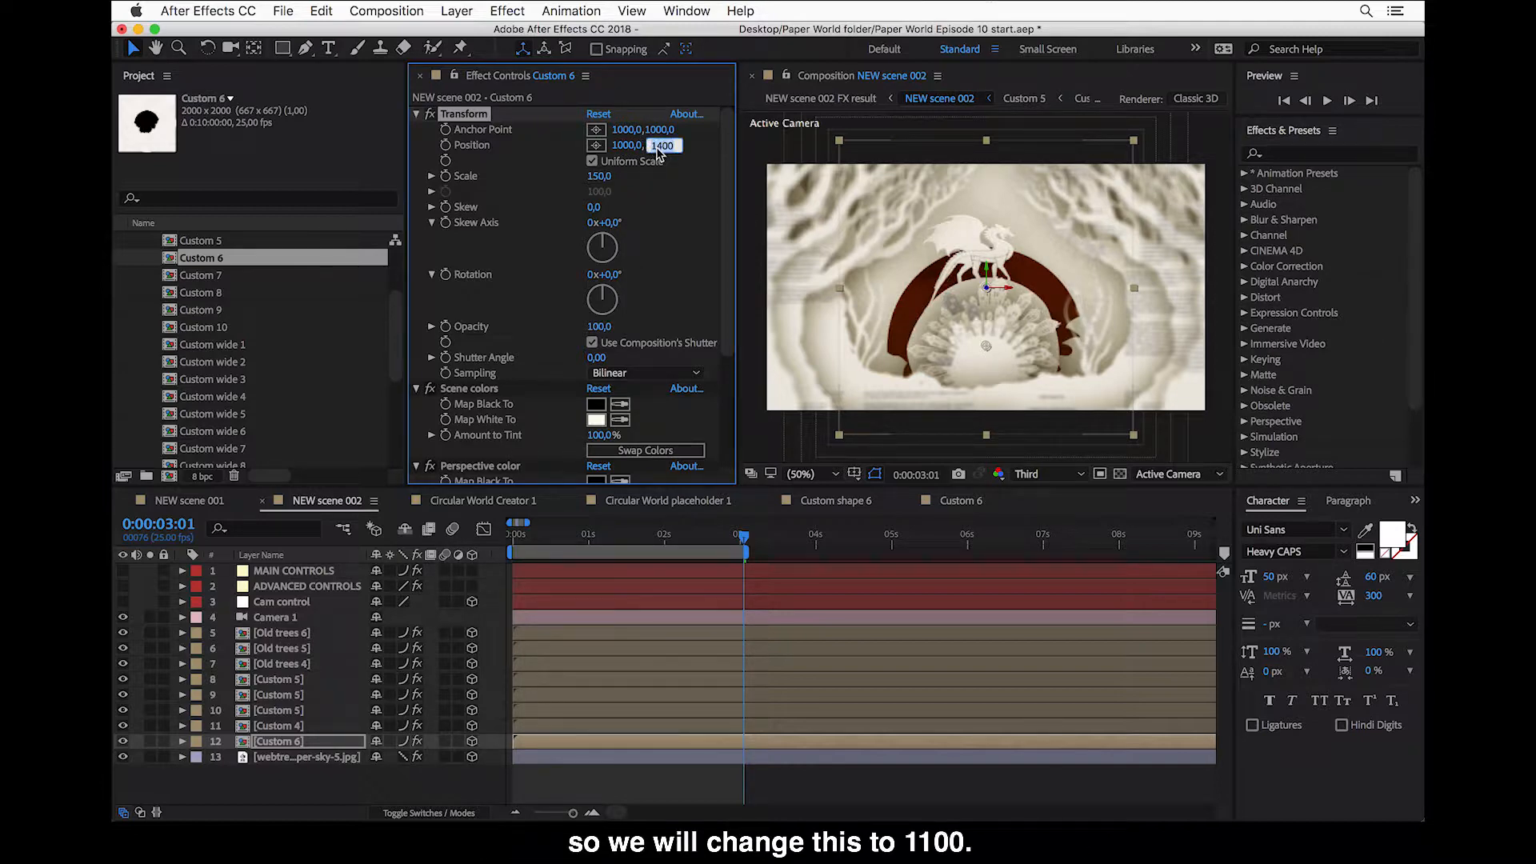
type("11")
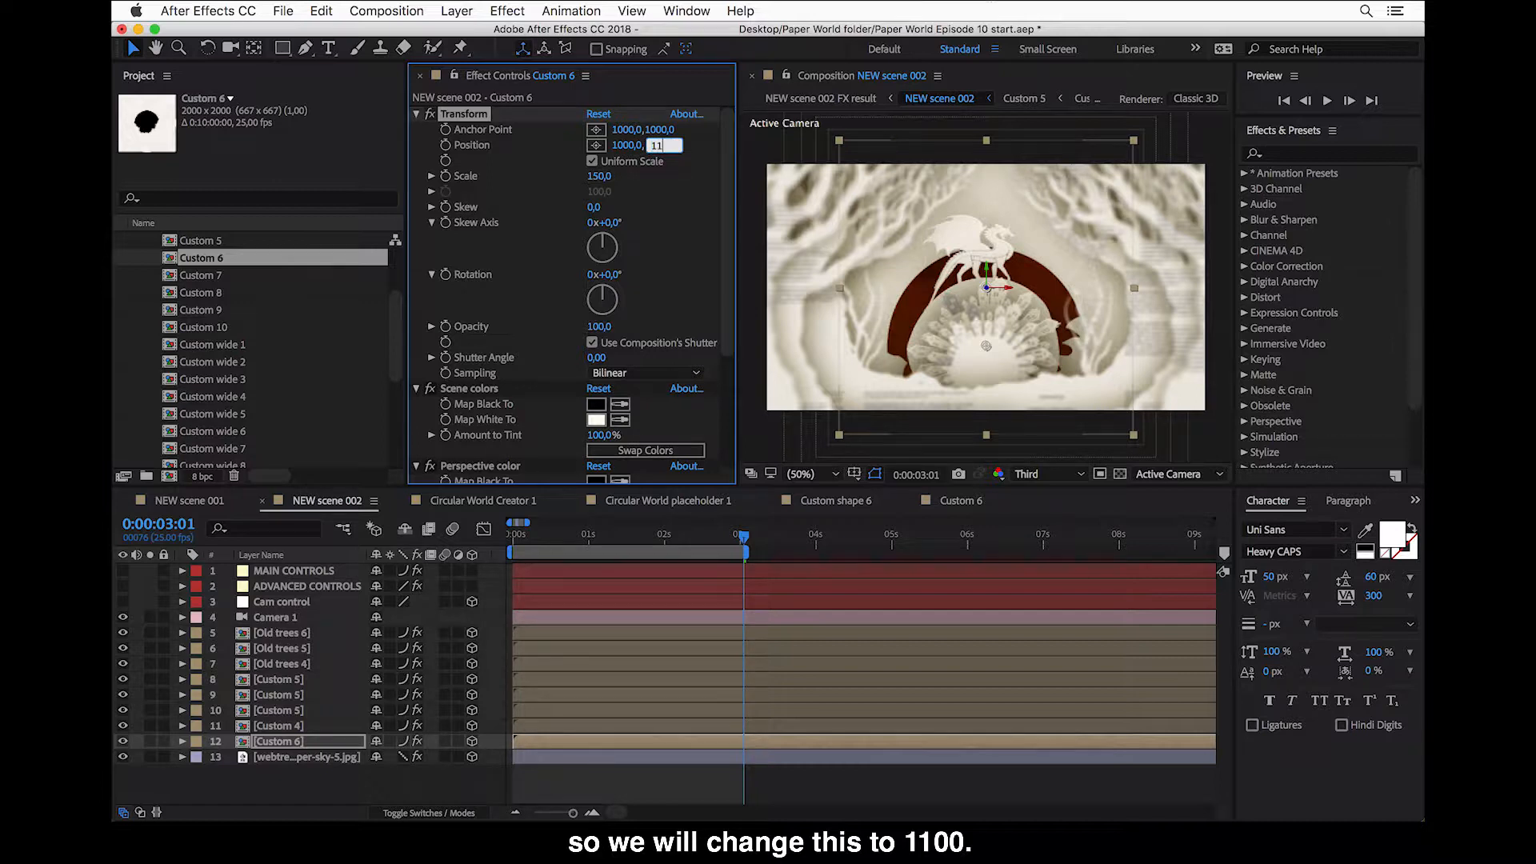
type("1100,0")
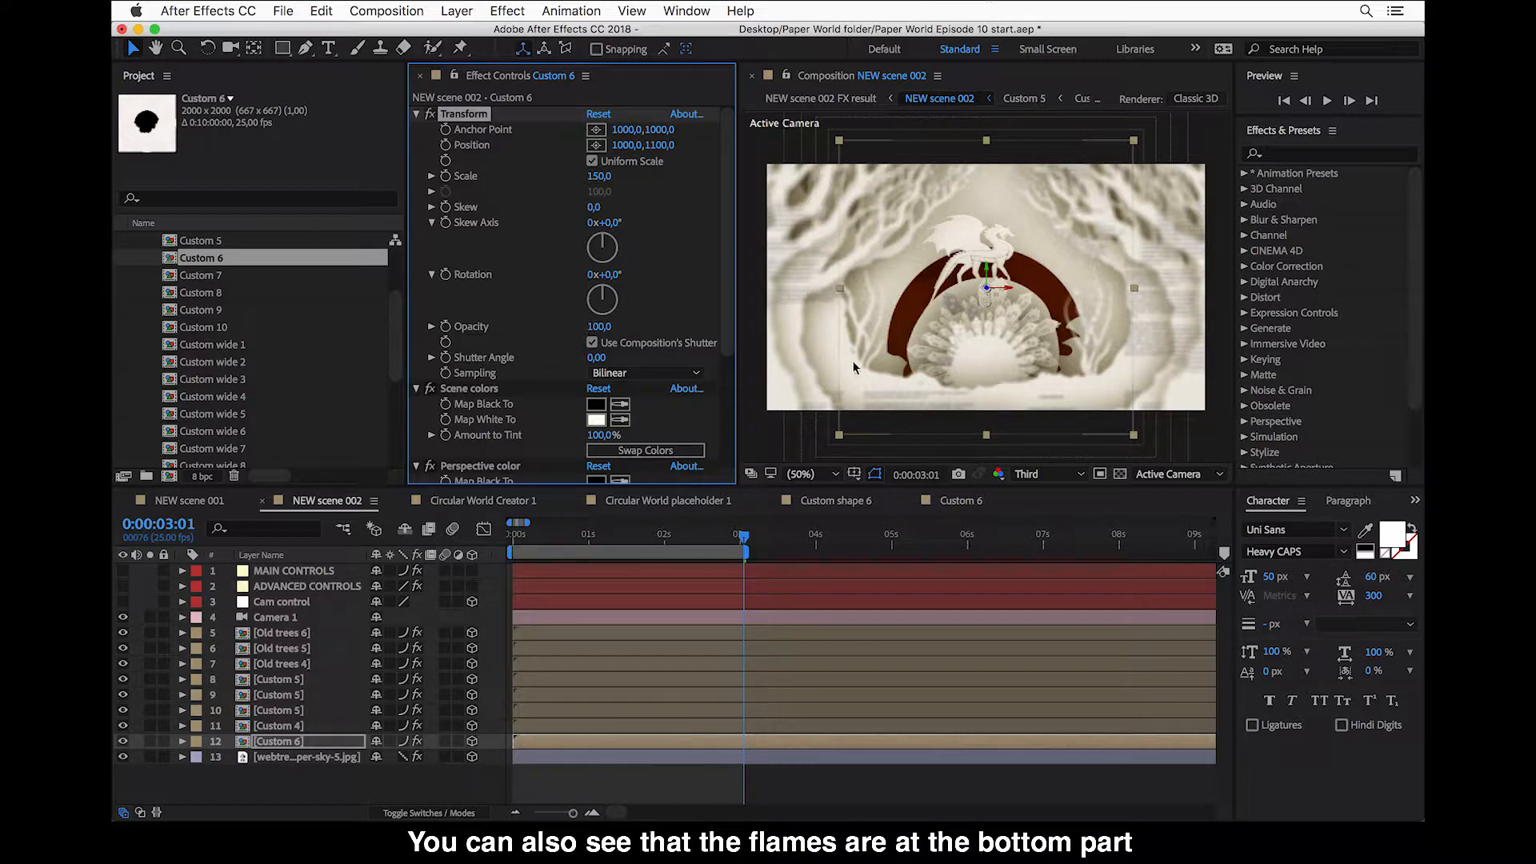
mouse_move(1029, 426)
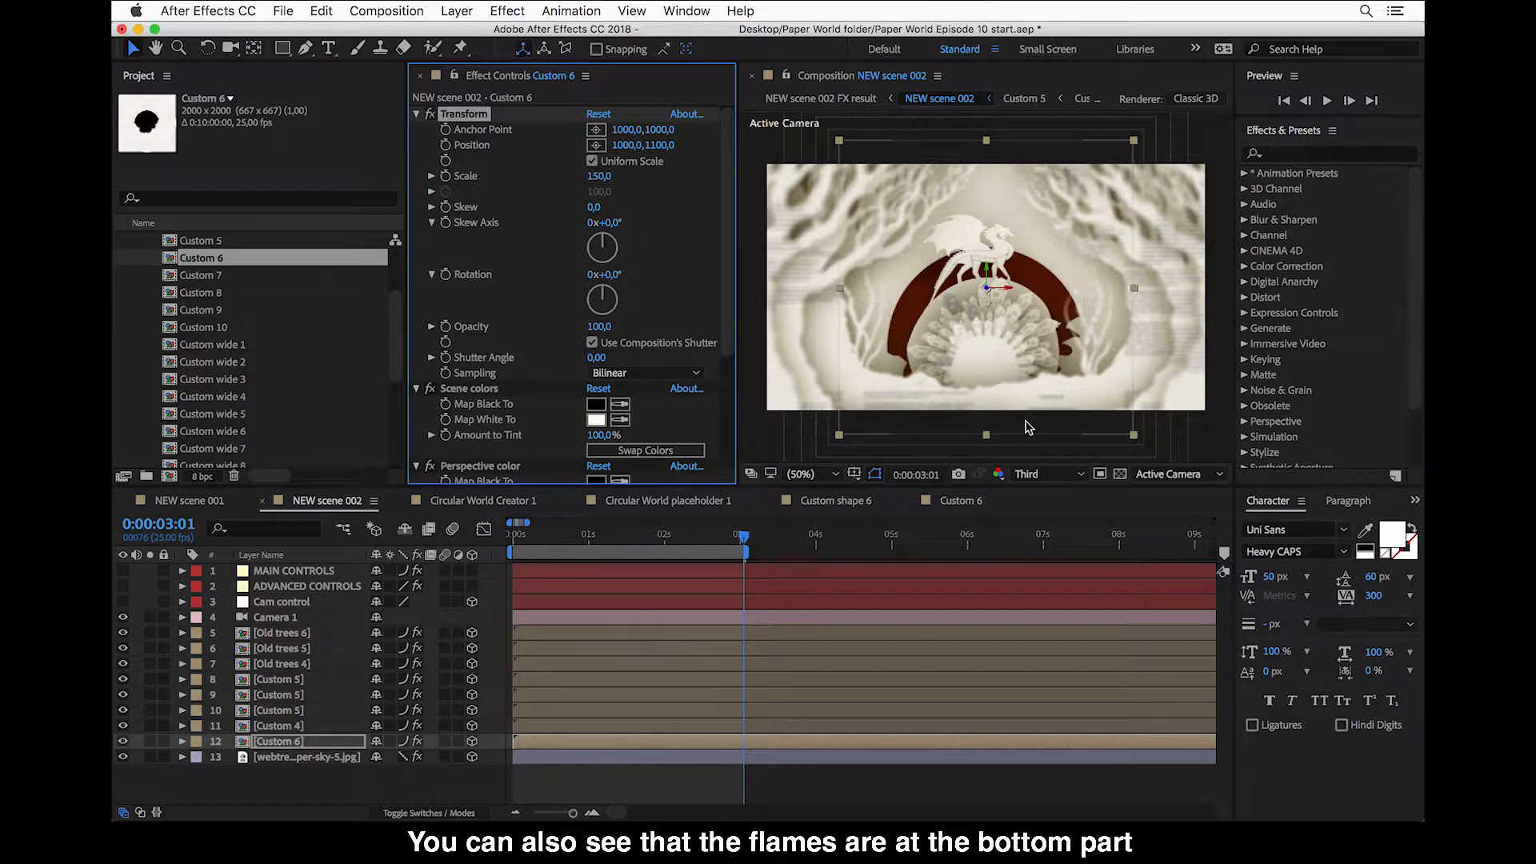
mouse_move(1093, 408)
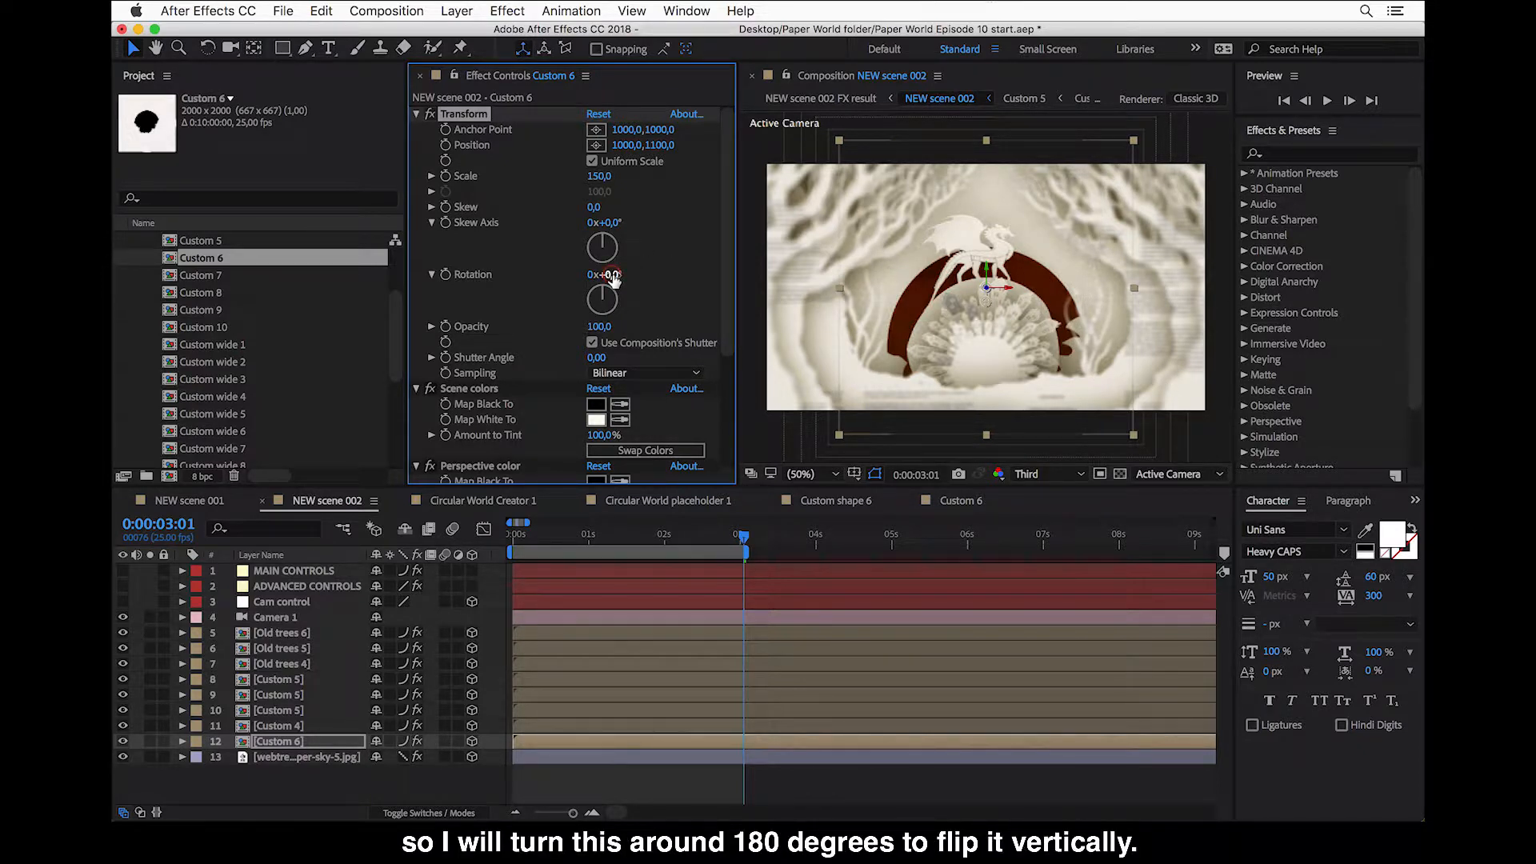
type("180")
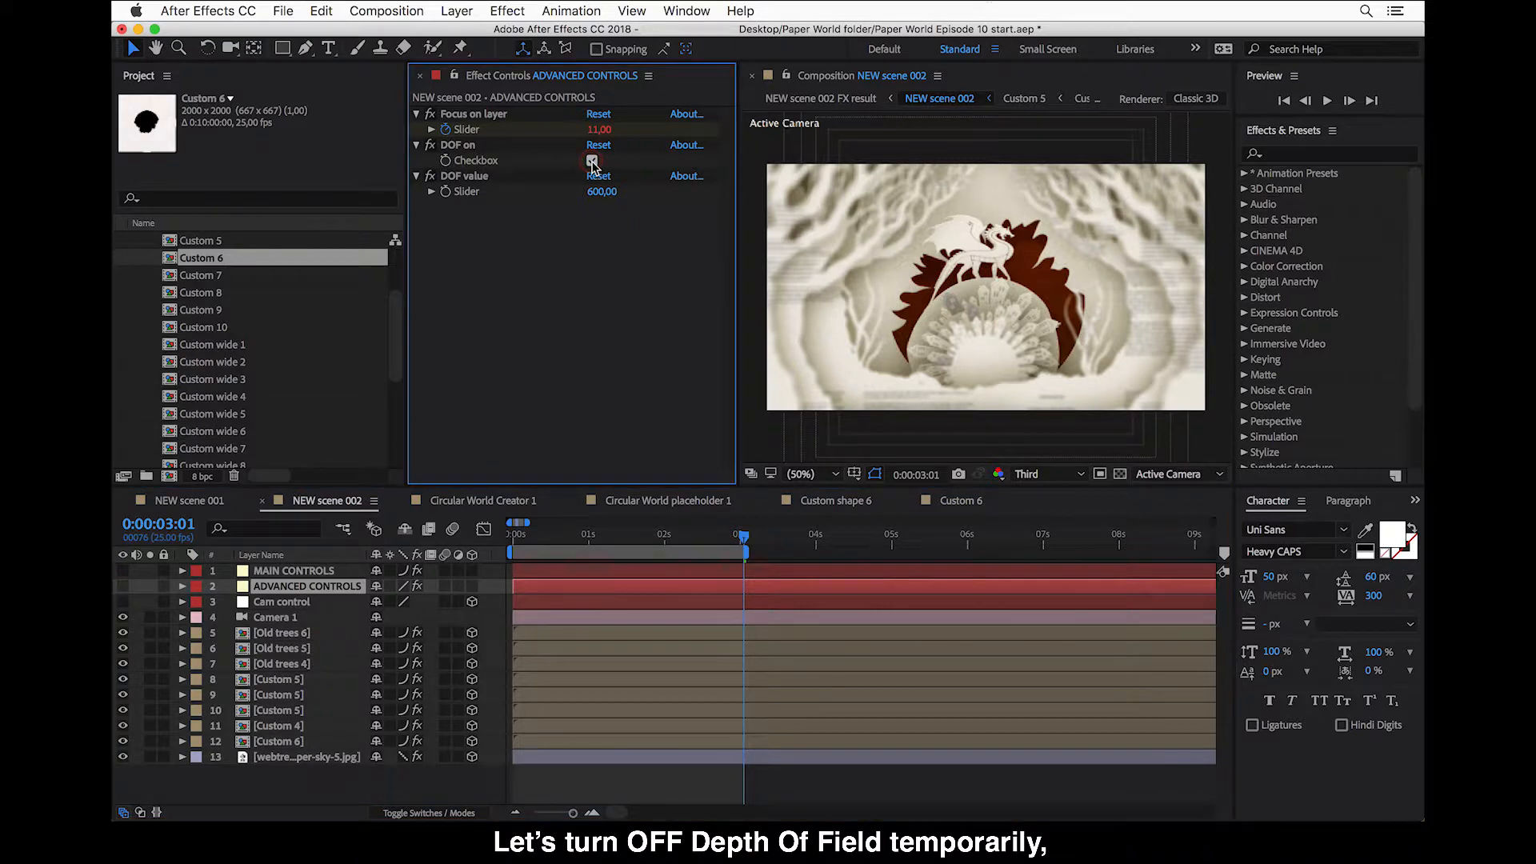
- Uncheck DOF on in the ADVANCED CONTROLS layer so the scene renders sharp
left_click(592, 160)
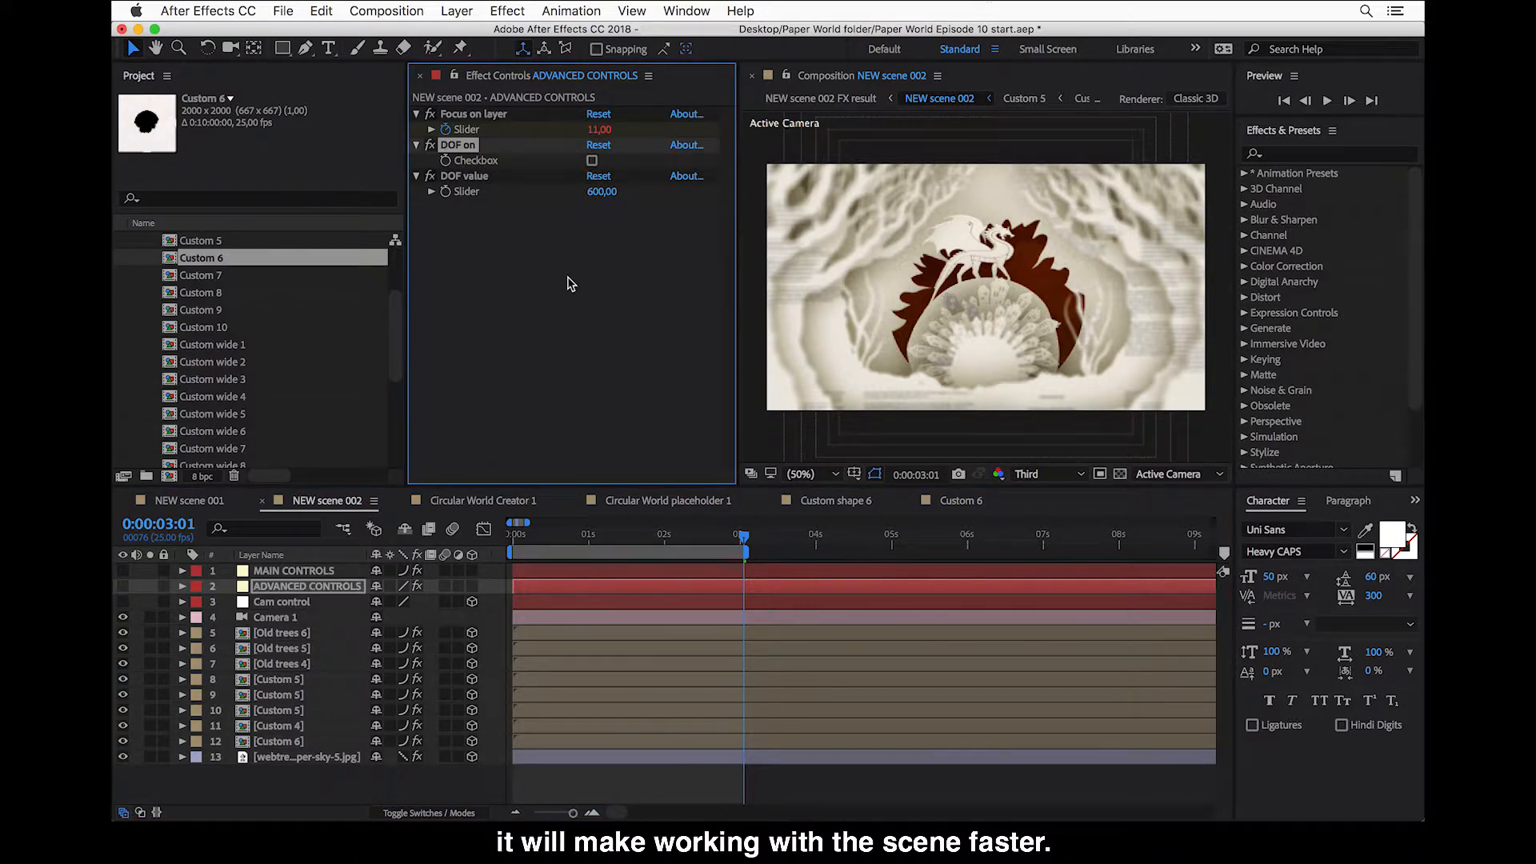
mouse_move(605, 480)
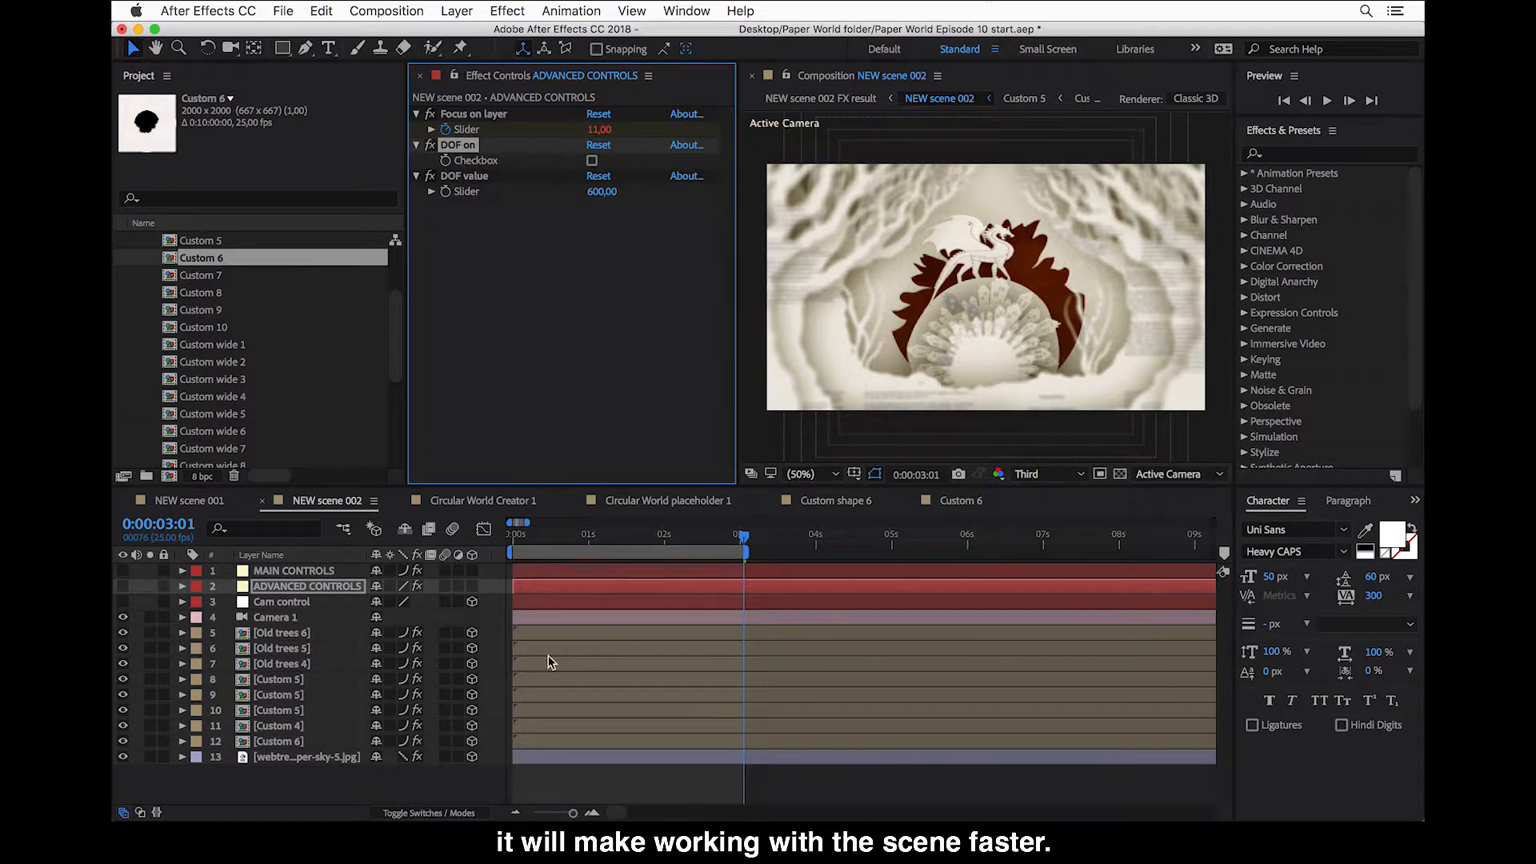
left_click(509, 534)
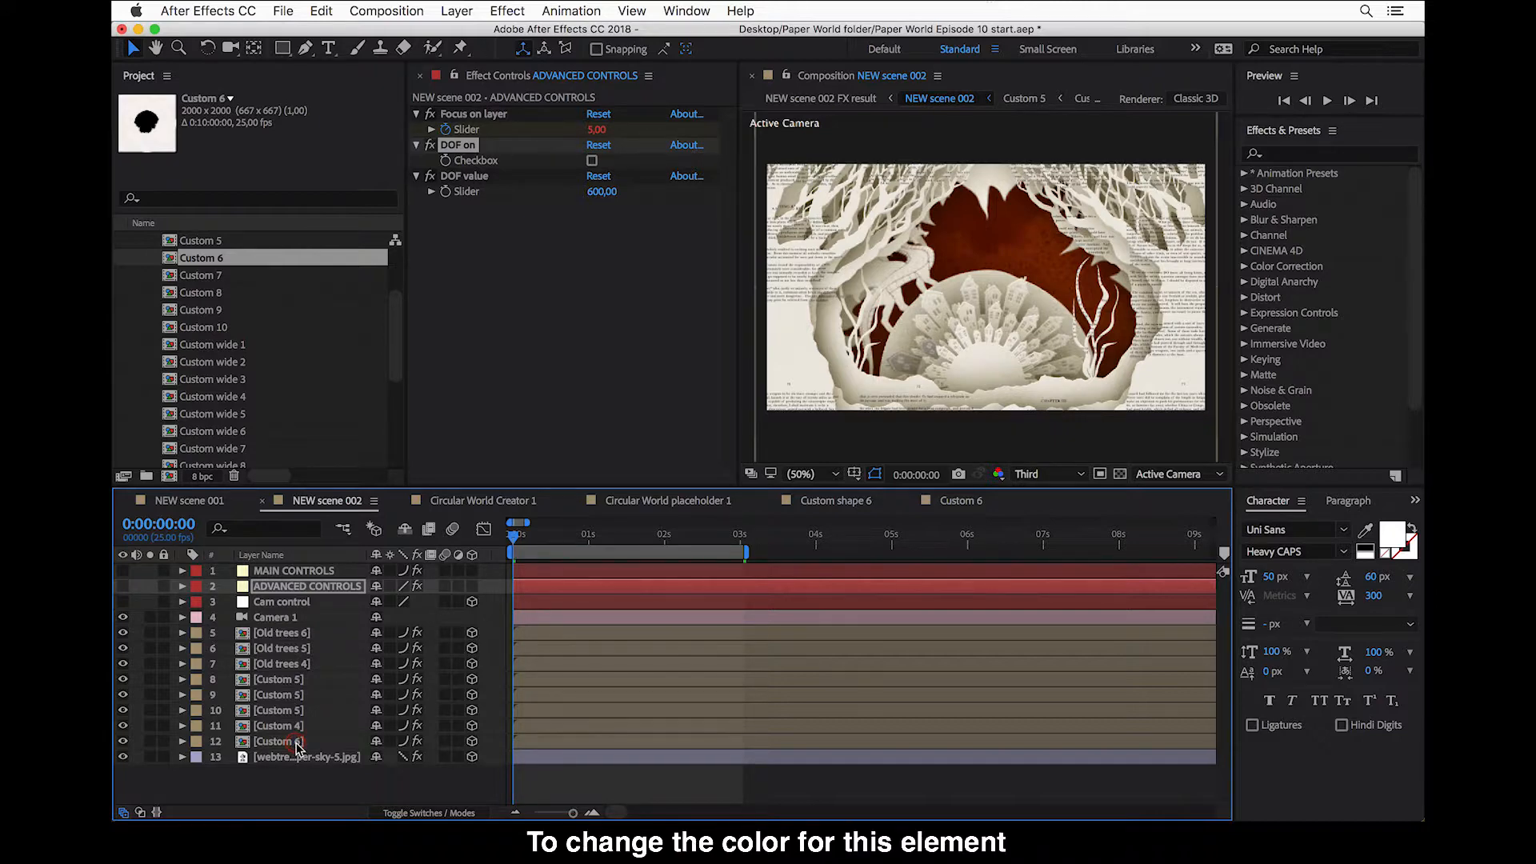
- Inside the Custom 6 comp, set the element's light colour to bright orange FF6200
double_click(278, 741)
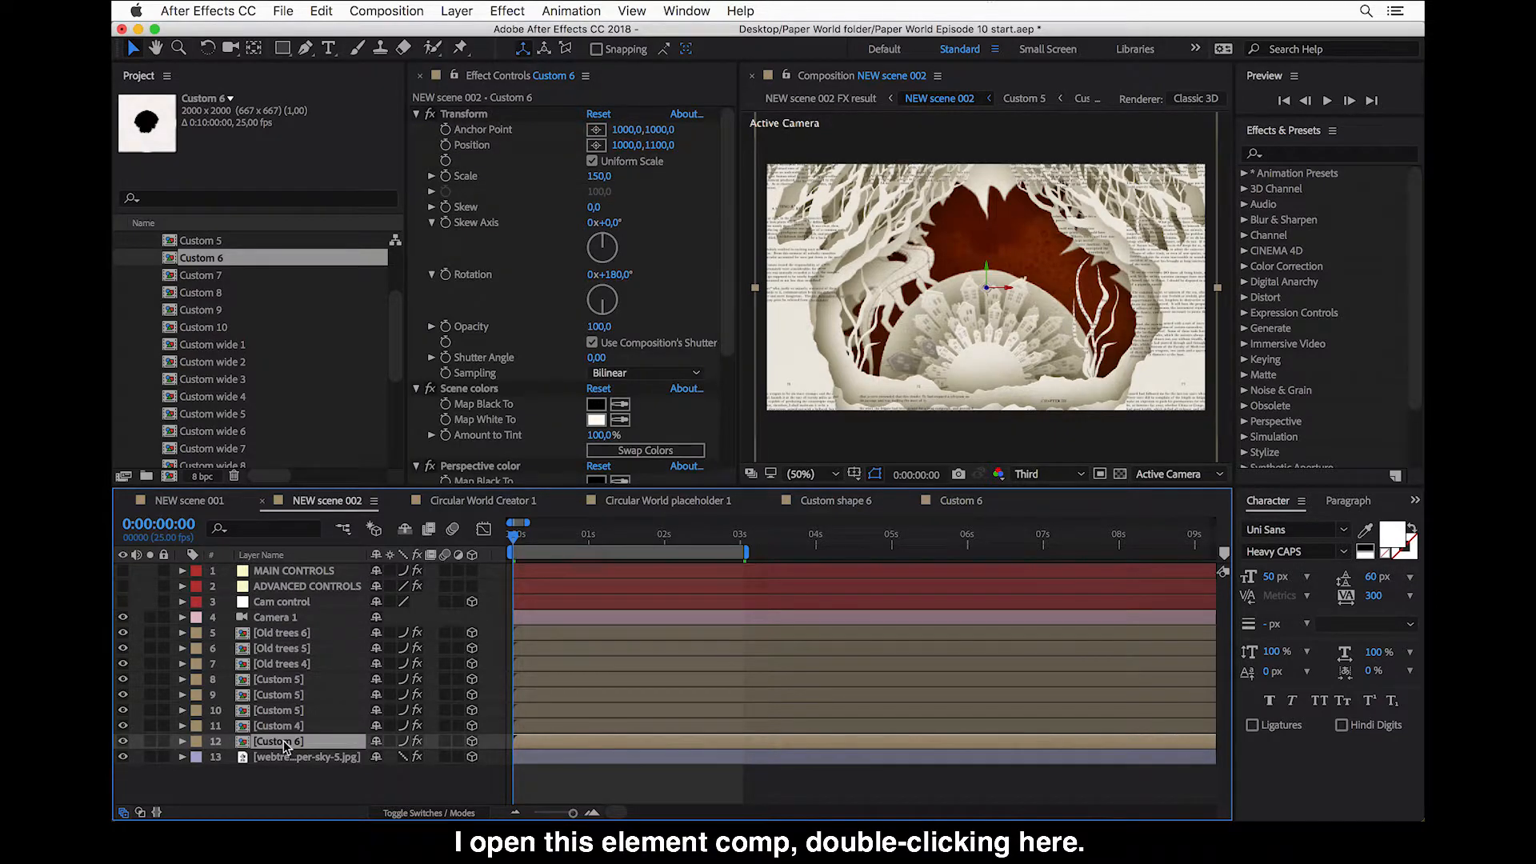
double_click(278, 741)
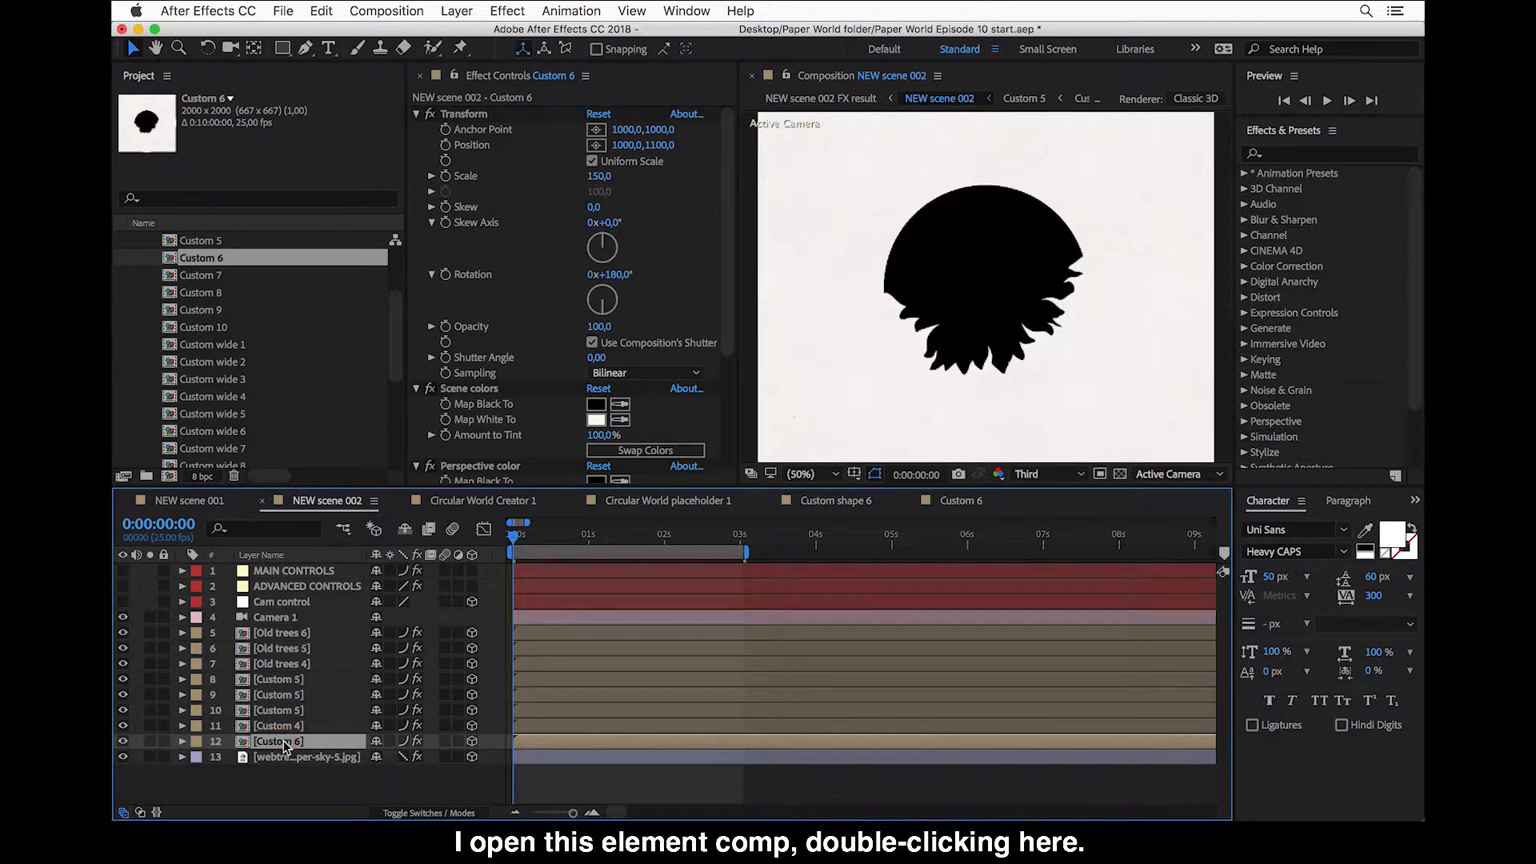
double_click(278, 741)
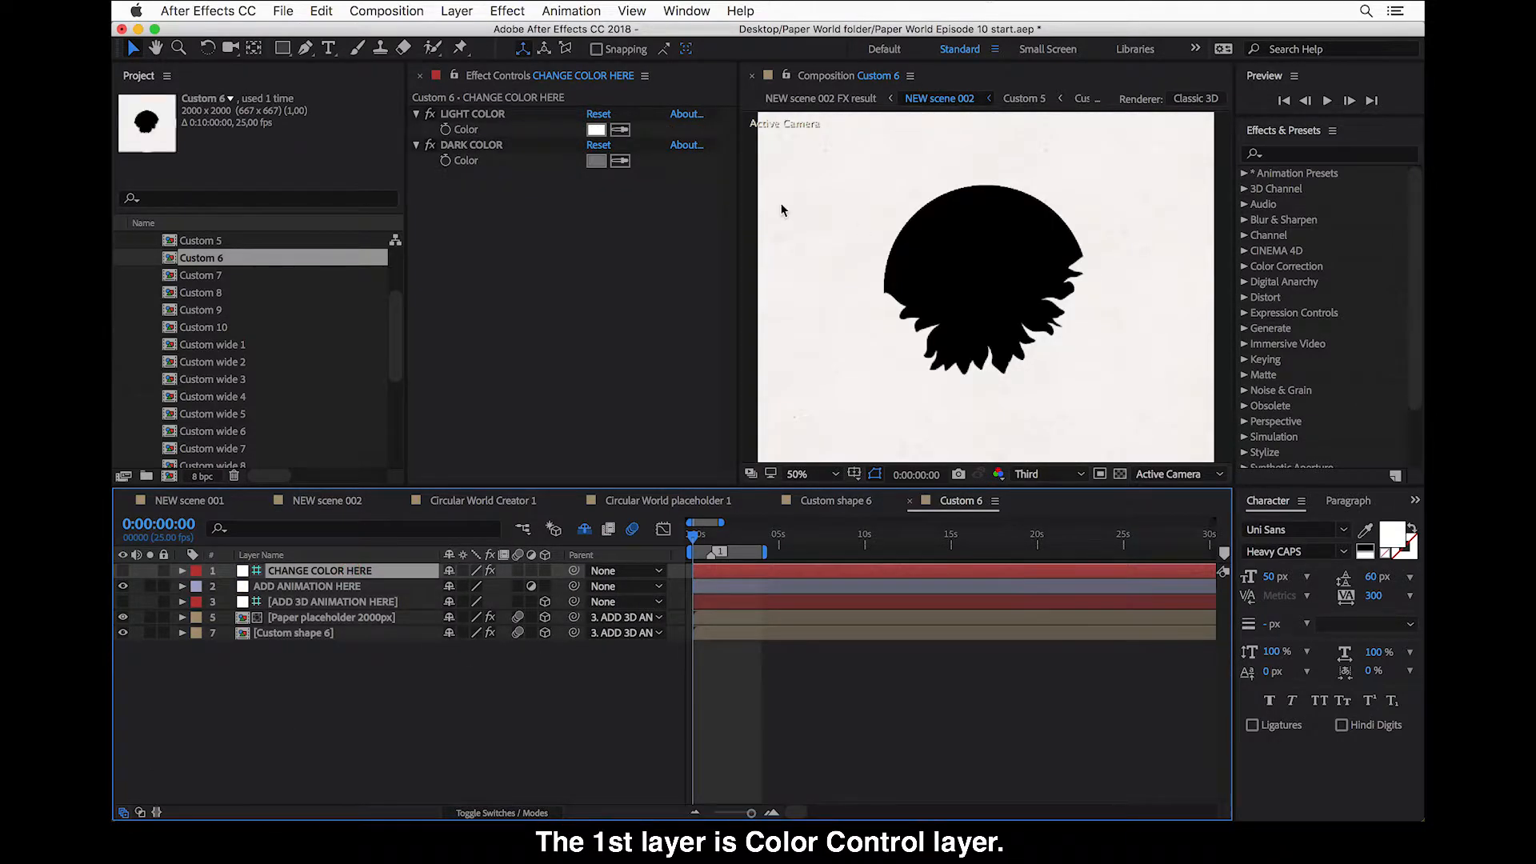
left_click(596, 128)
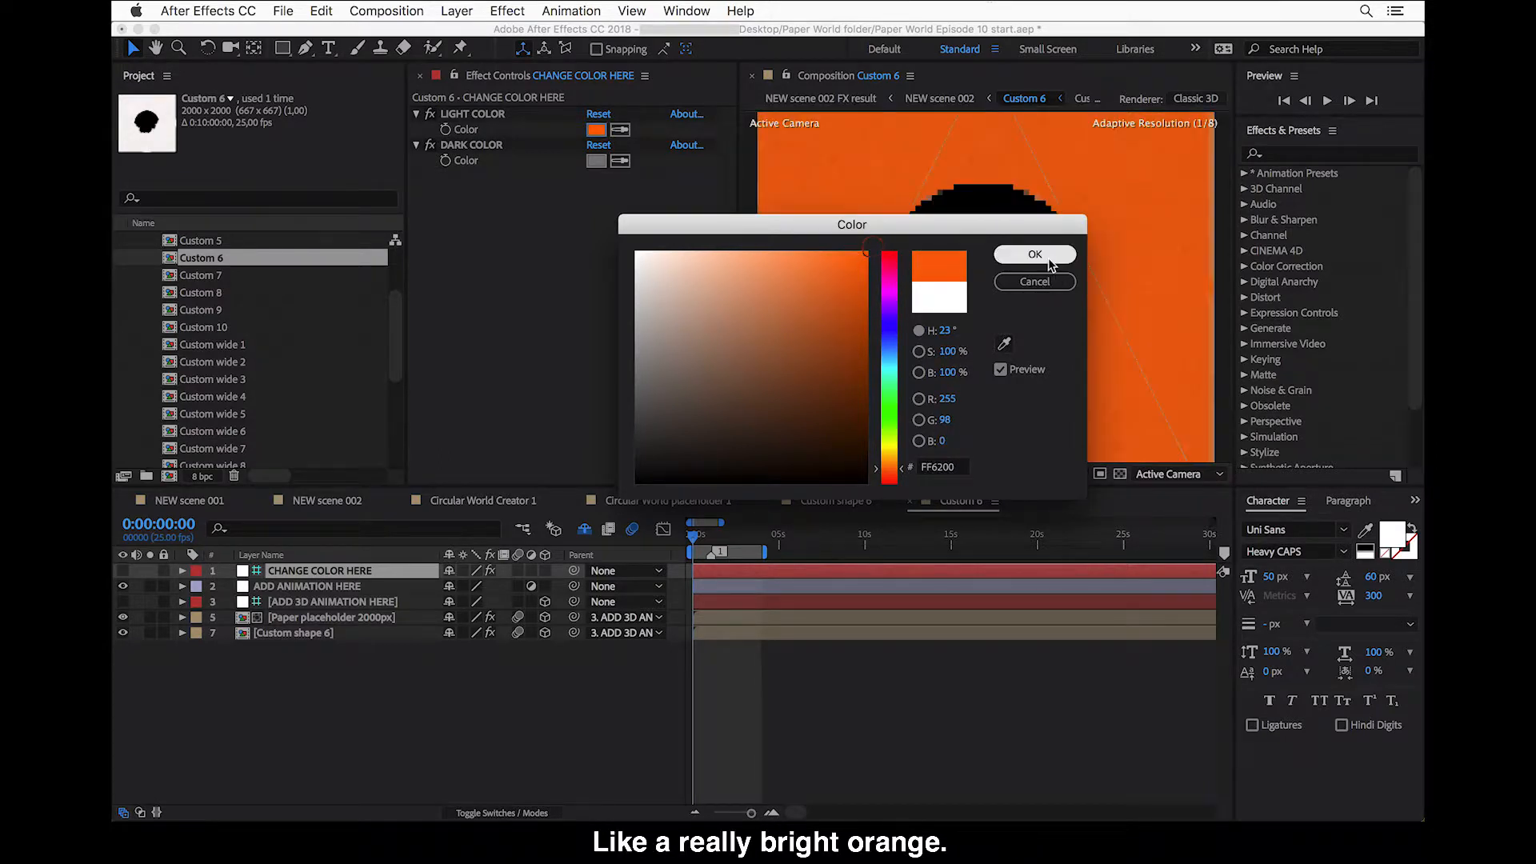
left_click(1035, 254)
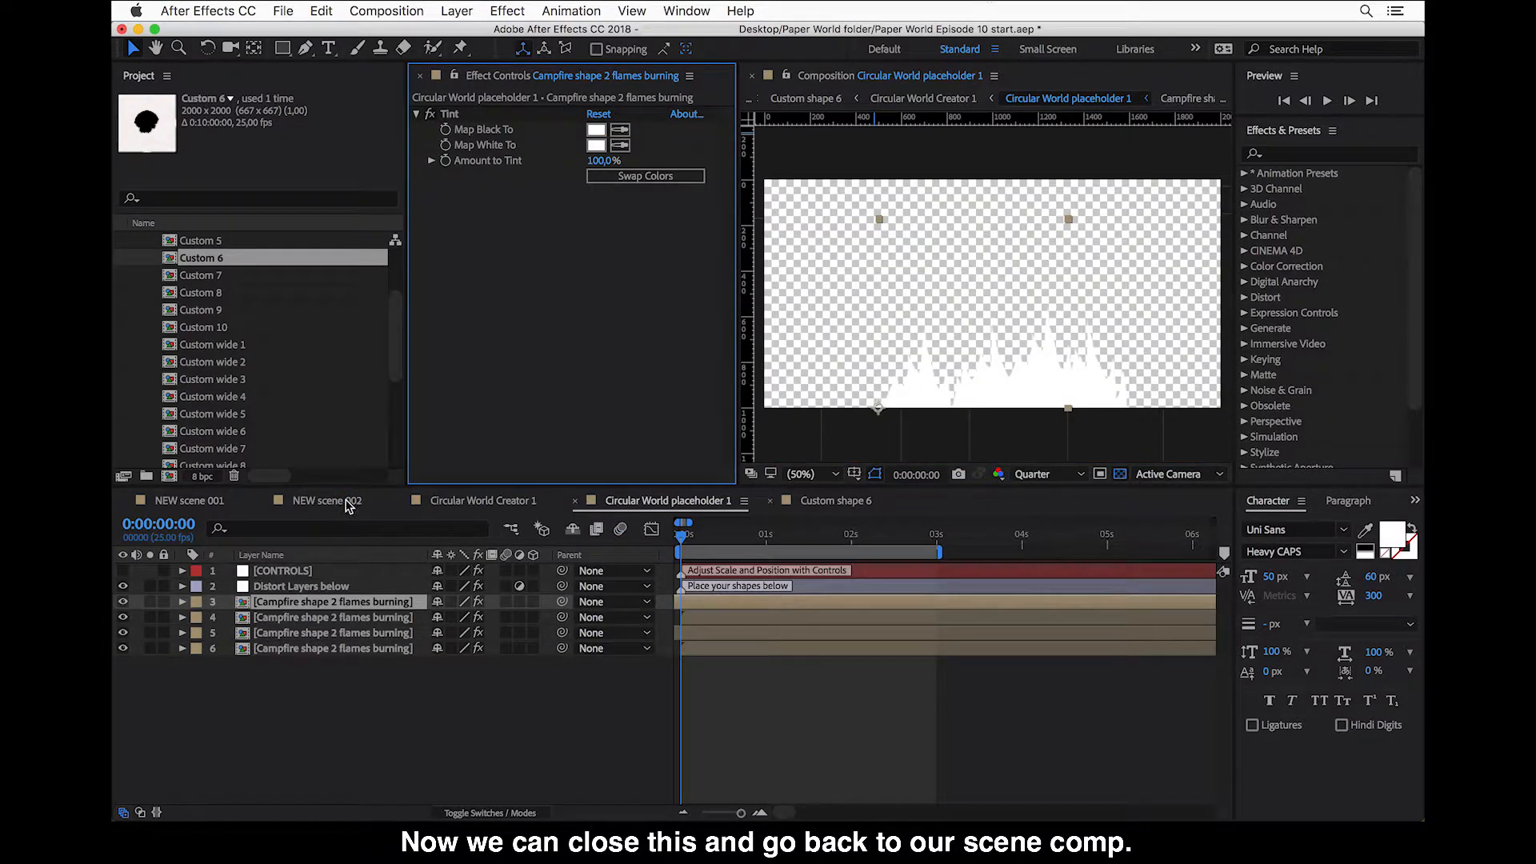
- Close the remaining precomp tab to return to NEW scene 002 with orange flames
left_click(323, 501)
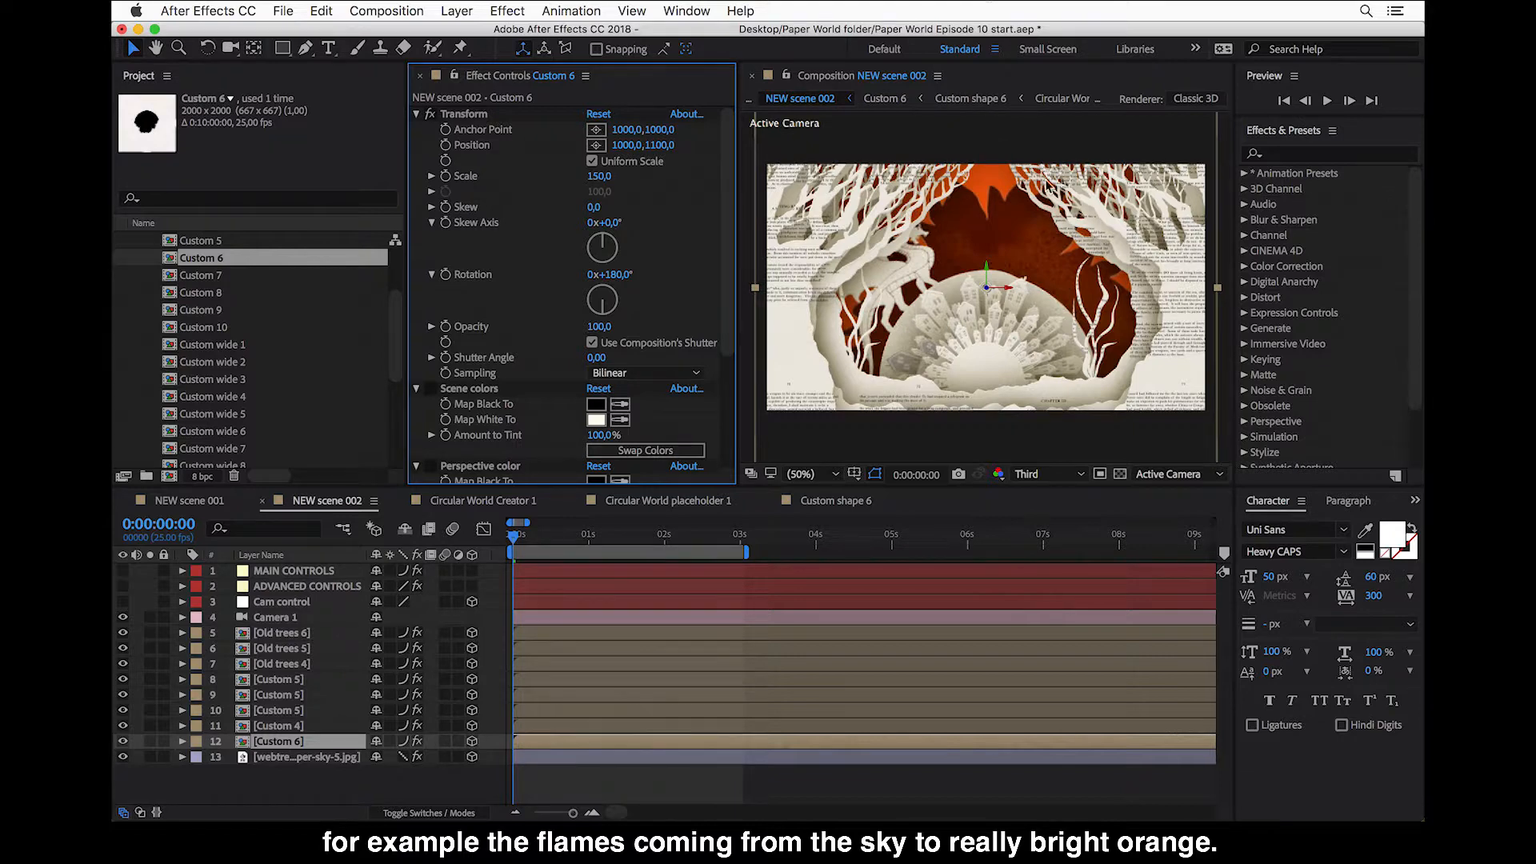
mouse_move(527, 546)
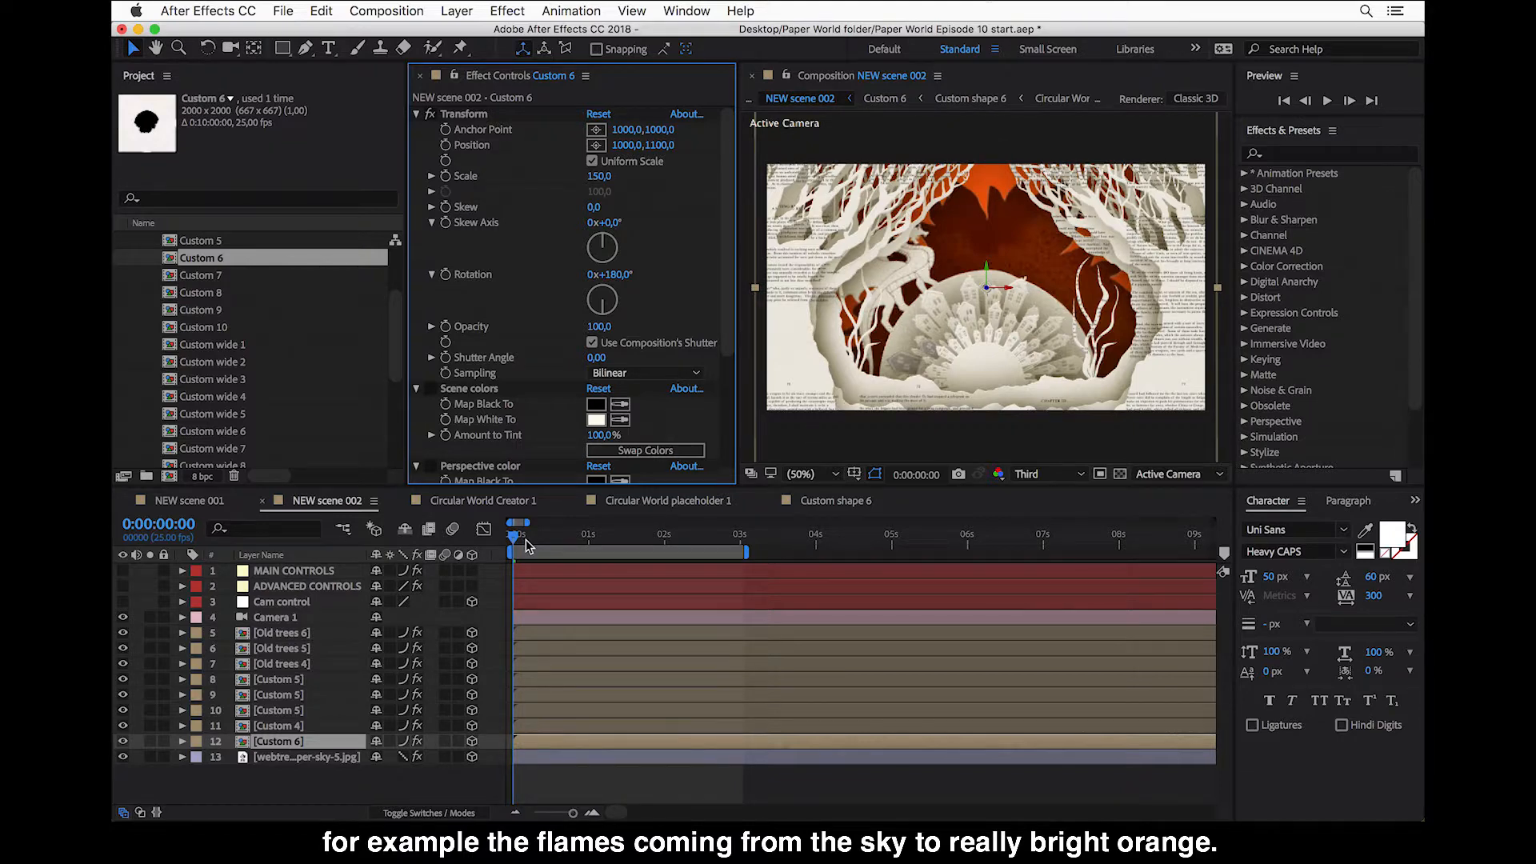